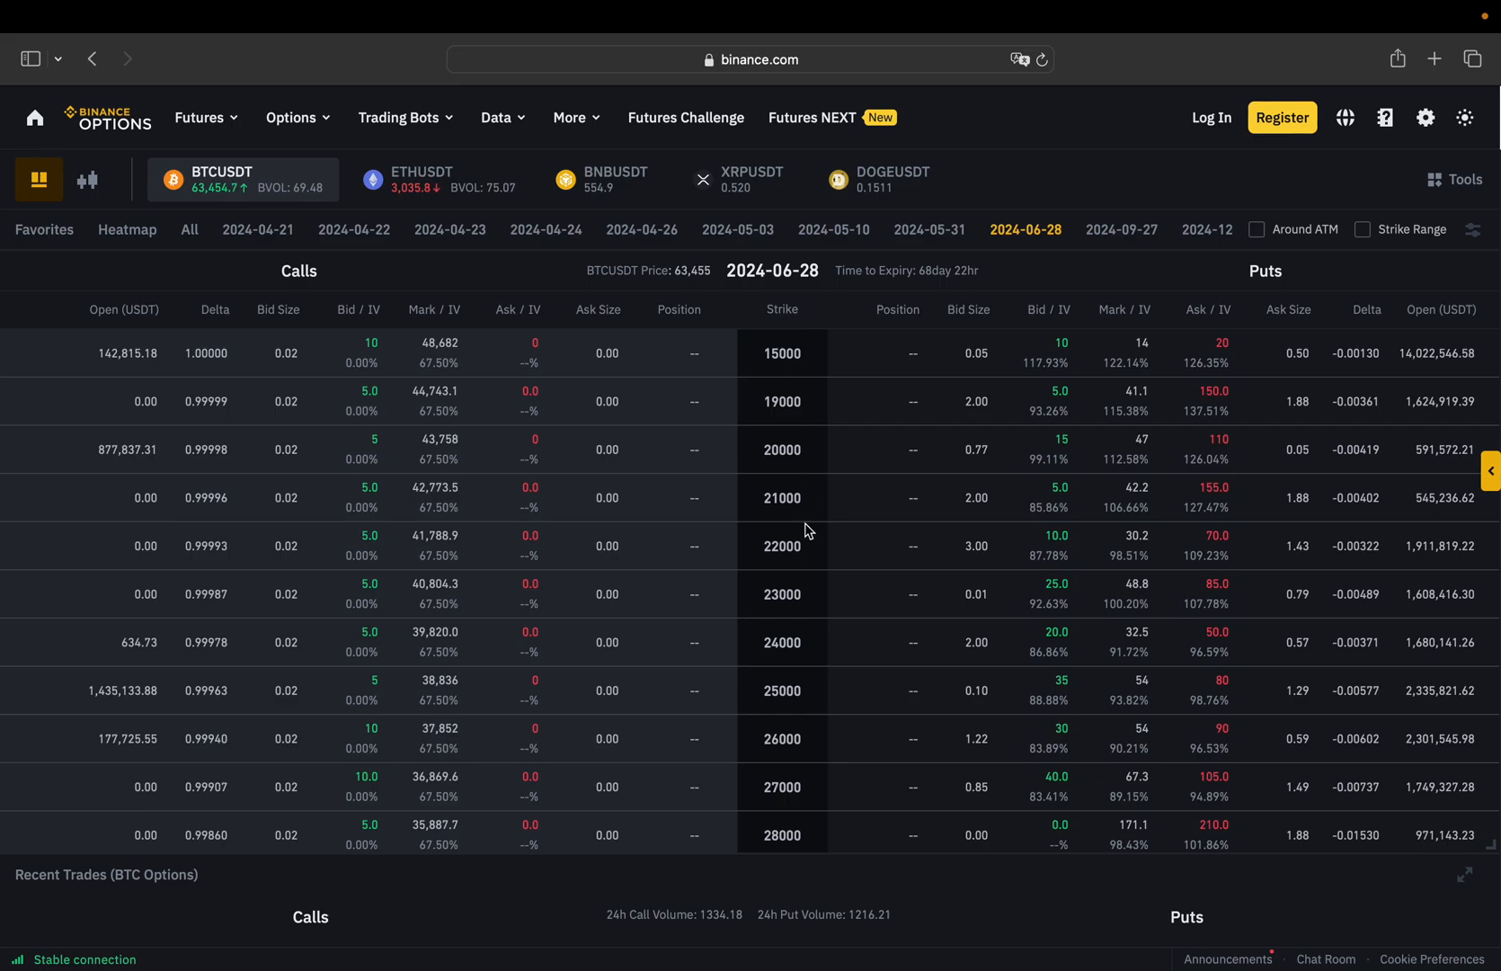
# Browse the BTC options chain, toggling the near-price strike filter on and back to the full list.
pyautogui.scroll(-3)
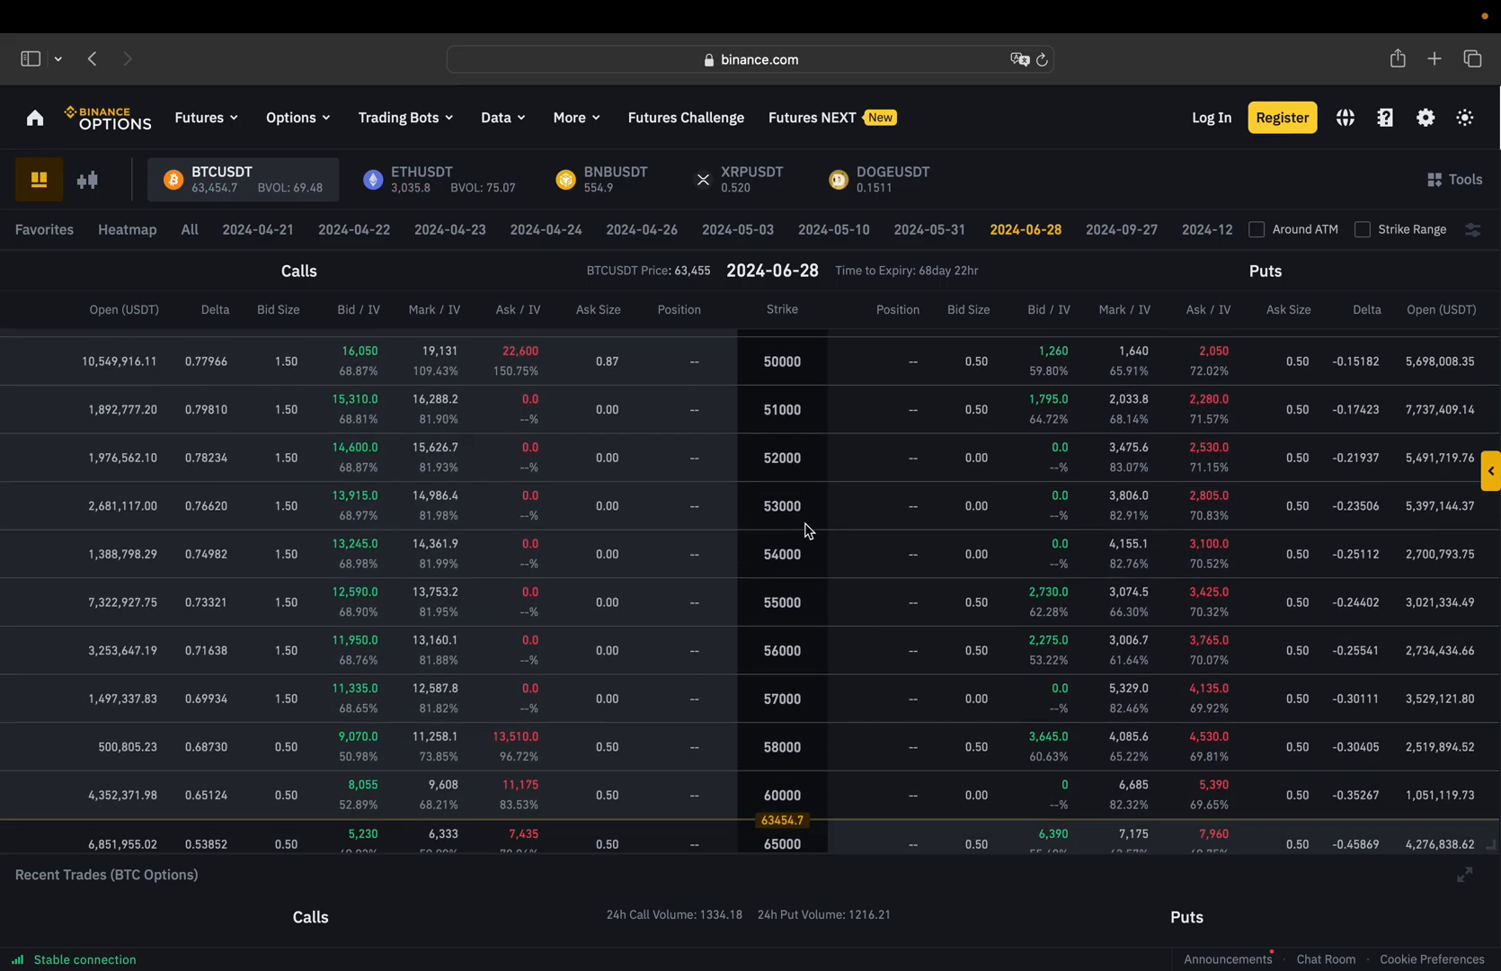
pyautogui.scroll(-3)
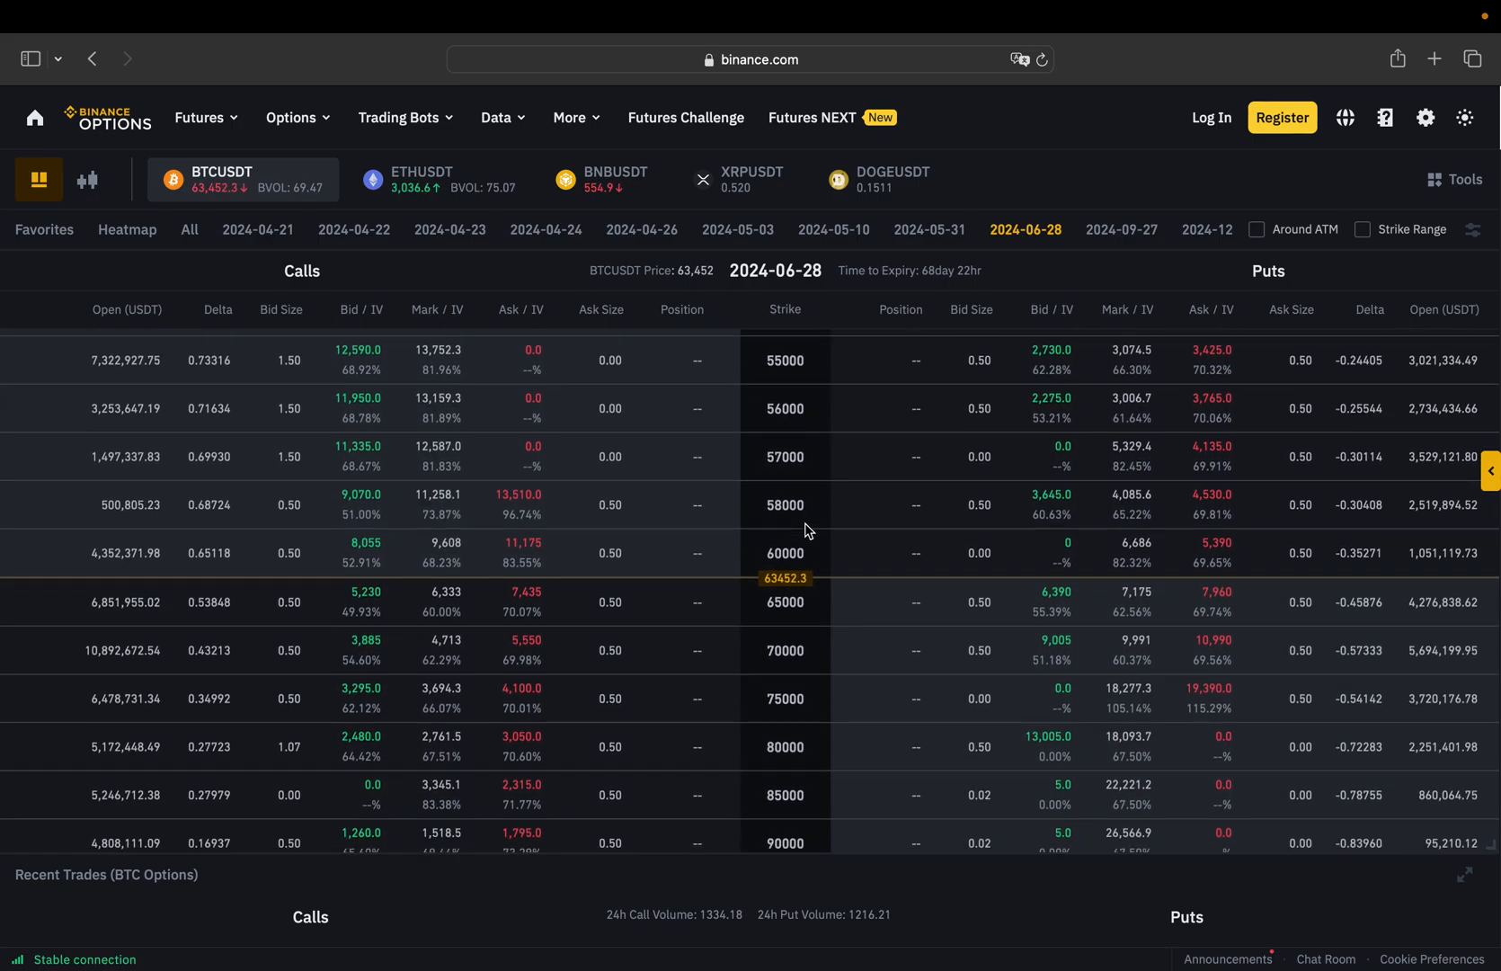
pyautogui.scroll(-3)
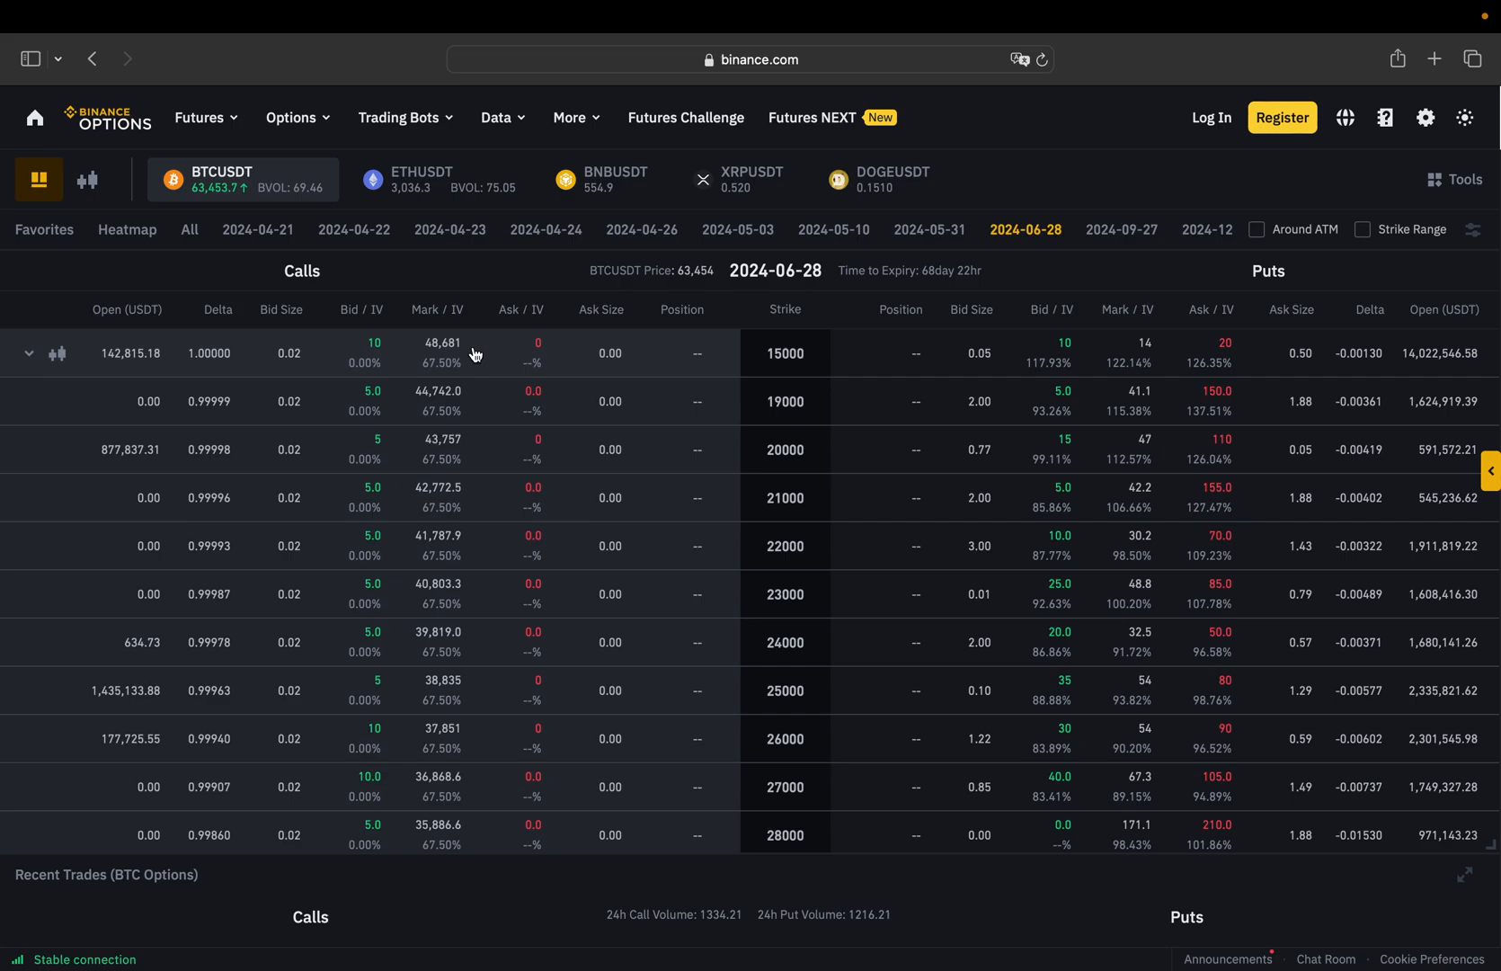
pyautogui.moveTo(1255, 203)
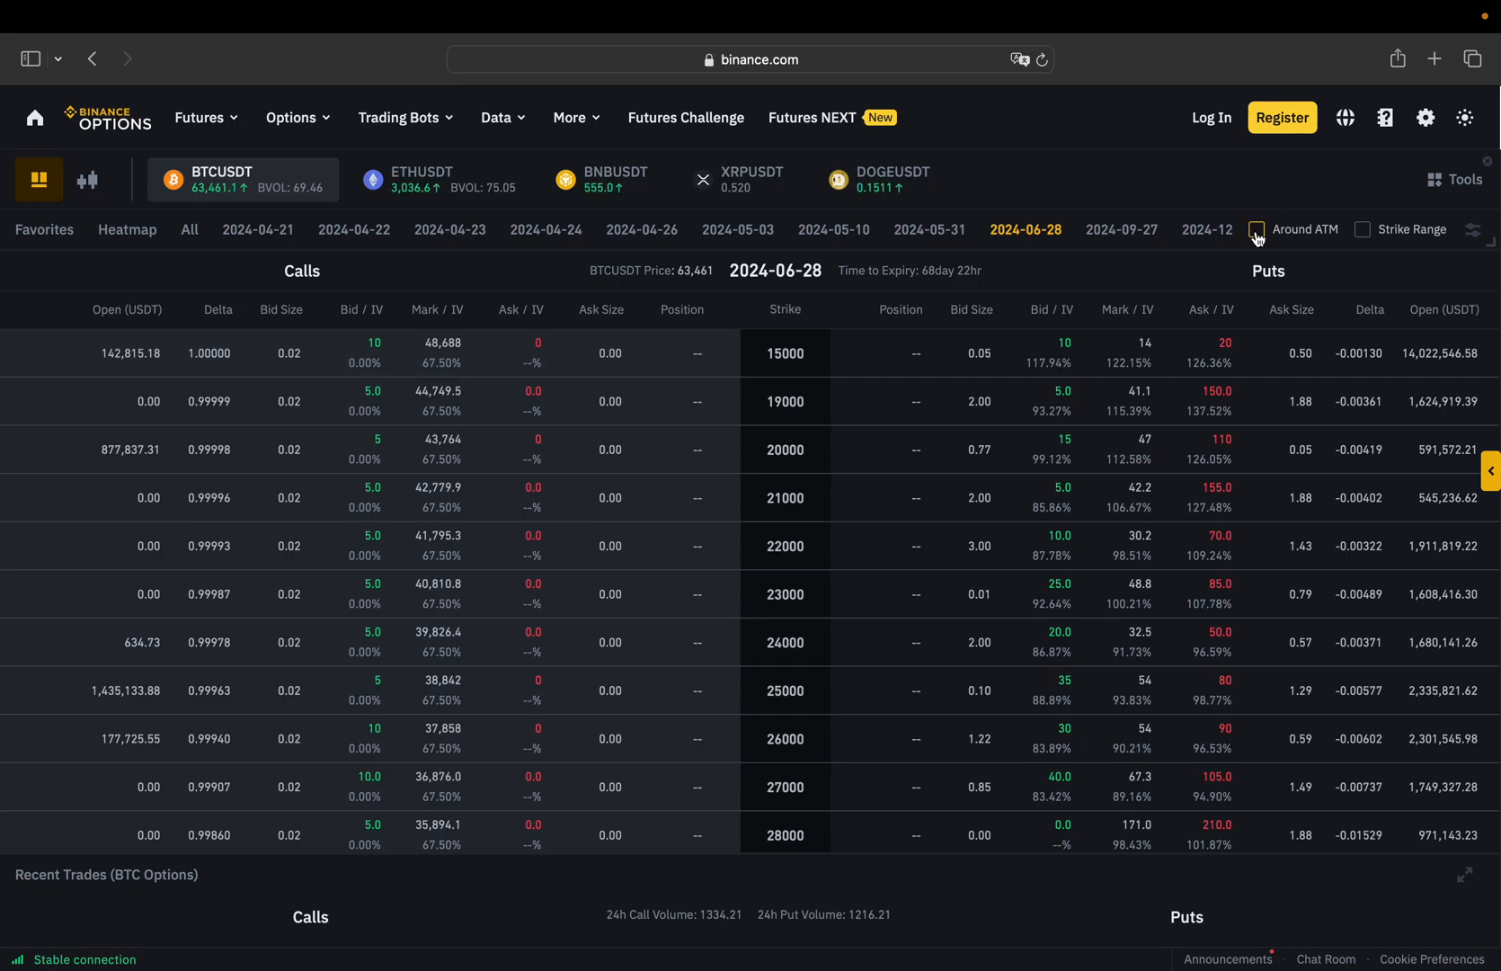
pyautogui.click(1256, 228)
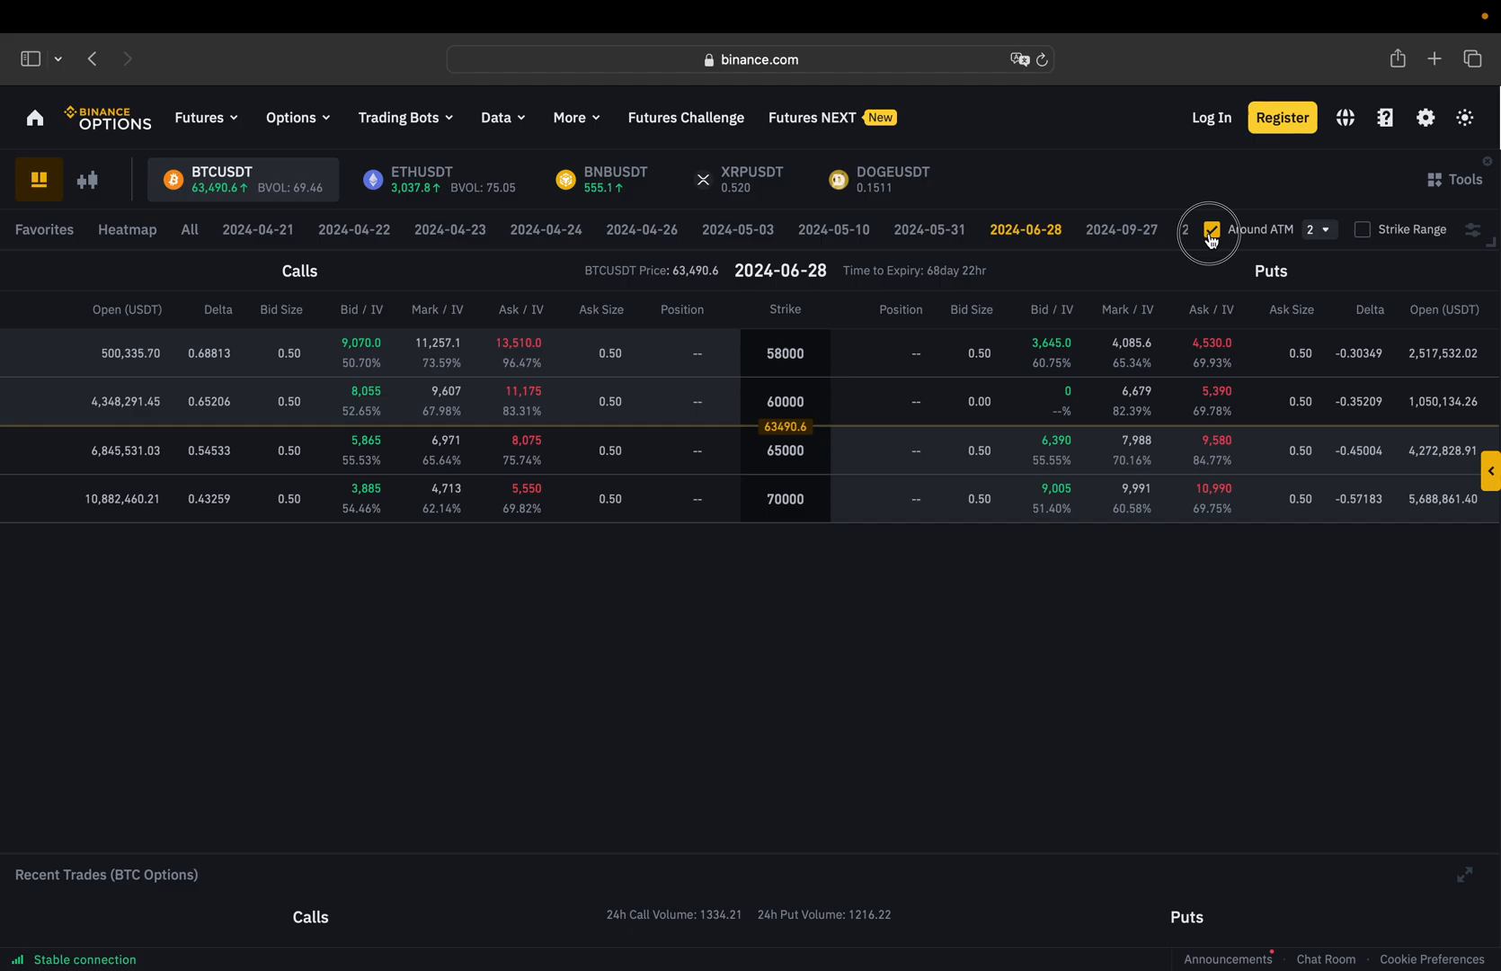
pyautogui.click(1212, 229)
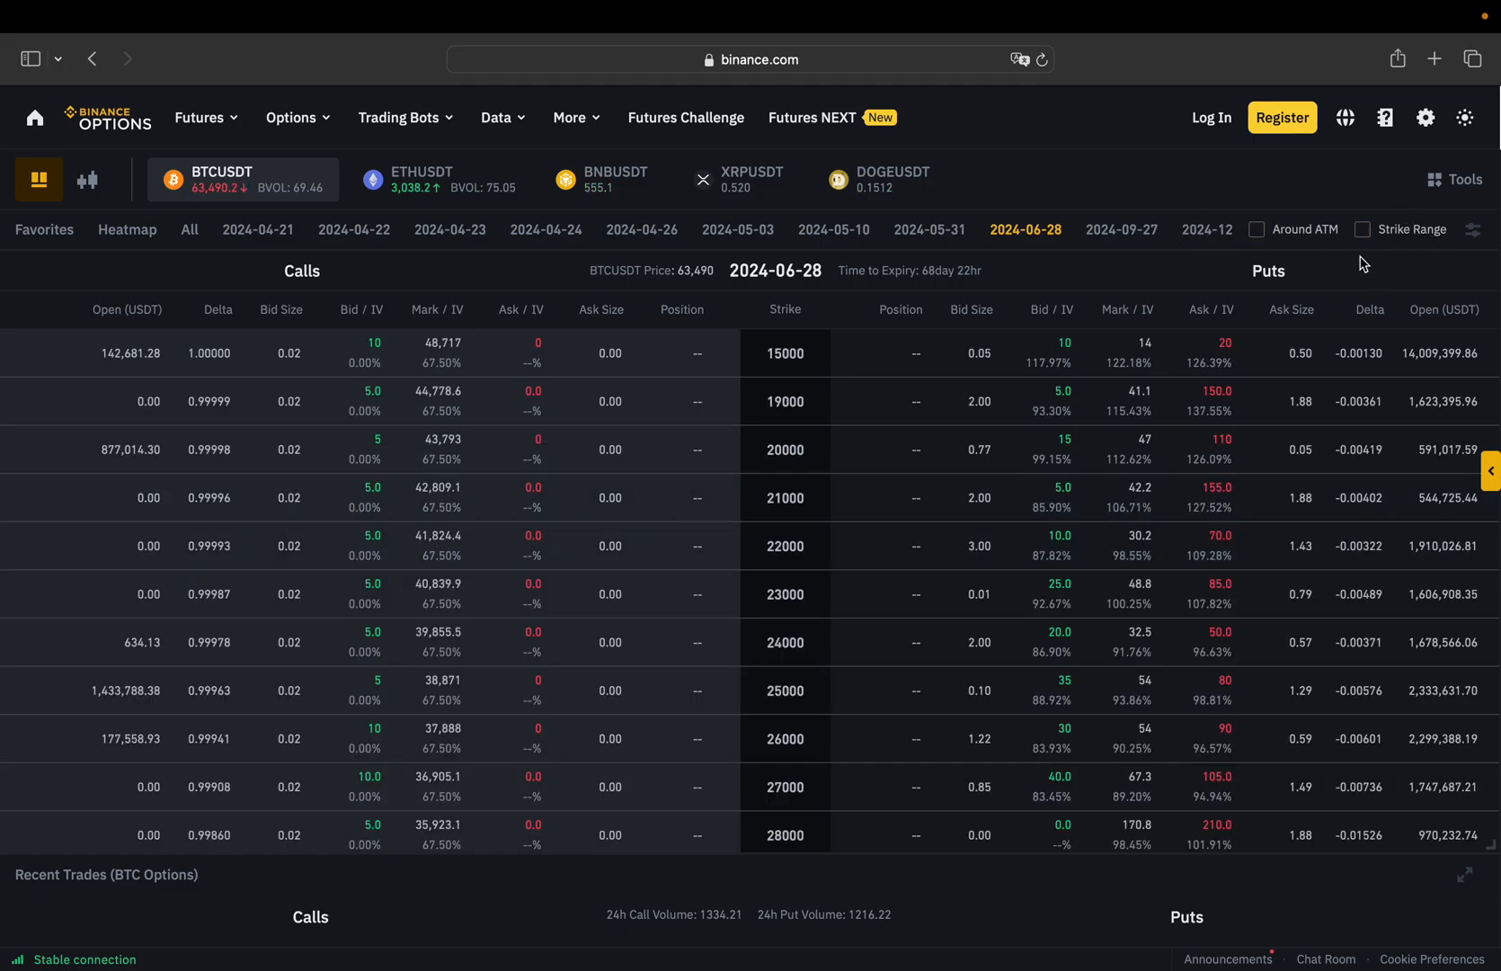
# Bring up the column Preference panel, then switch over to the Jupyter notebook.
pyautogui.click(1472, 230)
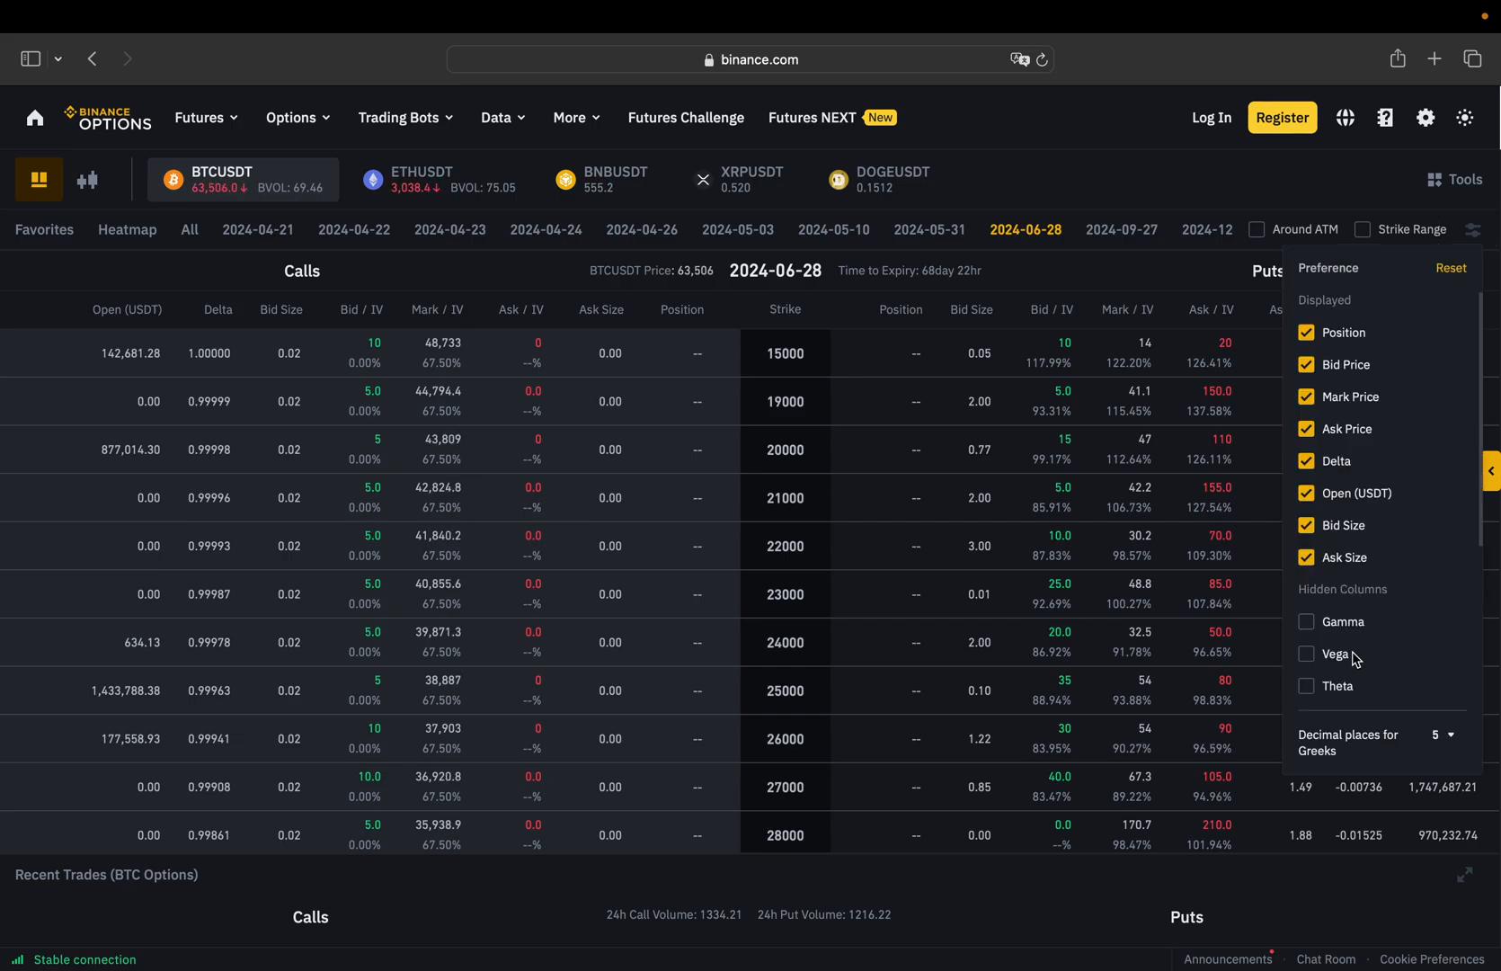
pyautogui.moveTo(1408, 568)
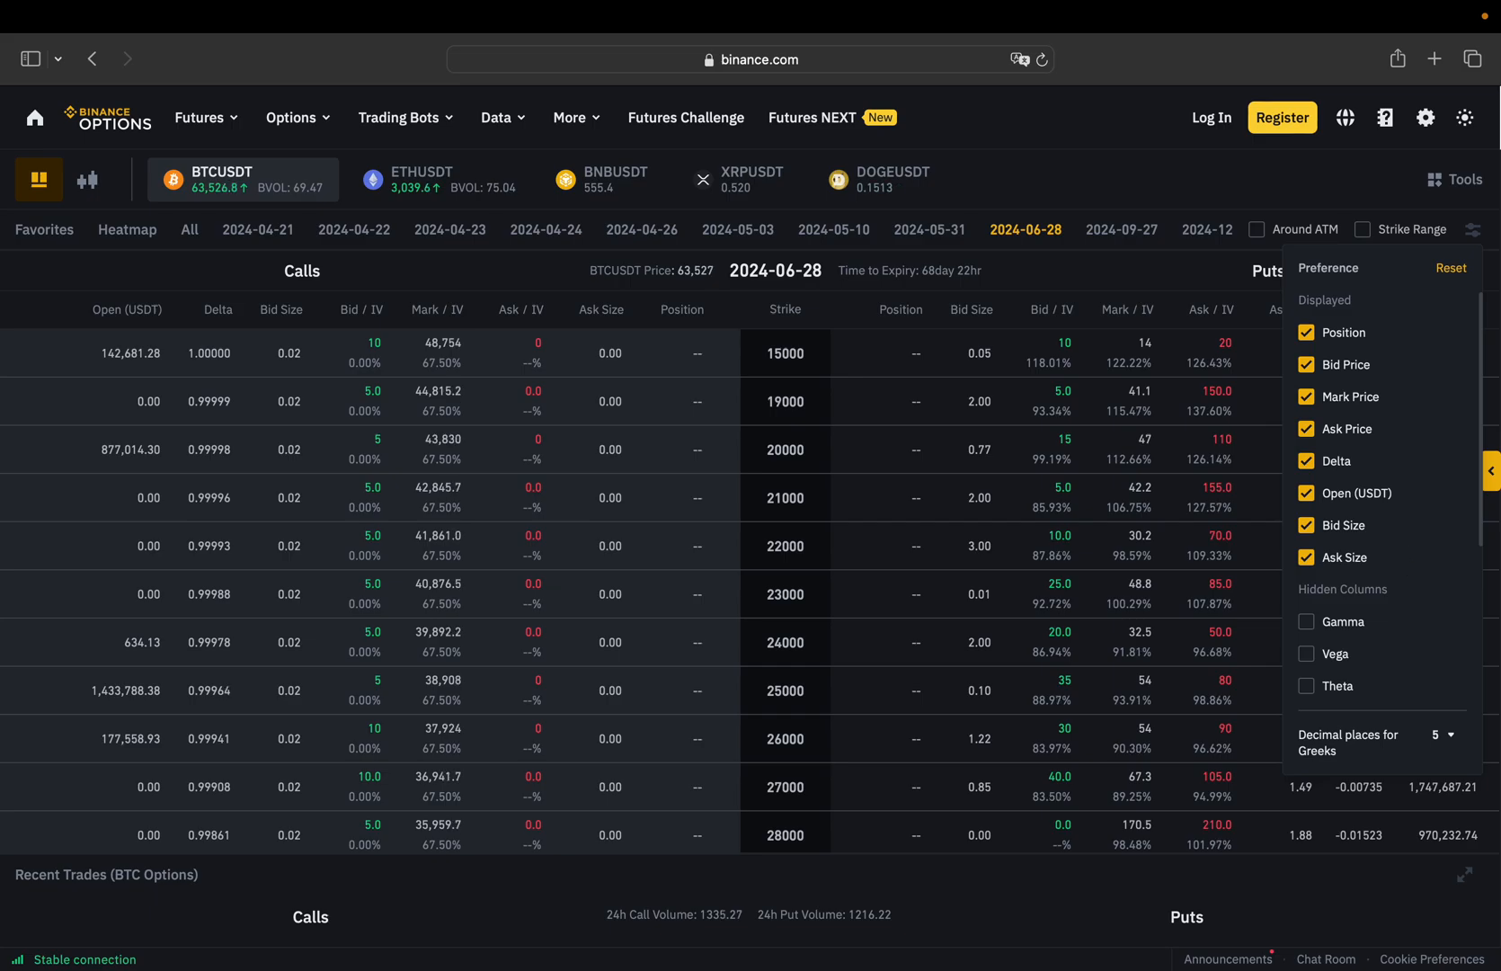
pyautogui.click(1126, 99)
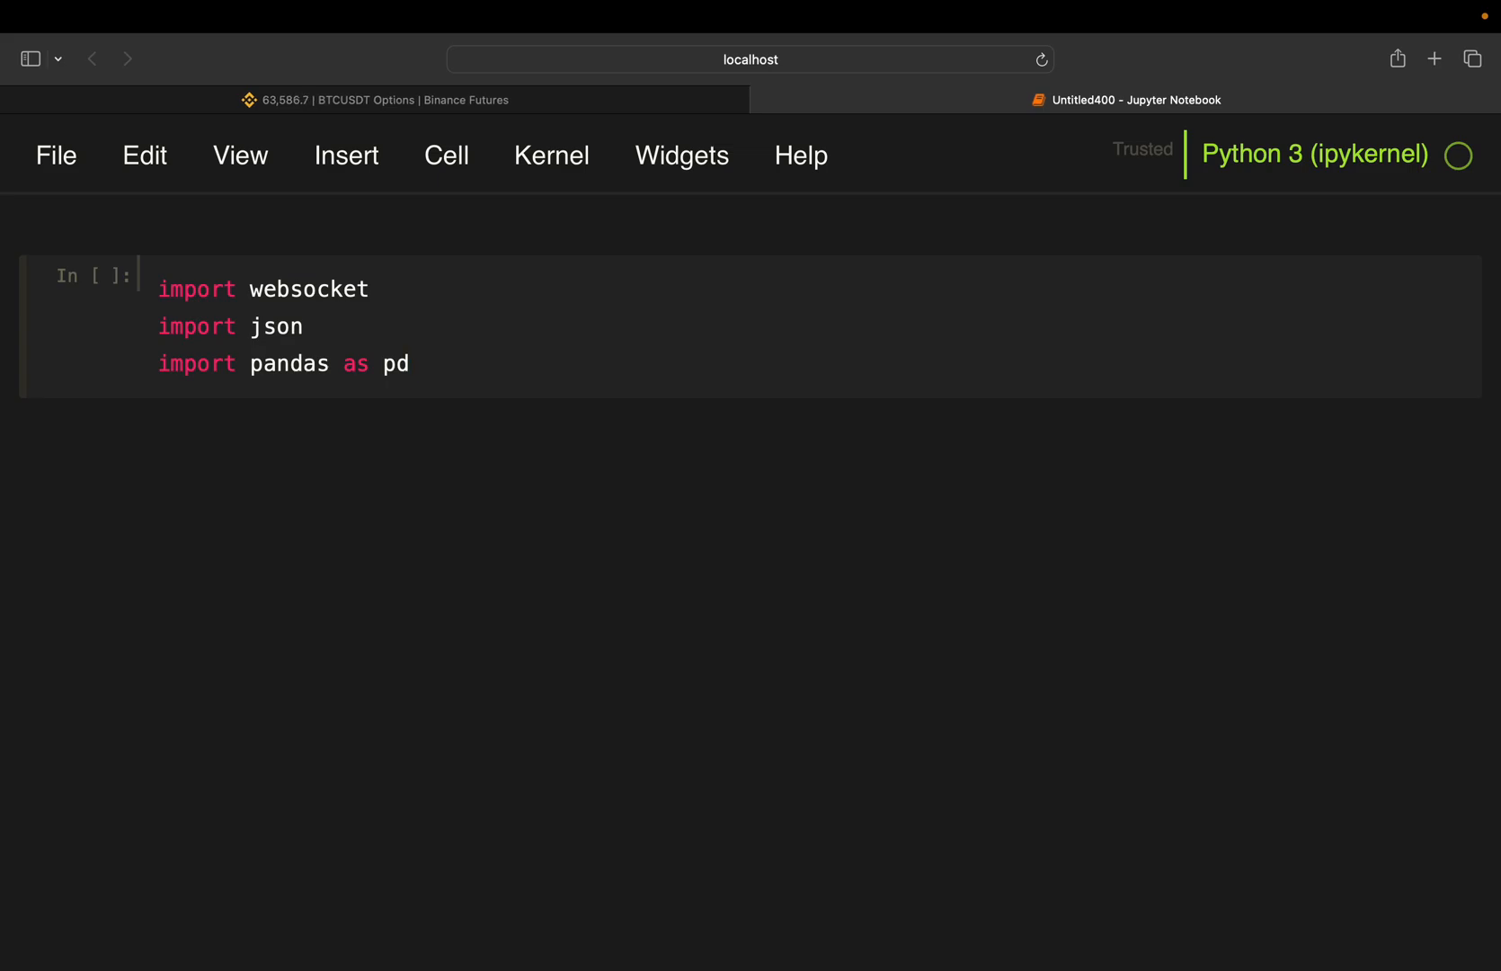
pyautogui.moveTo(372, 296)
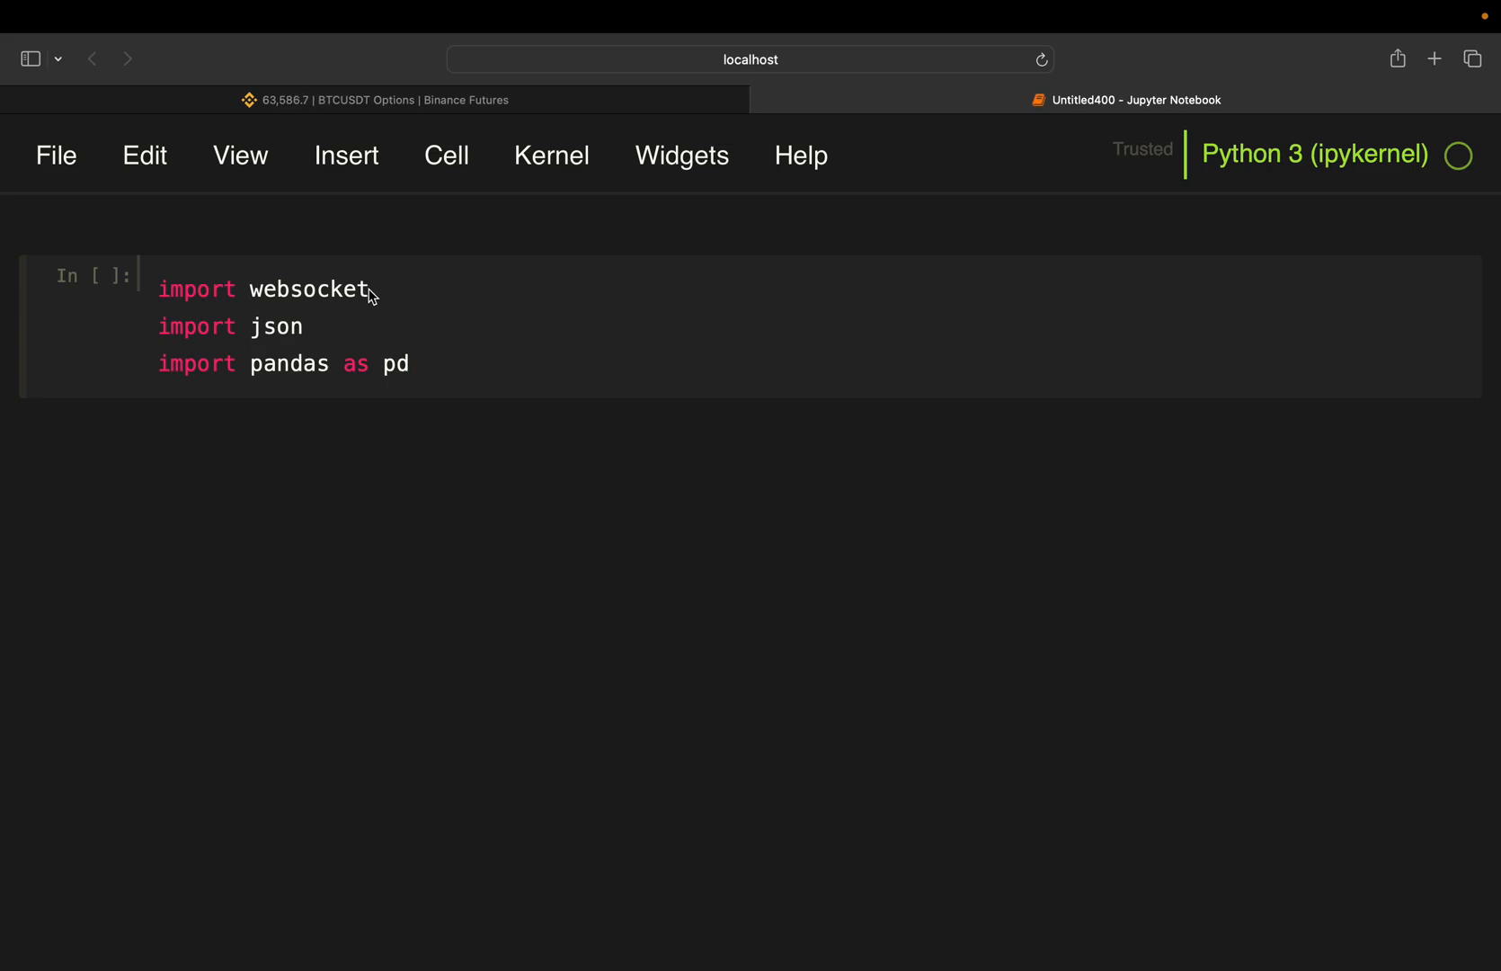
pyautogui.moveTo(431, 370)
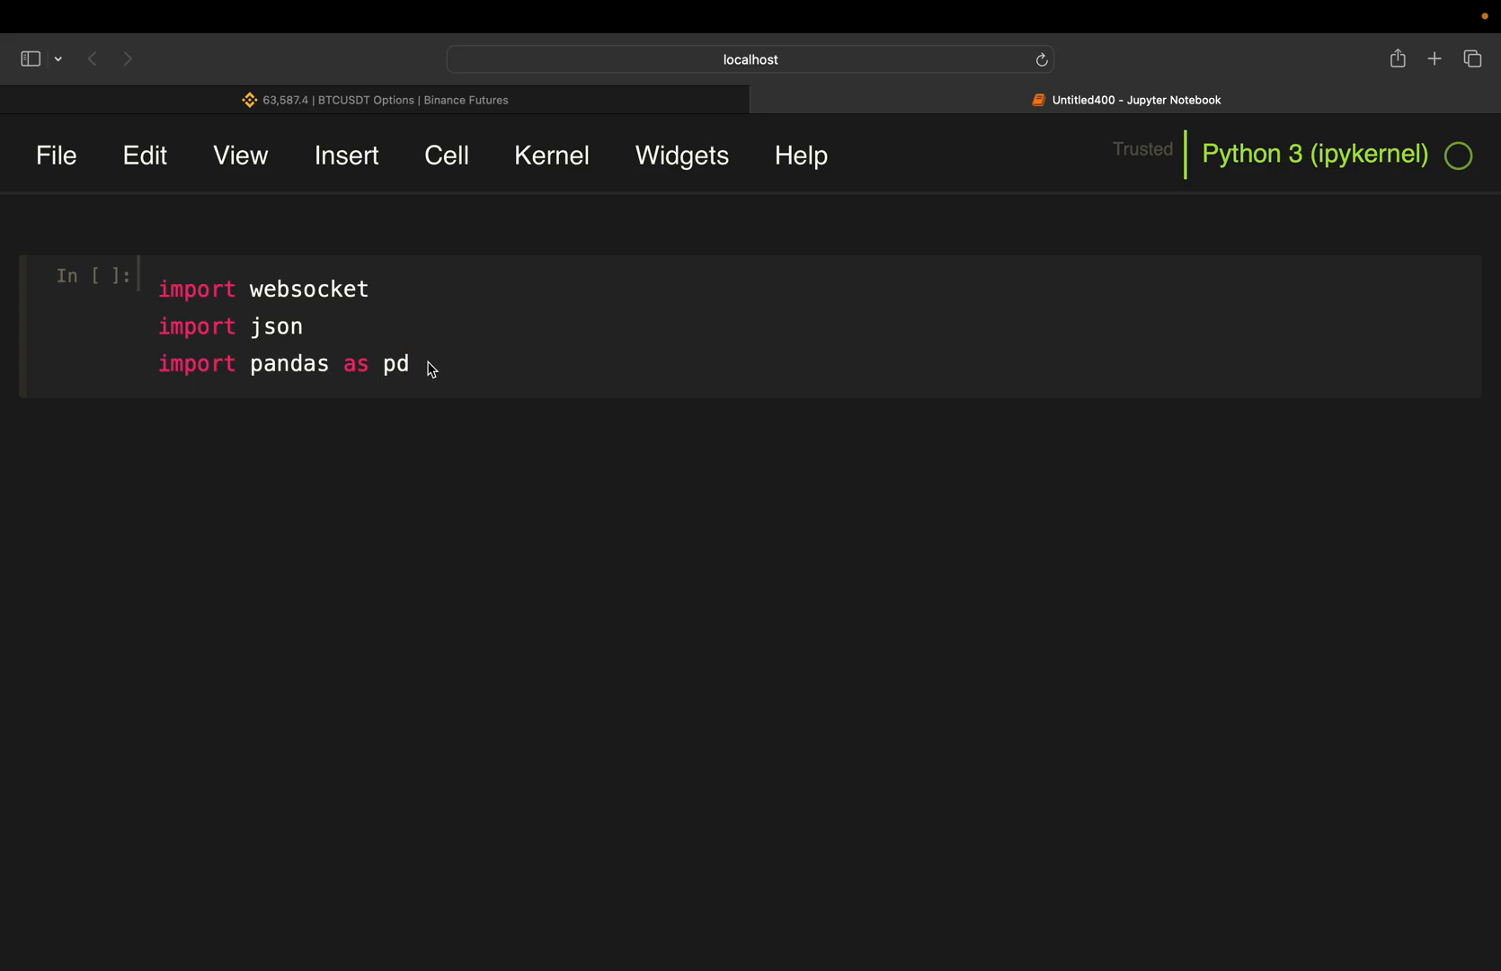
pyautogui.click(410, 363)
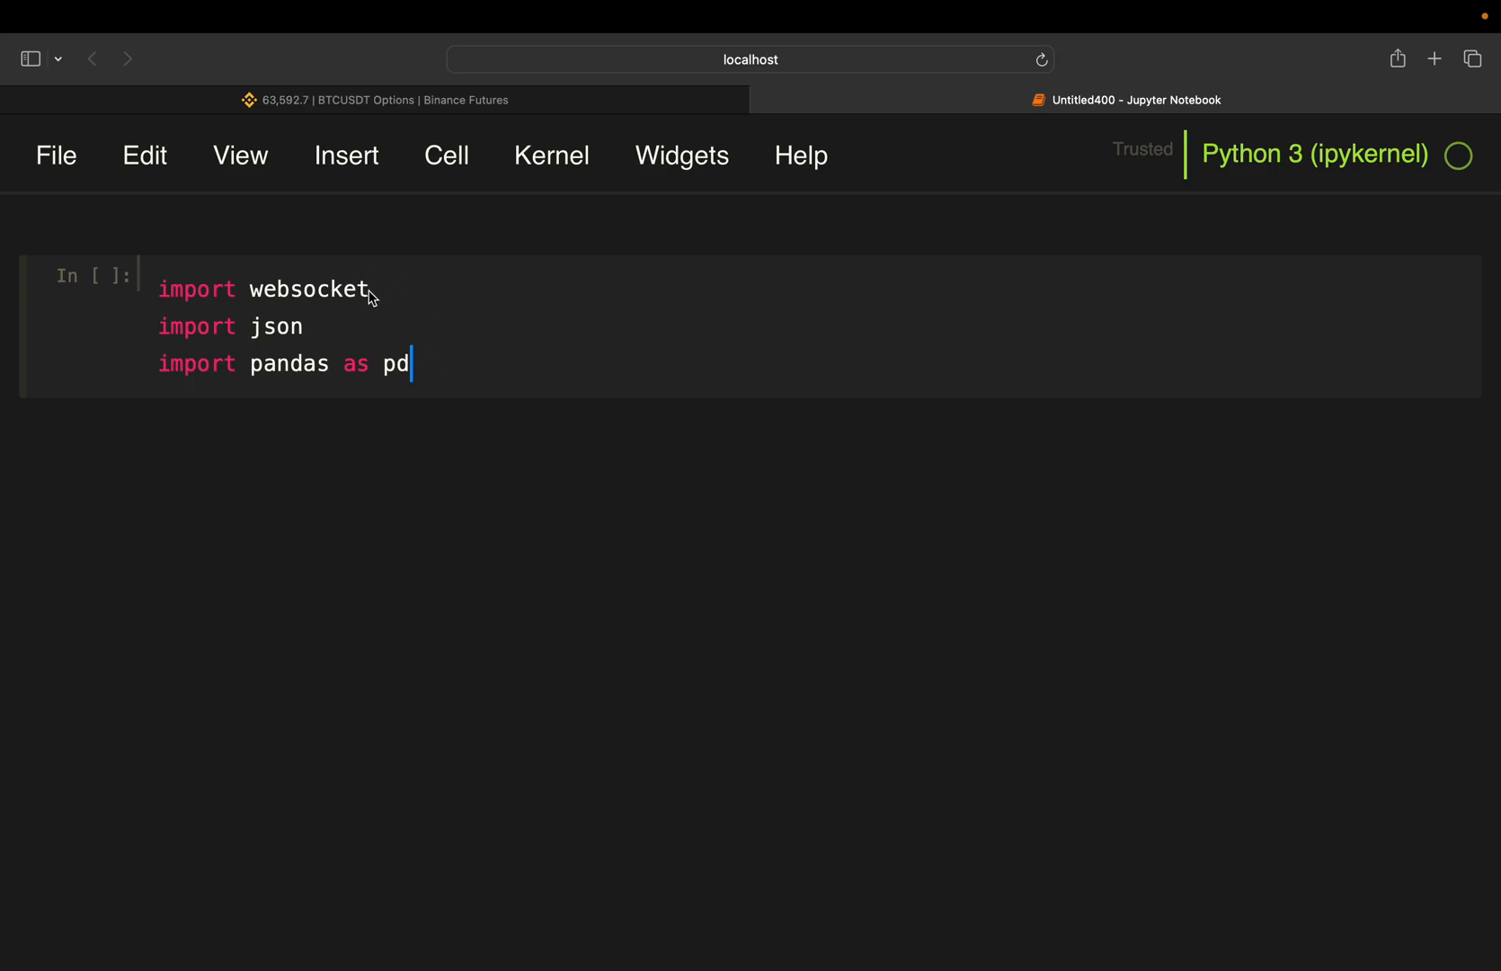
pyautogui.moveTo(390, 295)
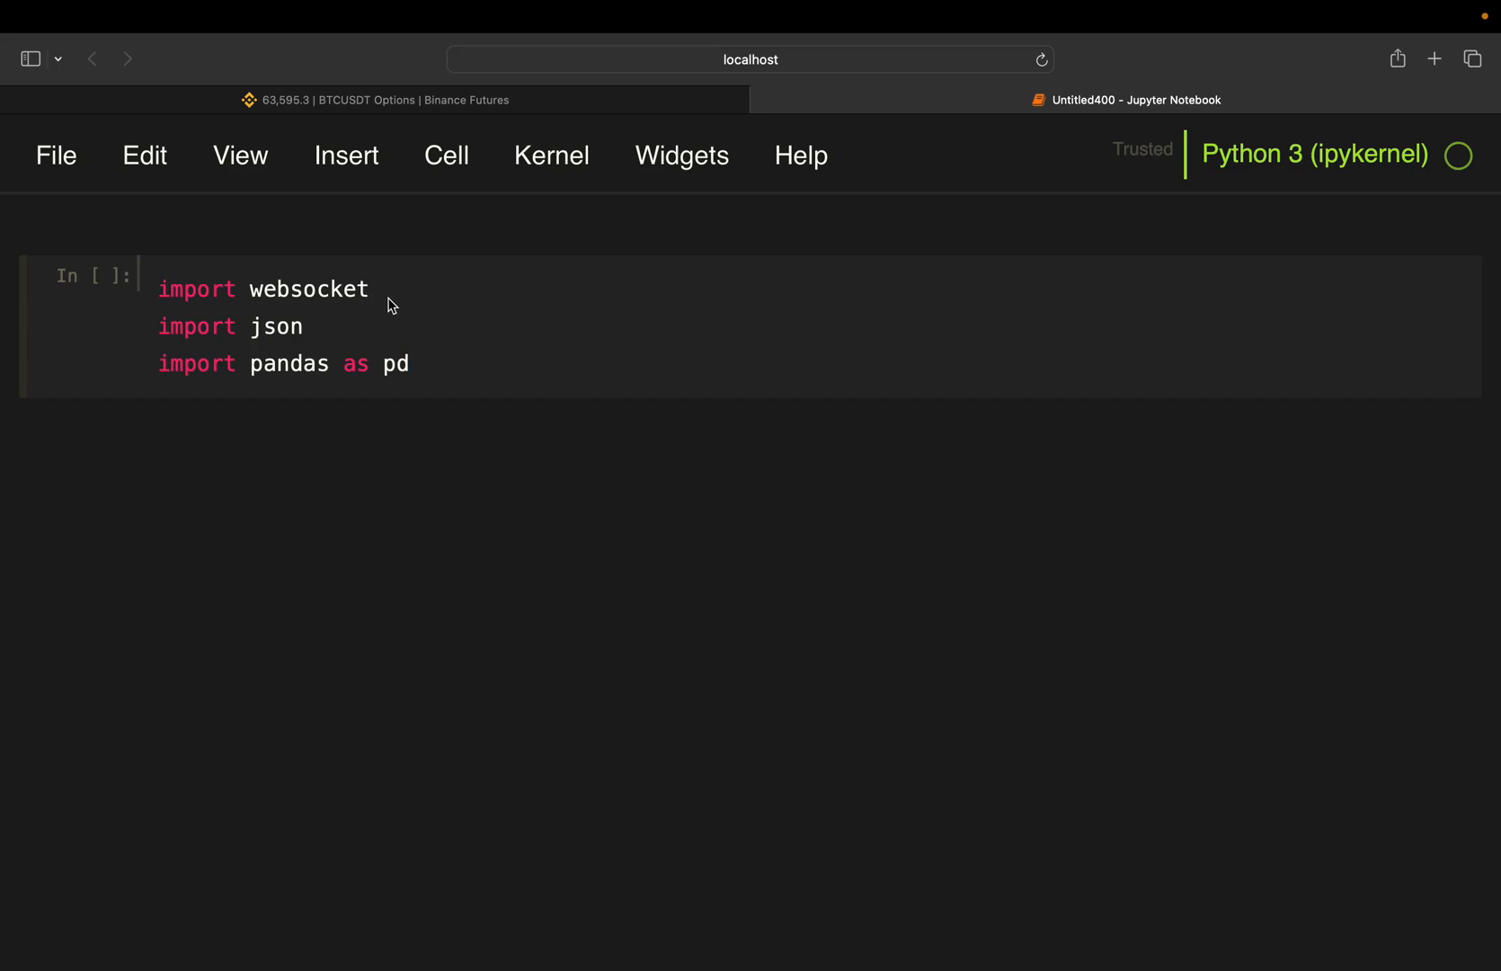
pyautogui.moveTo(408, 299)
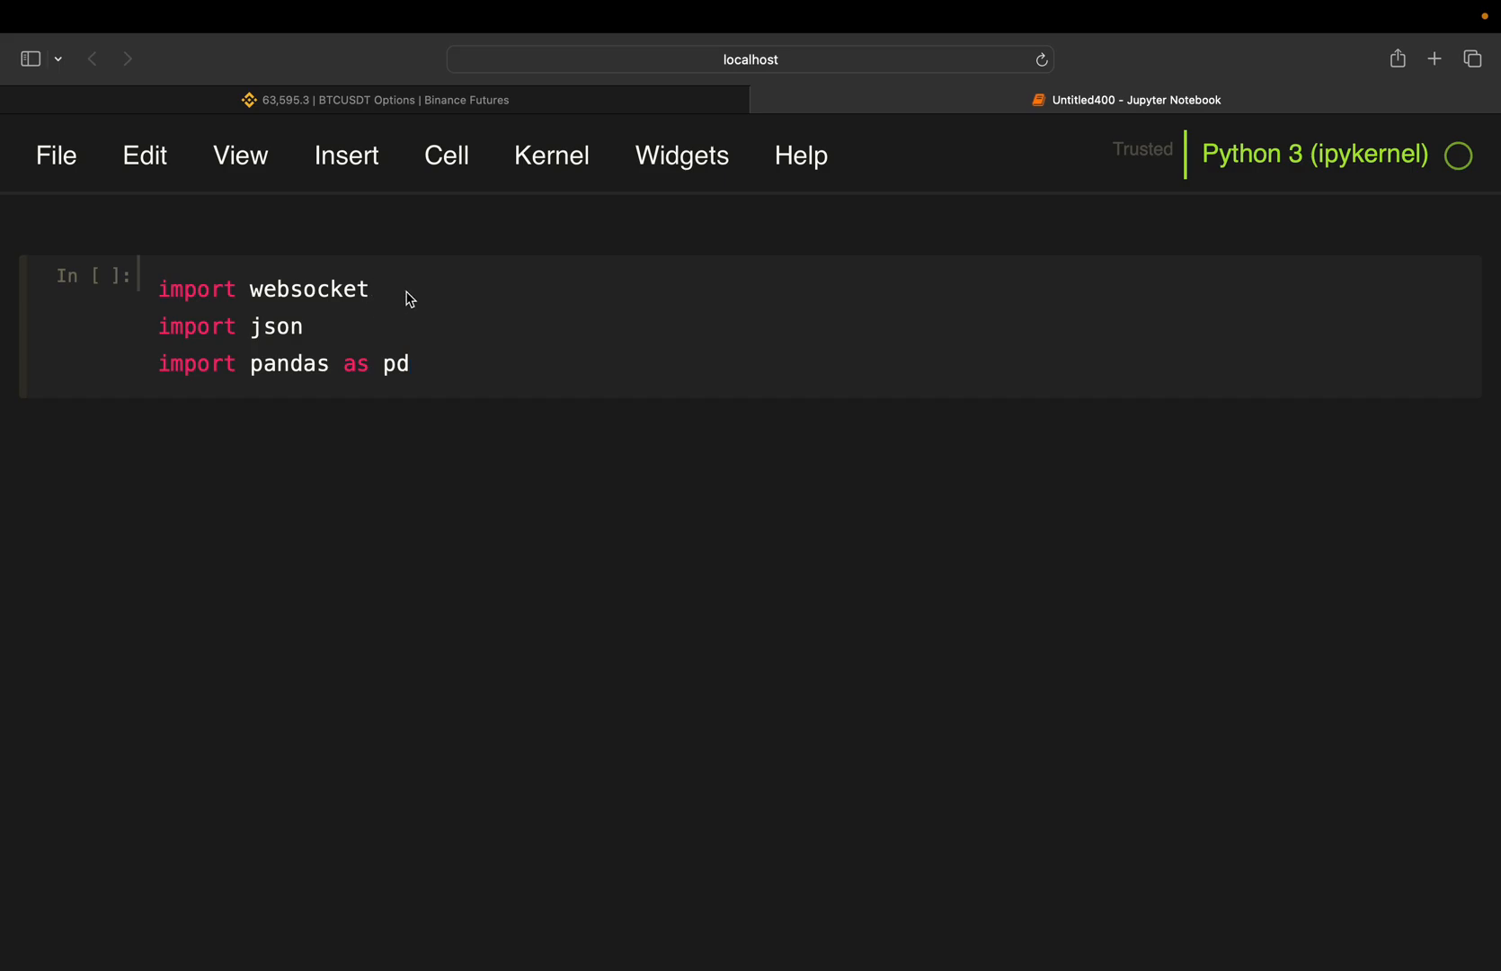
pyautogui.click(412, 363)
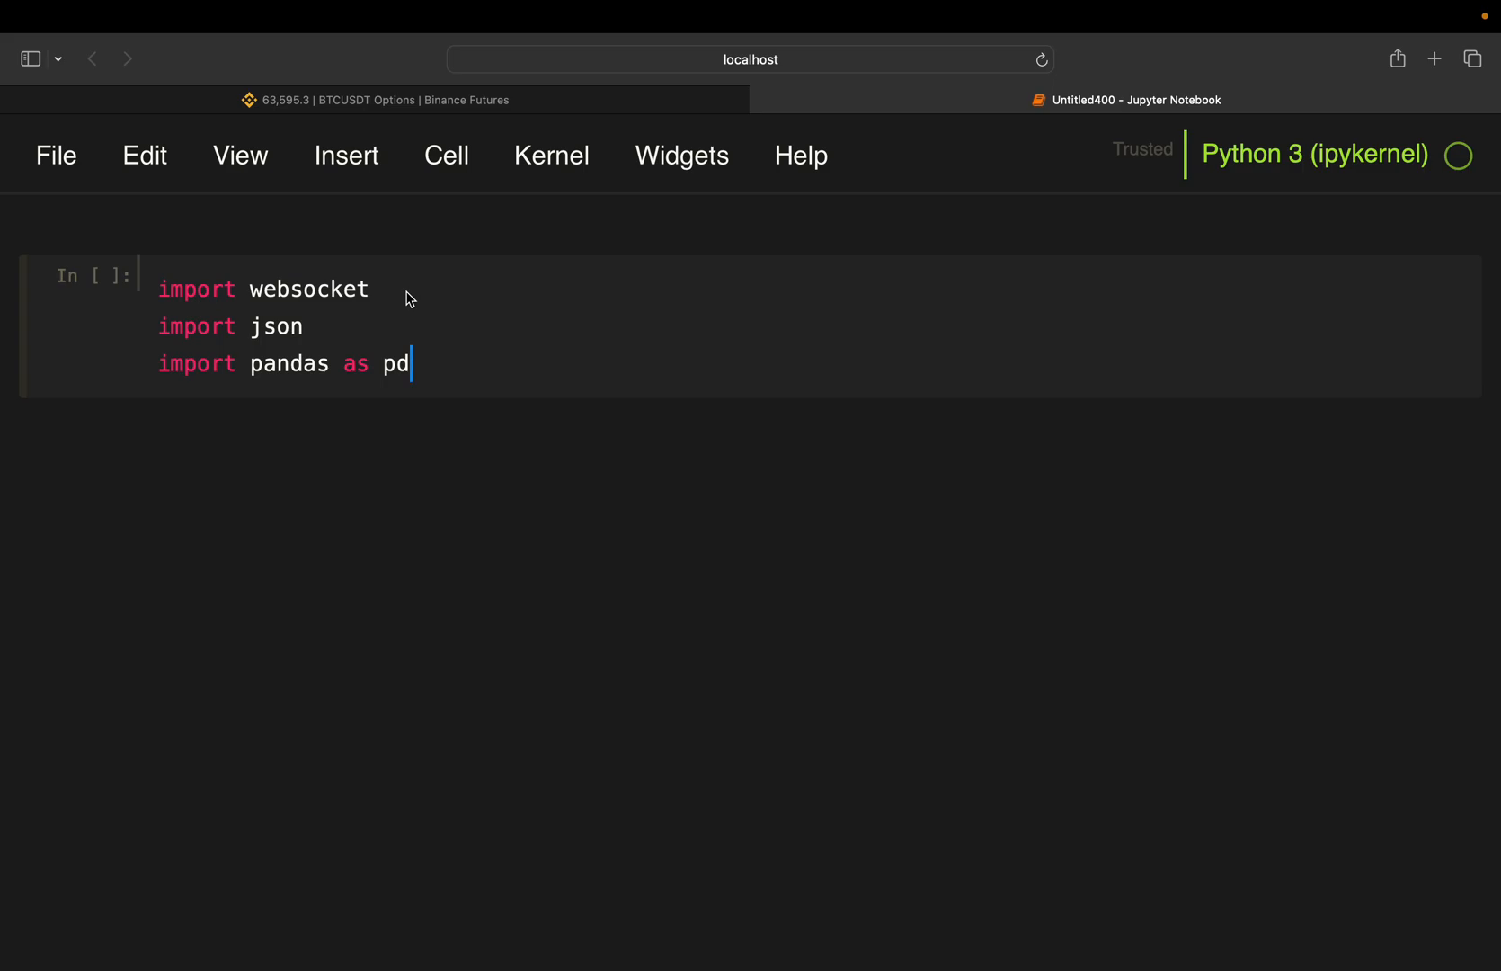
pyautogui.moveTo(303, 339)
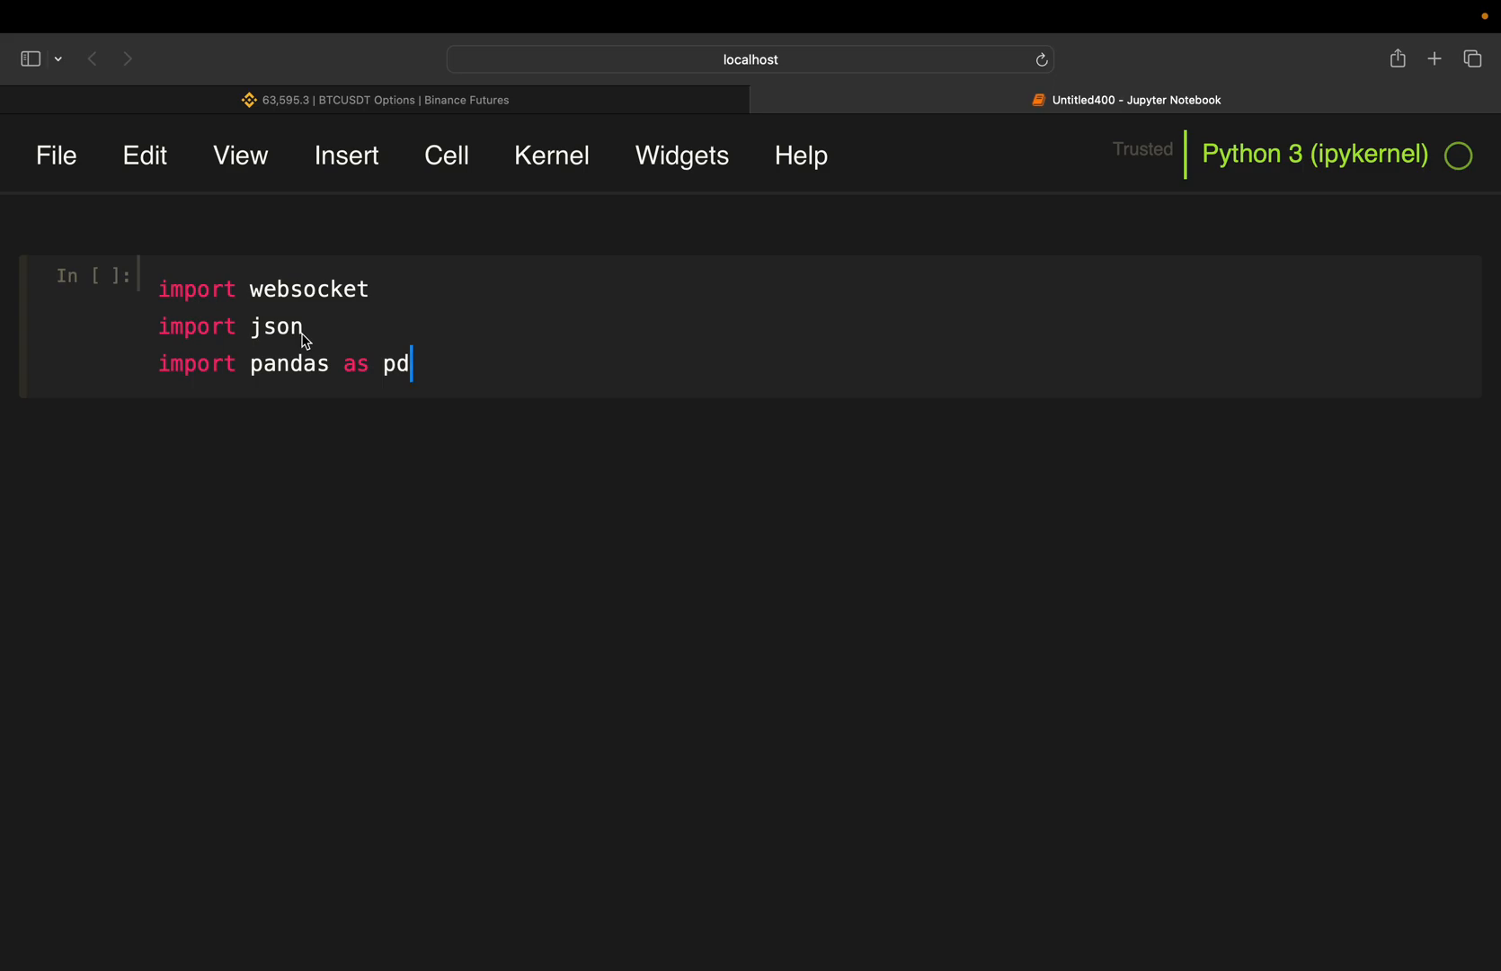
pyautogui.moveTo(337, 326)
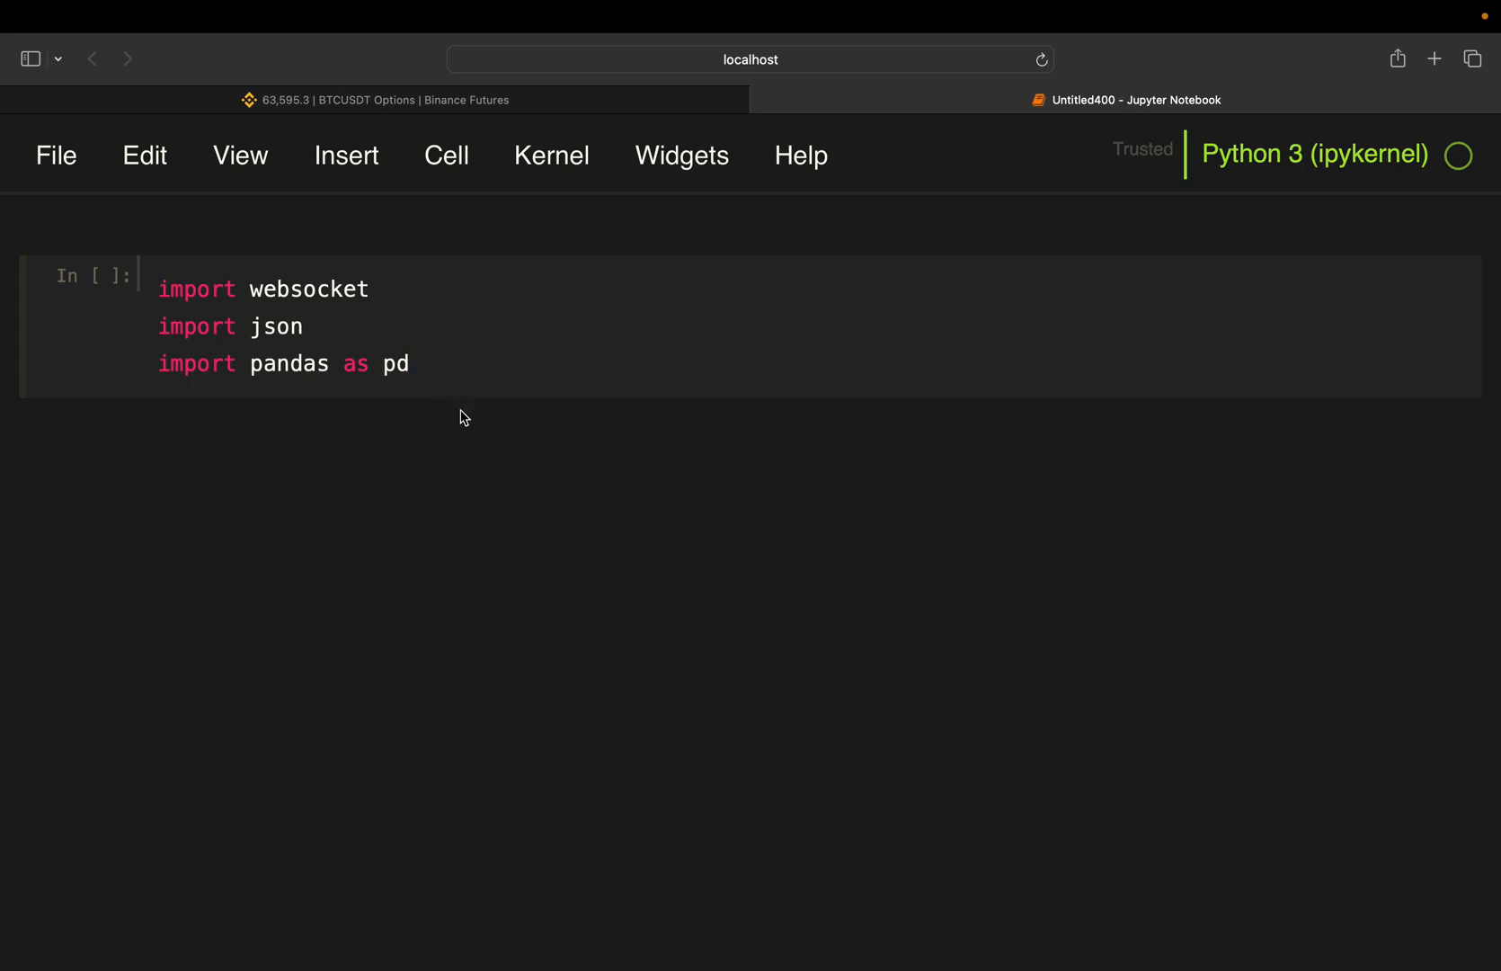
pyautogui.moveTo(473, 385)
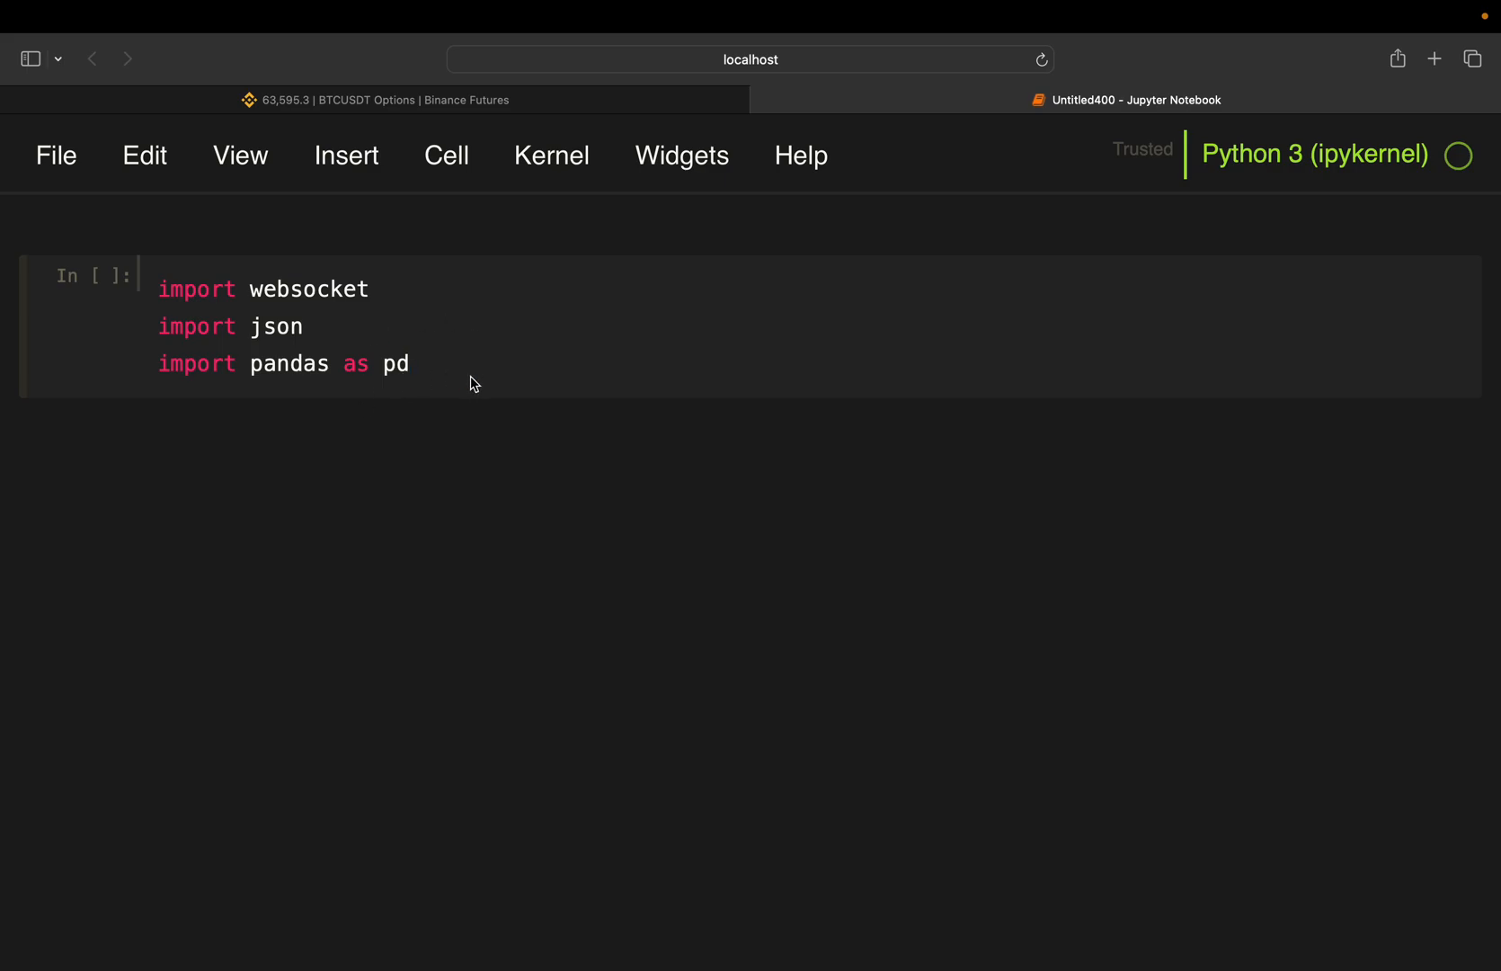
# Run the imports and set endpoint = 'wss://nbstream.binance.com/eoptions/ws' in the next cell.
pyautogui.press('shift+enter')
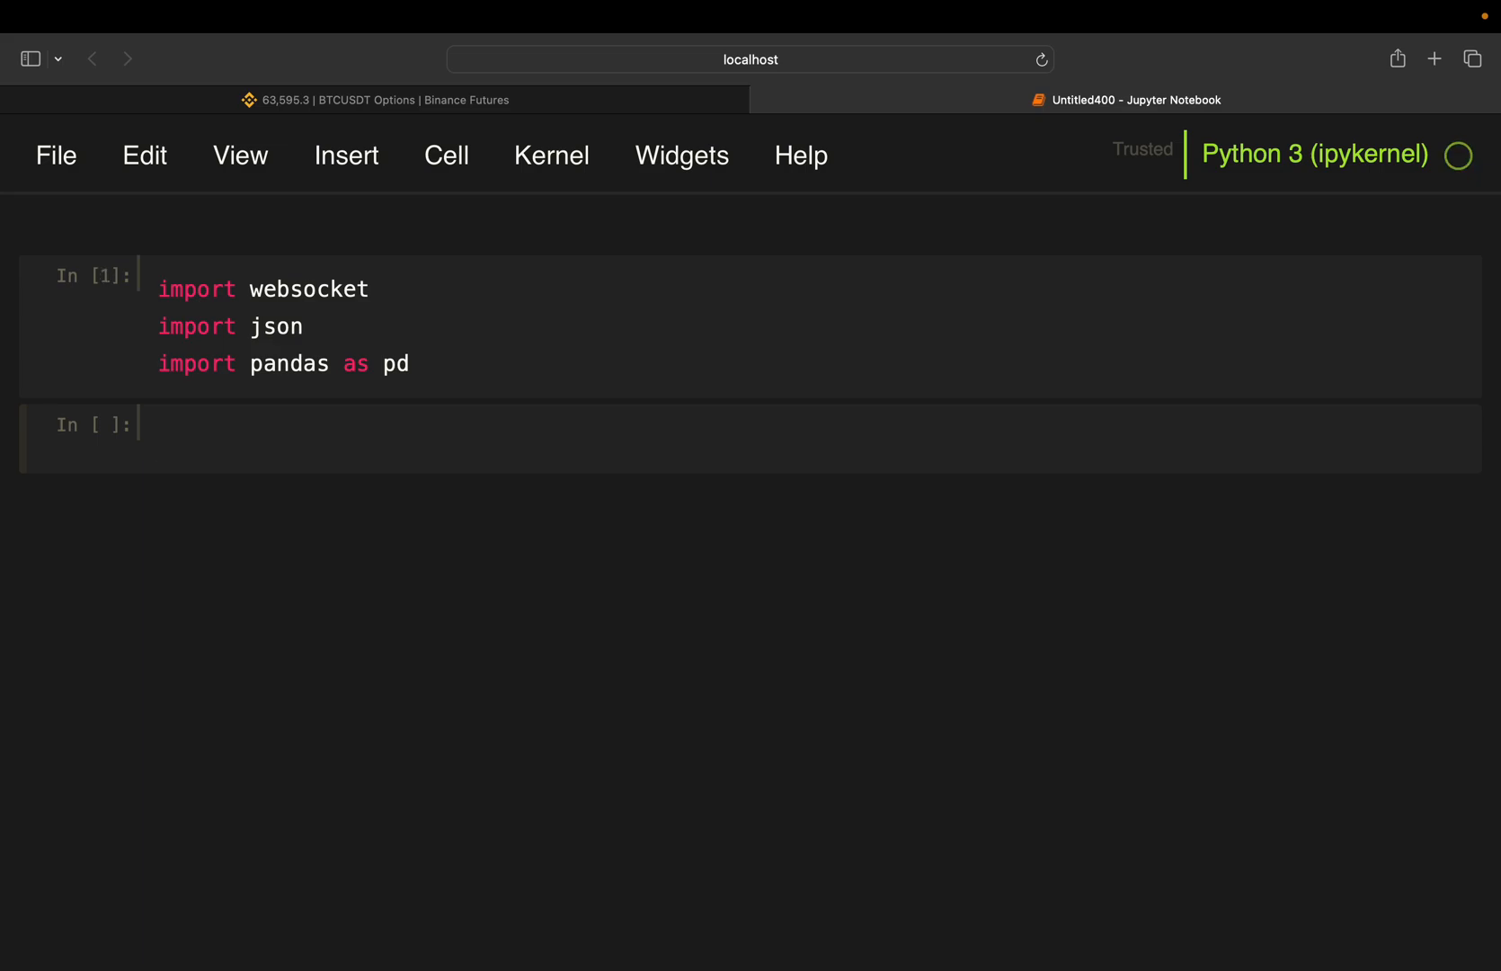
pyautogui.write('endpo')
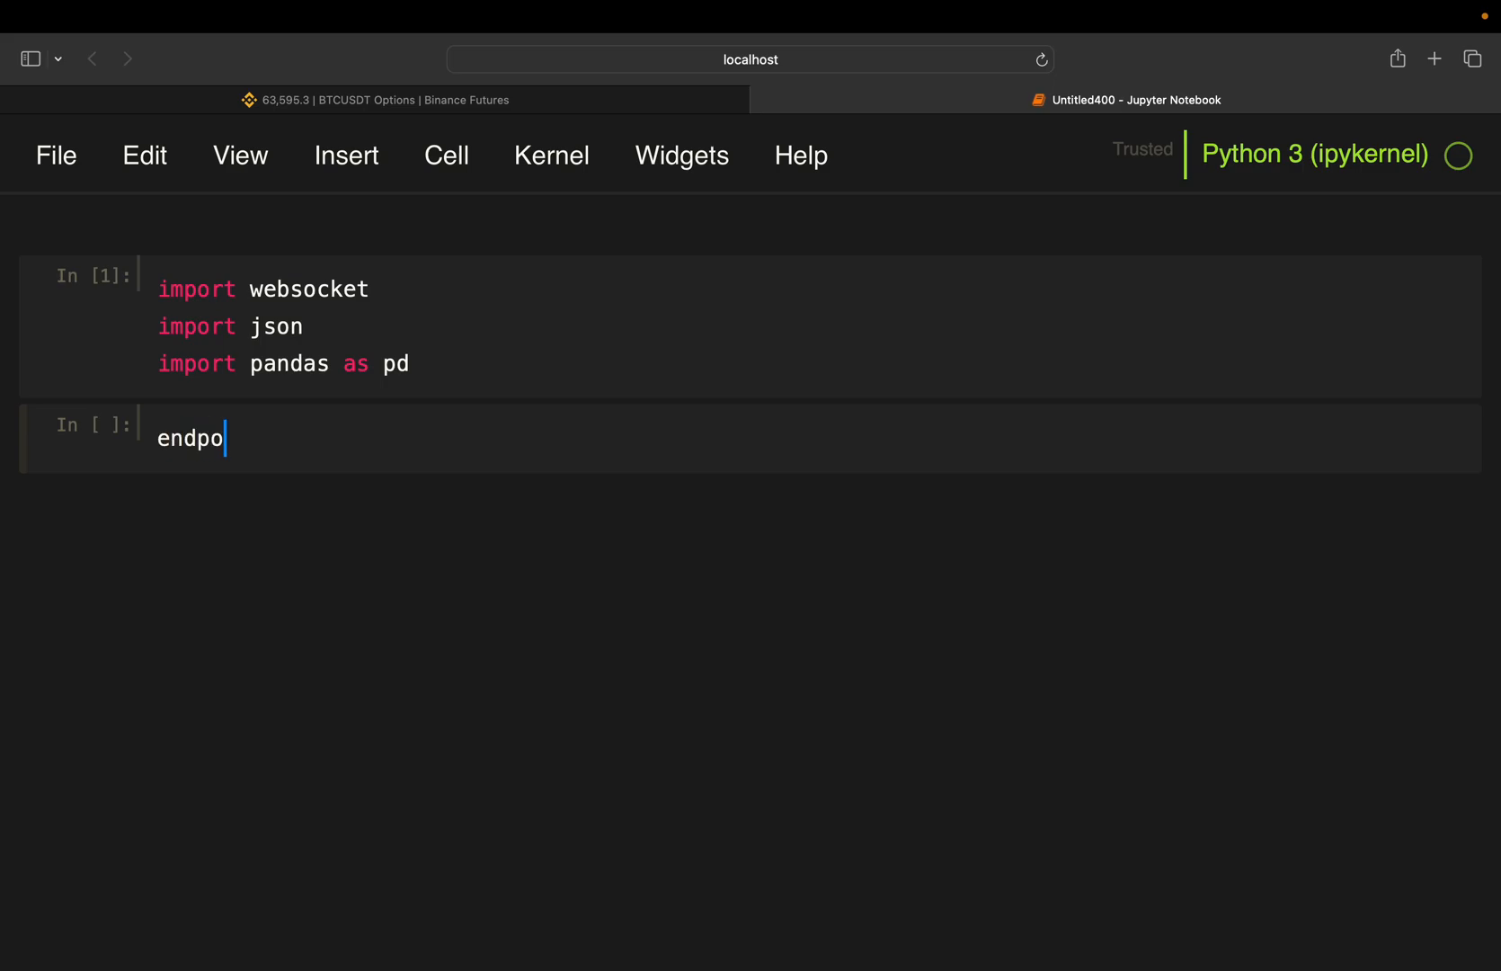
pyautogui.write('int =')
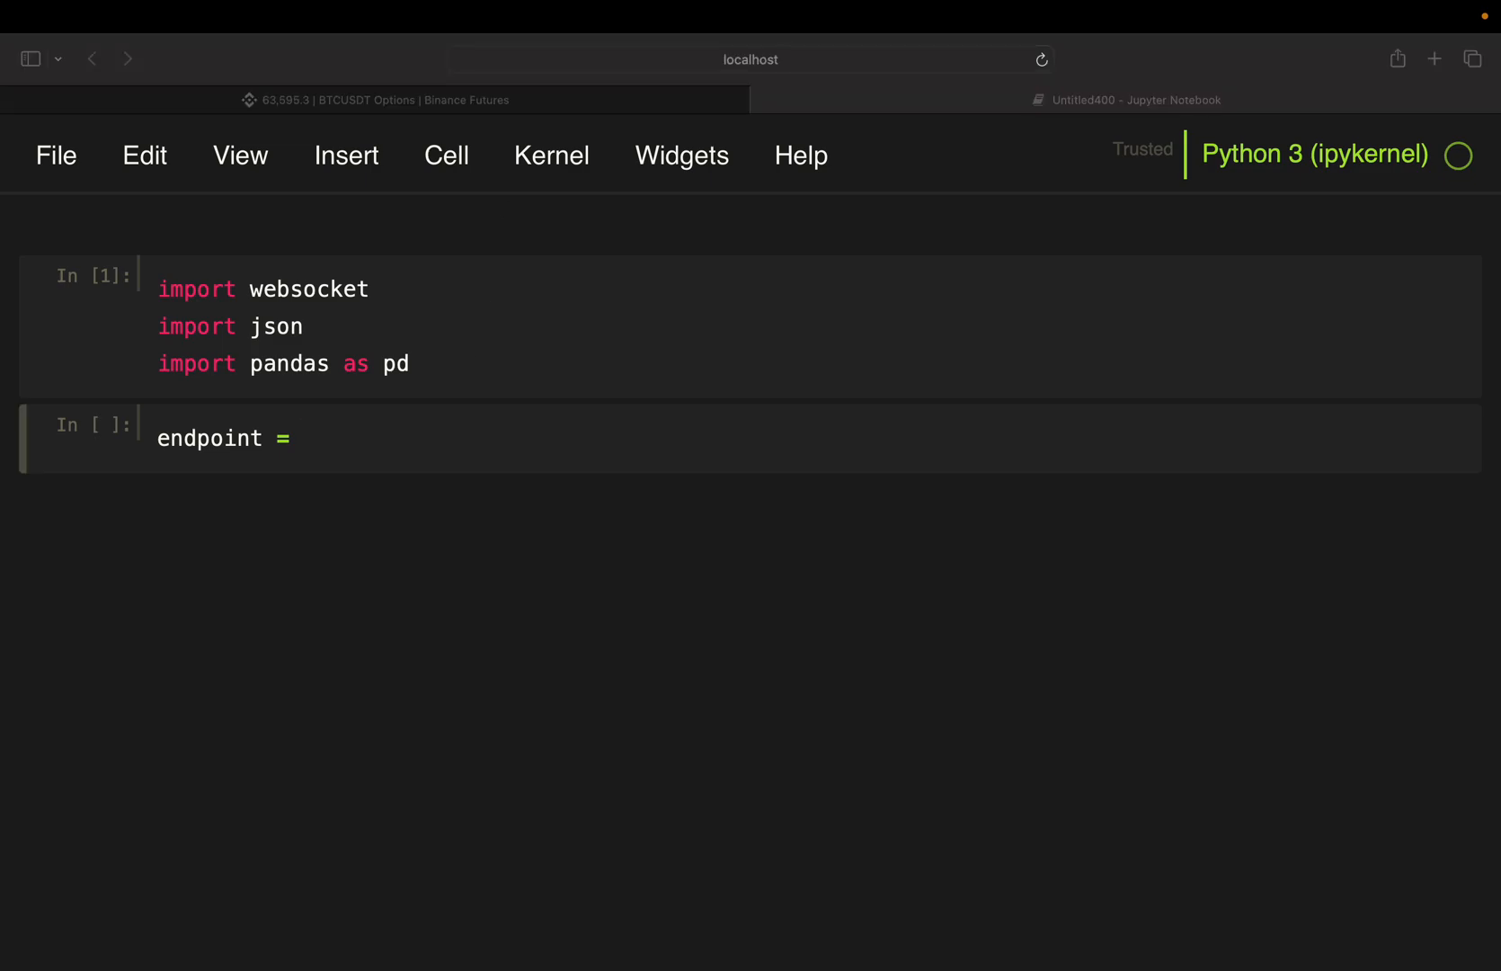
pyautogui.write("'wss://nbstream.binance.com/eoptions/ws'")
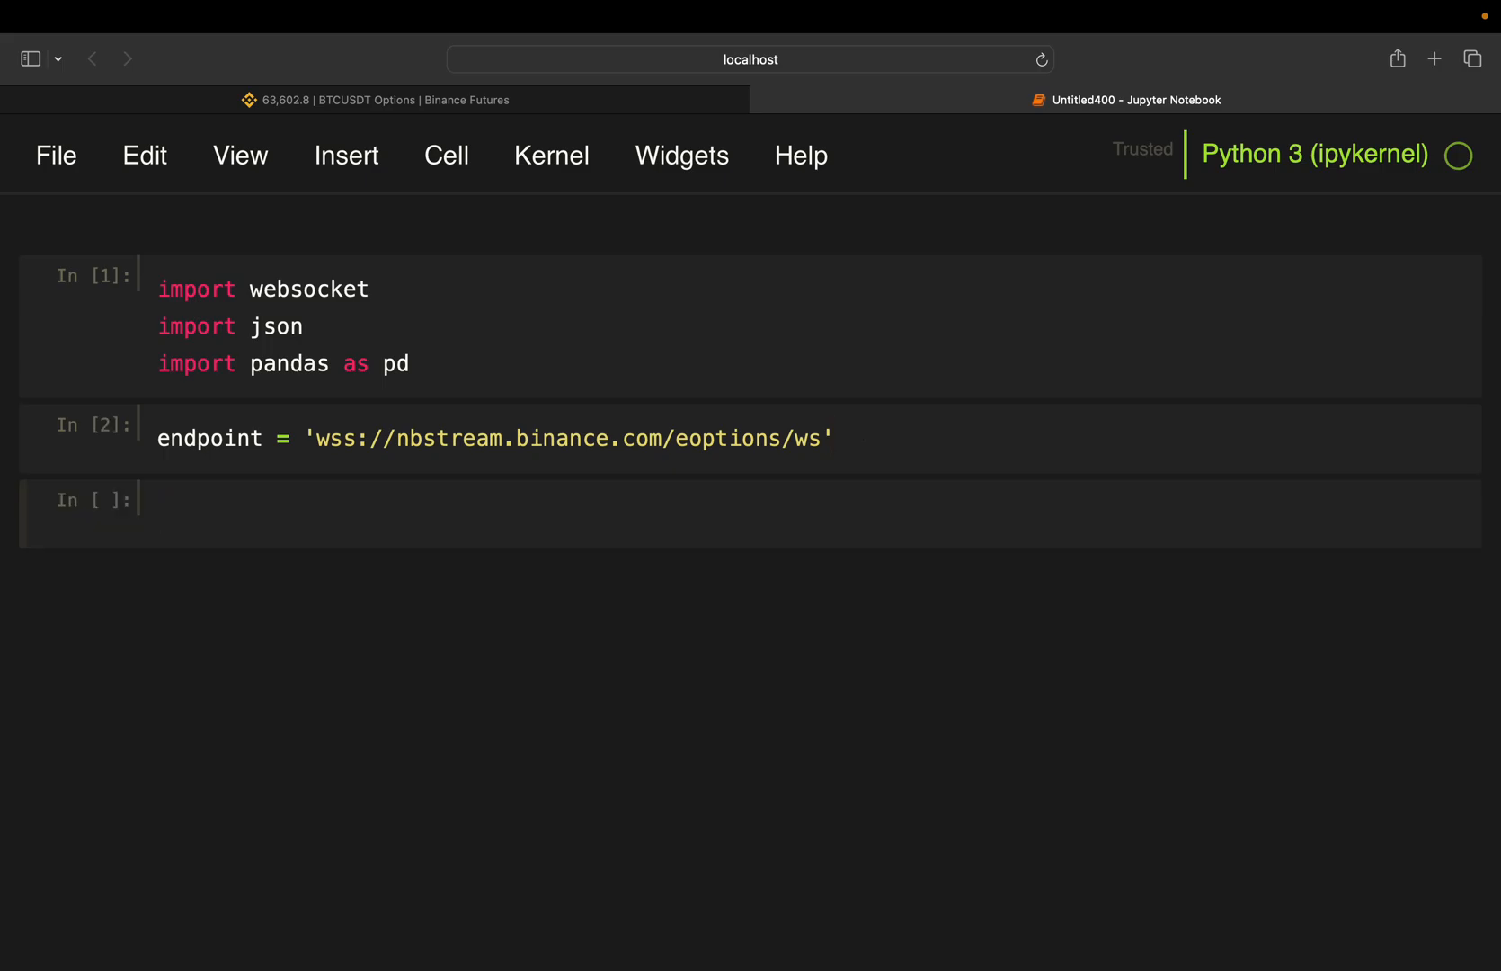
pyautogui.click(383, 511)
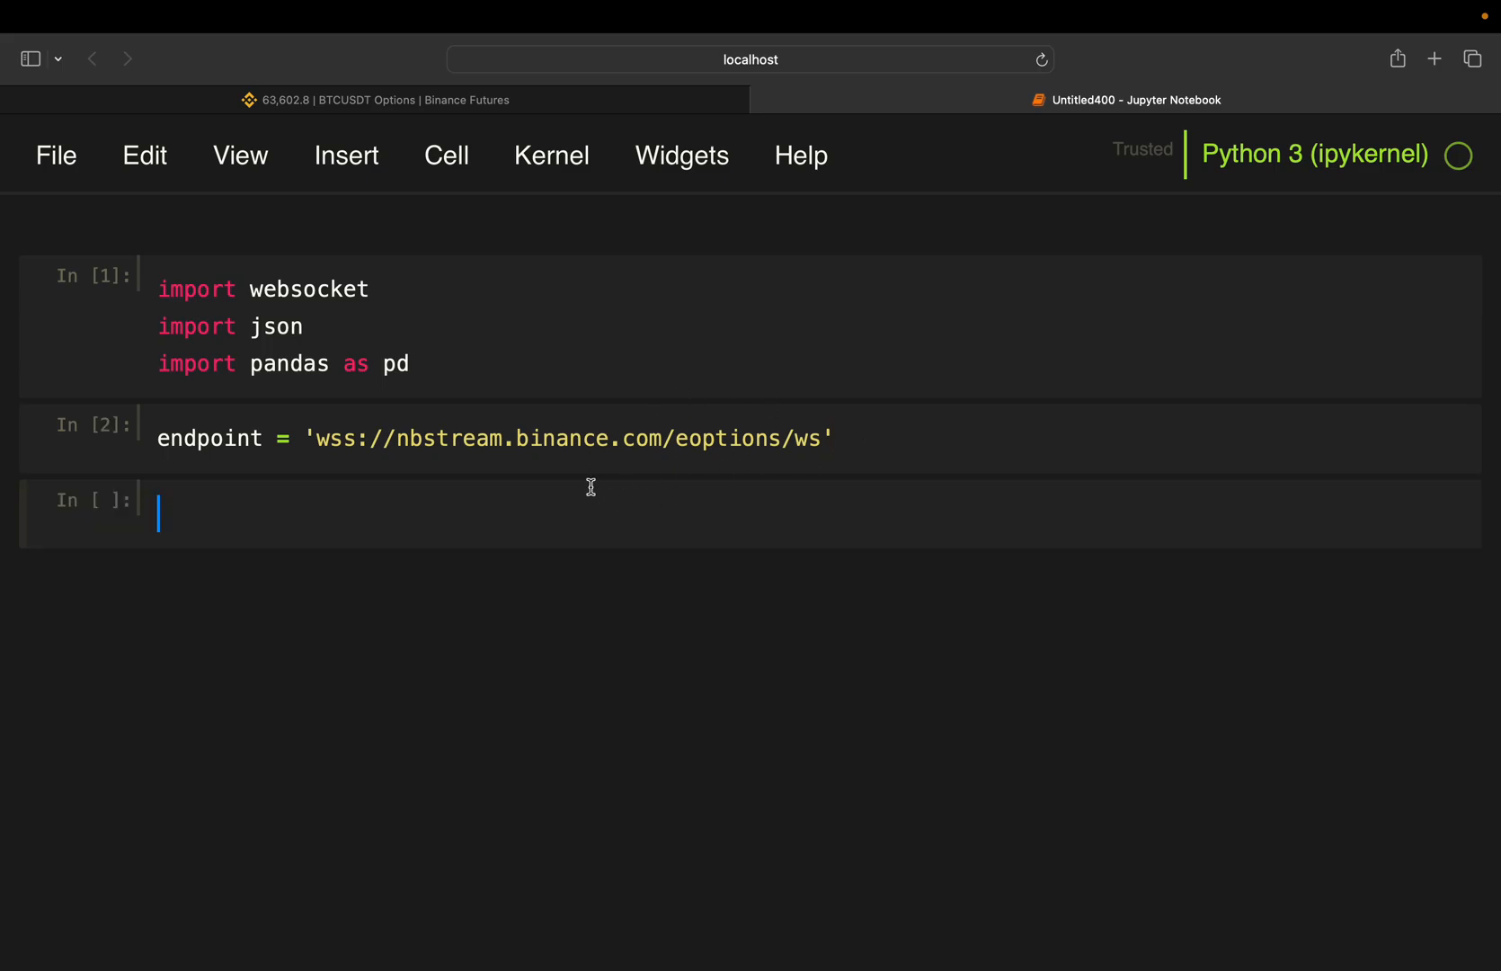
pyautogui.moveTo(579, 432)
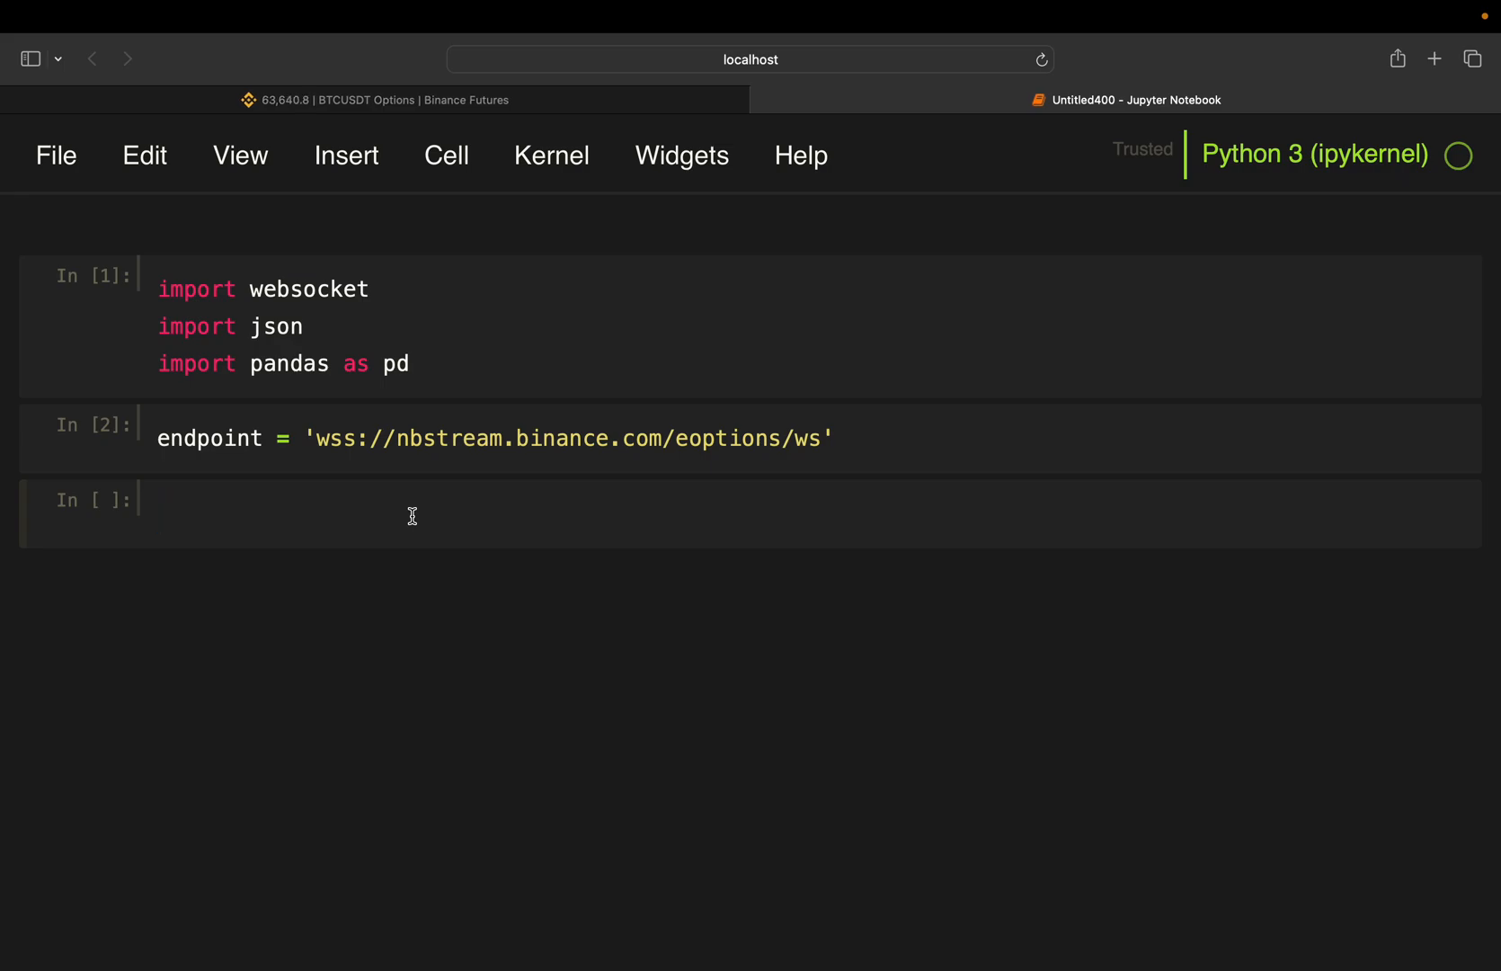
# Start our_msg as json.dumps of a dict with 'method':'SUBSCRIBE'.
pyautogui.click(383, 511)
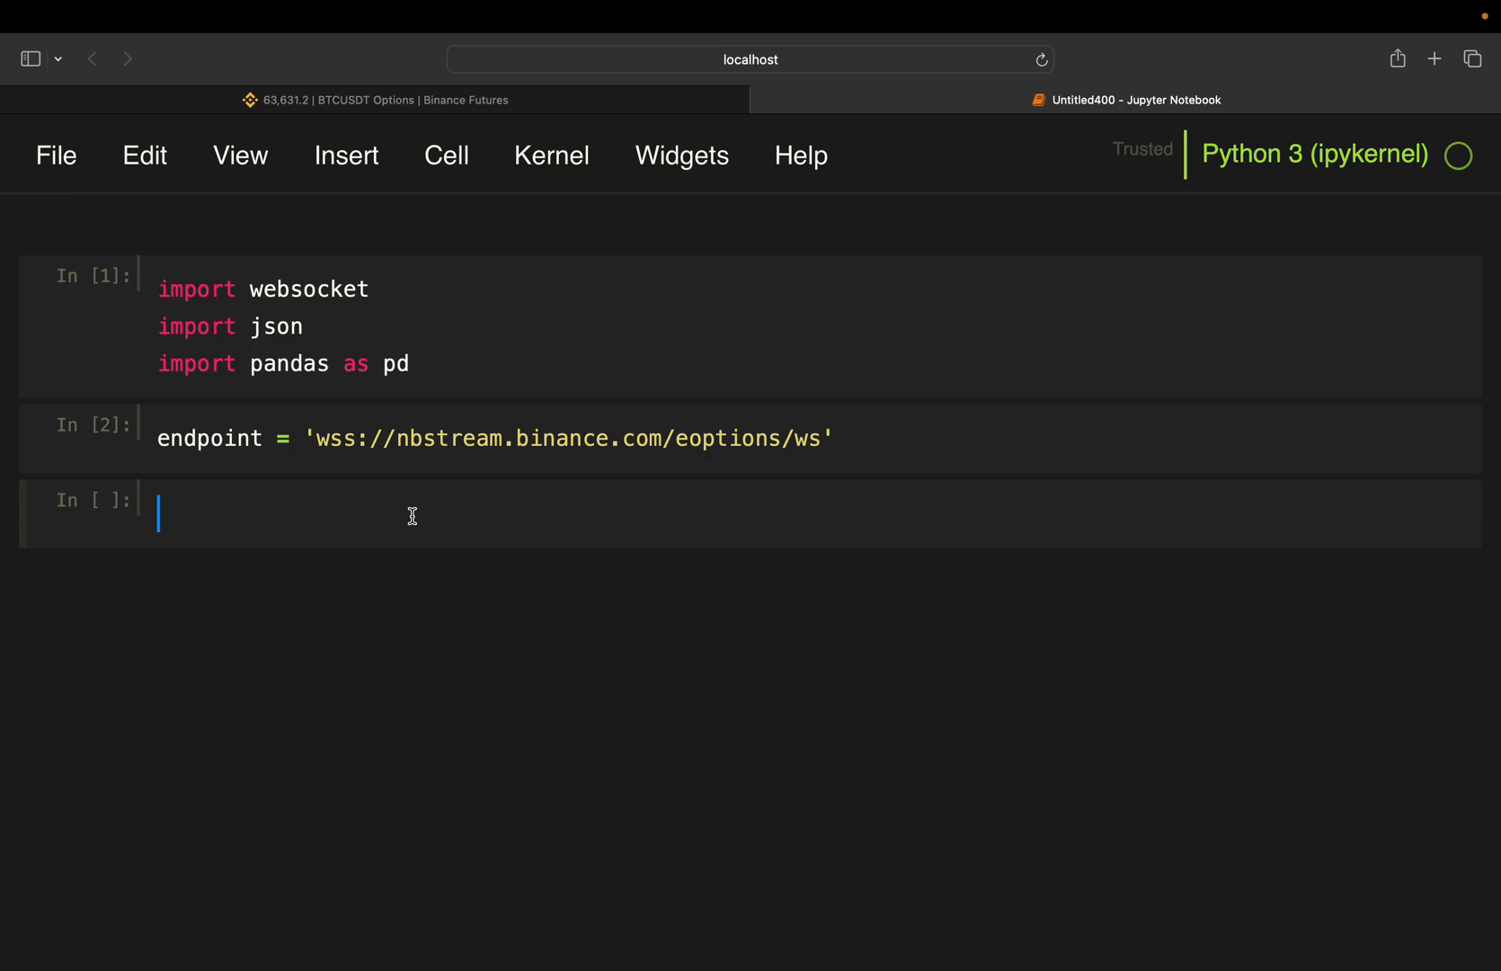
pyautogui.write('our_msg')
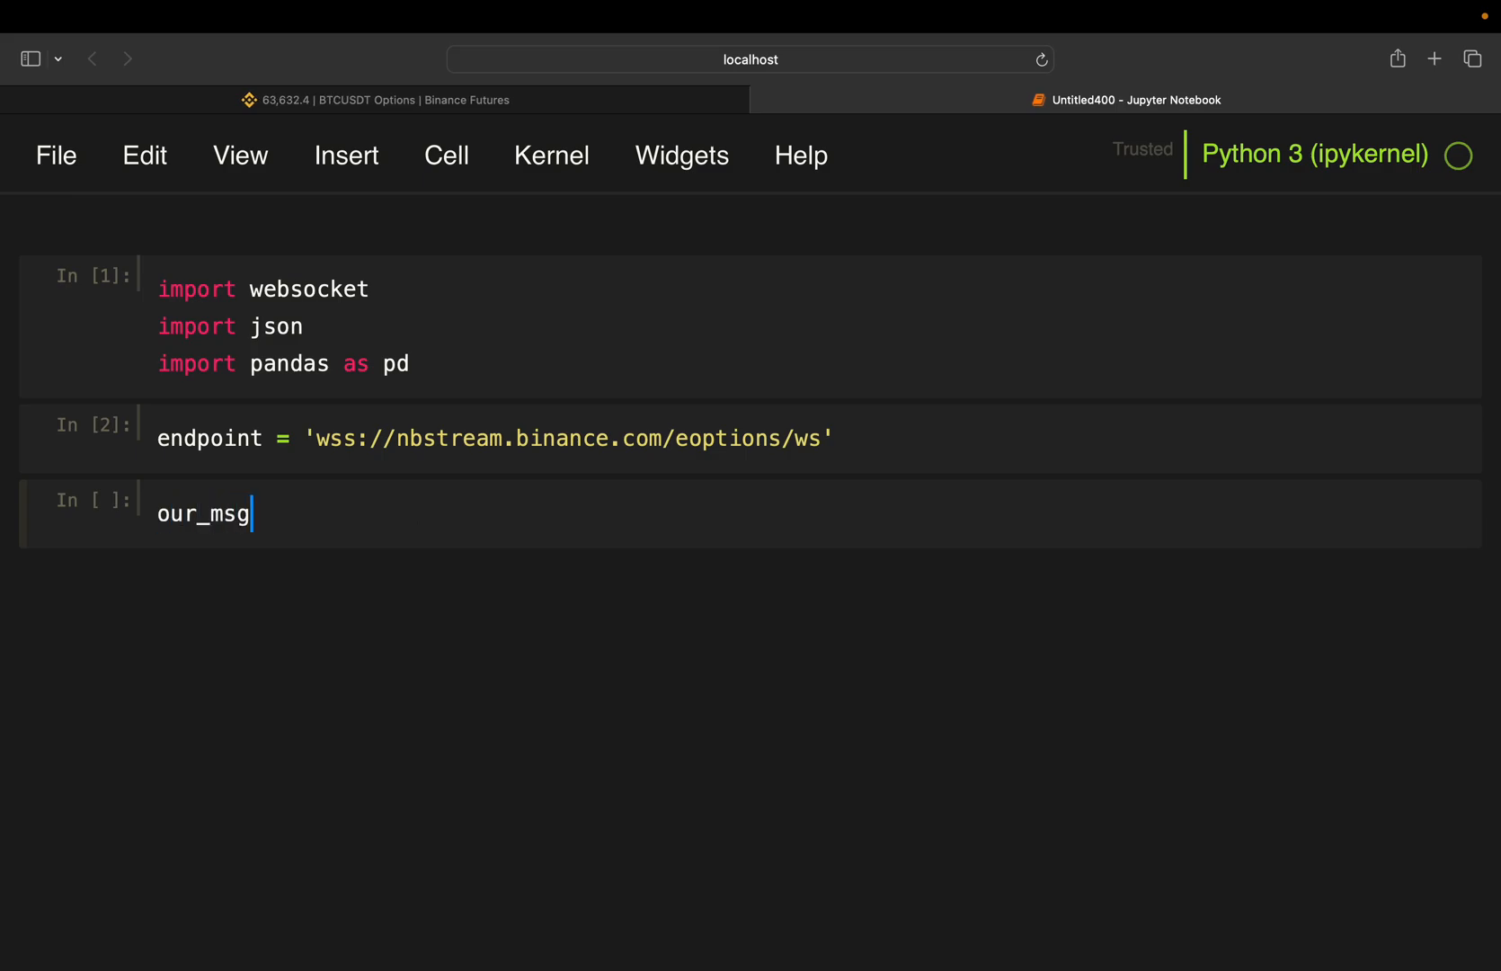
pyautogui.write('=')
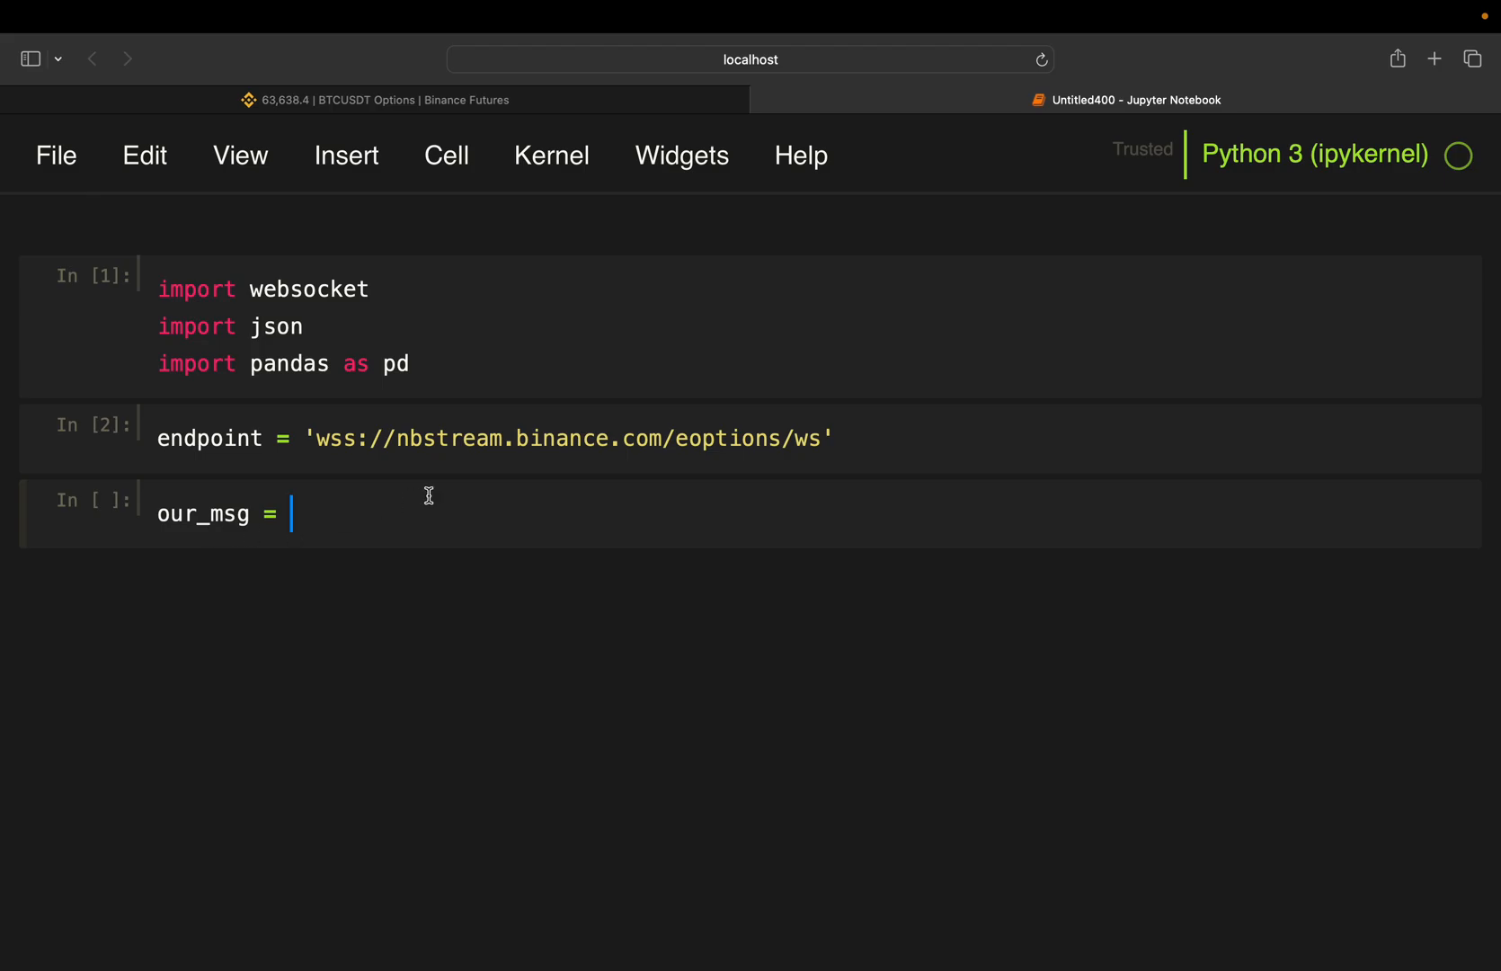
pyautogui.write('json.')
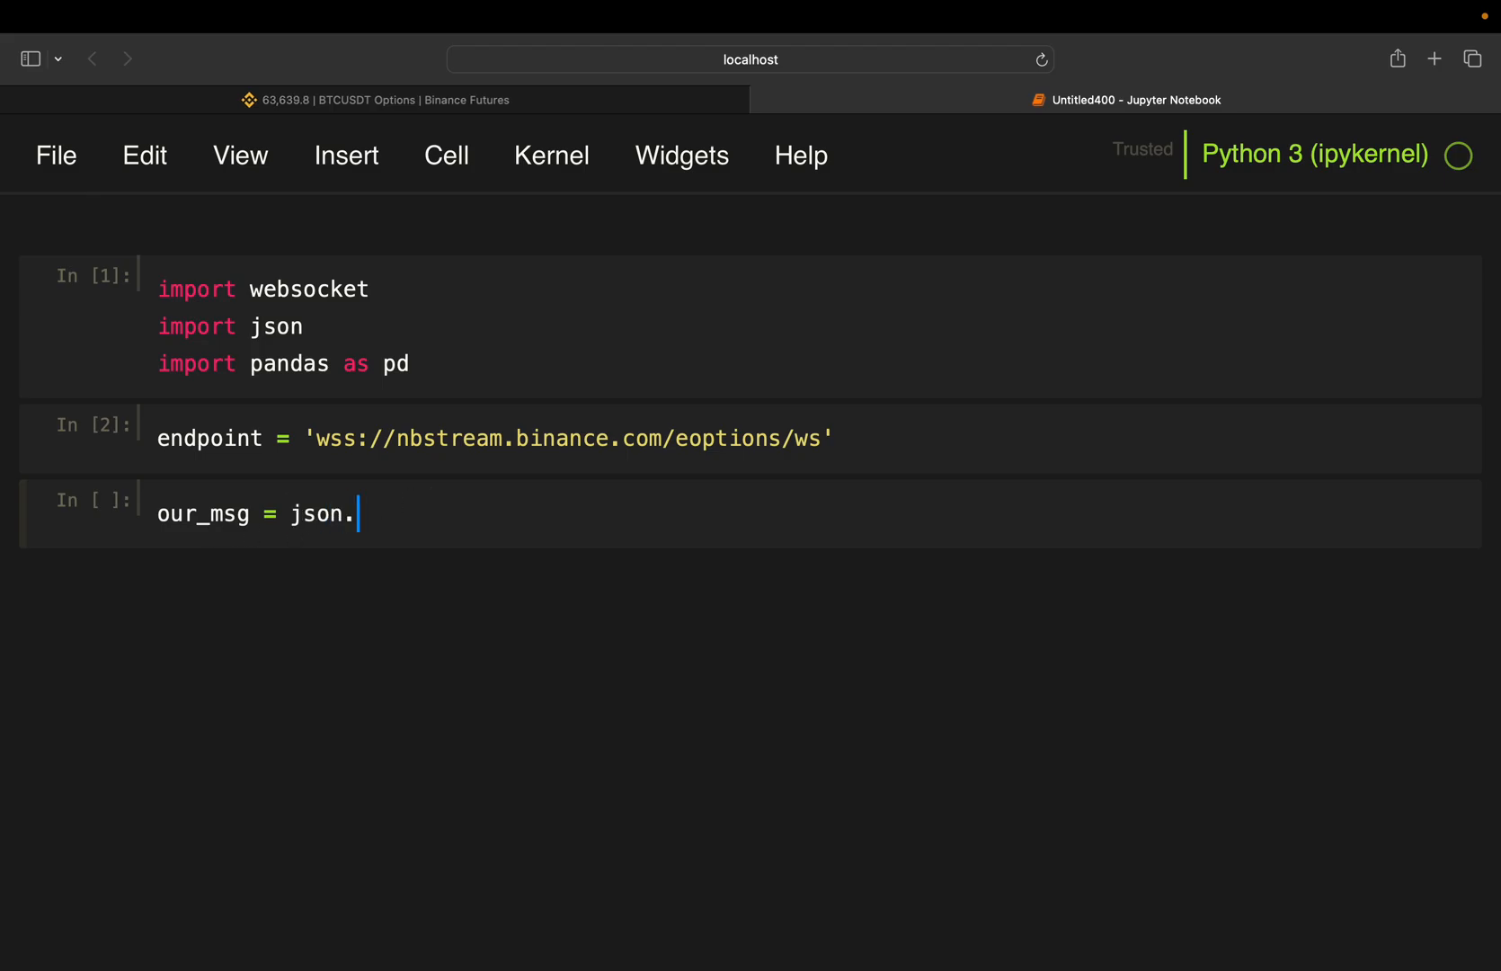
pyautogui.write('dumps)')
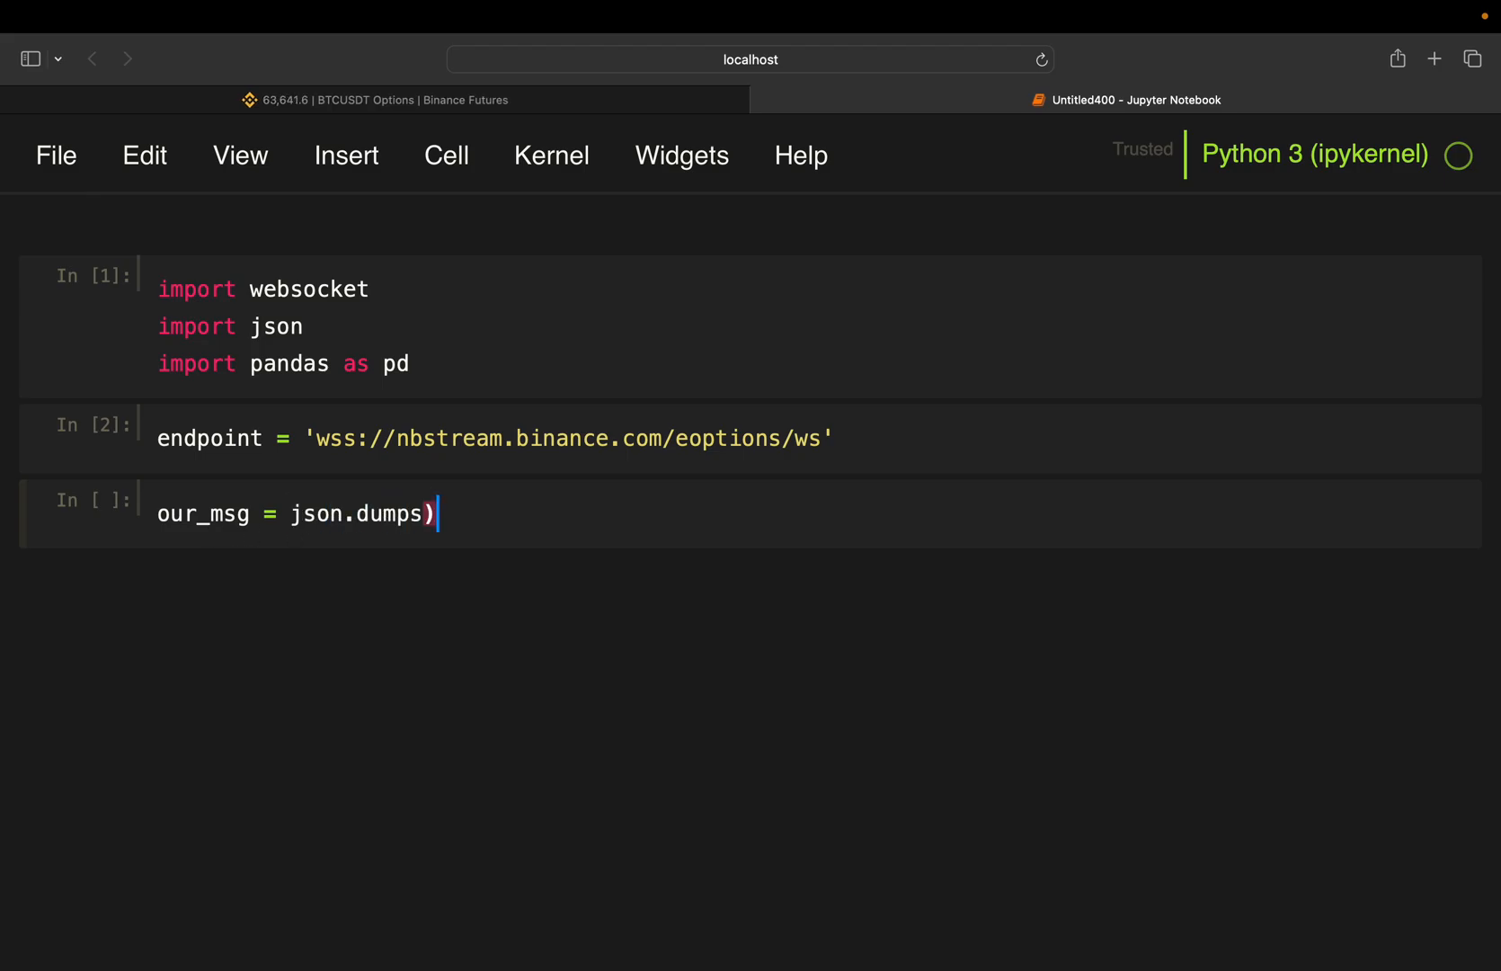
pyautogui.write('(')
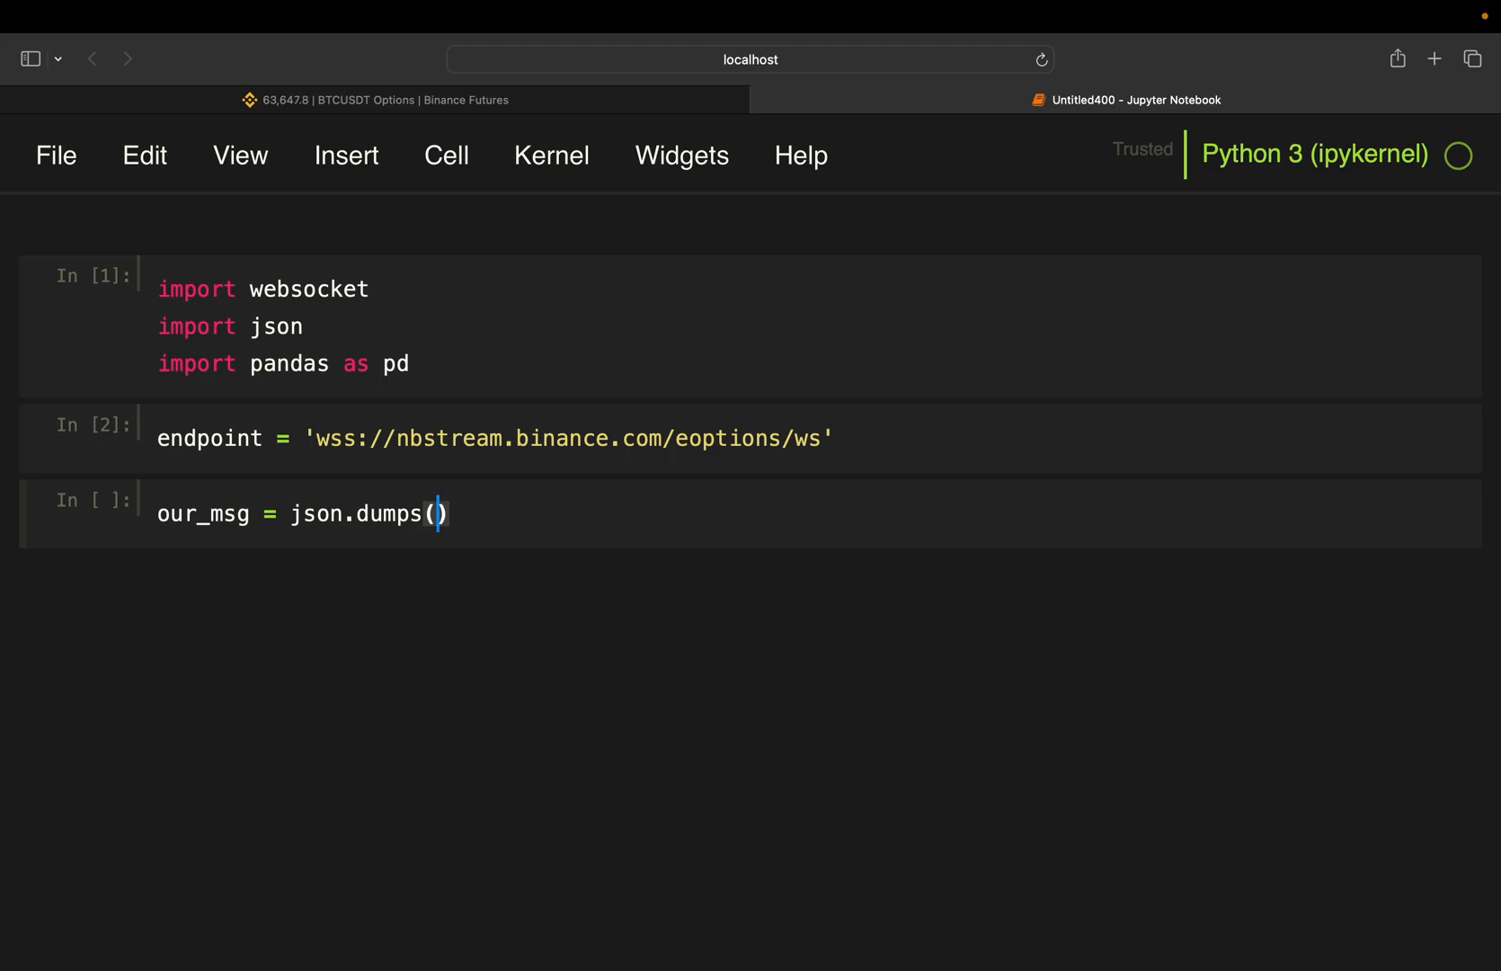
pyautogui.write("{'meth'")
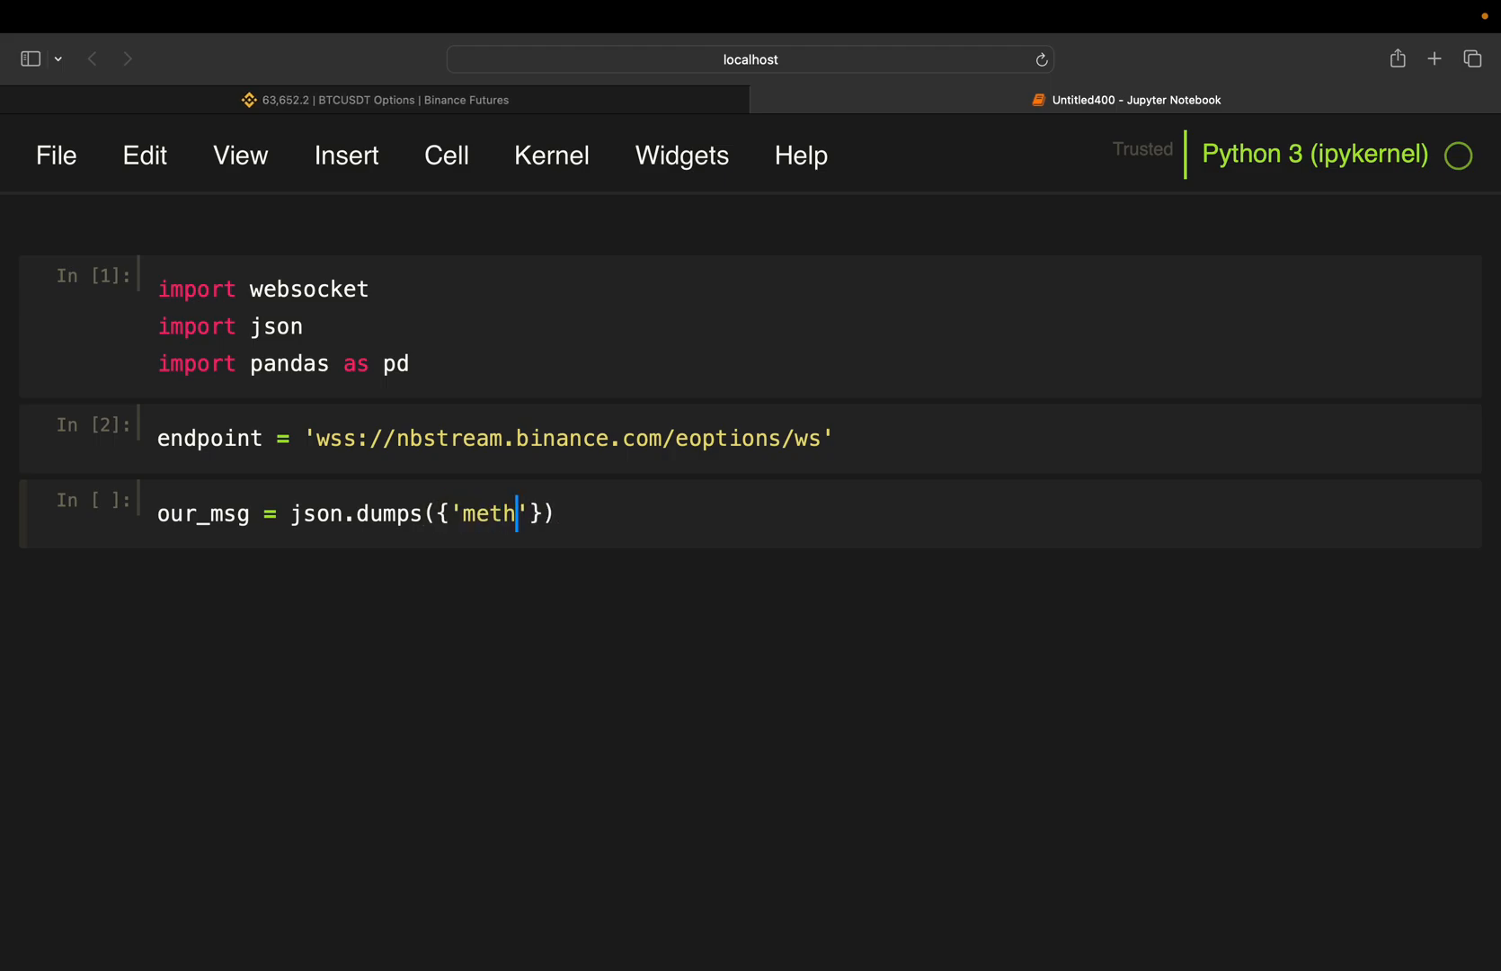
pyautogui.write("od':")
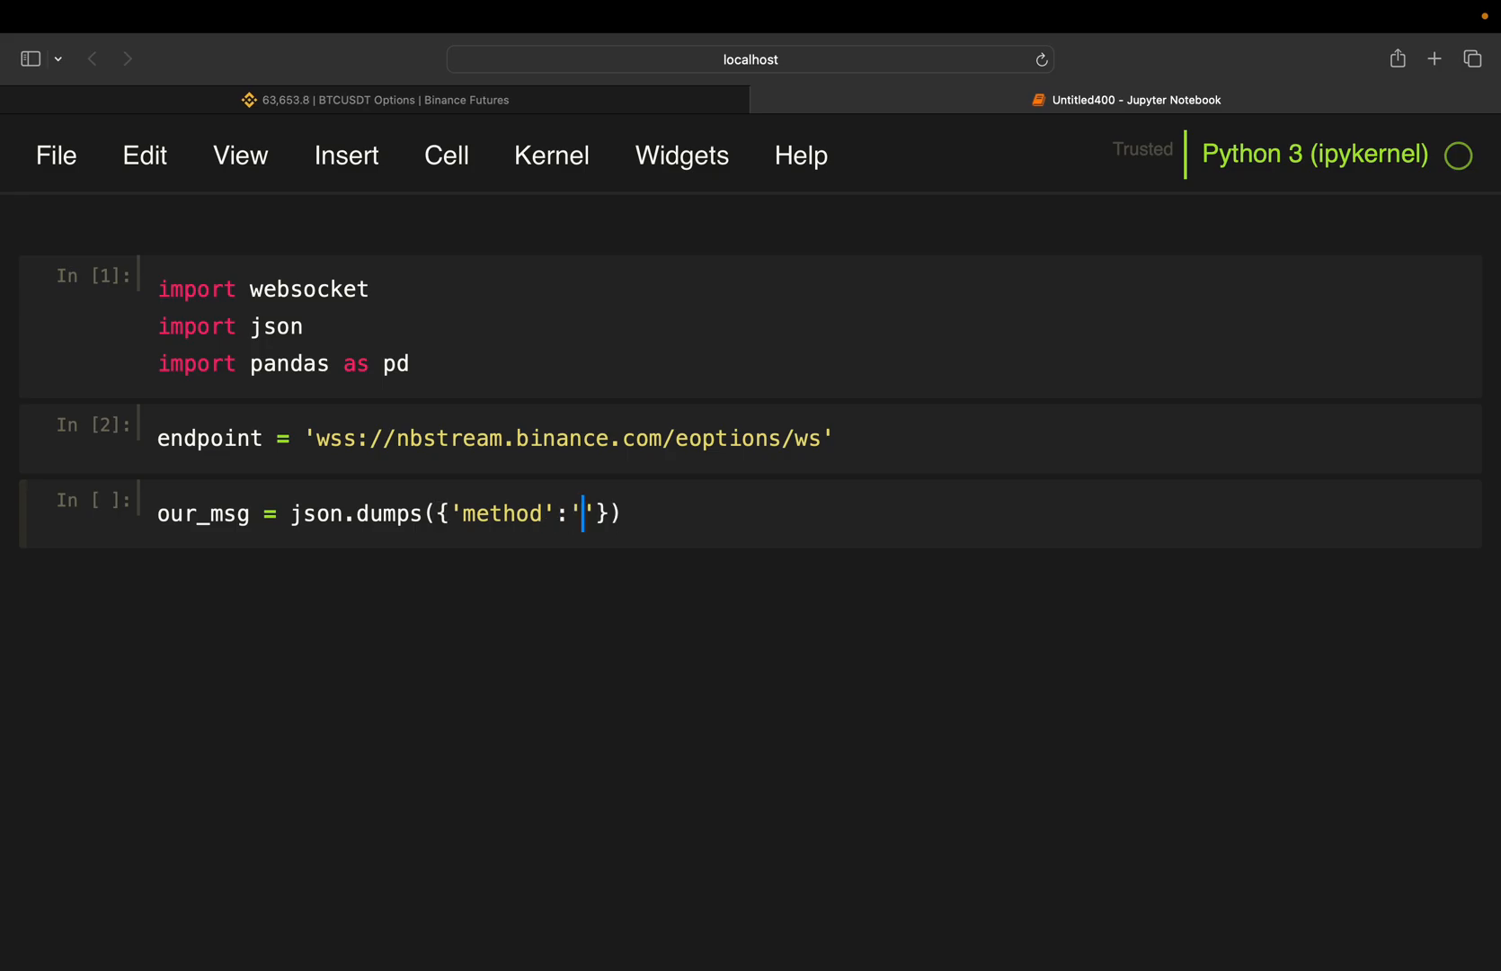
pyautogui.write('SUBSCRIBE')
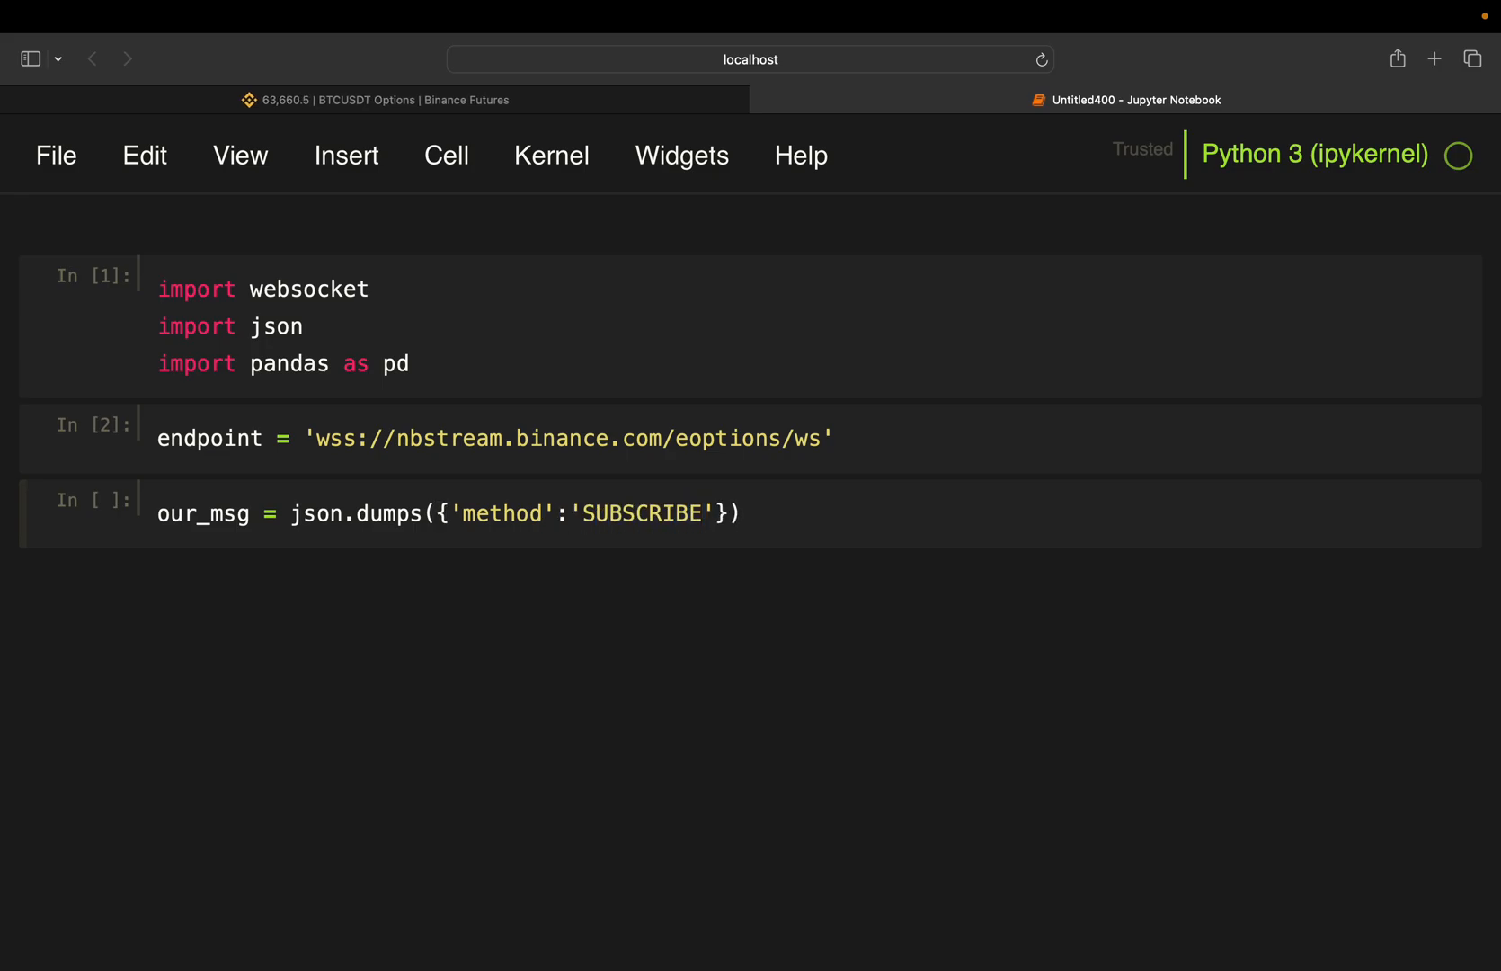
pyautogui.write(',')
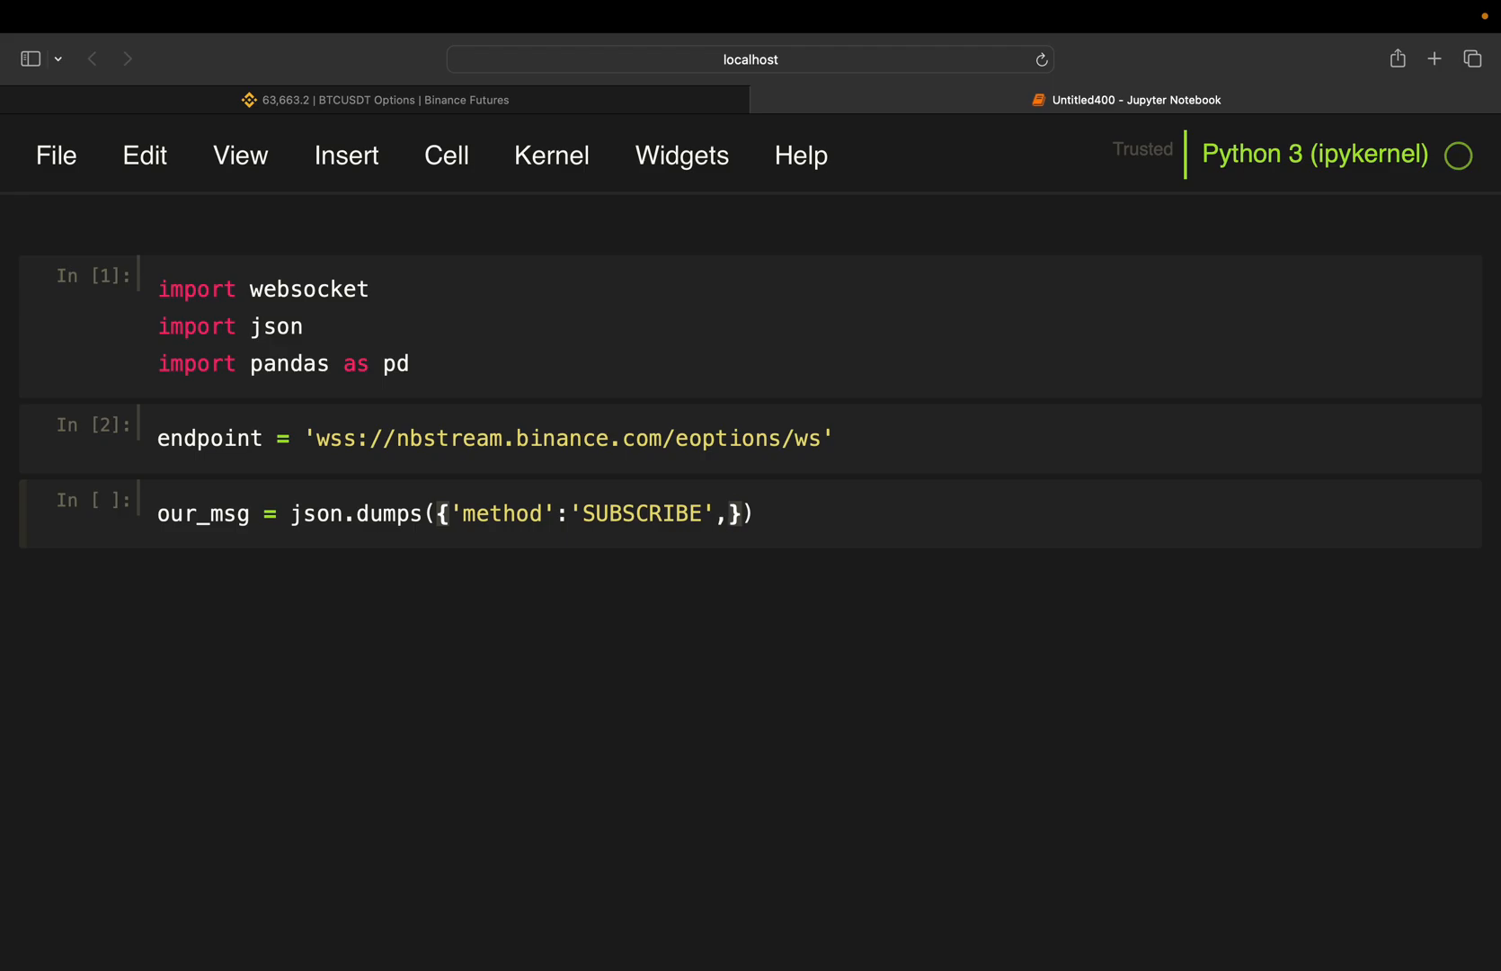
# Complete the message with "params":["BTC@markPrice"] and 'id':1.
pyautogui.write('"P"})')
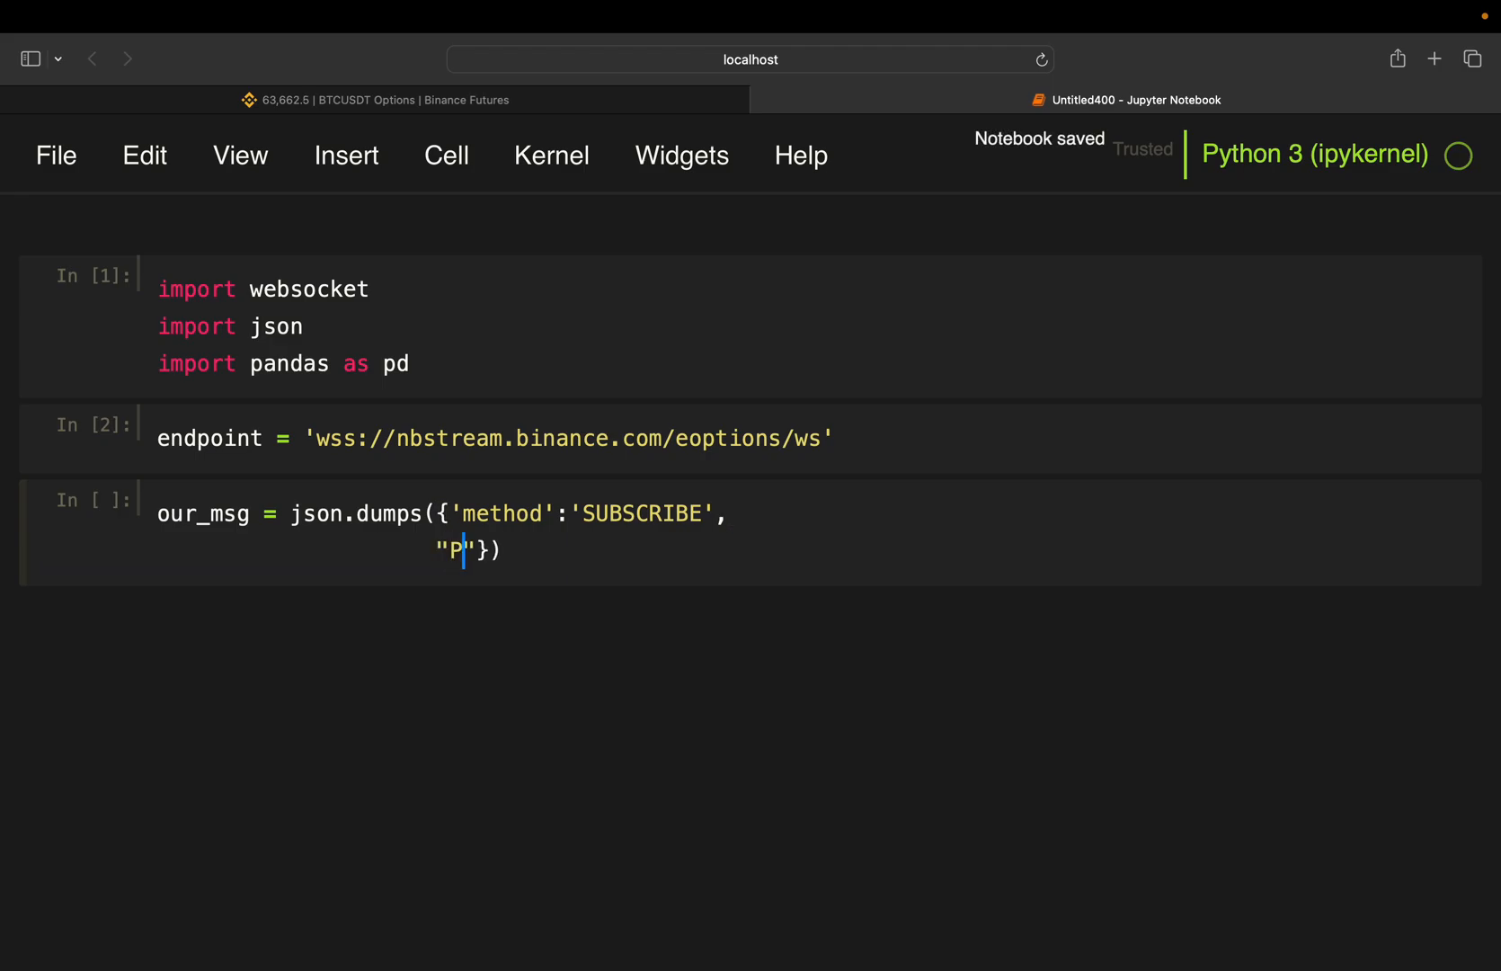
pyautogui.write('arams')
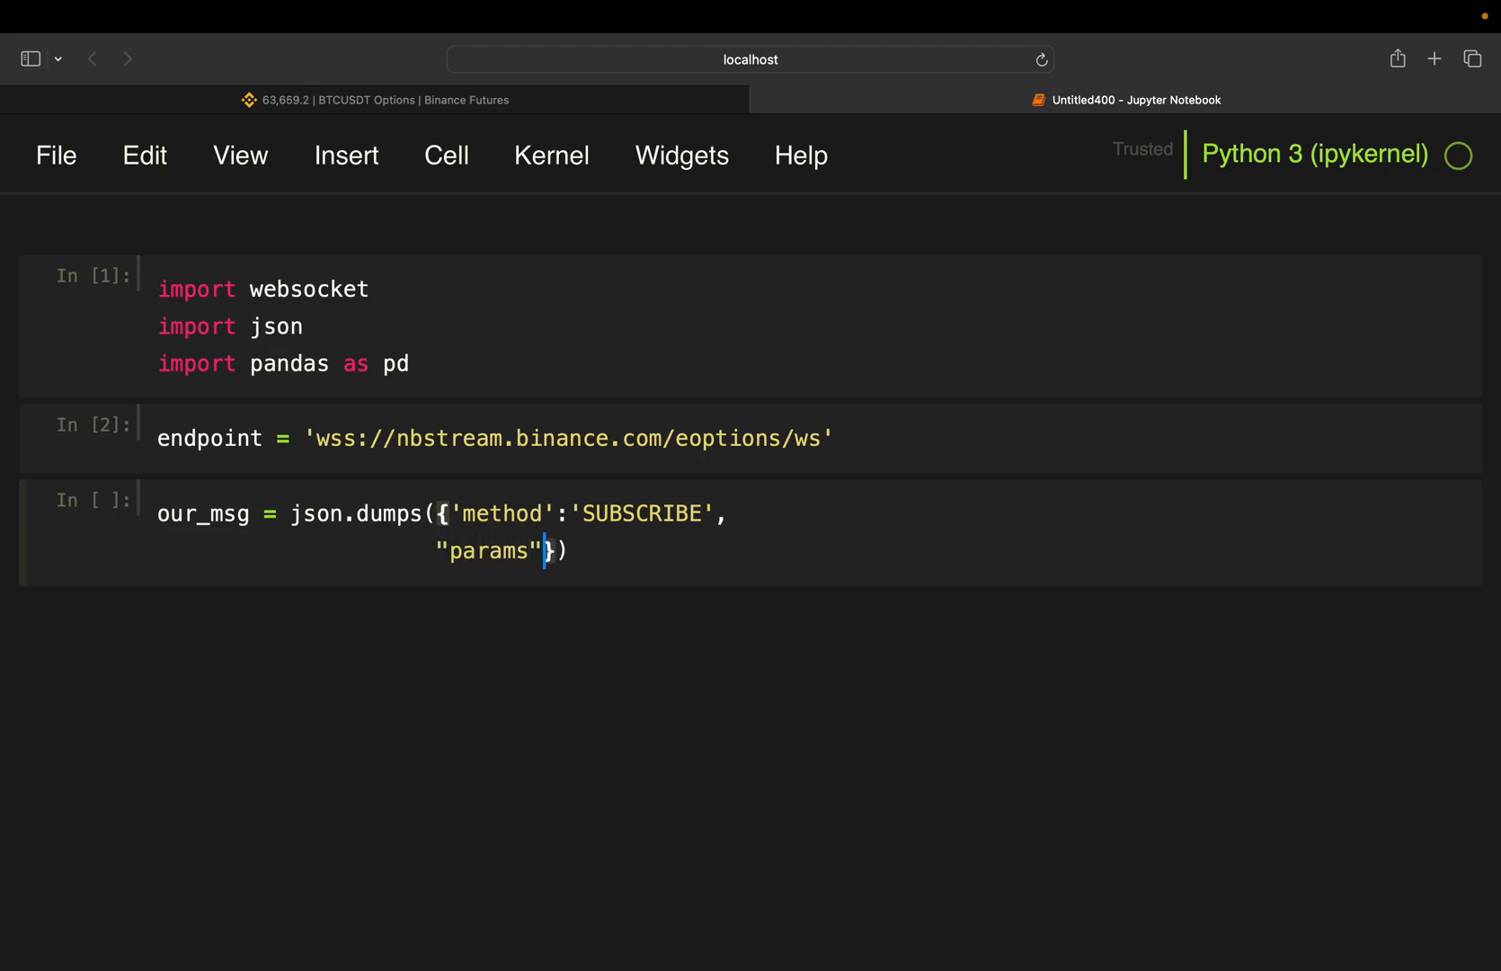
pyautogui.write(':')
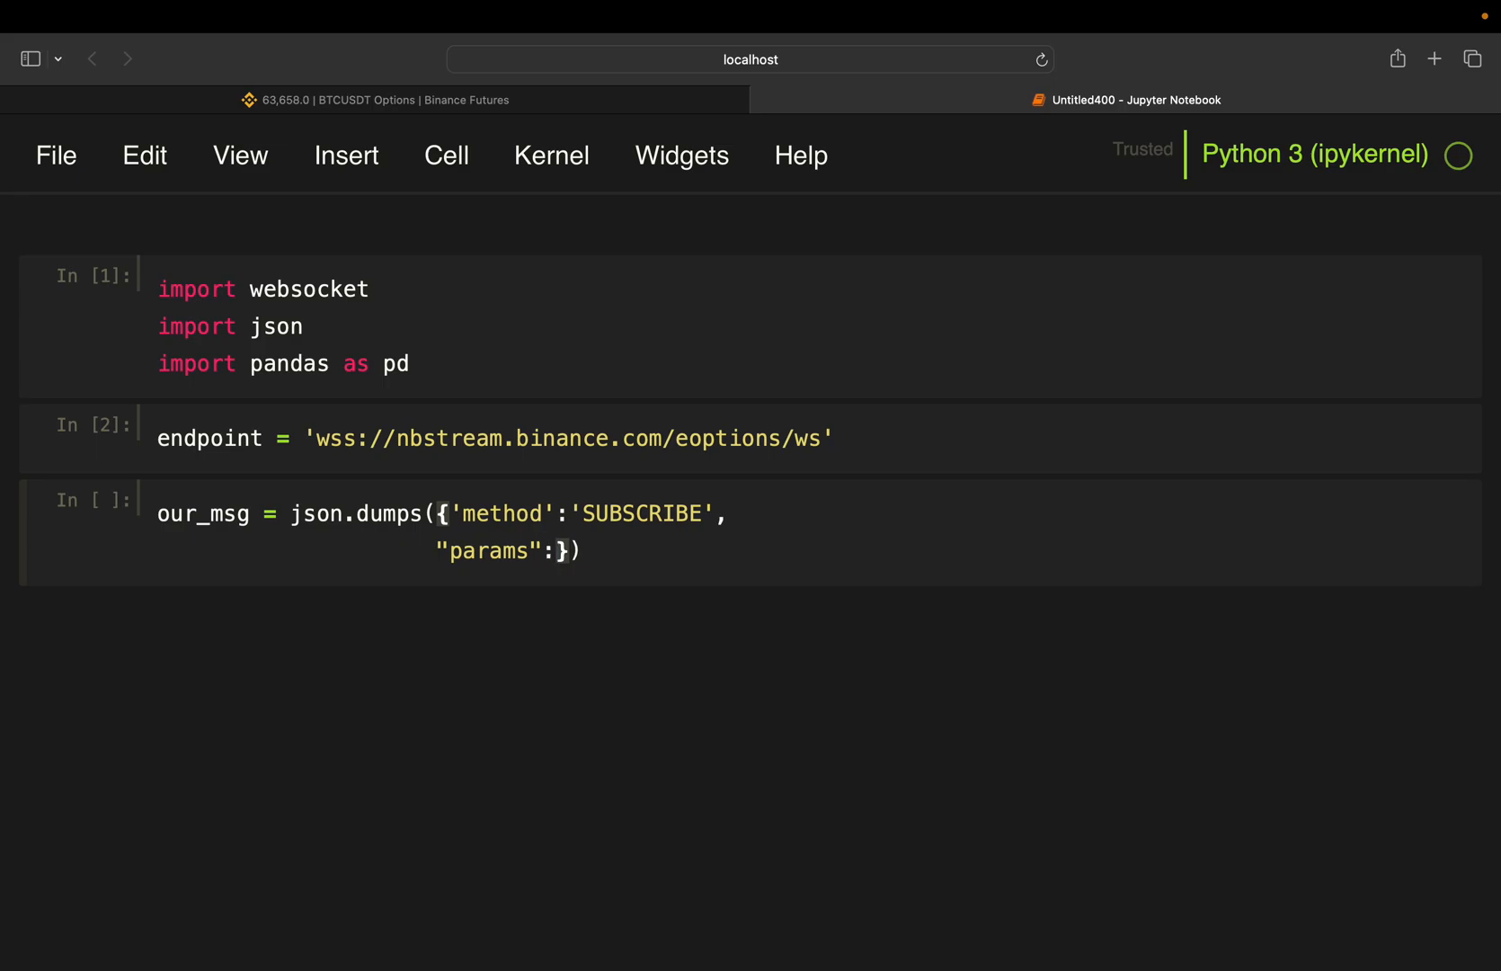
pyautogui.write('[""]')
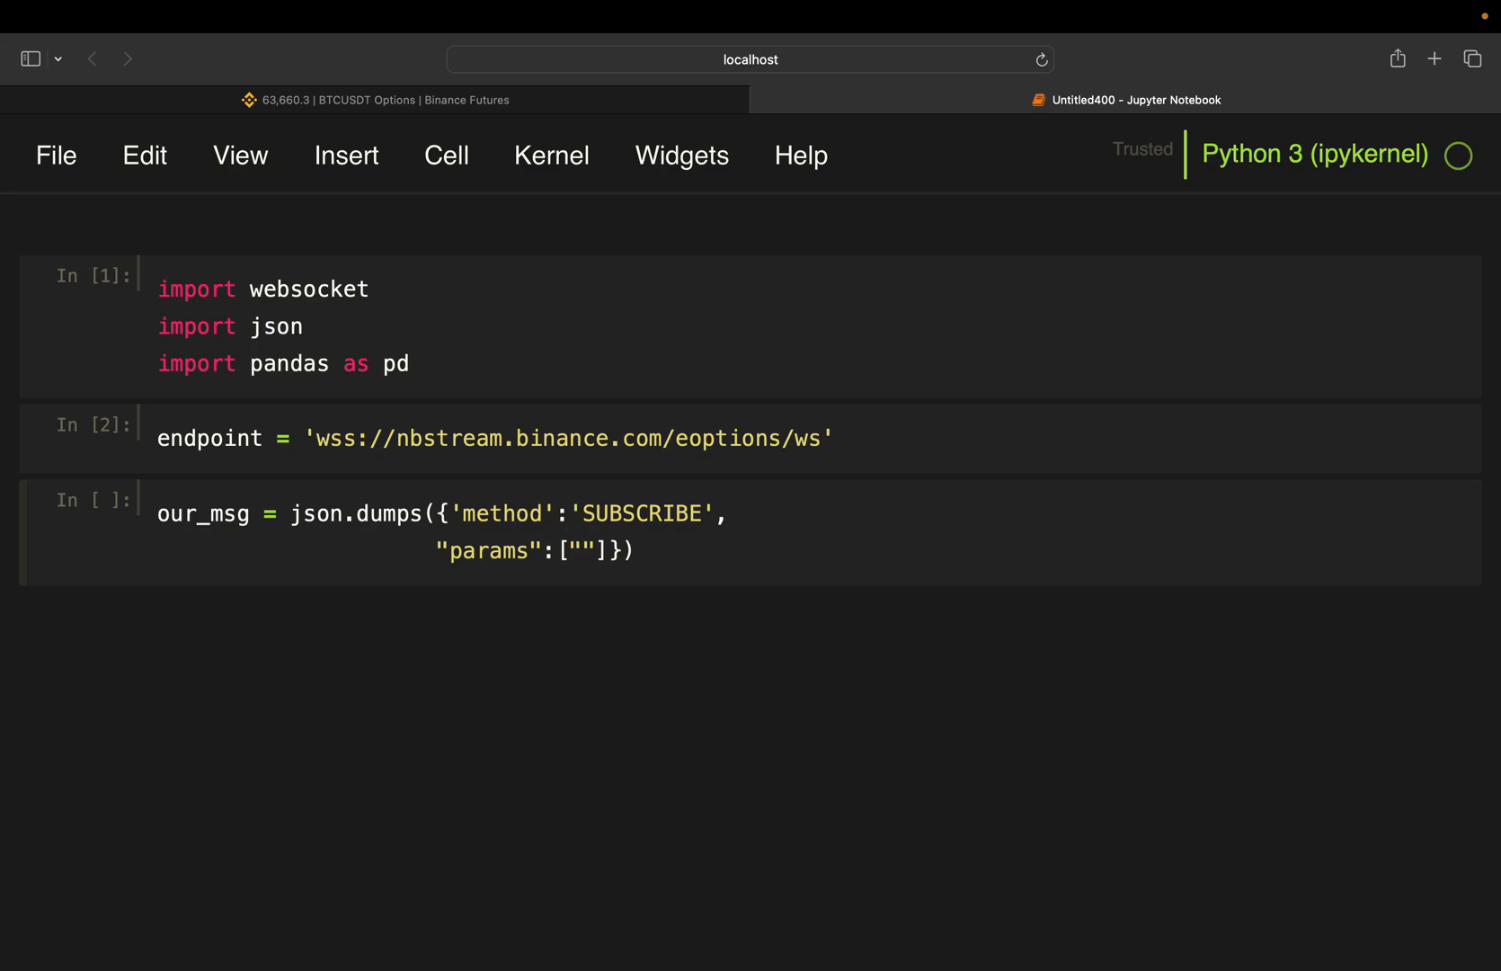
pyautogui.write('B')
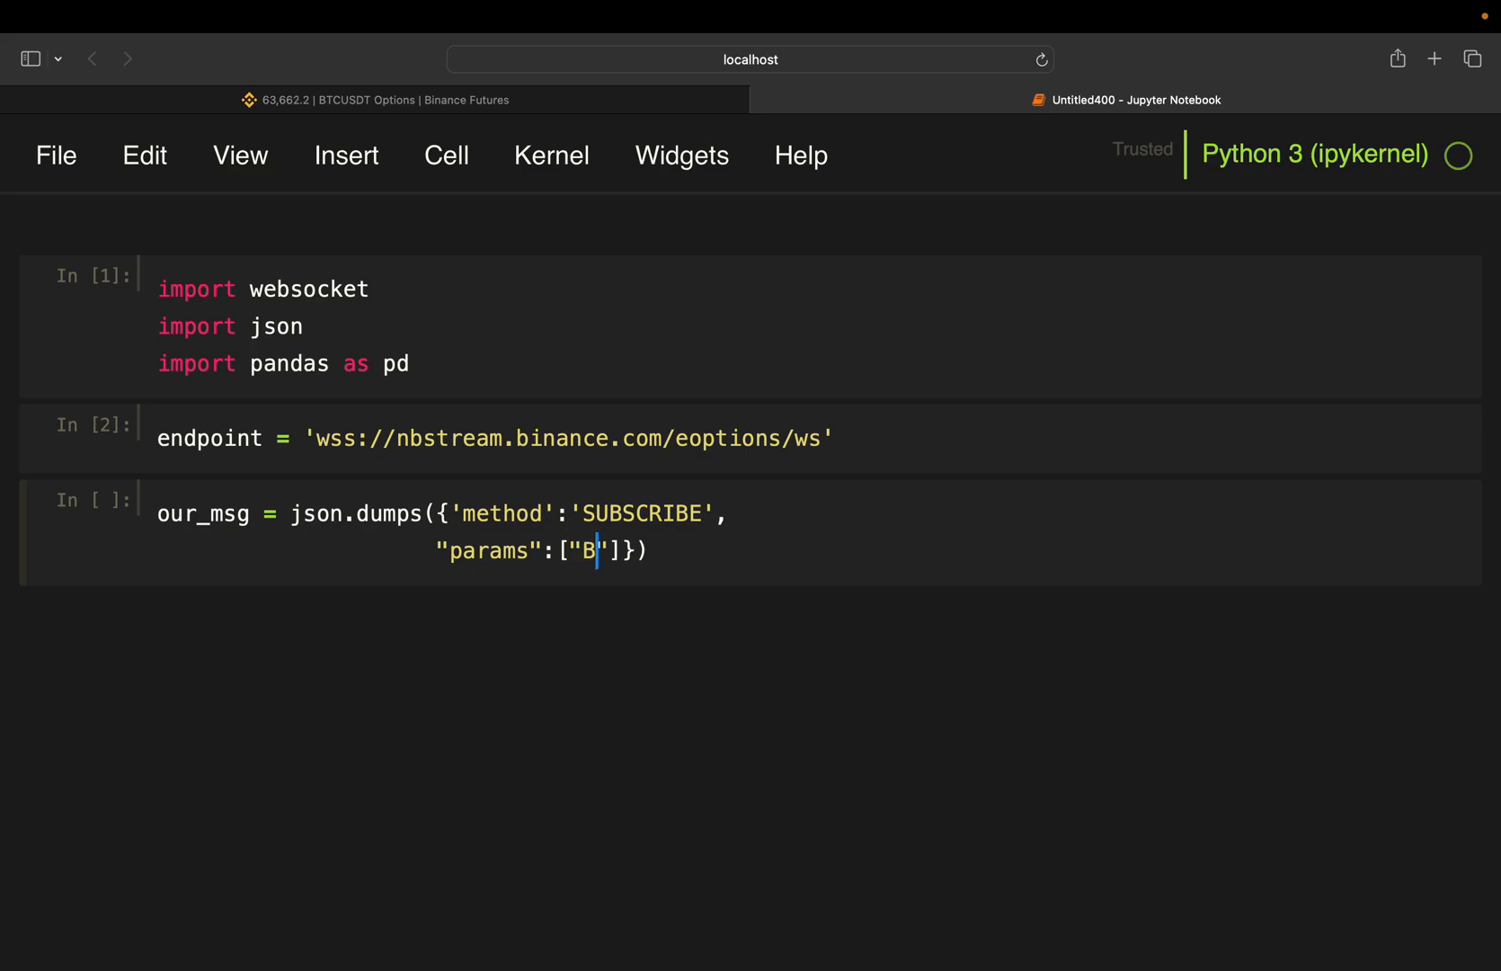
pyautogui.write('TC')
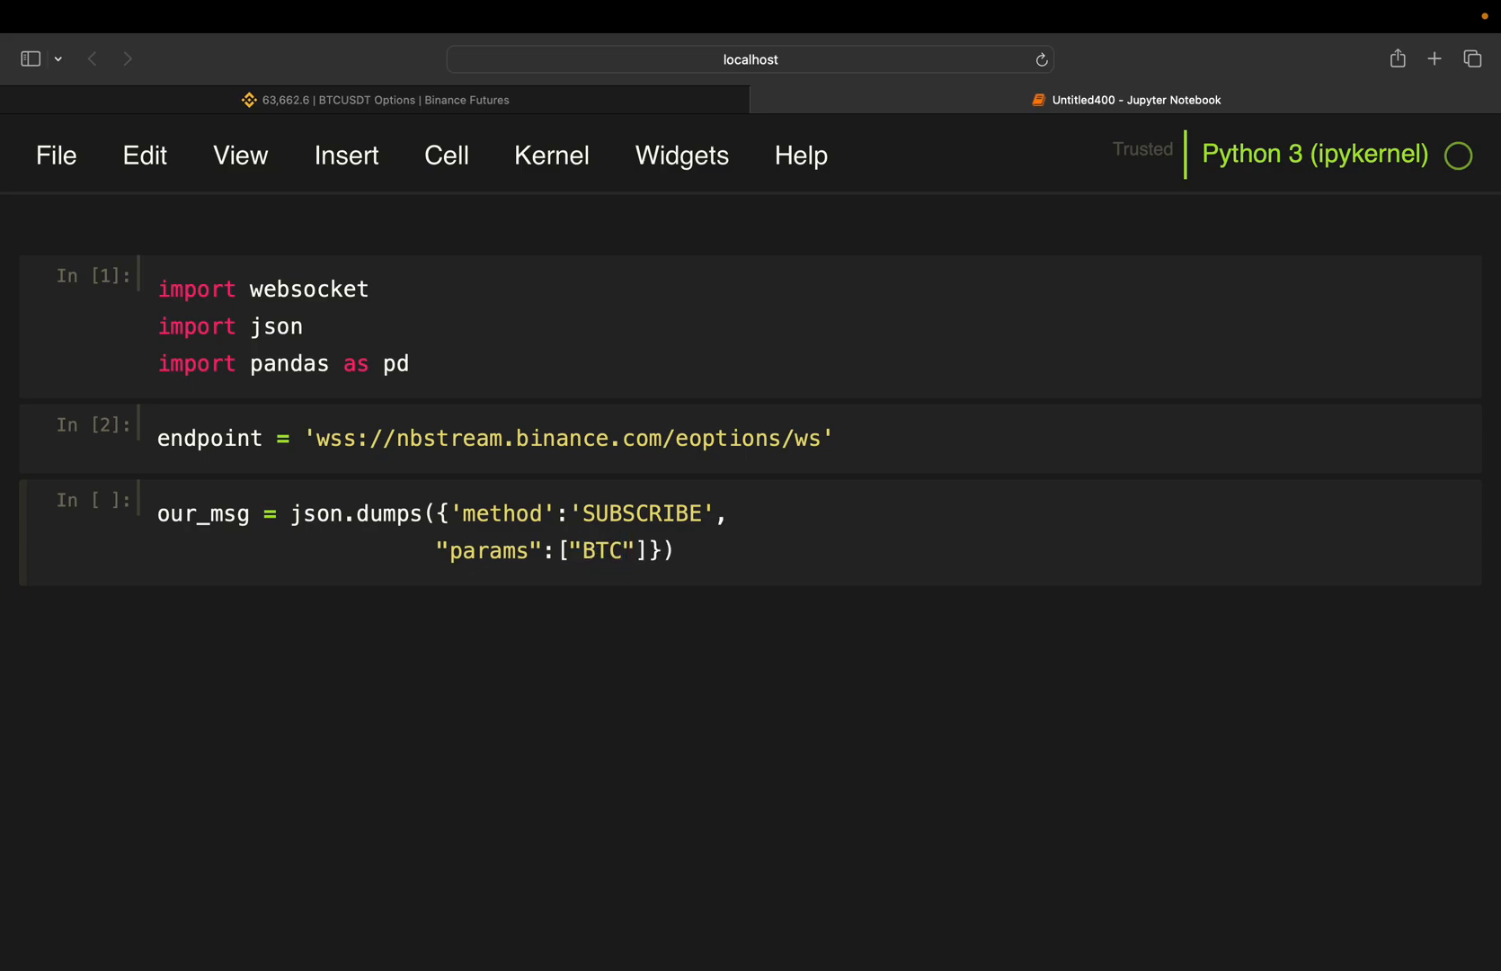
pyautogui.write('@markPrice')
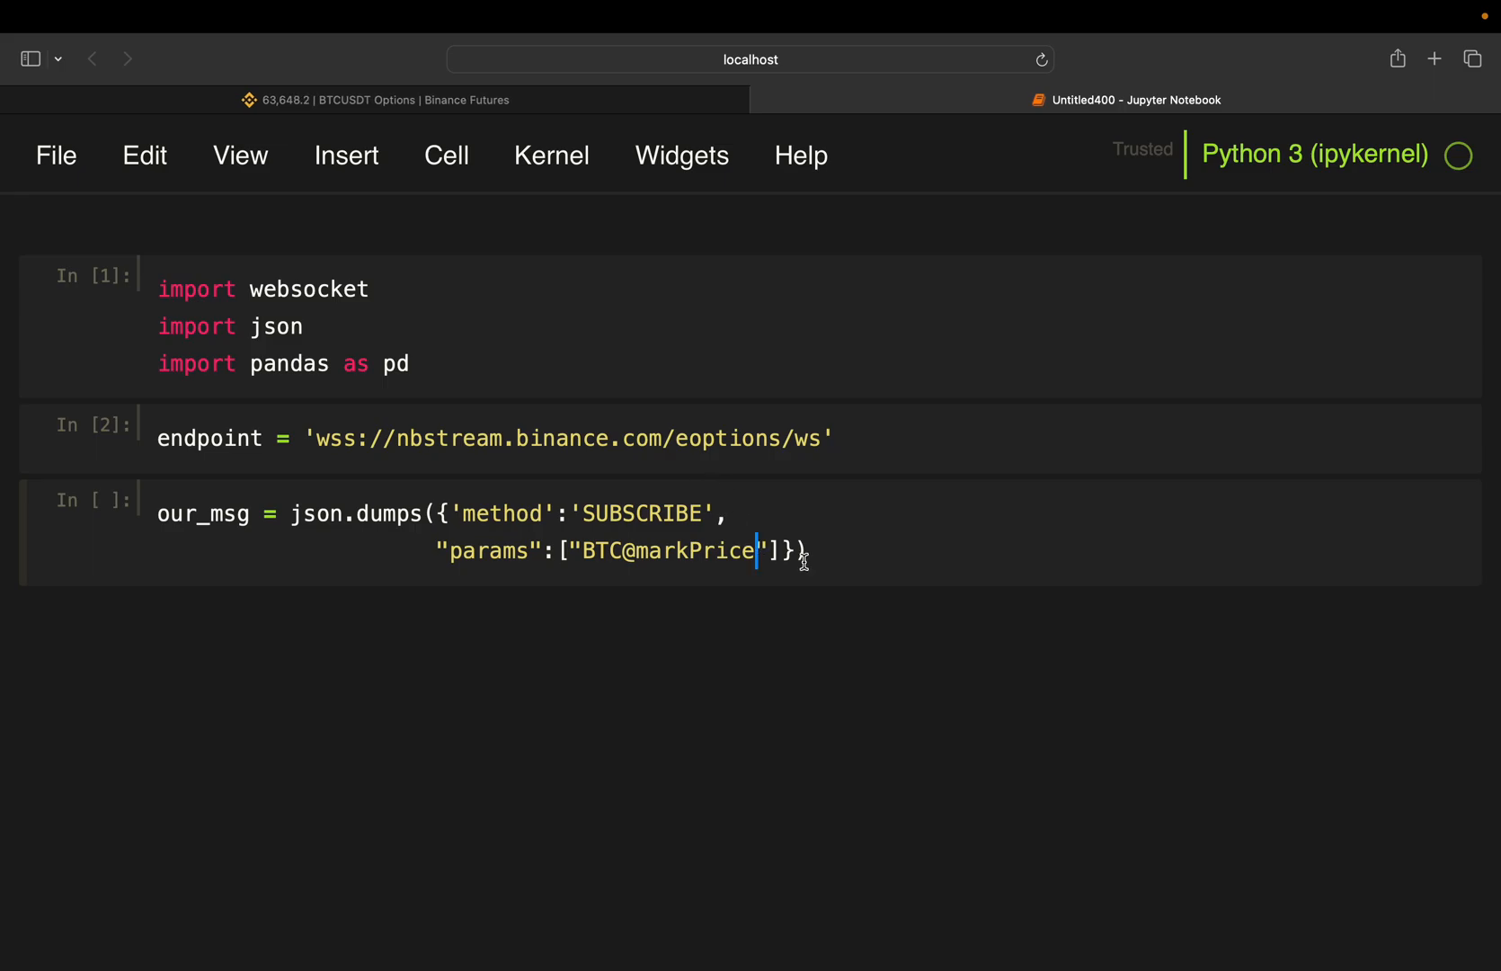
pyautogui.write(',')
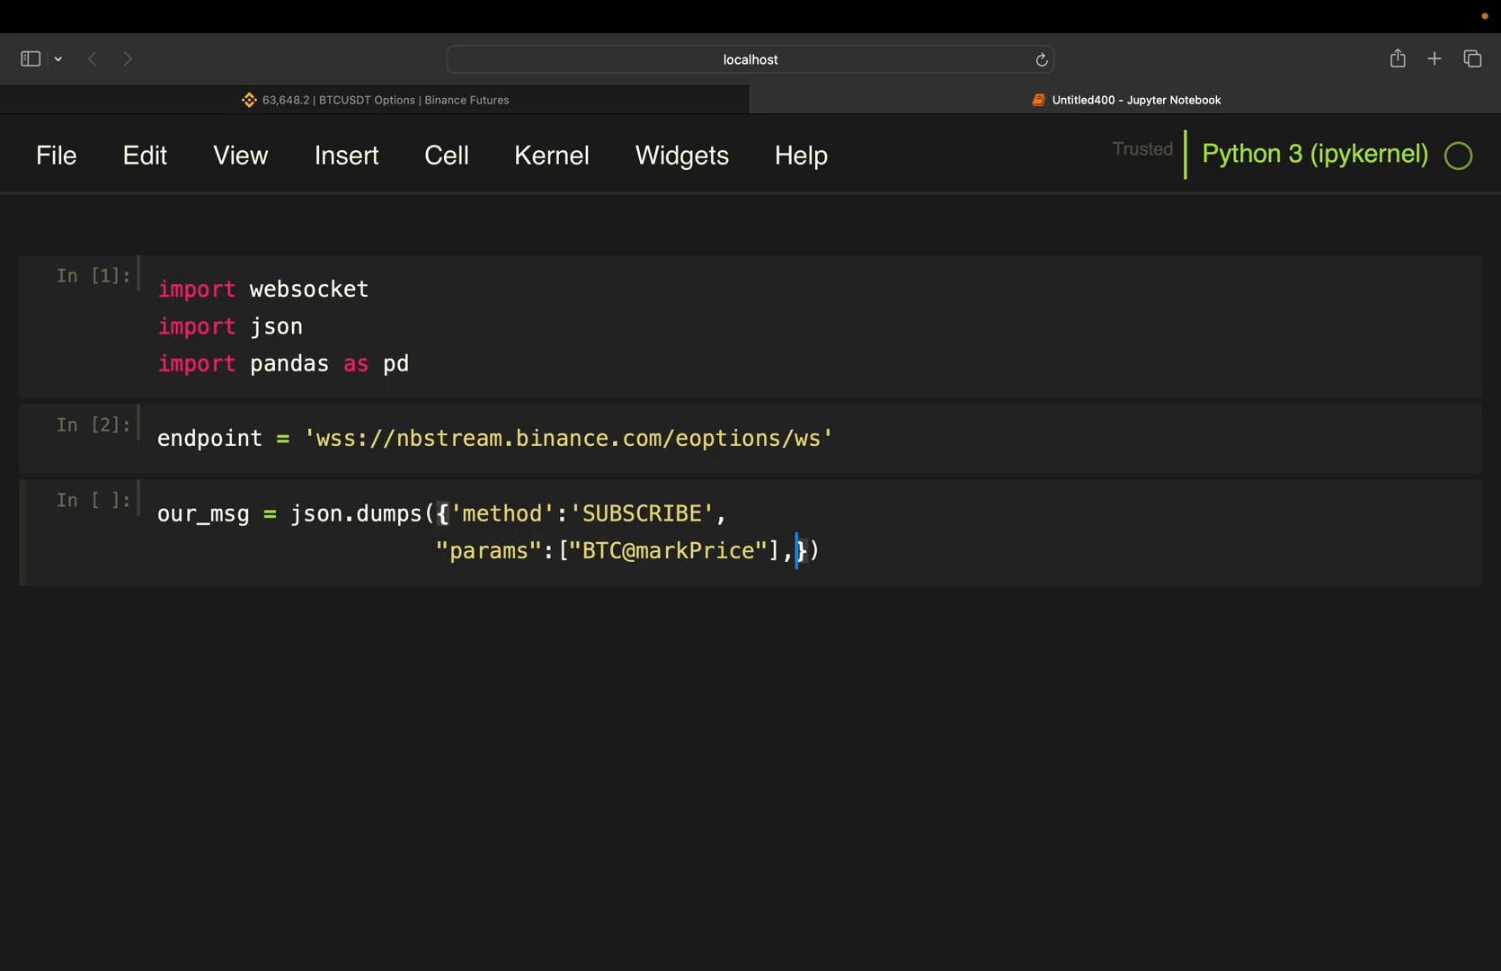
pyautogui.write("'od'")
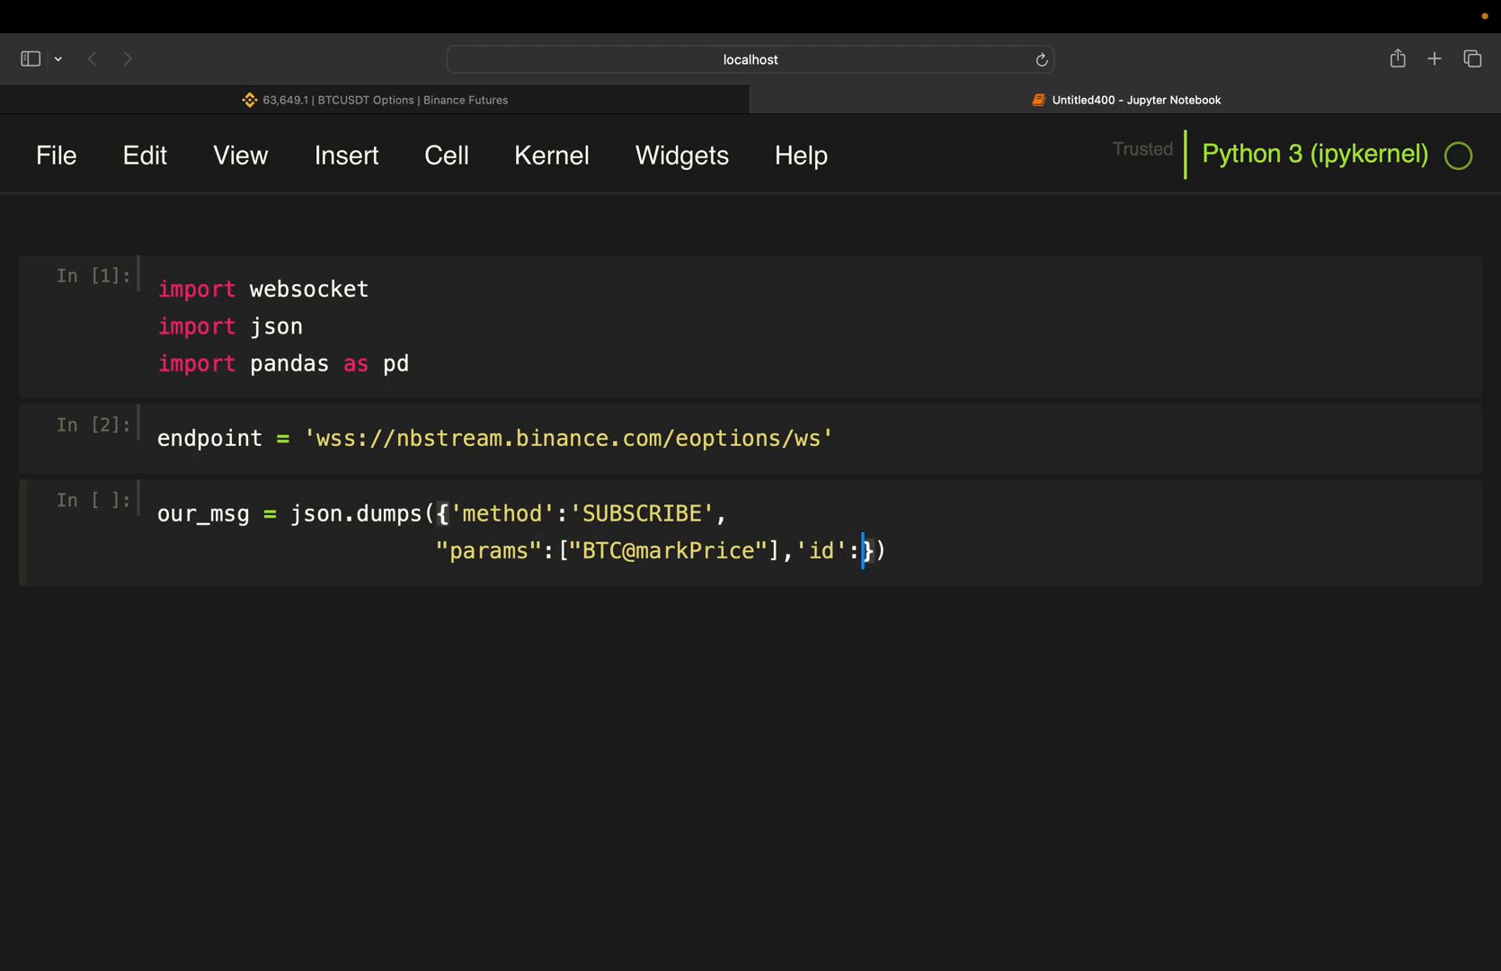
pyautogui.write('1')
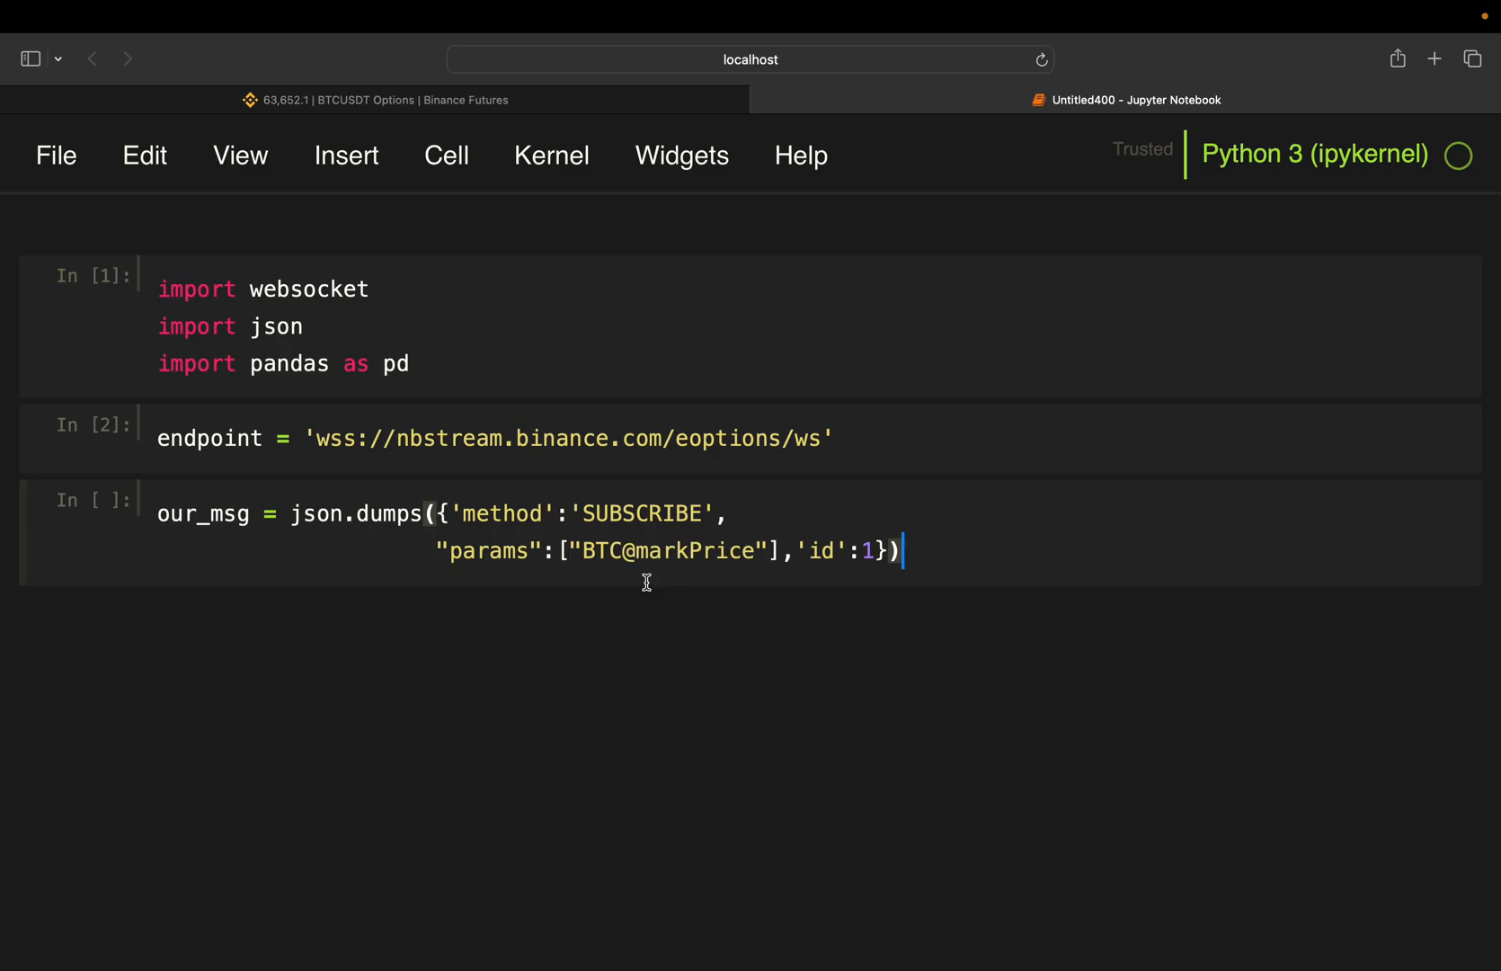
pyautogui.moveTo(724, 591)
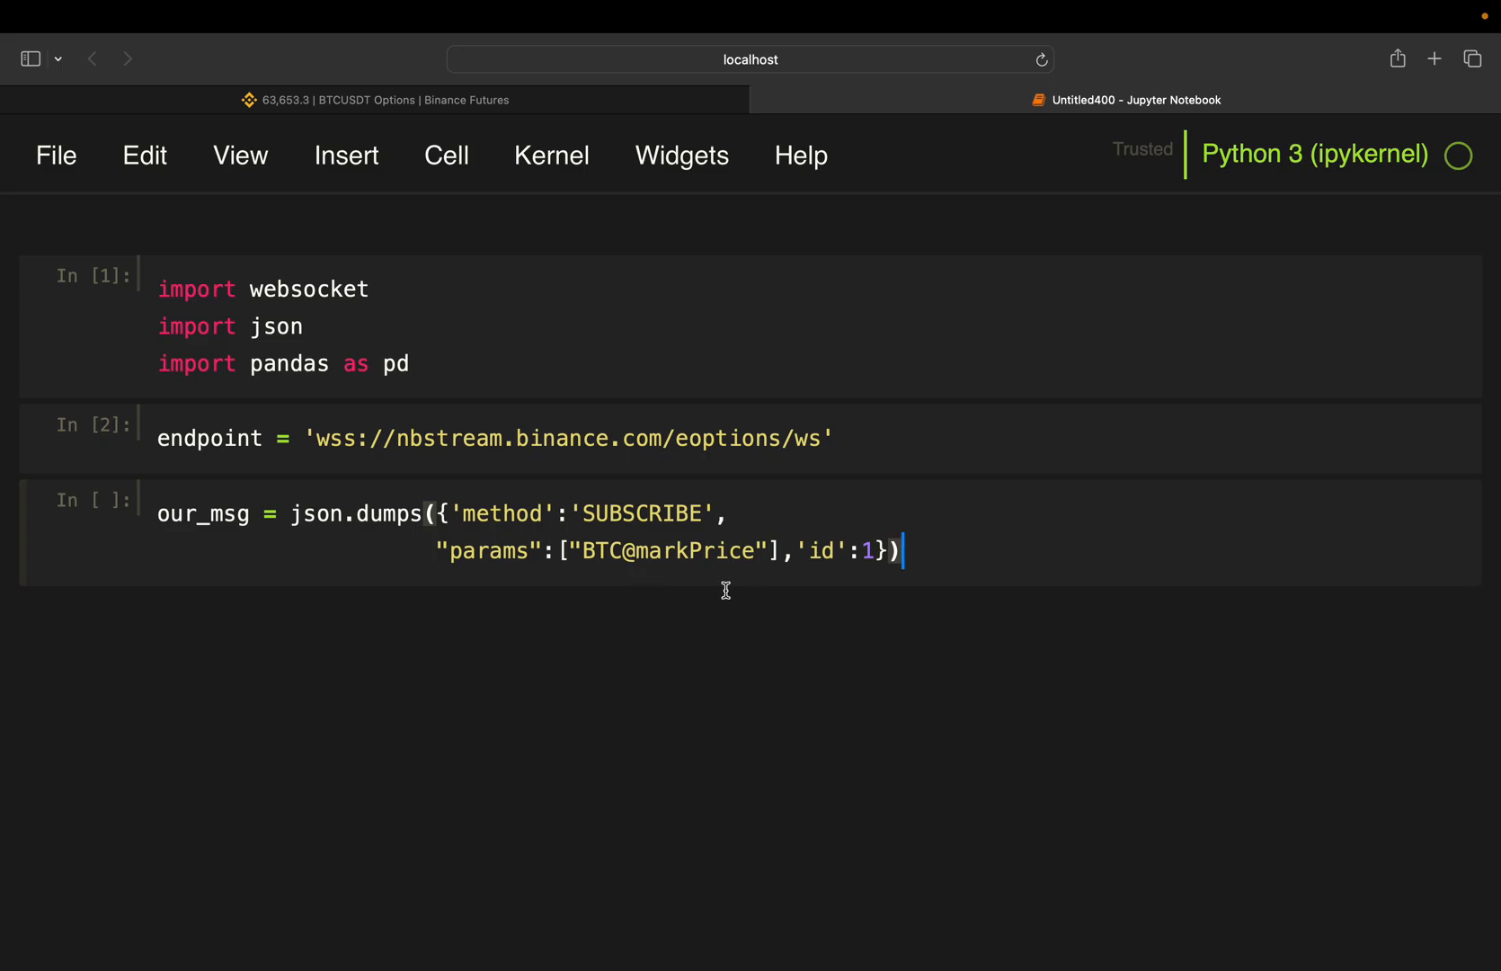
pyautogui.moveTo(665, 578)
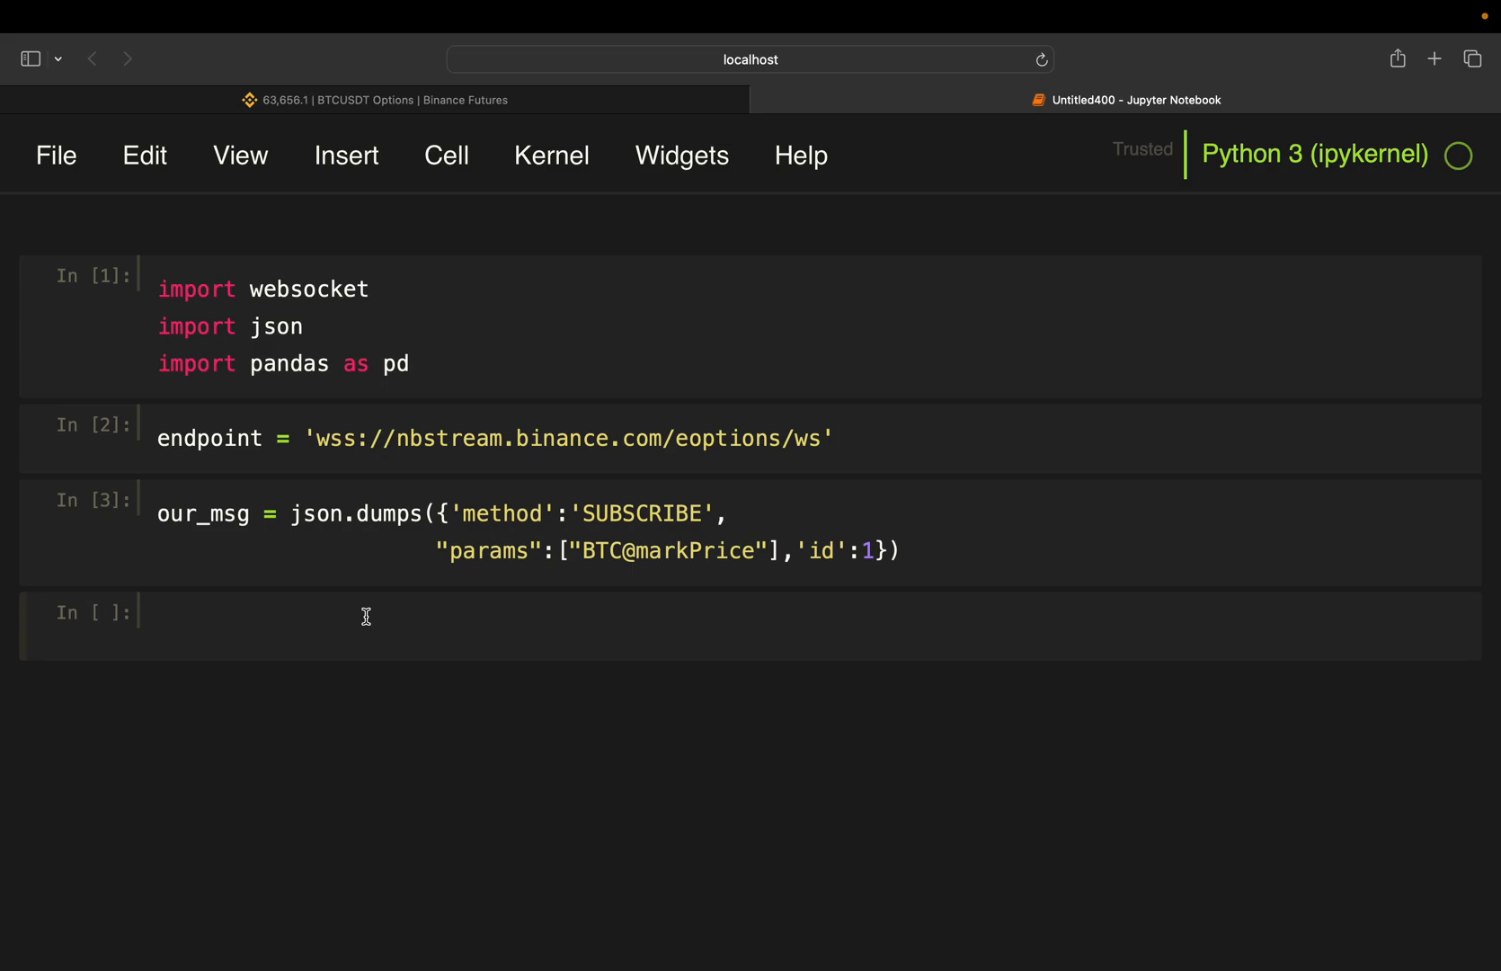
# Write def on_open(ws): ws.send(our_msg) in the new cell.
pyautogui.write('def')
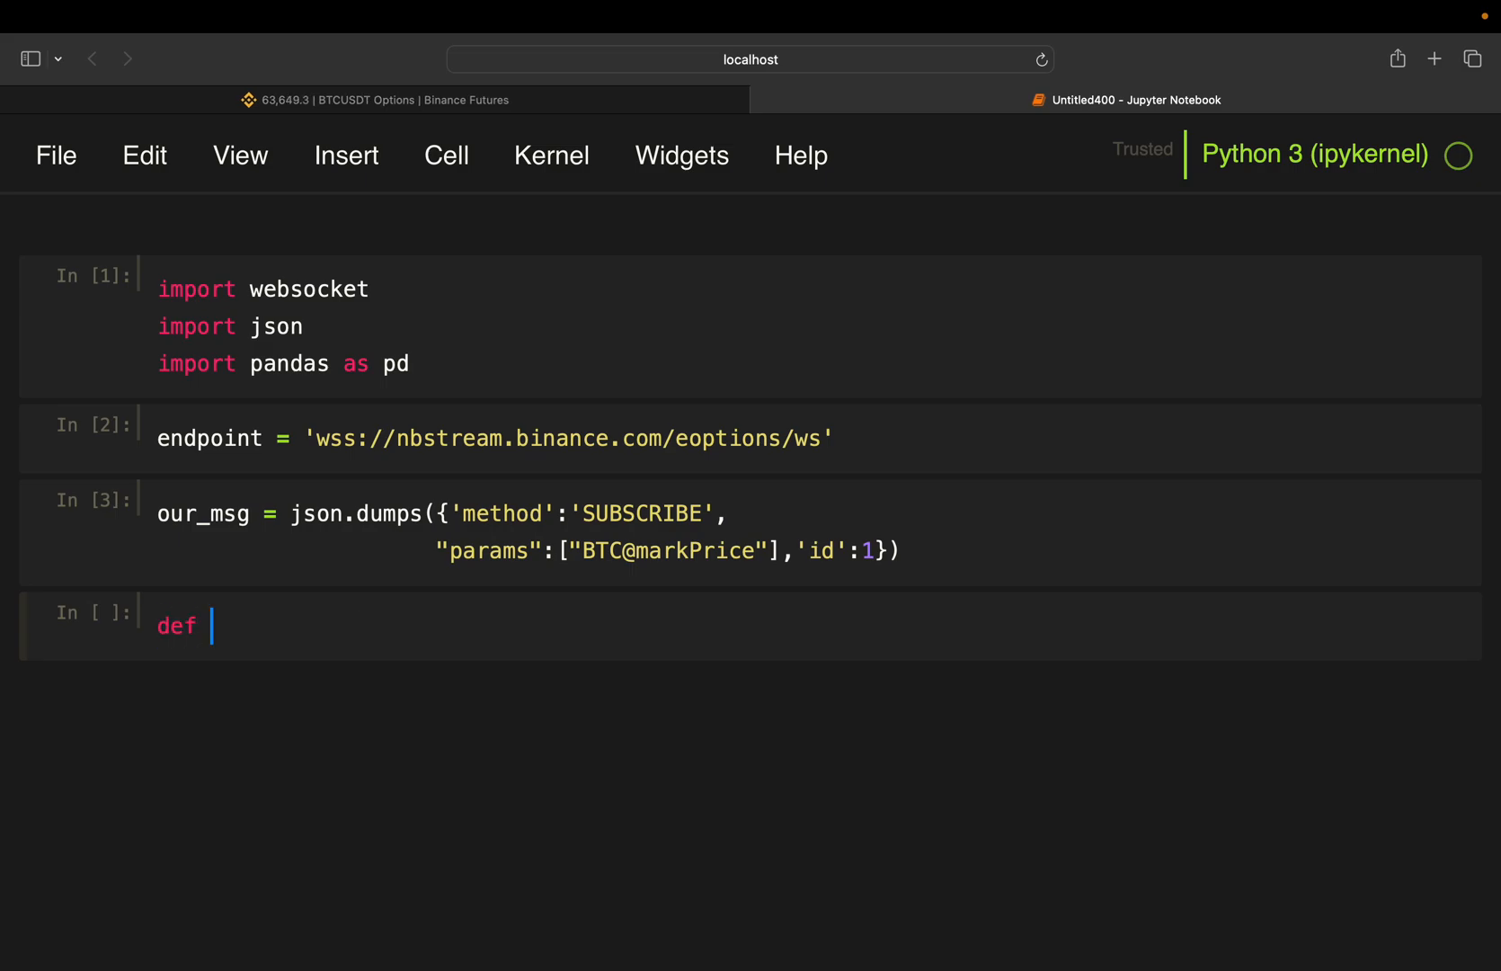
pyautogui.write('open_')
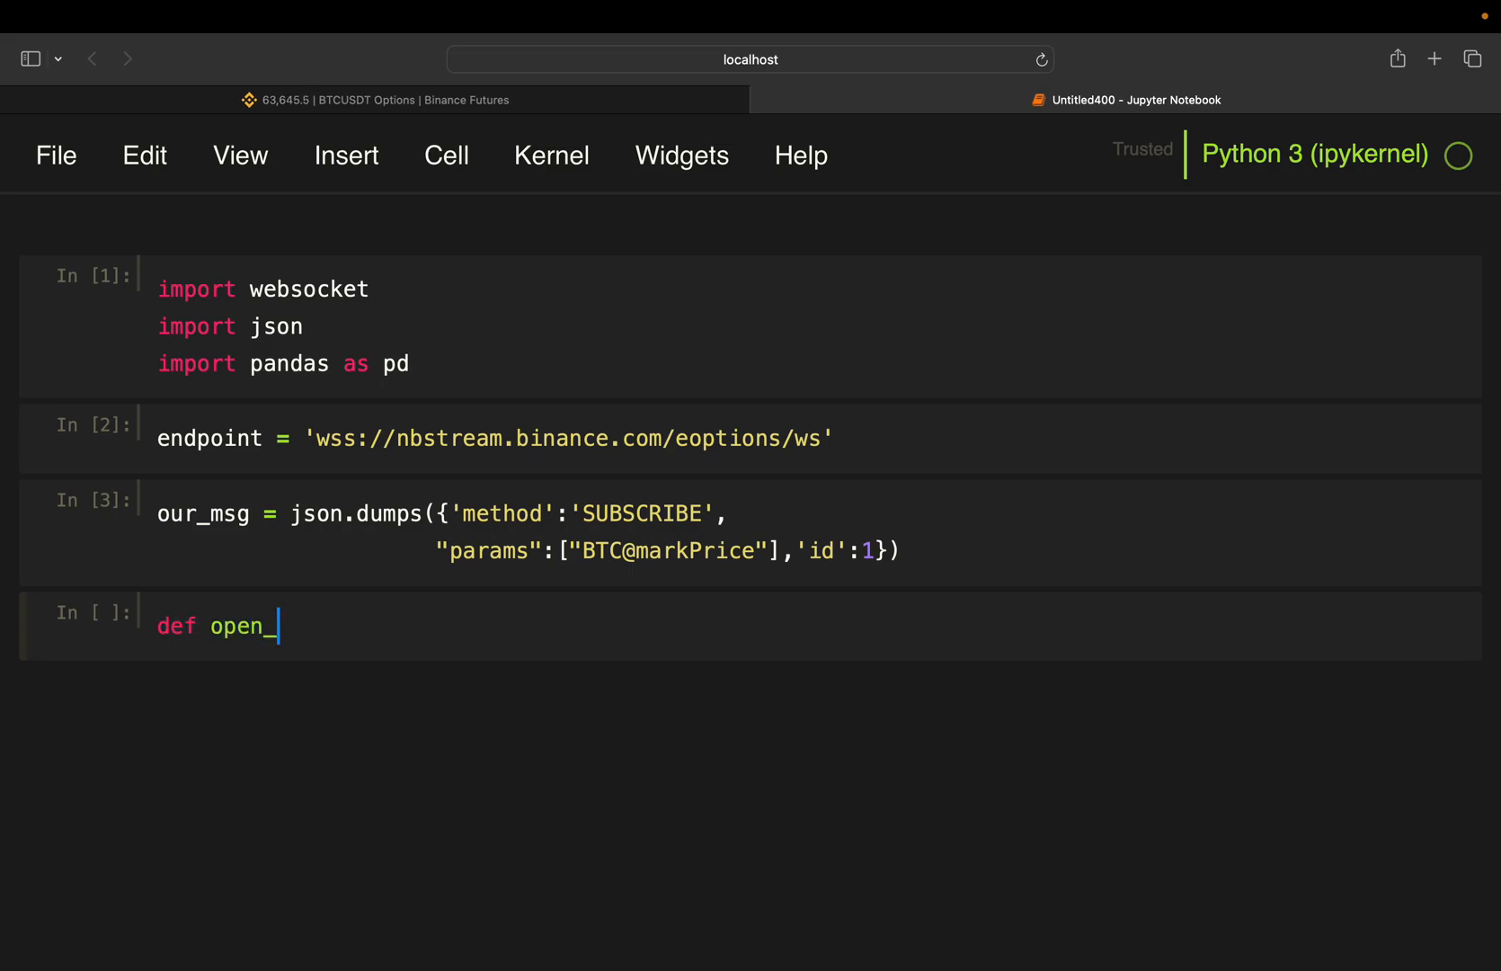
pyautogui.press('backspace')
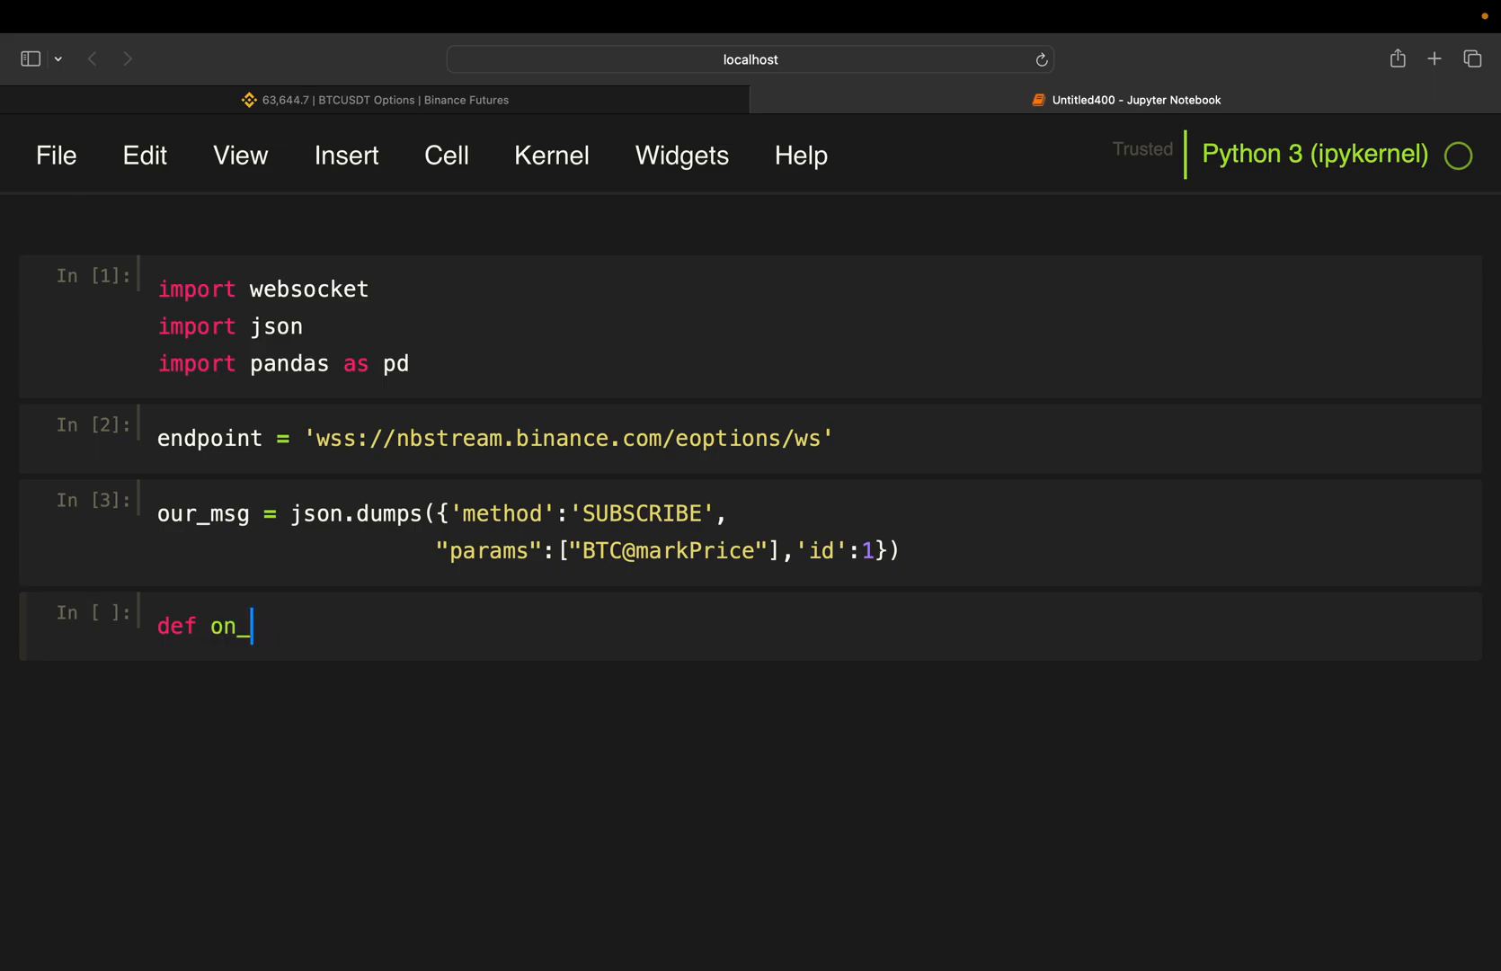
pyautogui.write('open()')
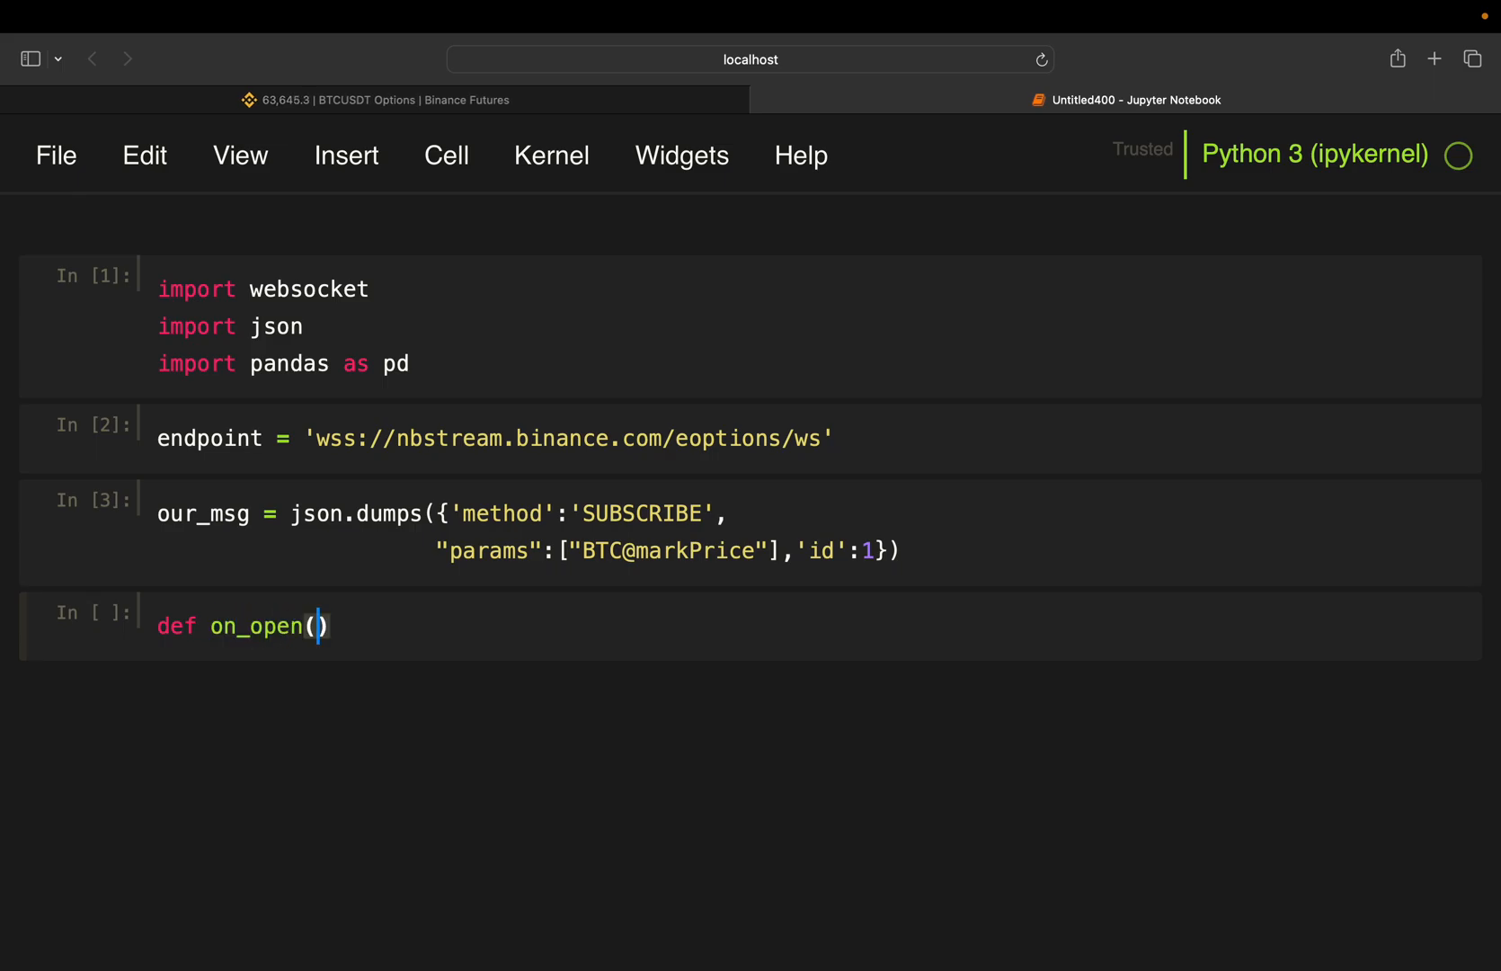
pyautogui.write('ws):')
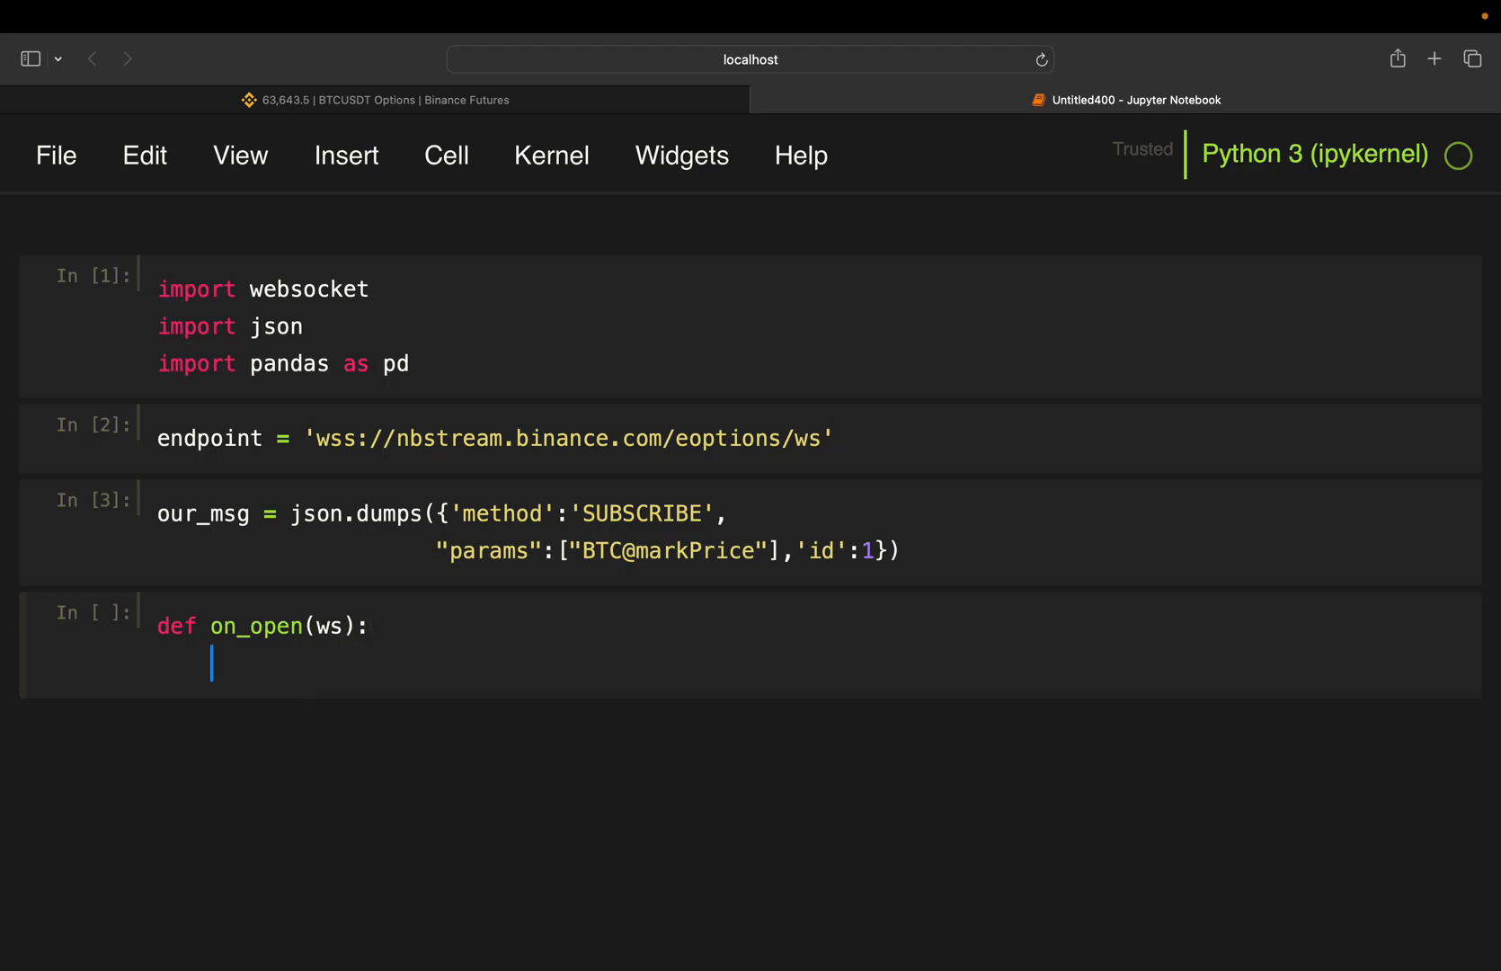
pyautogui.write('ws.s')
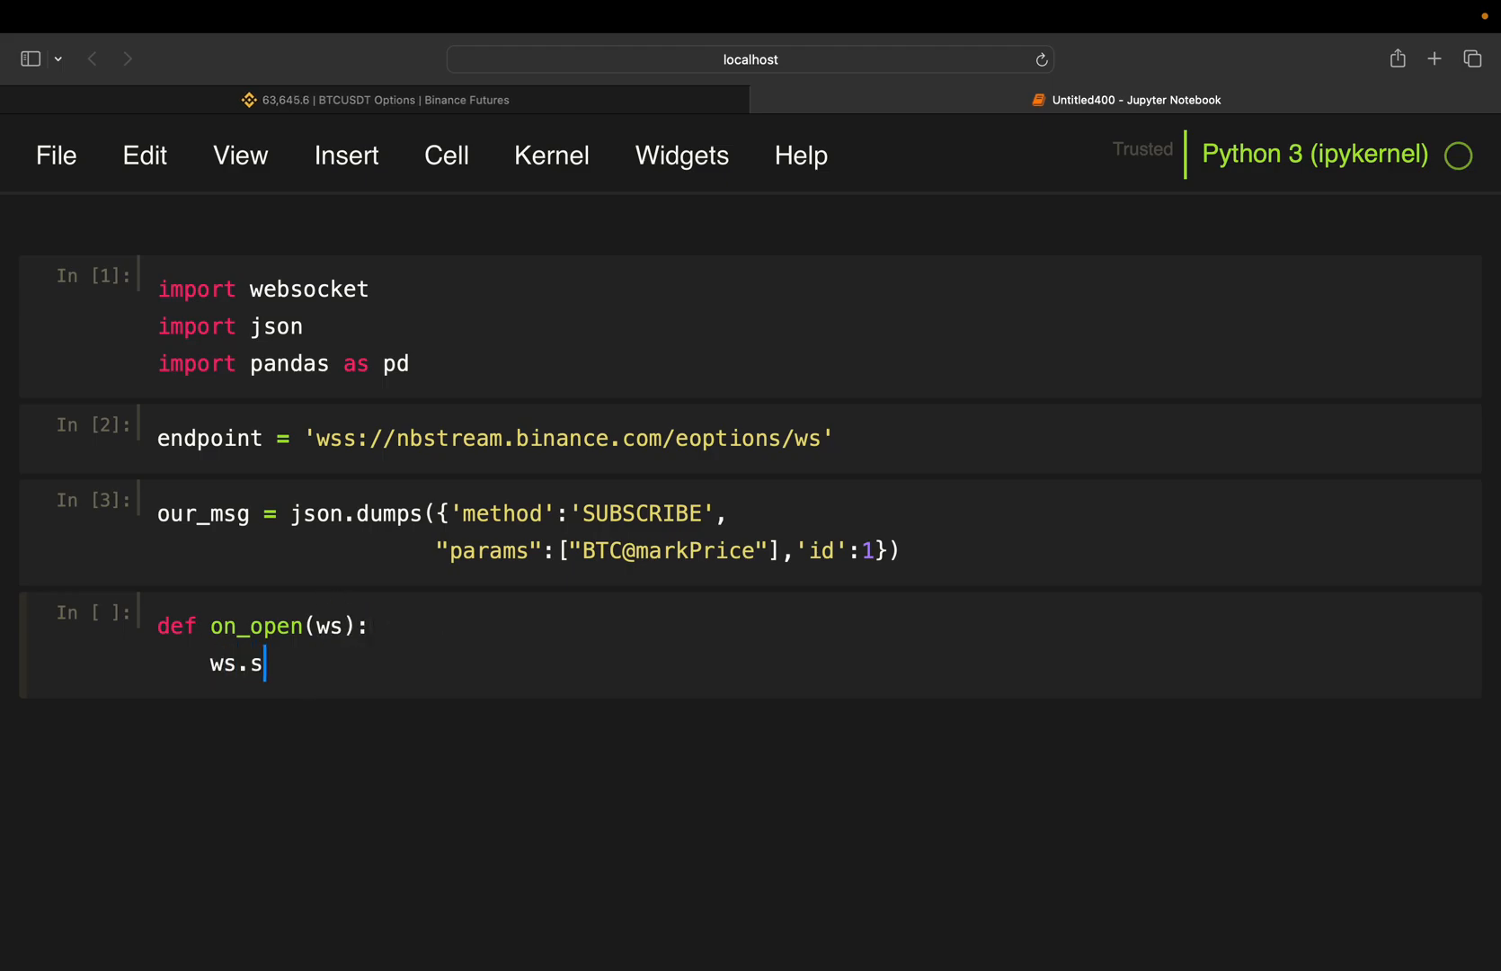
pyautogui.write('end(o)')
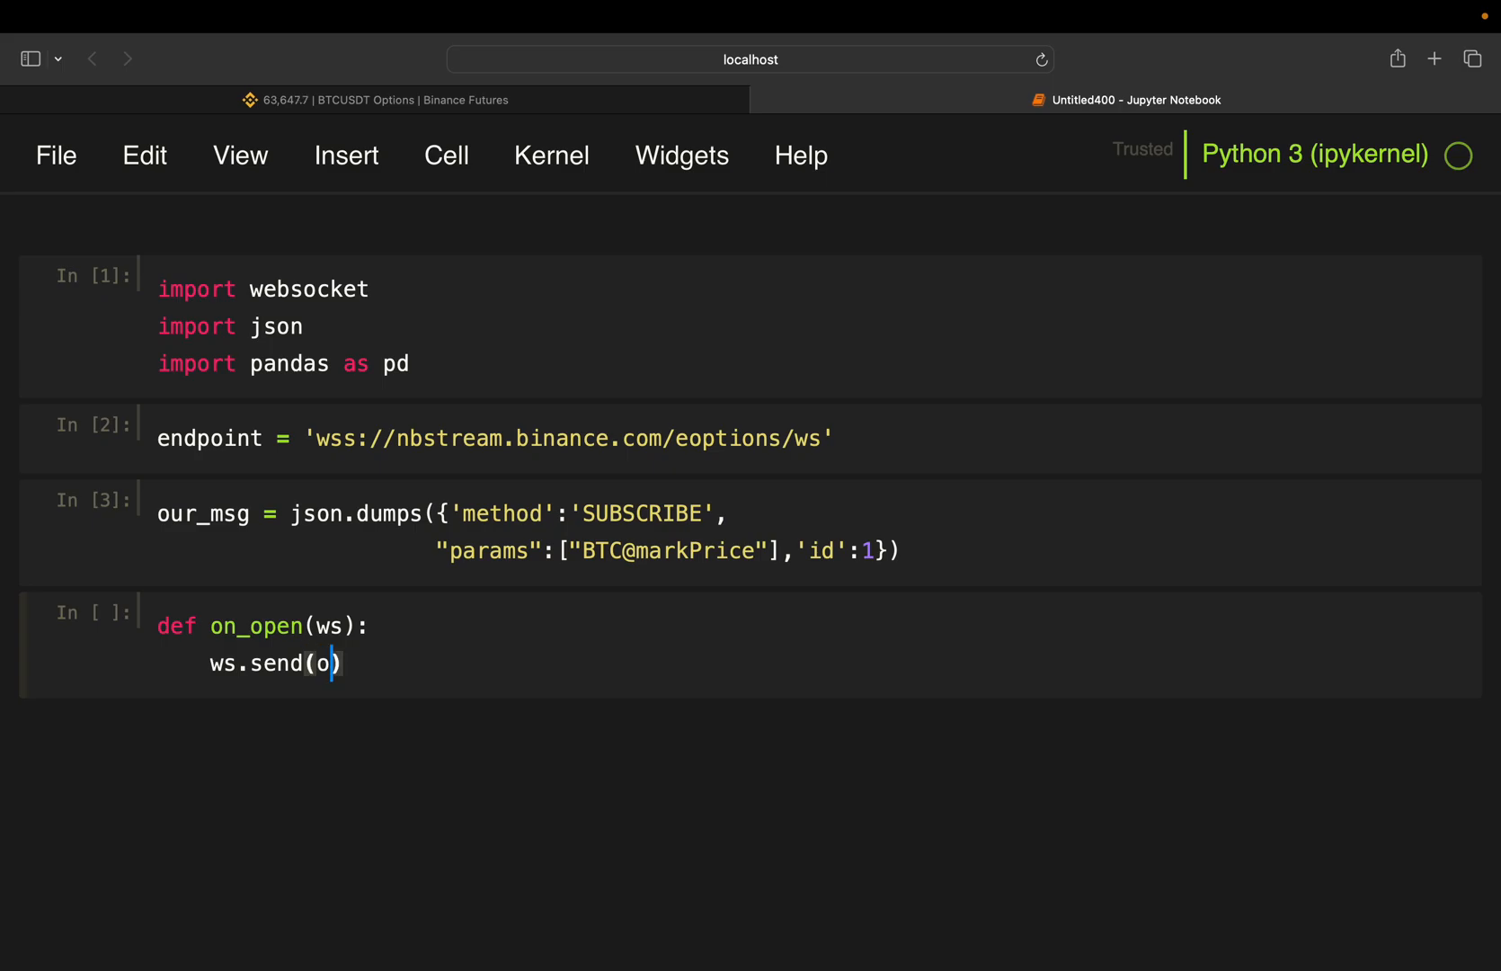
pyautogui.write('ur_msg')
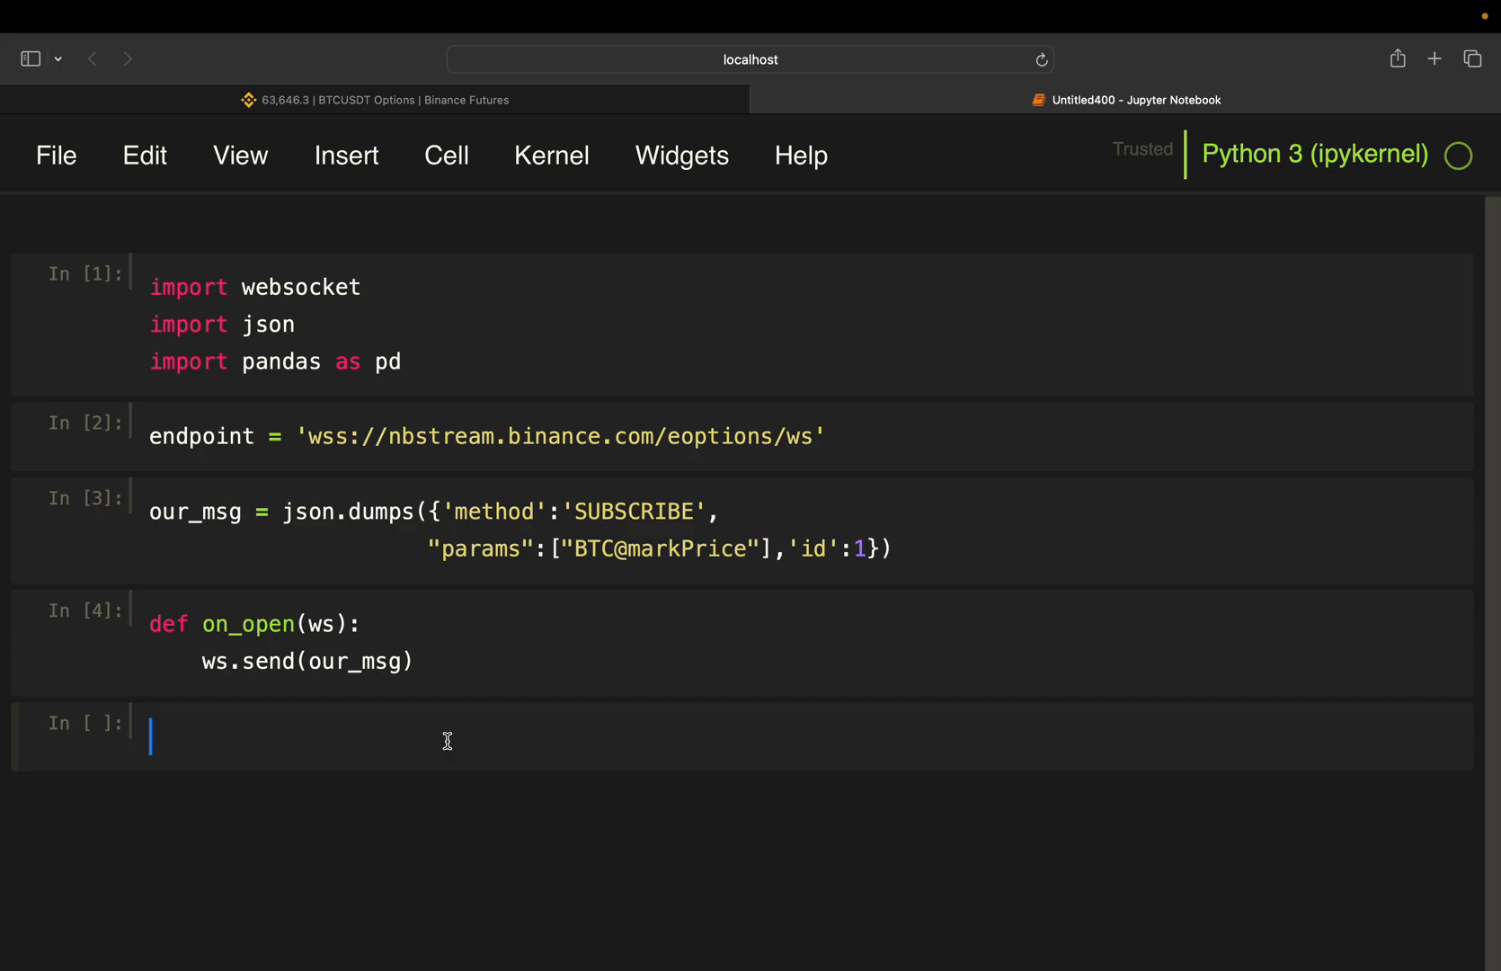
# Start def on_message(ws,message) with a json.loads() call.
pyautogui.write('def on_')
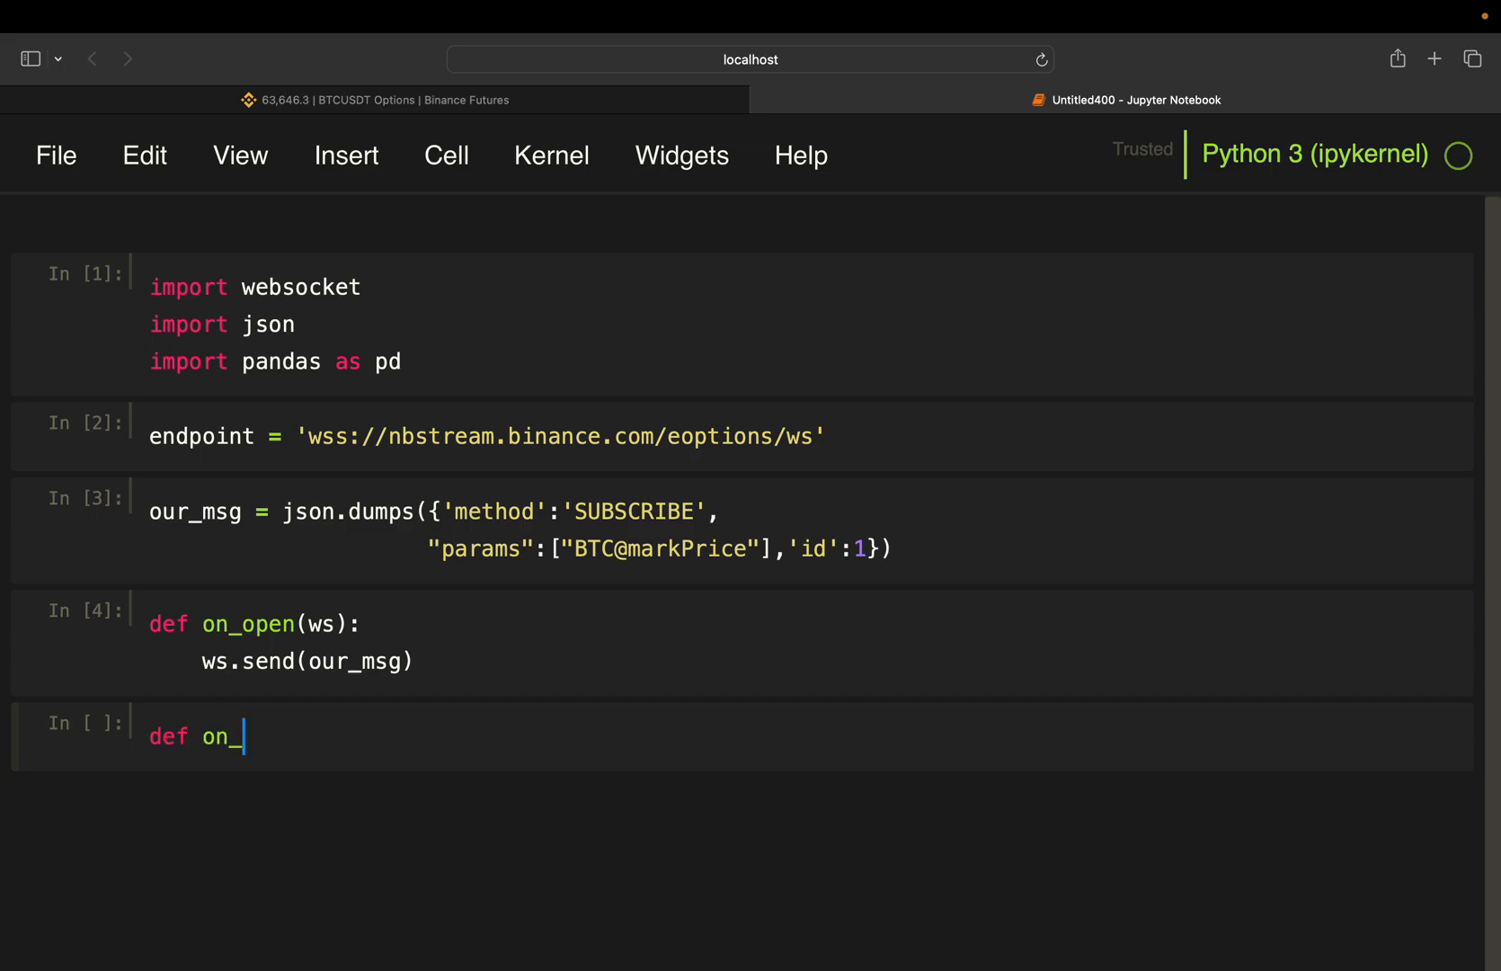
pyautogui.write('message(w)')
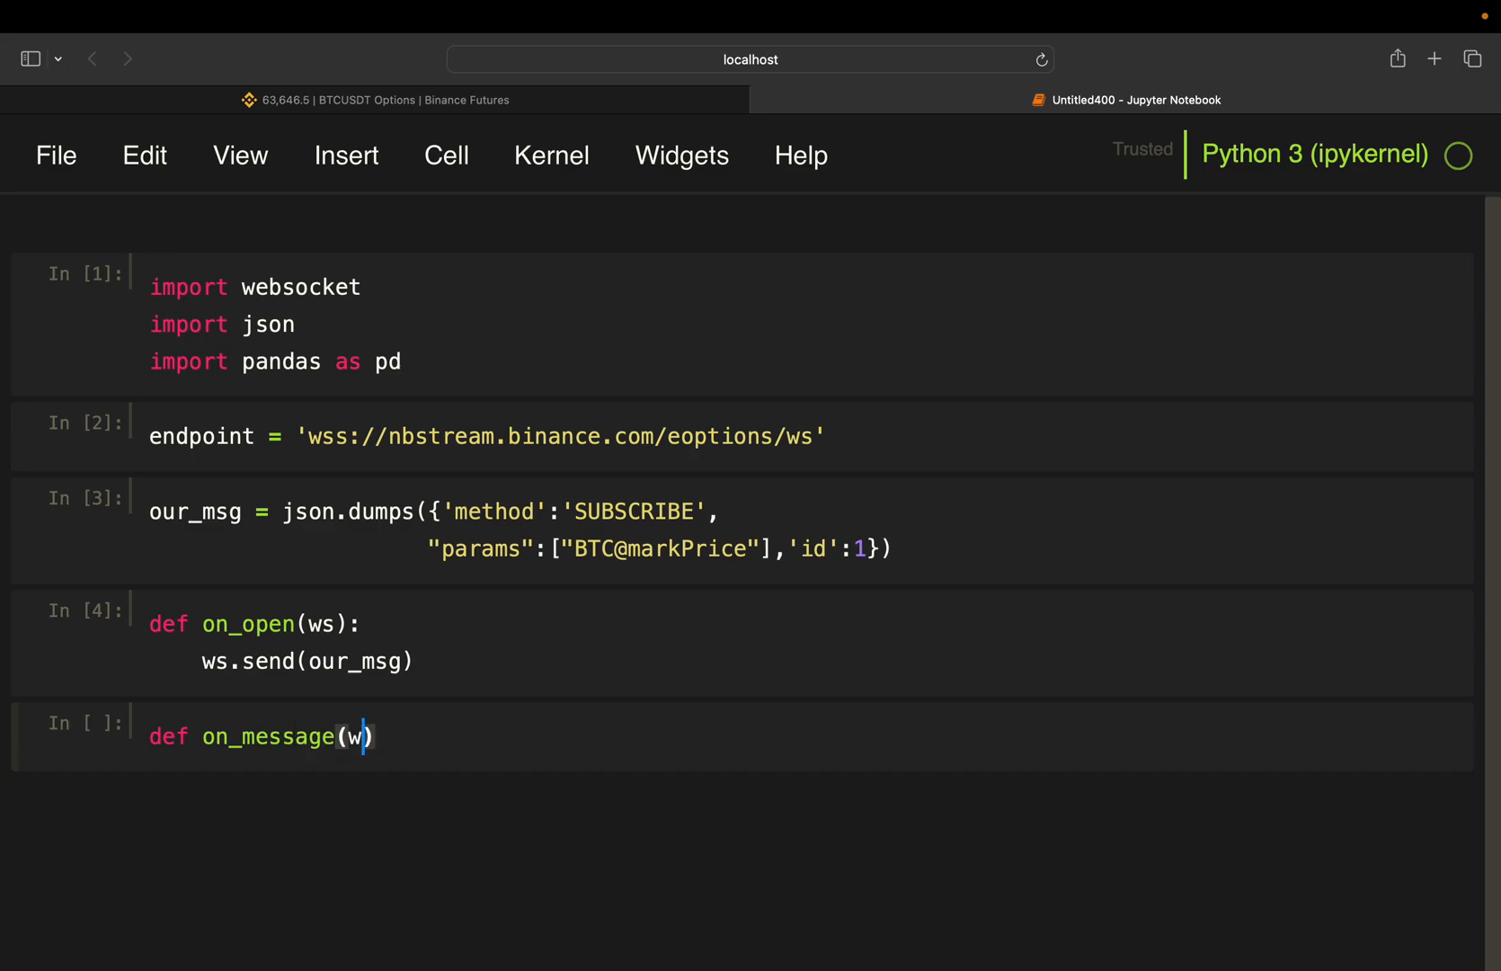
pyautogui.write('s,messa')
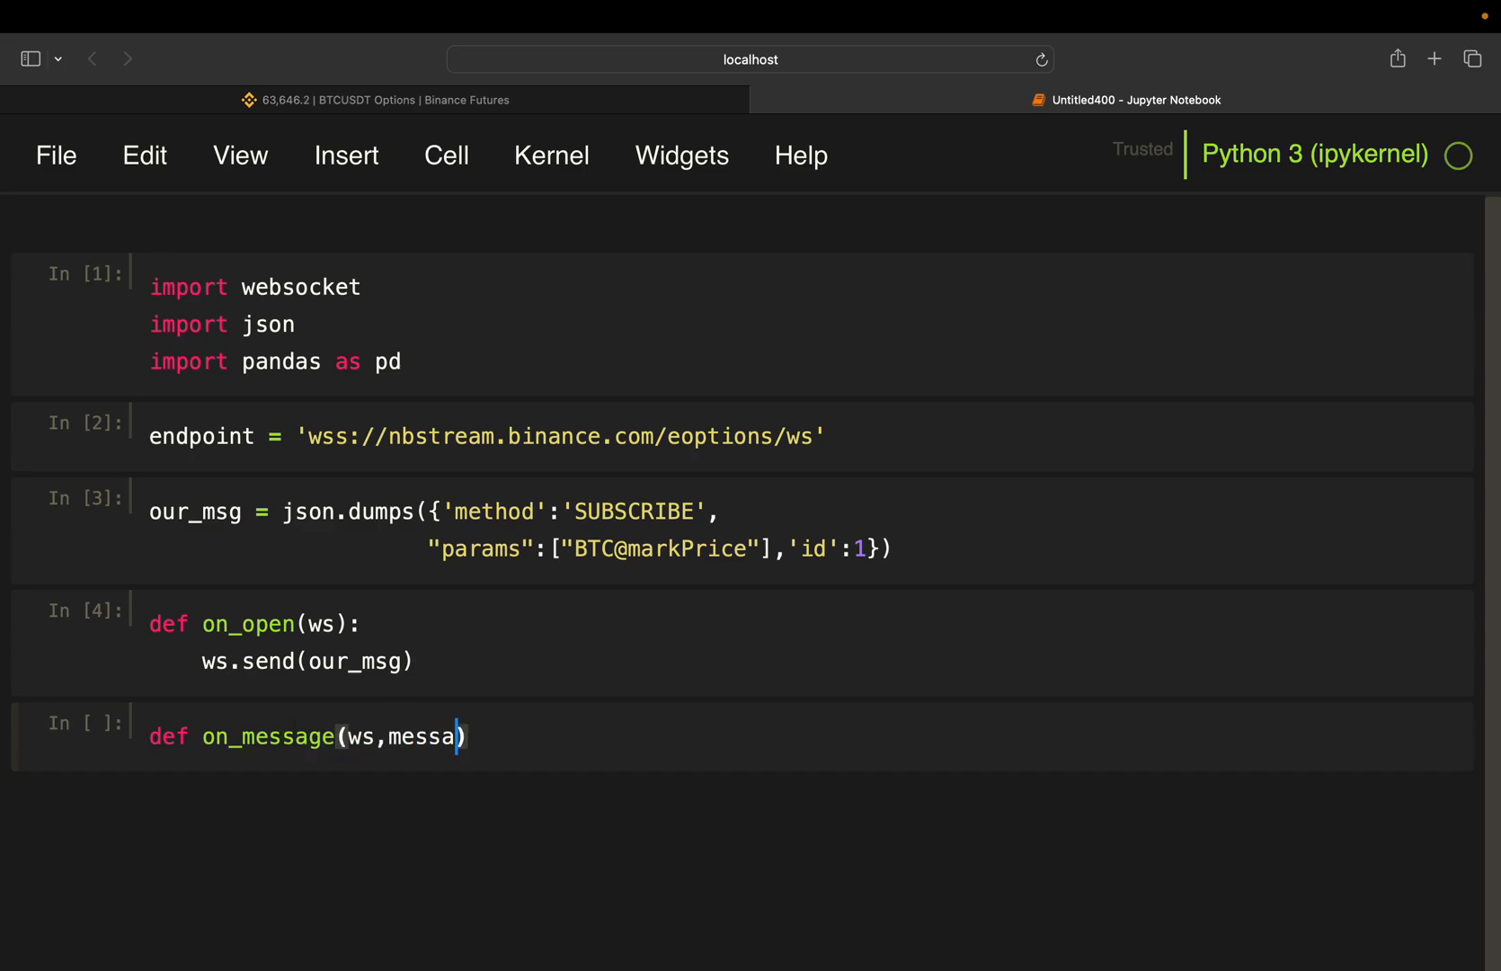
pyautogui.write('ge')
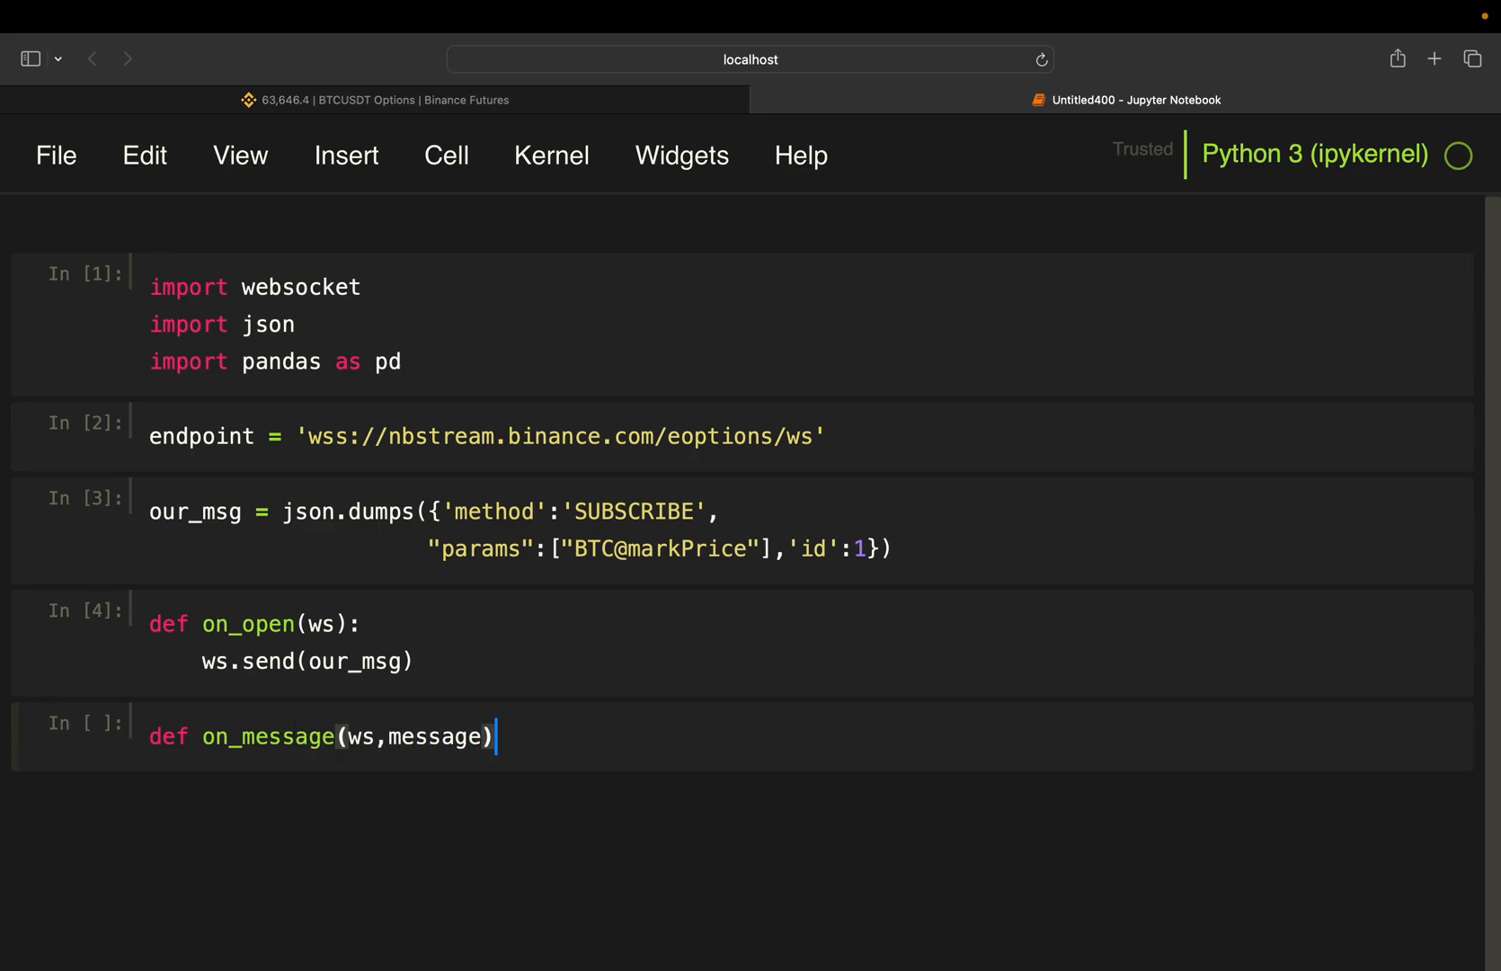
pyautogui.write(':')
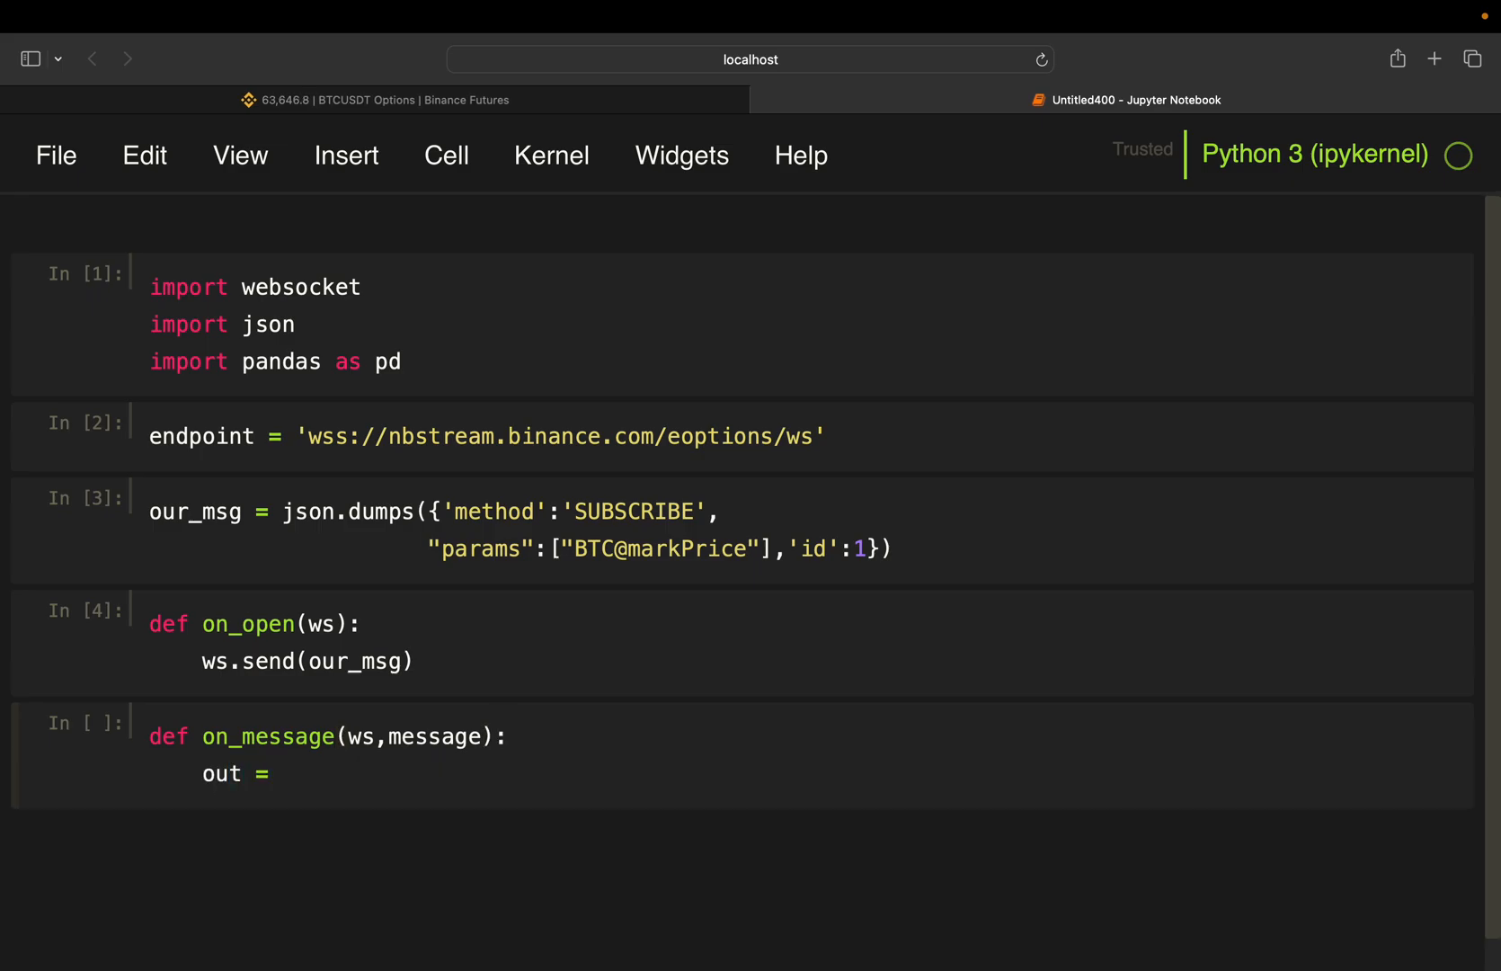
pyautogui.write('json.')
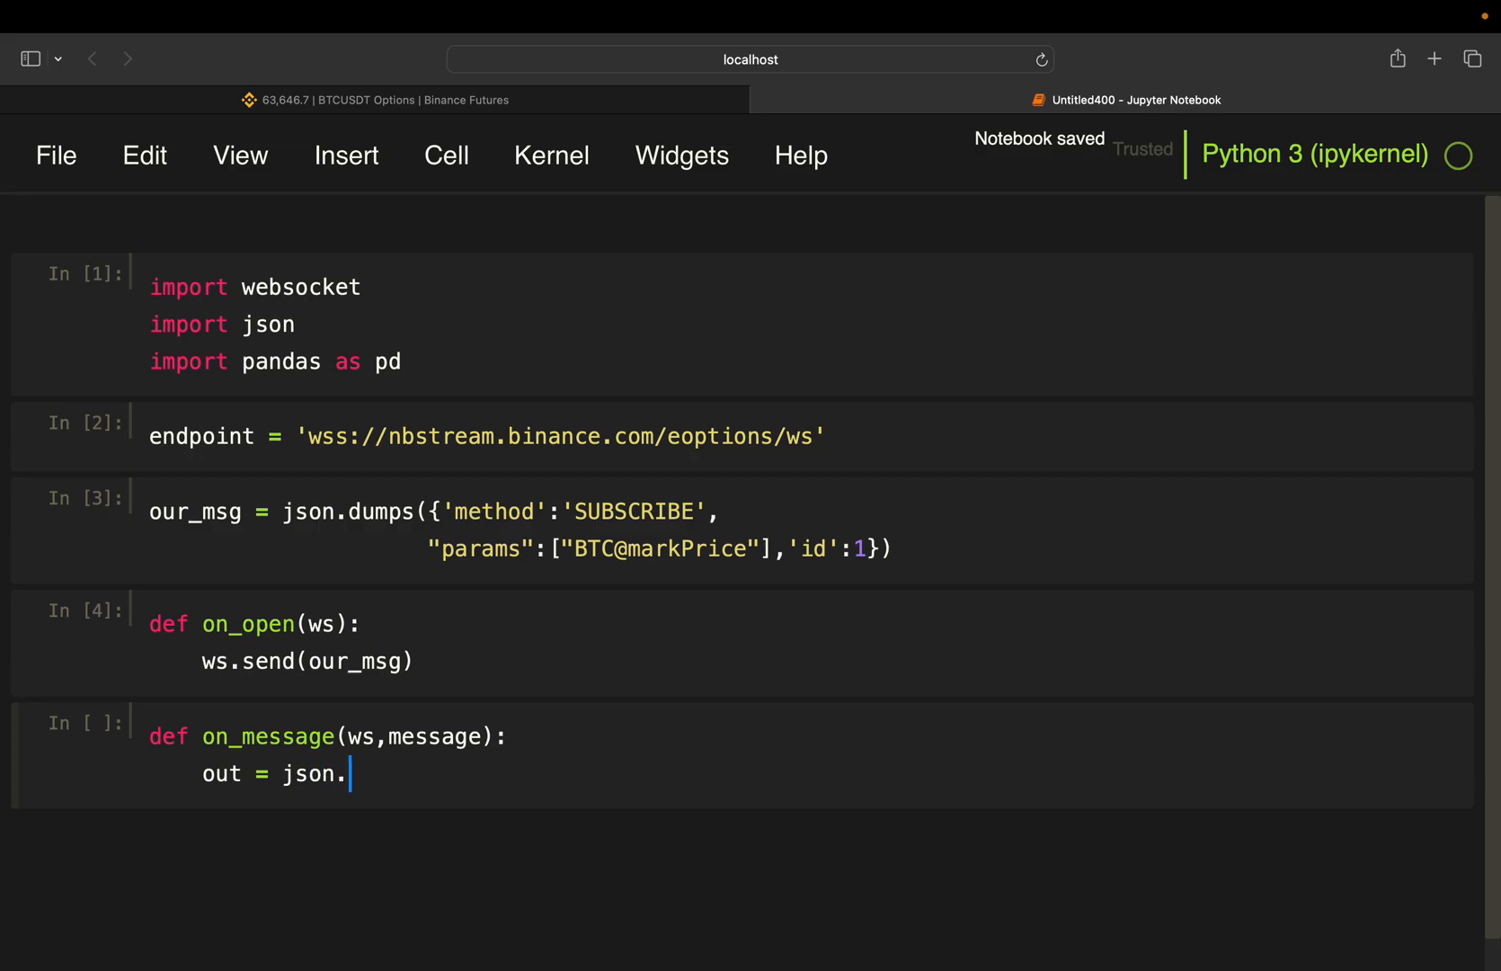
pyautogui.write('loads()')
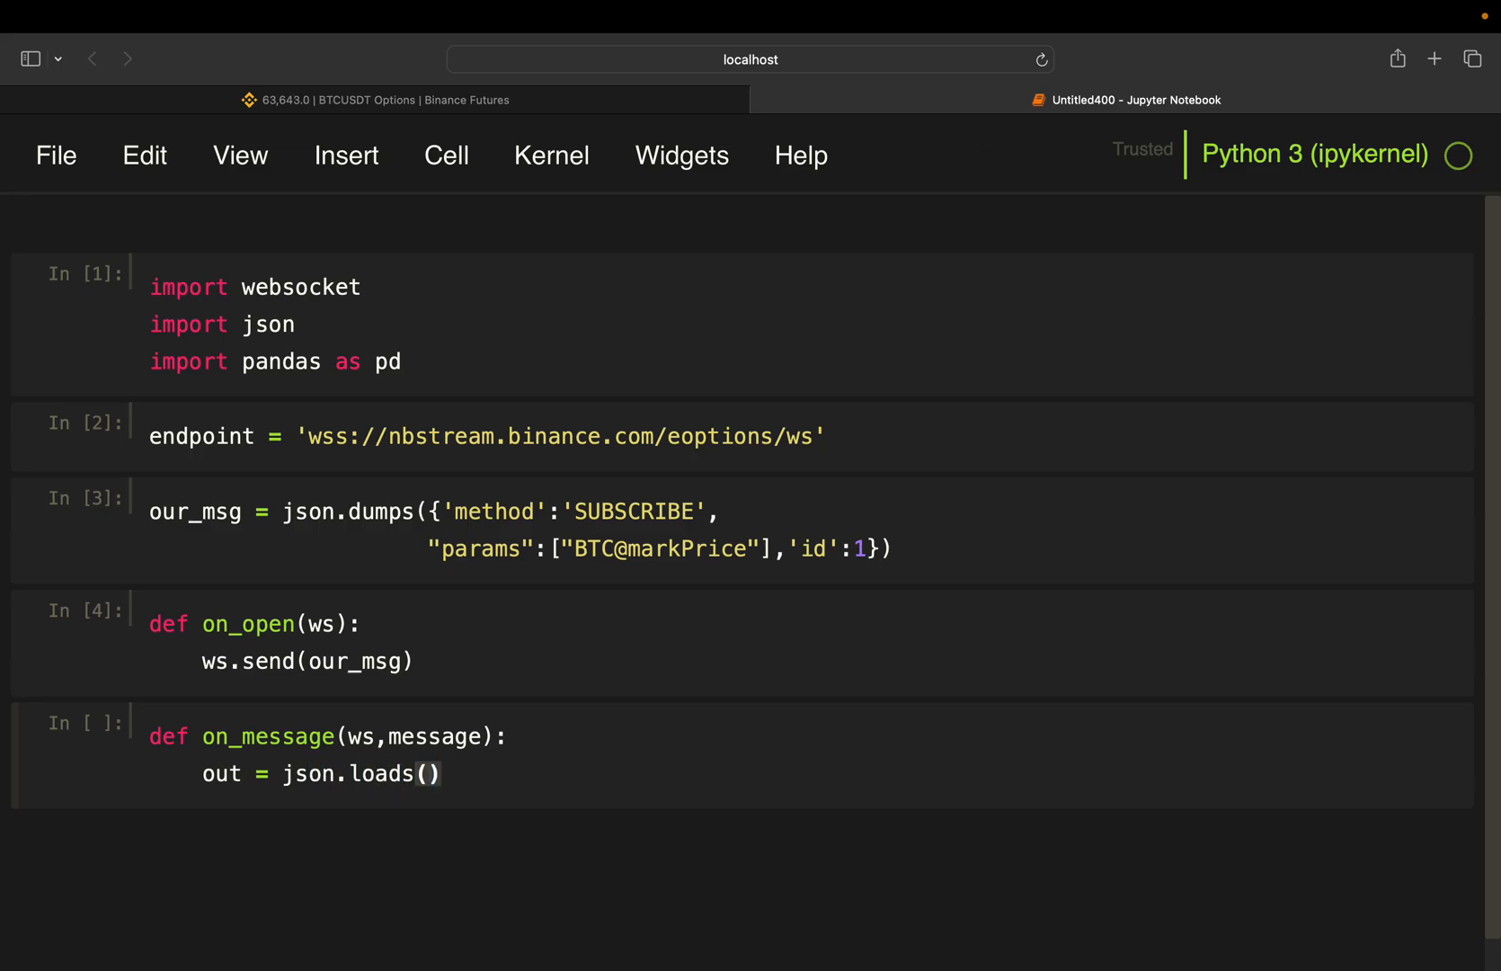
# Parse message into out, add print(out), and run the handler cell.
pyautogui.click(431, 773)
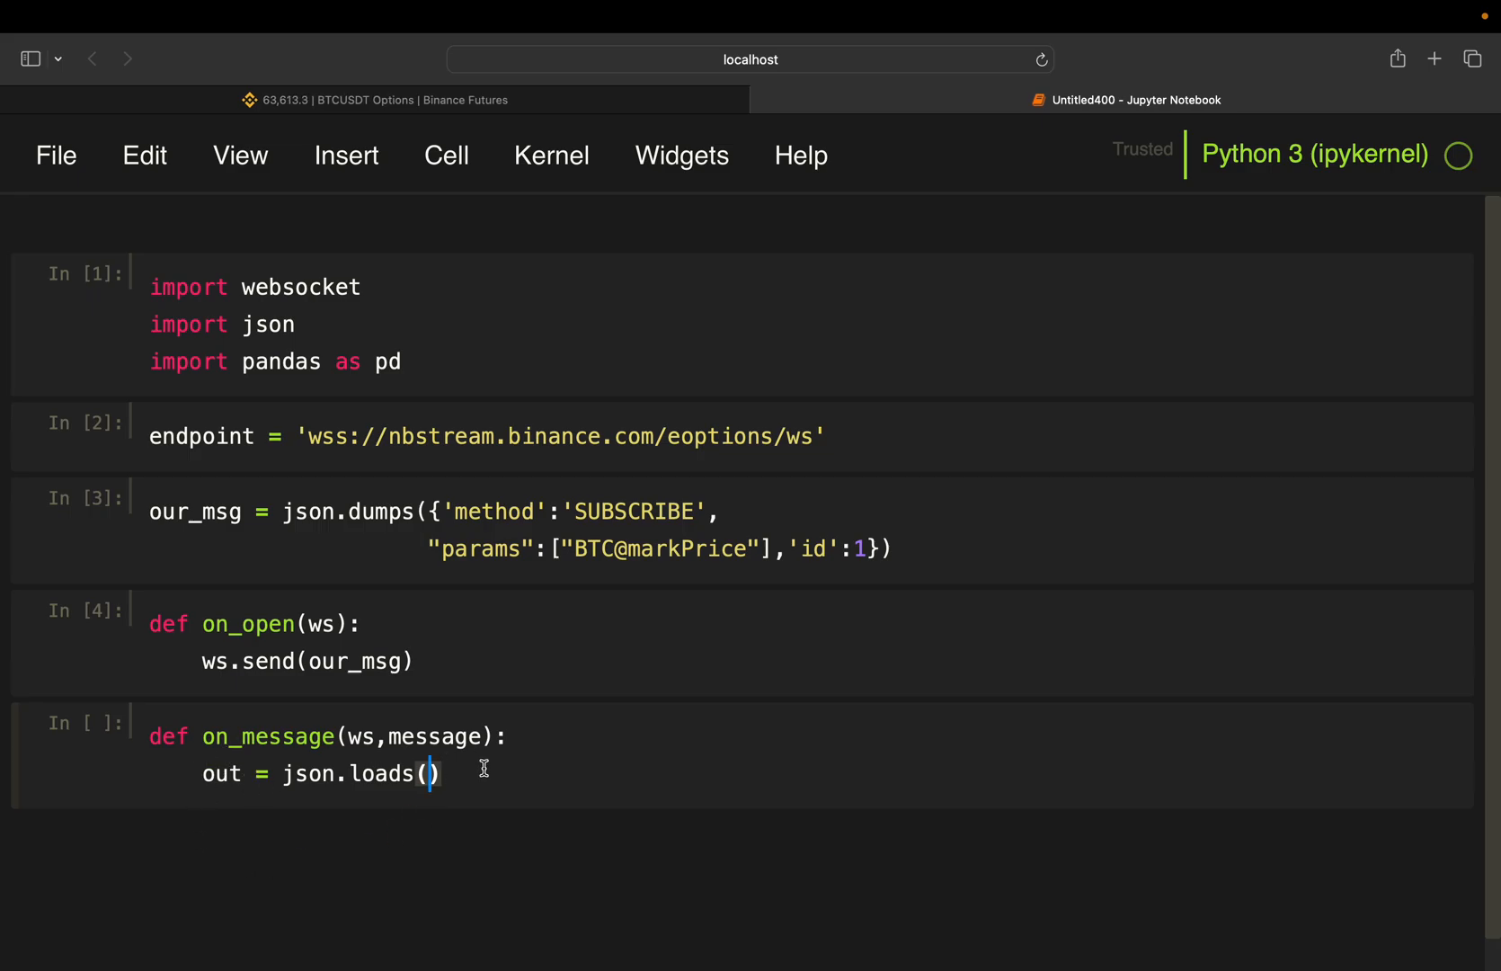
pyautogui.write('message')
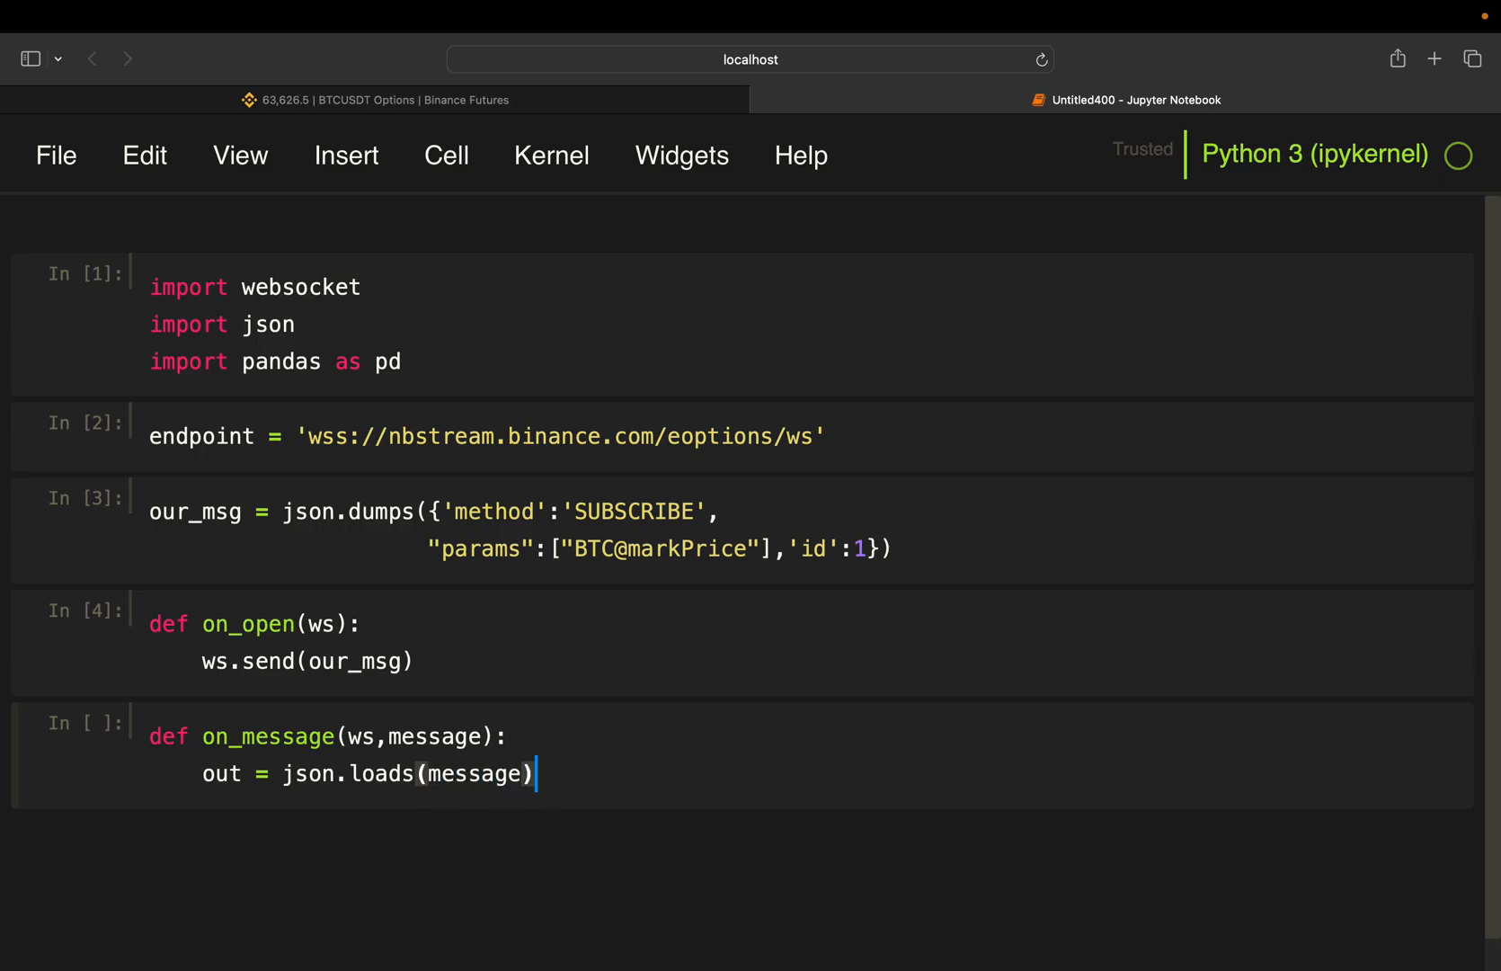
pyautogui.write('print(out)')
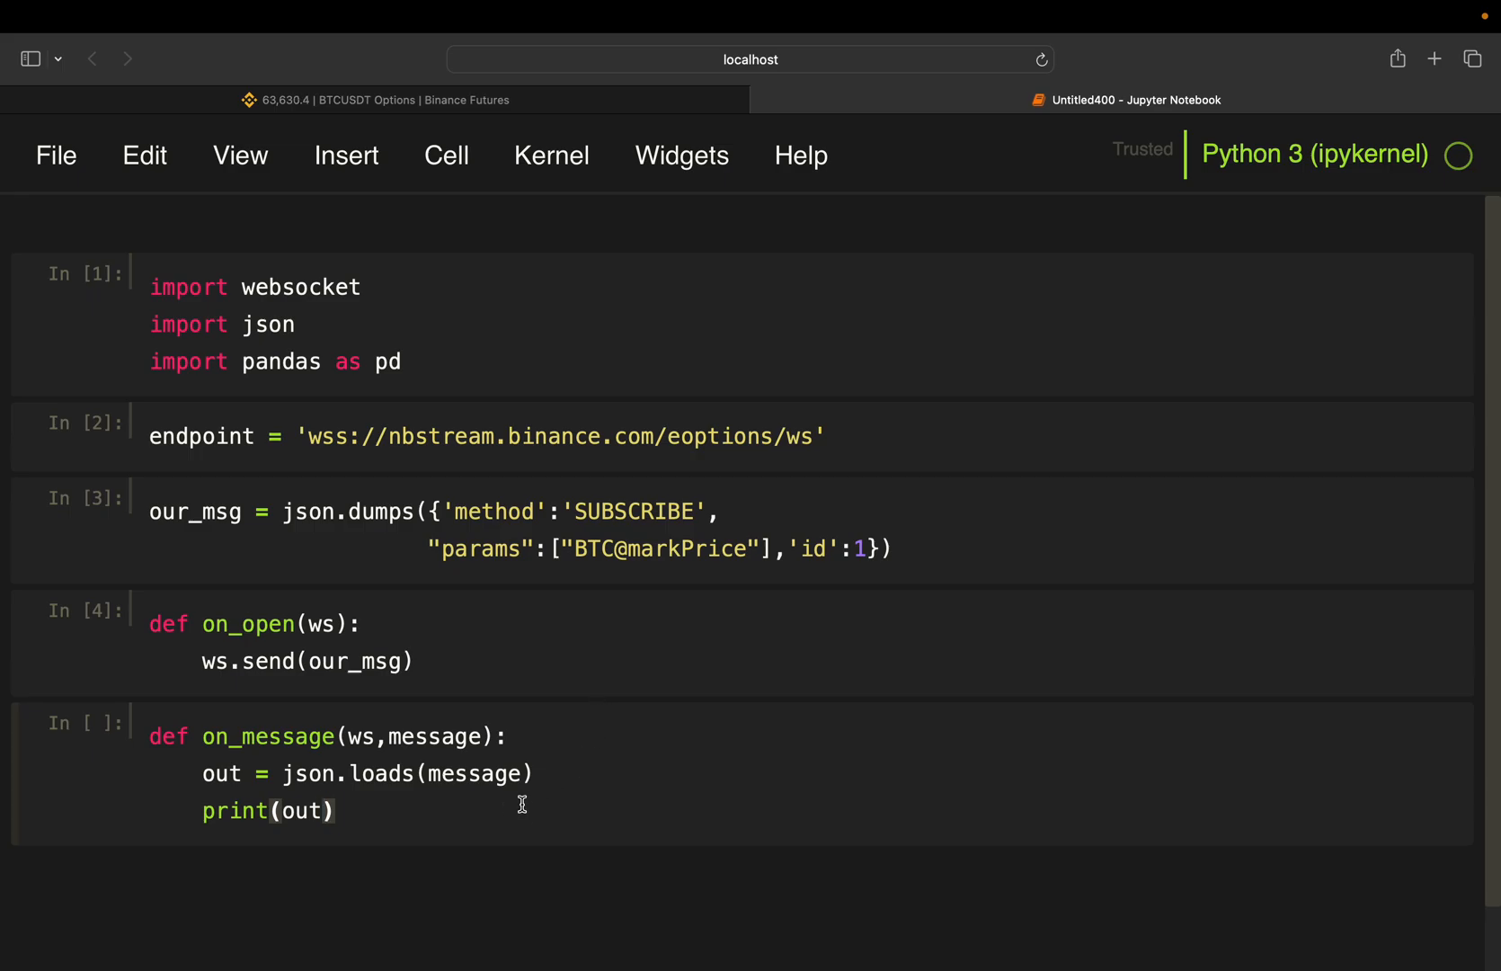
pyautogui.press('shift+enter')
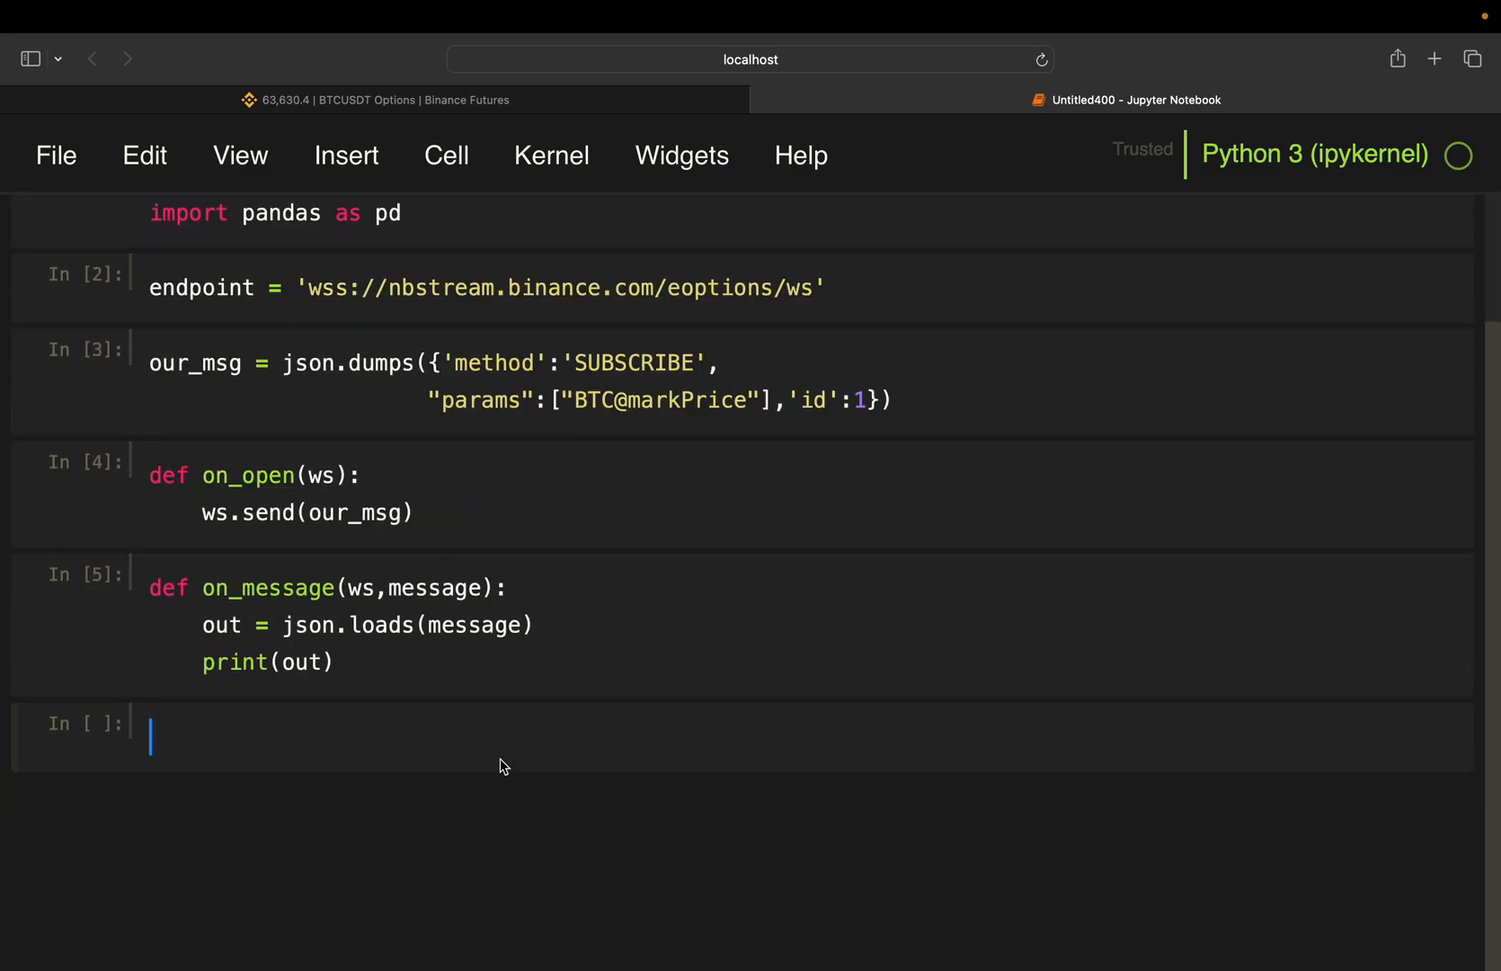
pyautogui.moveTo(489, 658)
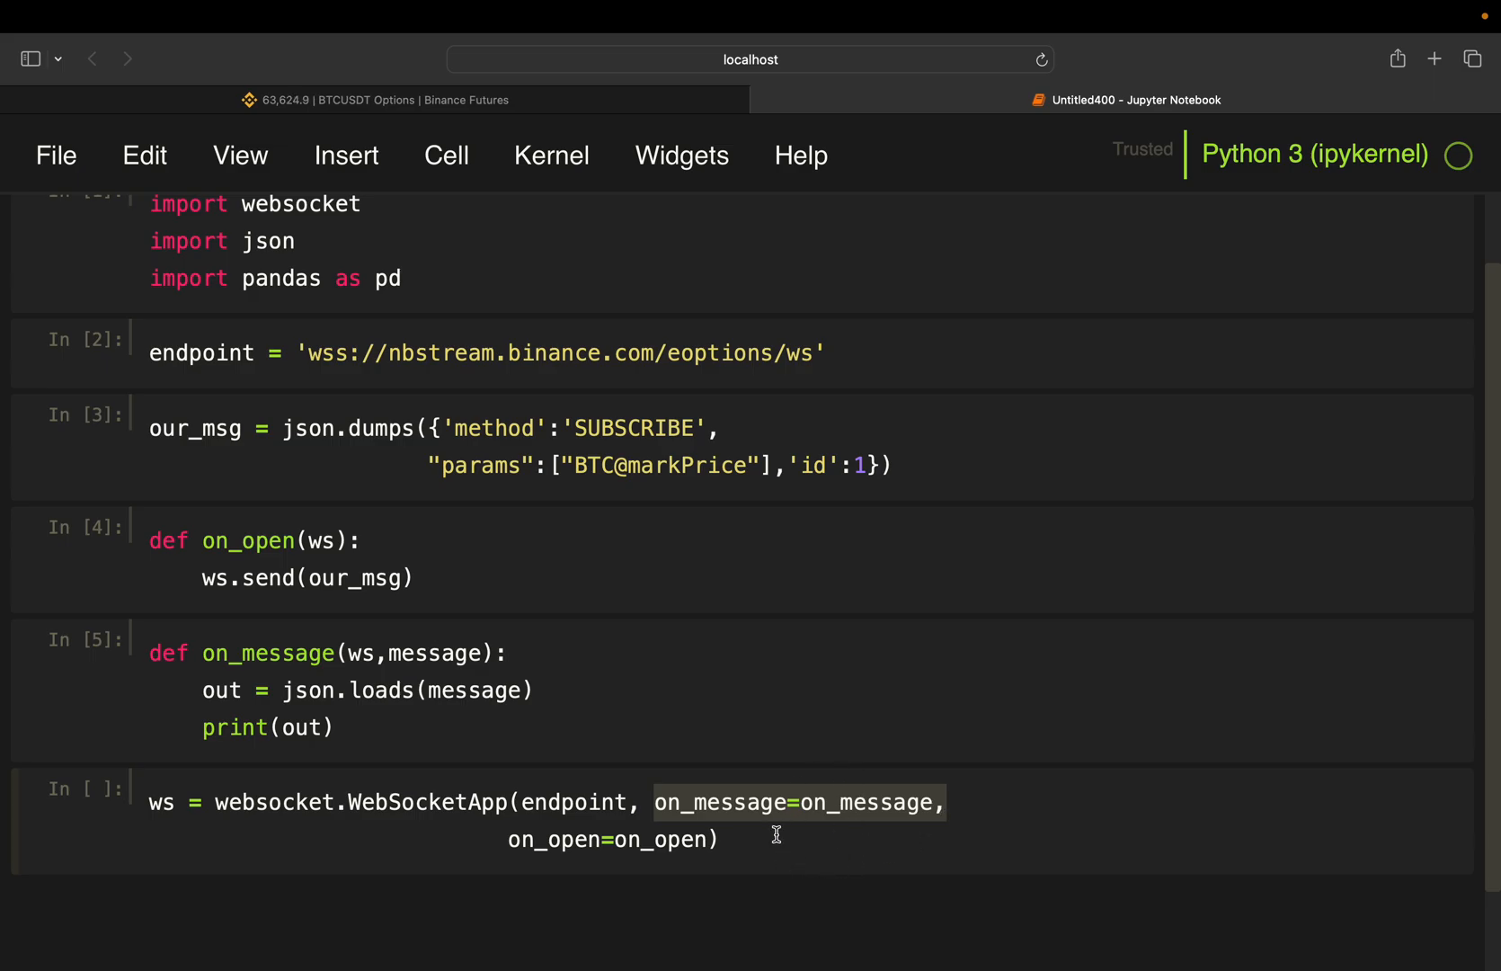
# Begin a ws. call on a new line after the WebSocketApp constructor.
pyautogui.click(783, 801)
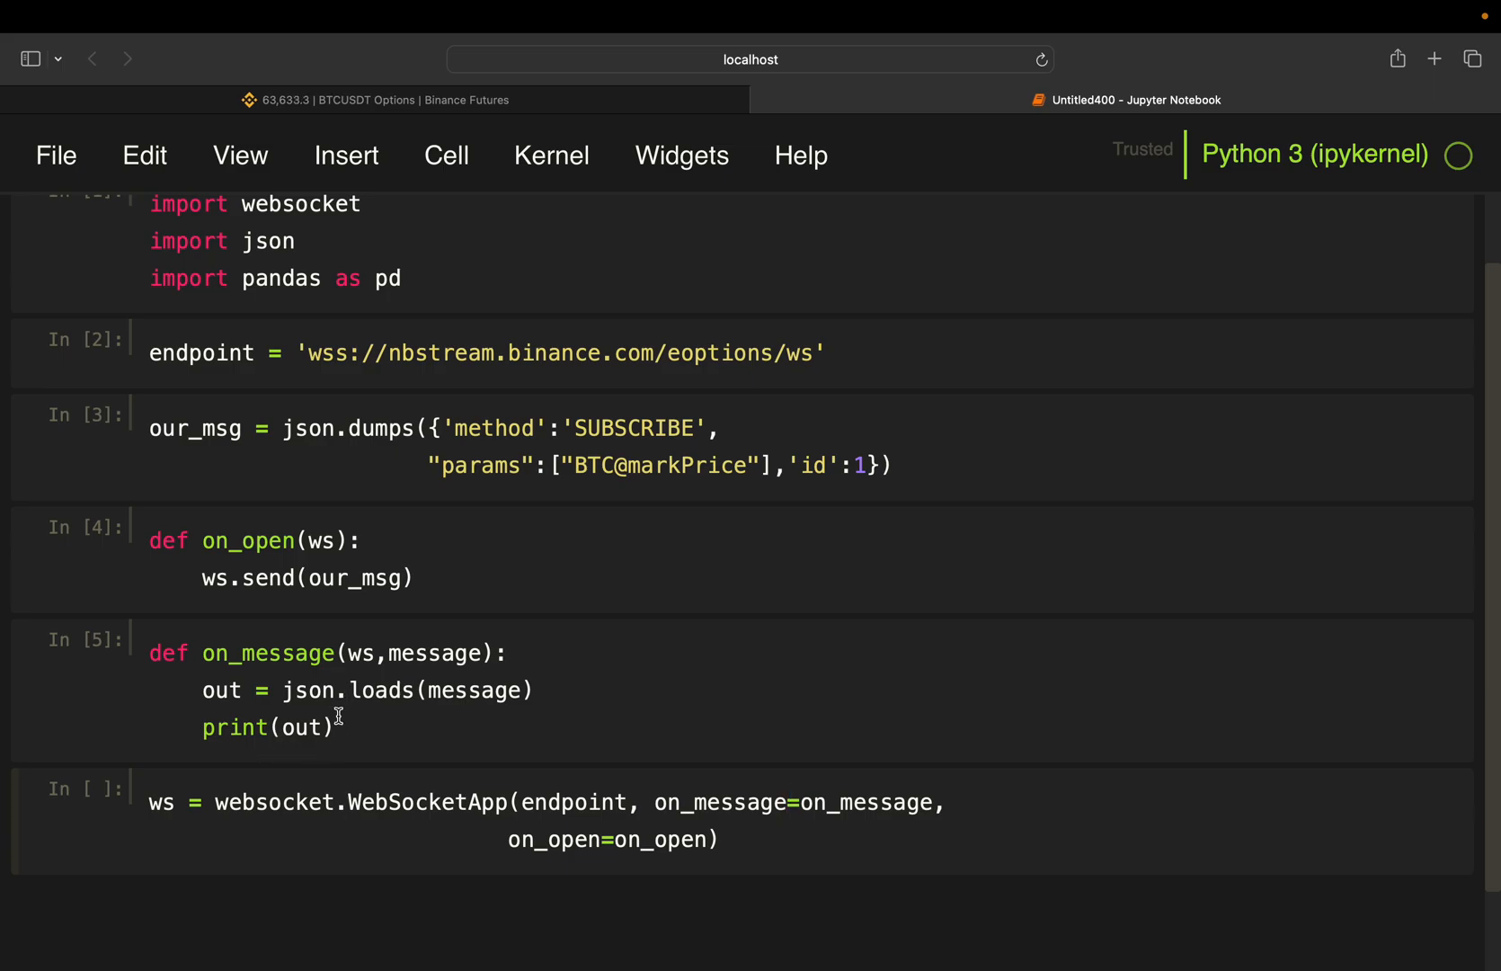
pyautogui.moveTo(399, 716)
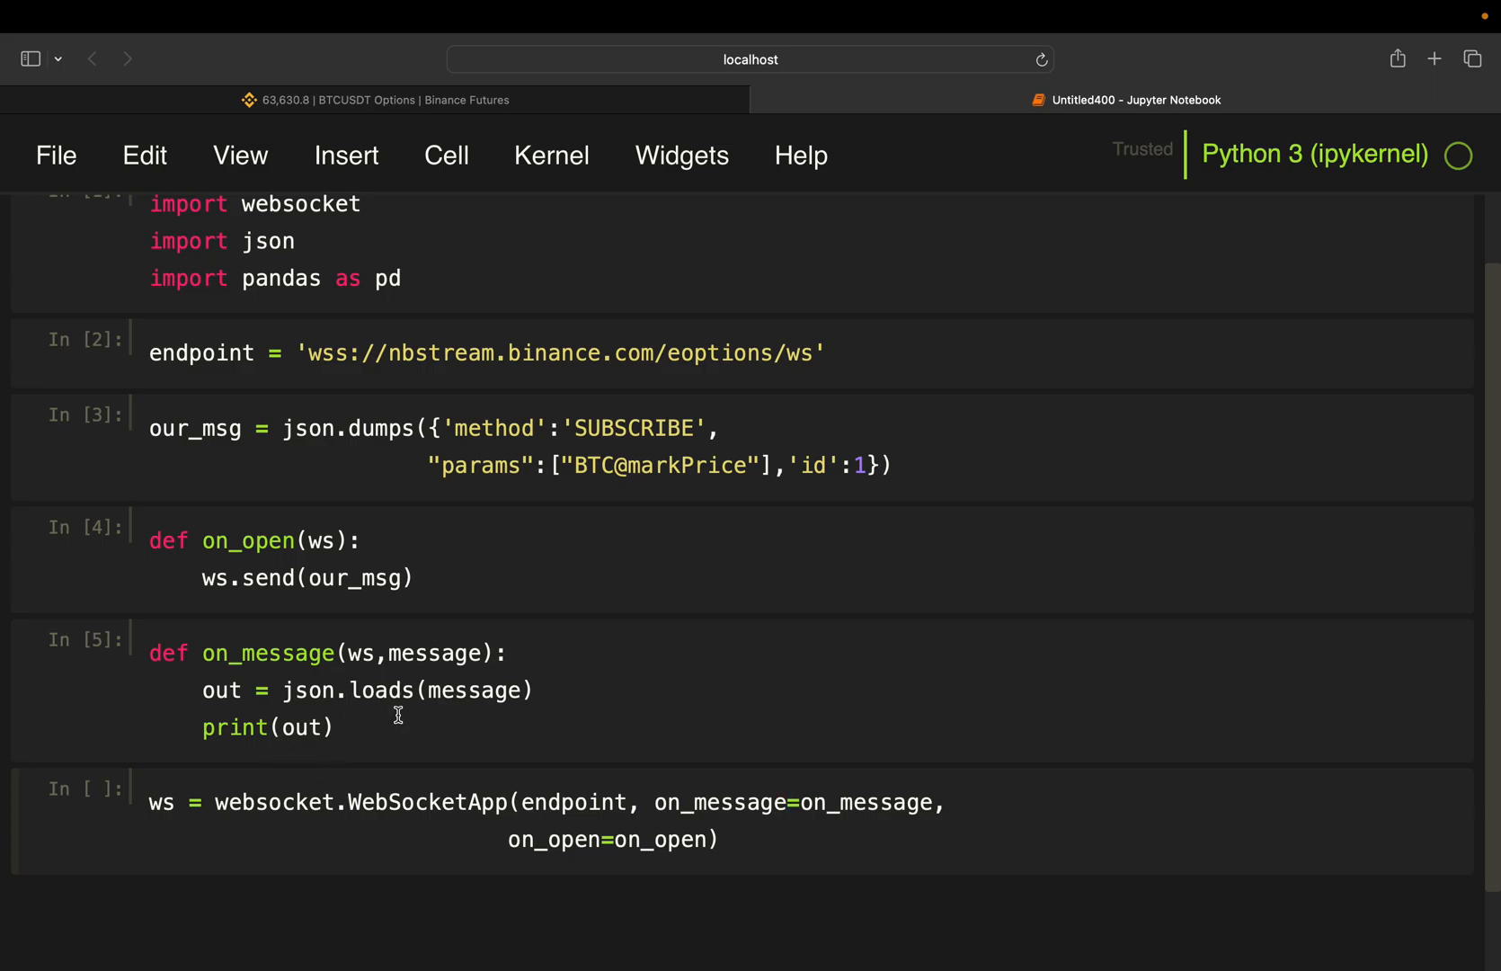
pyautogui.click(787, 802)
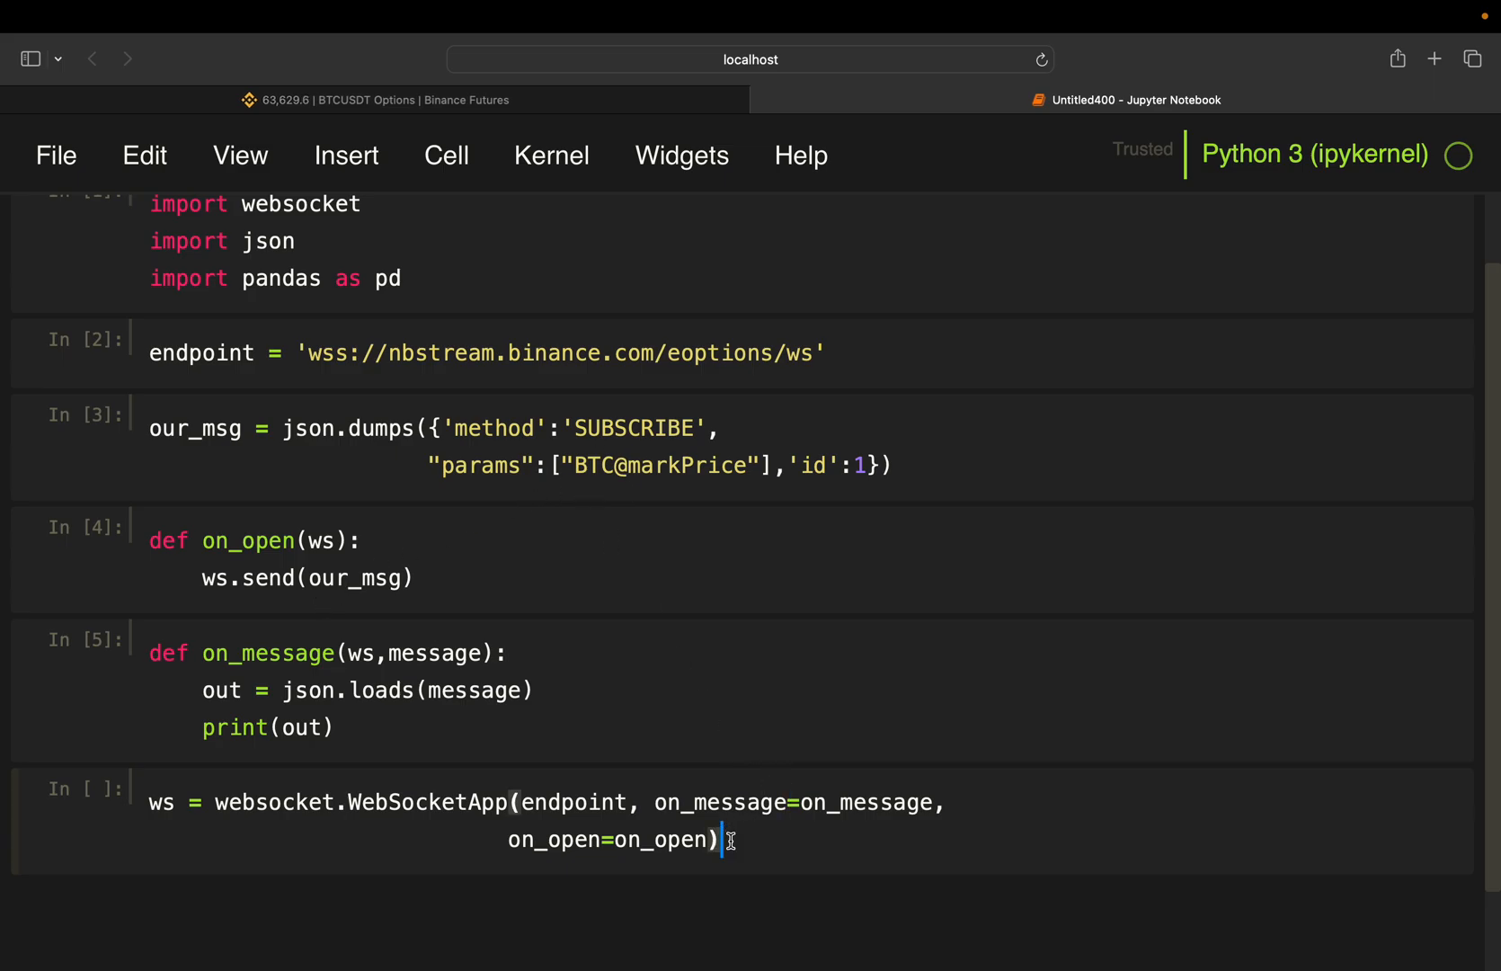
pyautogui.write('ws.')
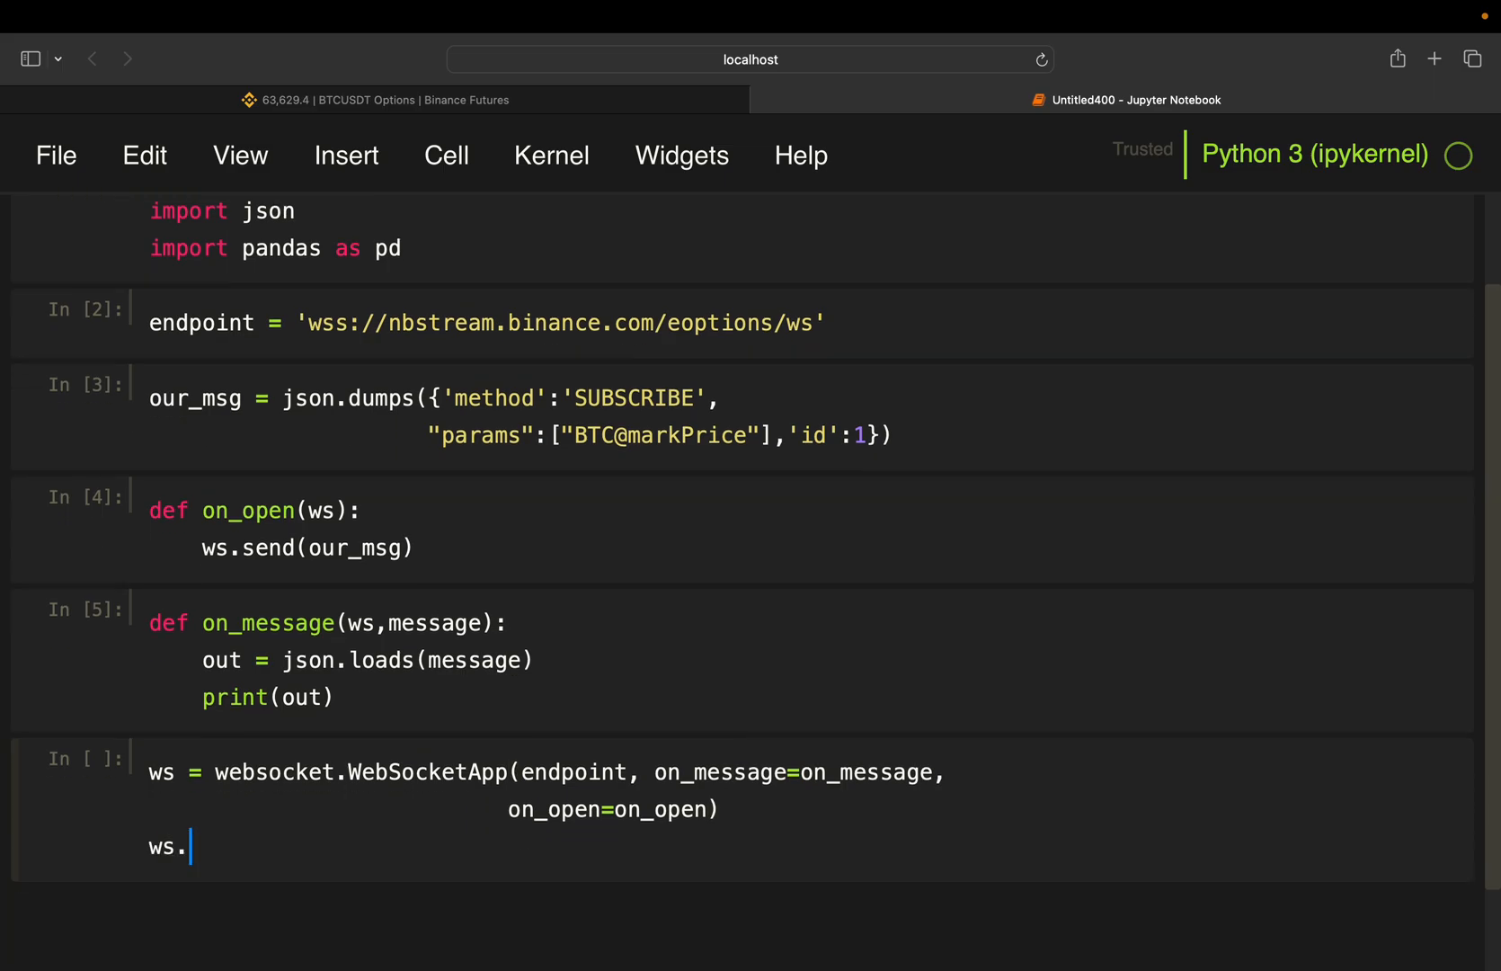
# Complete ws.run_forever() so the cell streams BTC option mark prices.
pyautogui.write('run_for')
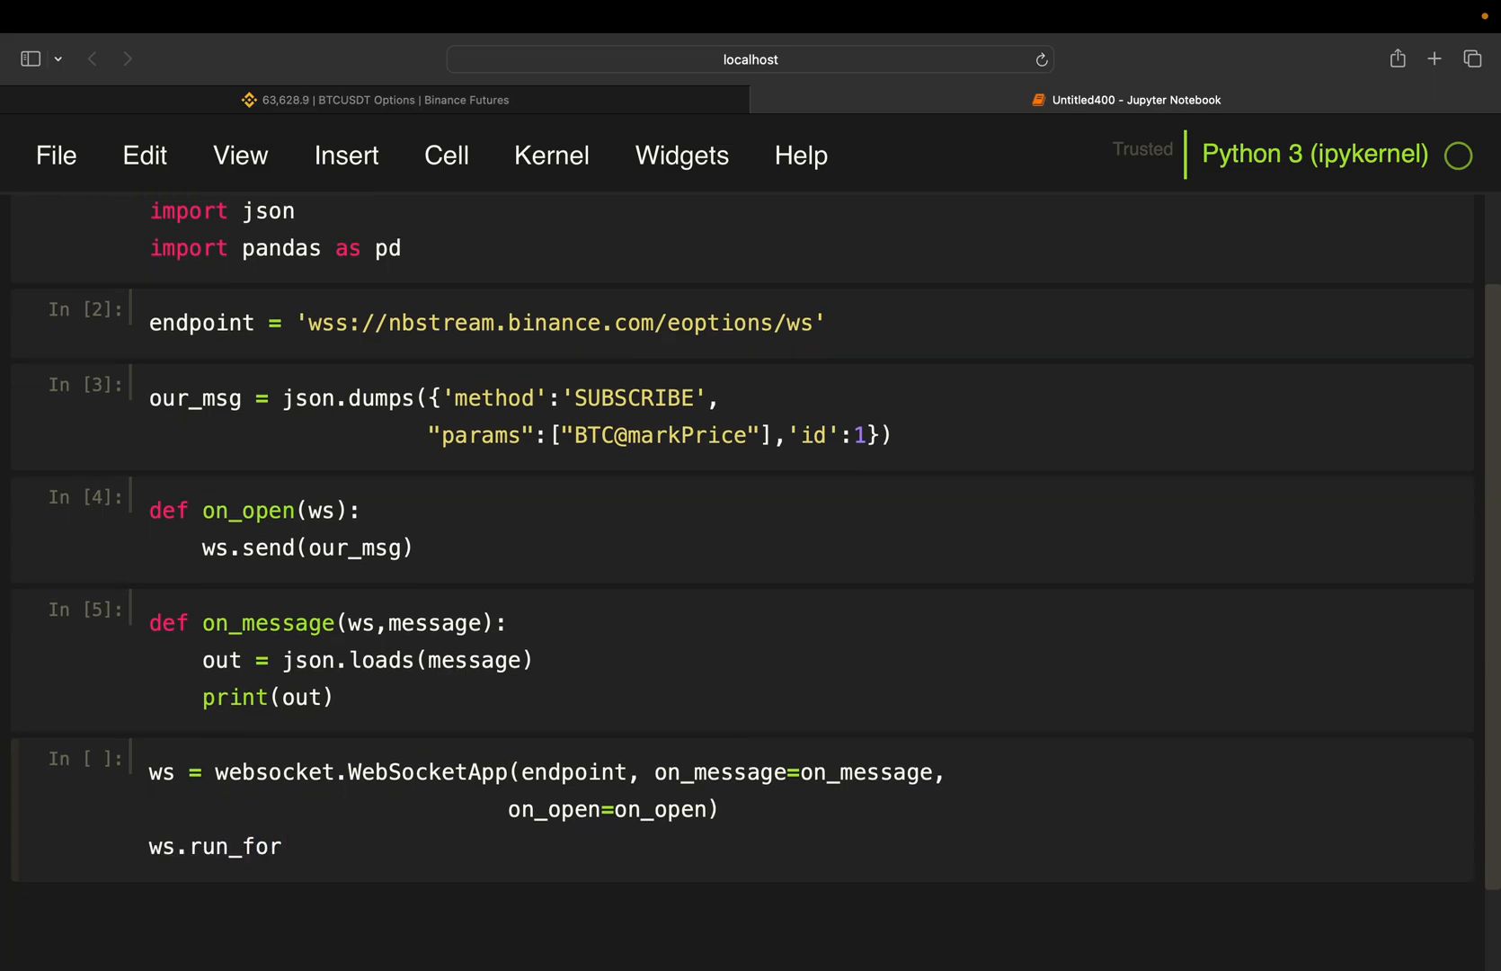
pyautogui.write('ever()')
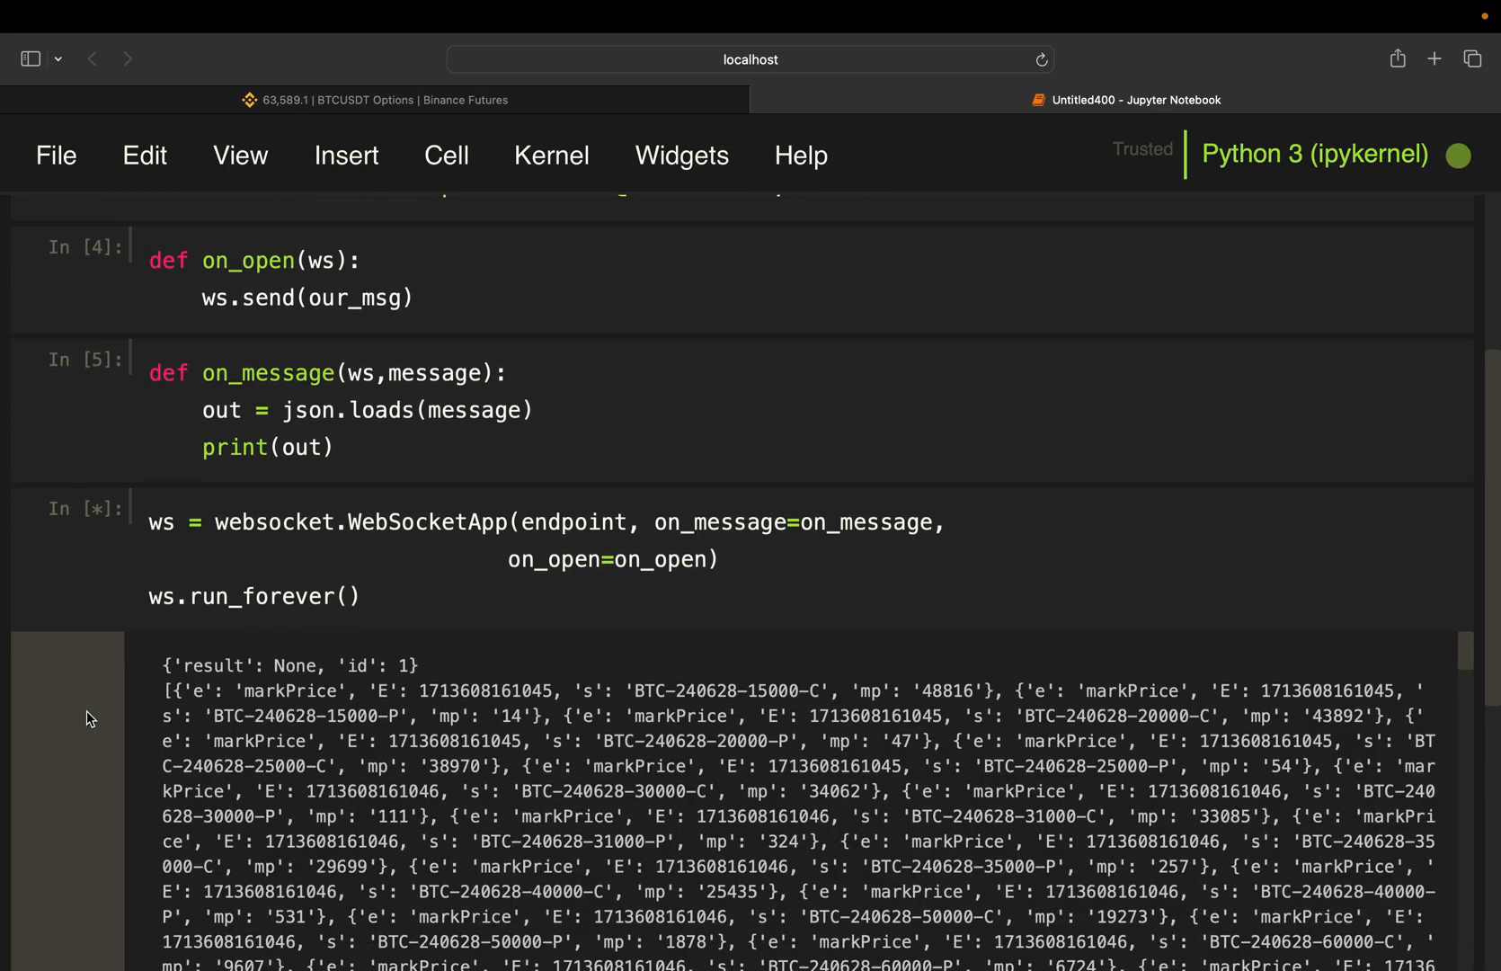
# Scroll the streamed output and highlight the markPrice event name and first record's symbol.
pyautogui.scroll(-3)
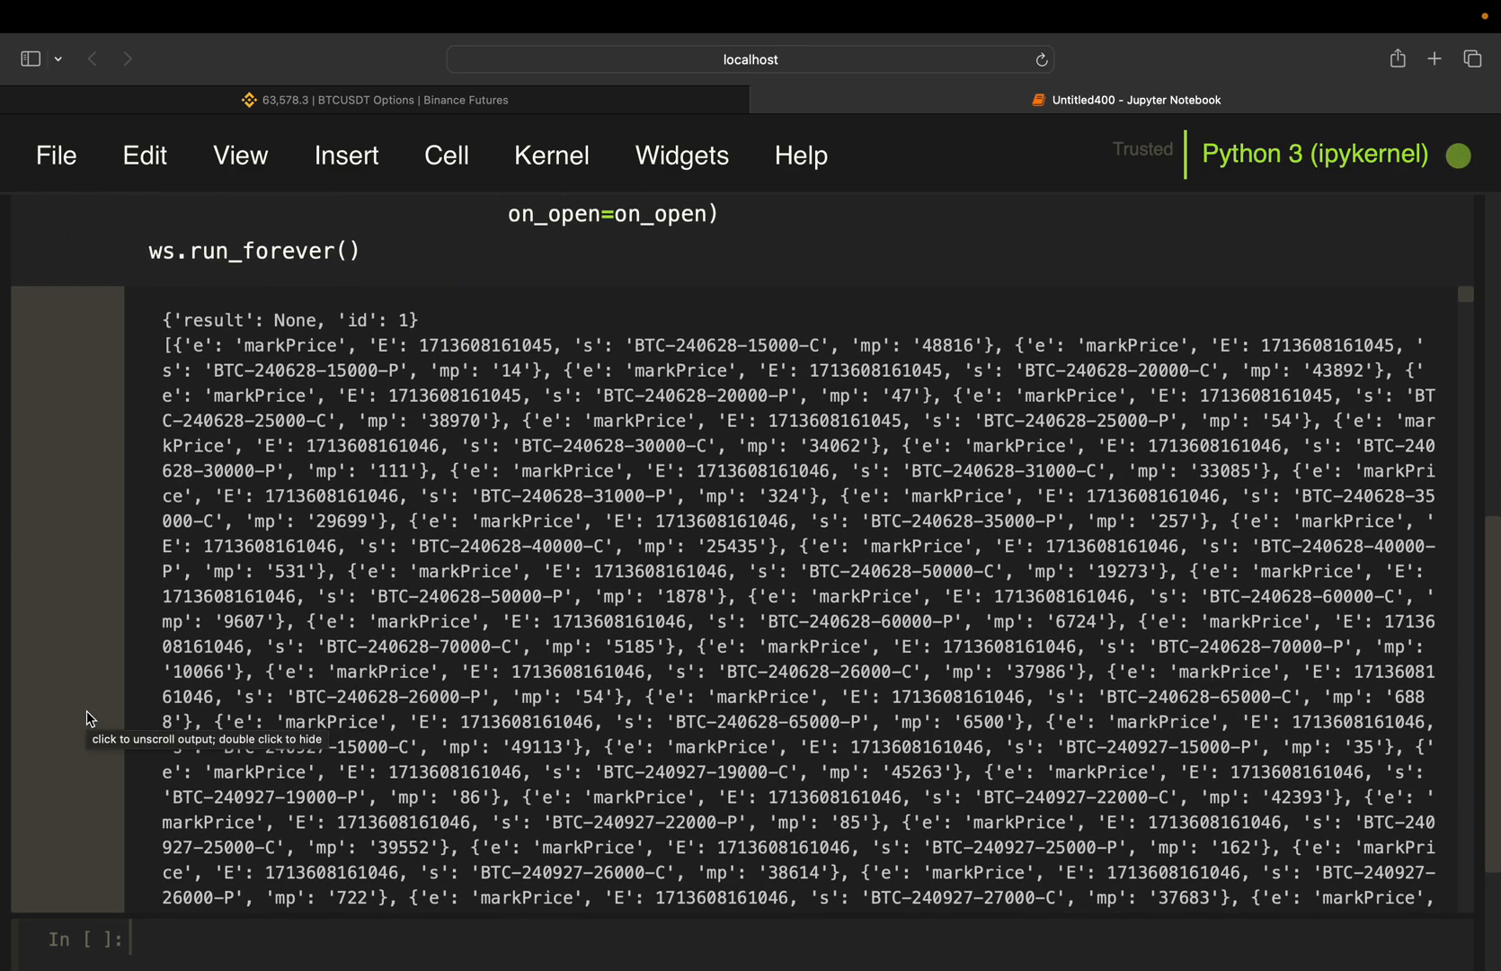
pyautogui.scroll(-3)
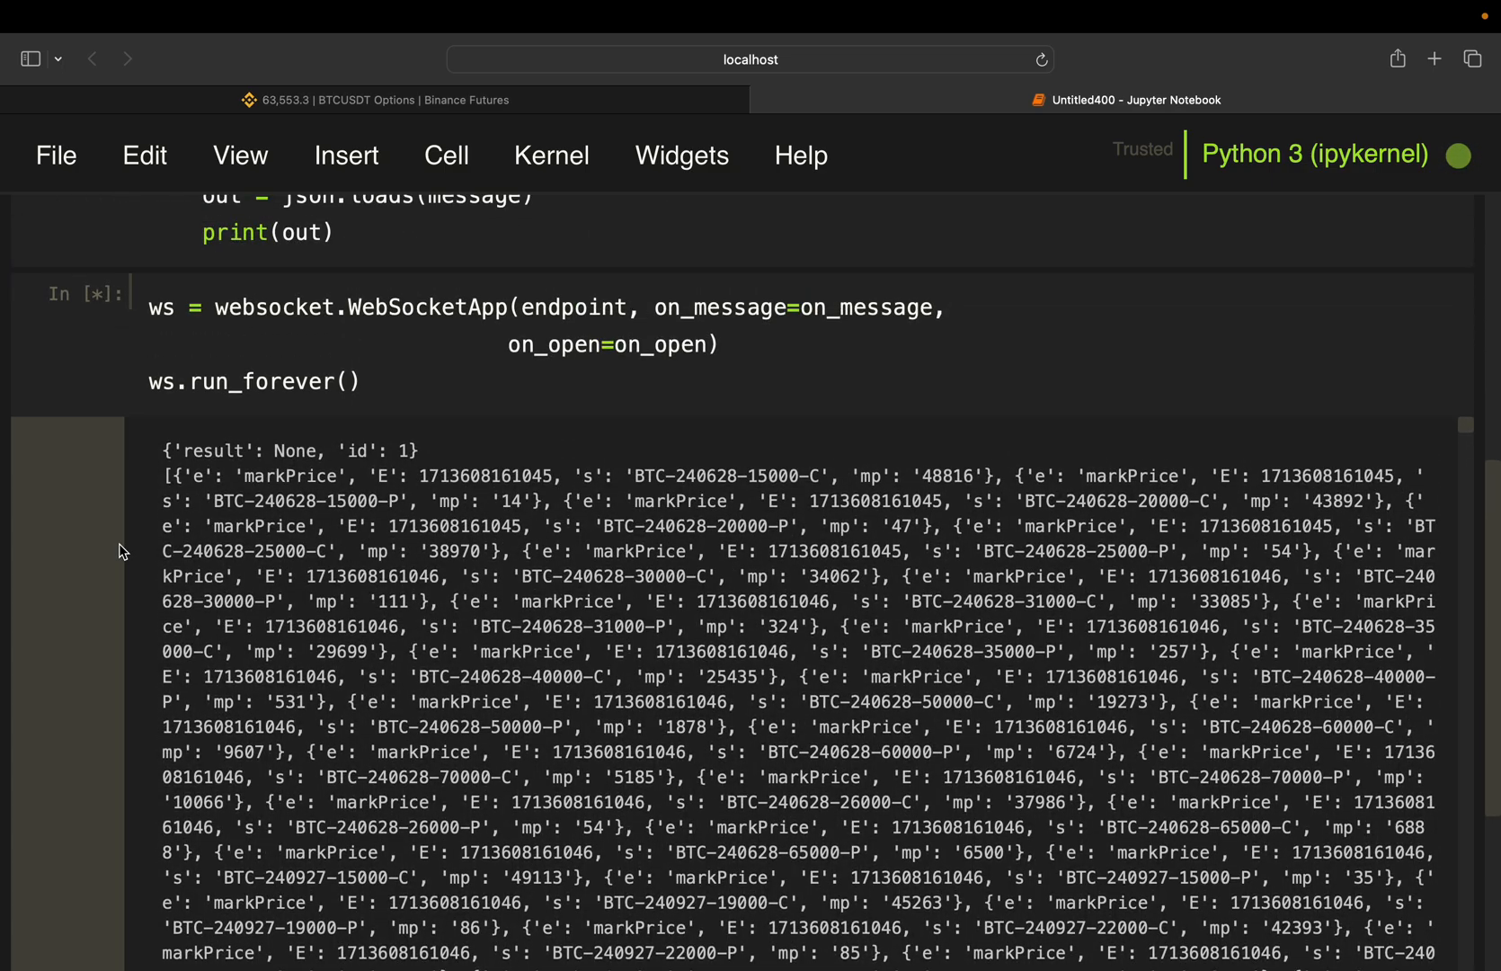
pyautogui.moveTo(124, 550)
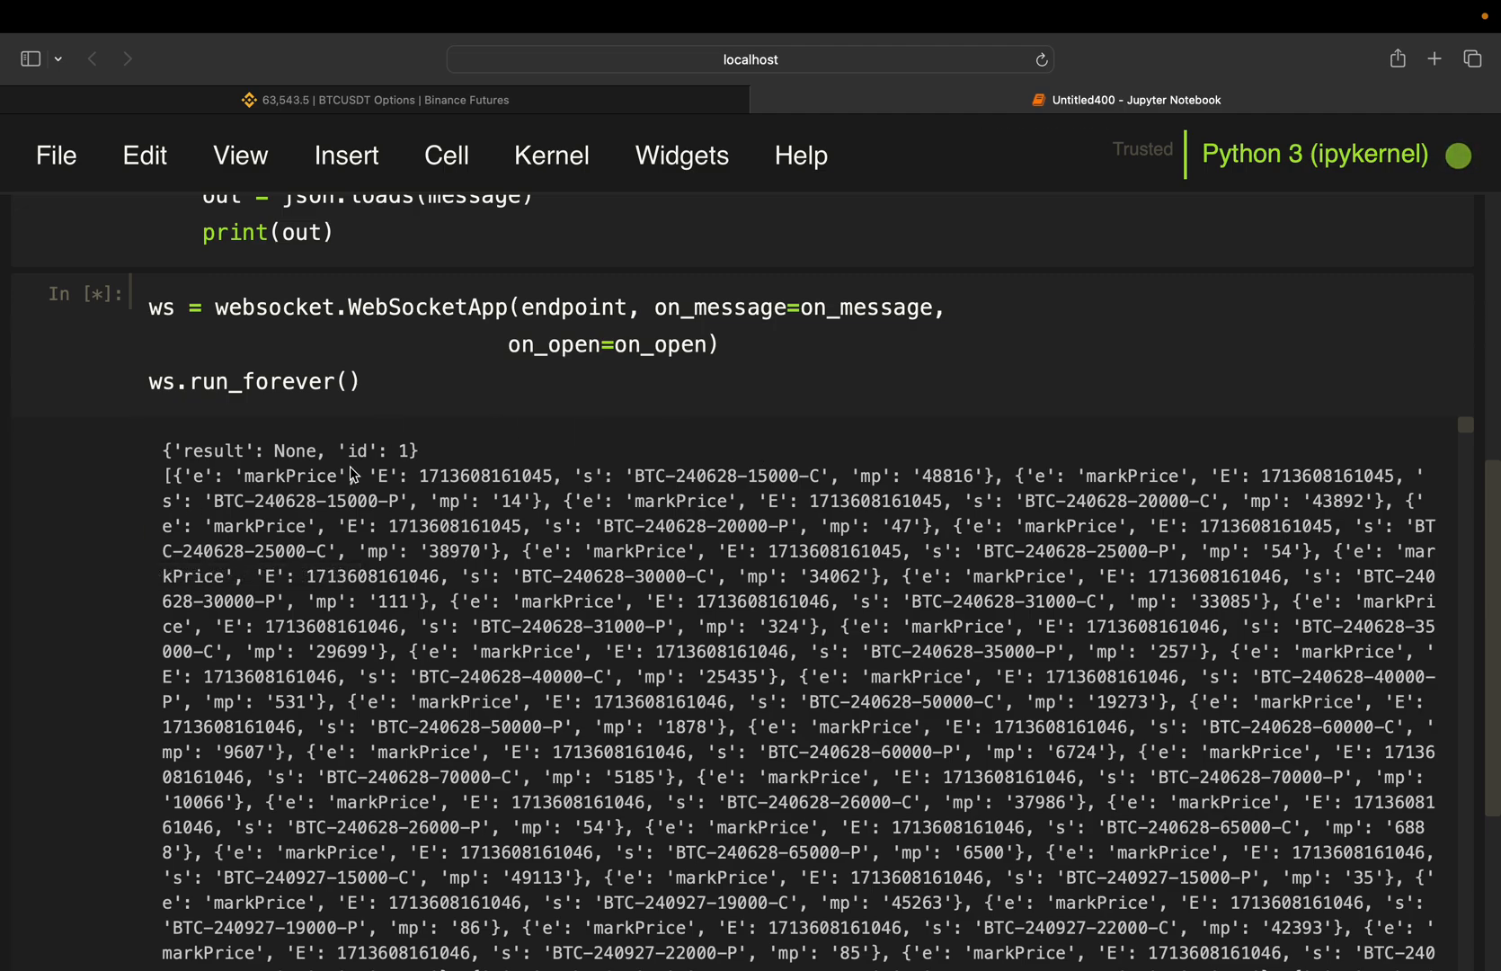
pyautogui.doubleClick(182, 476)
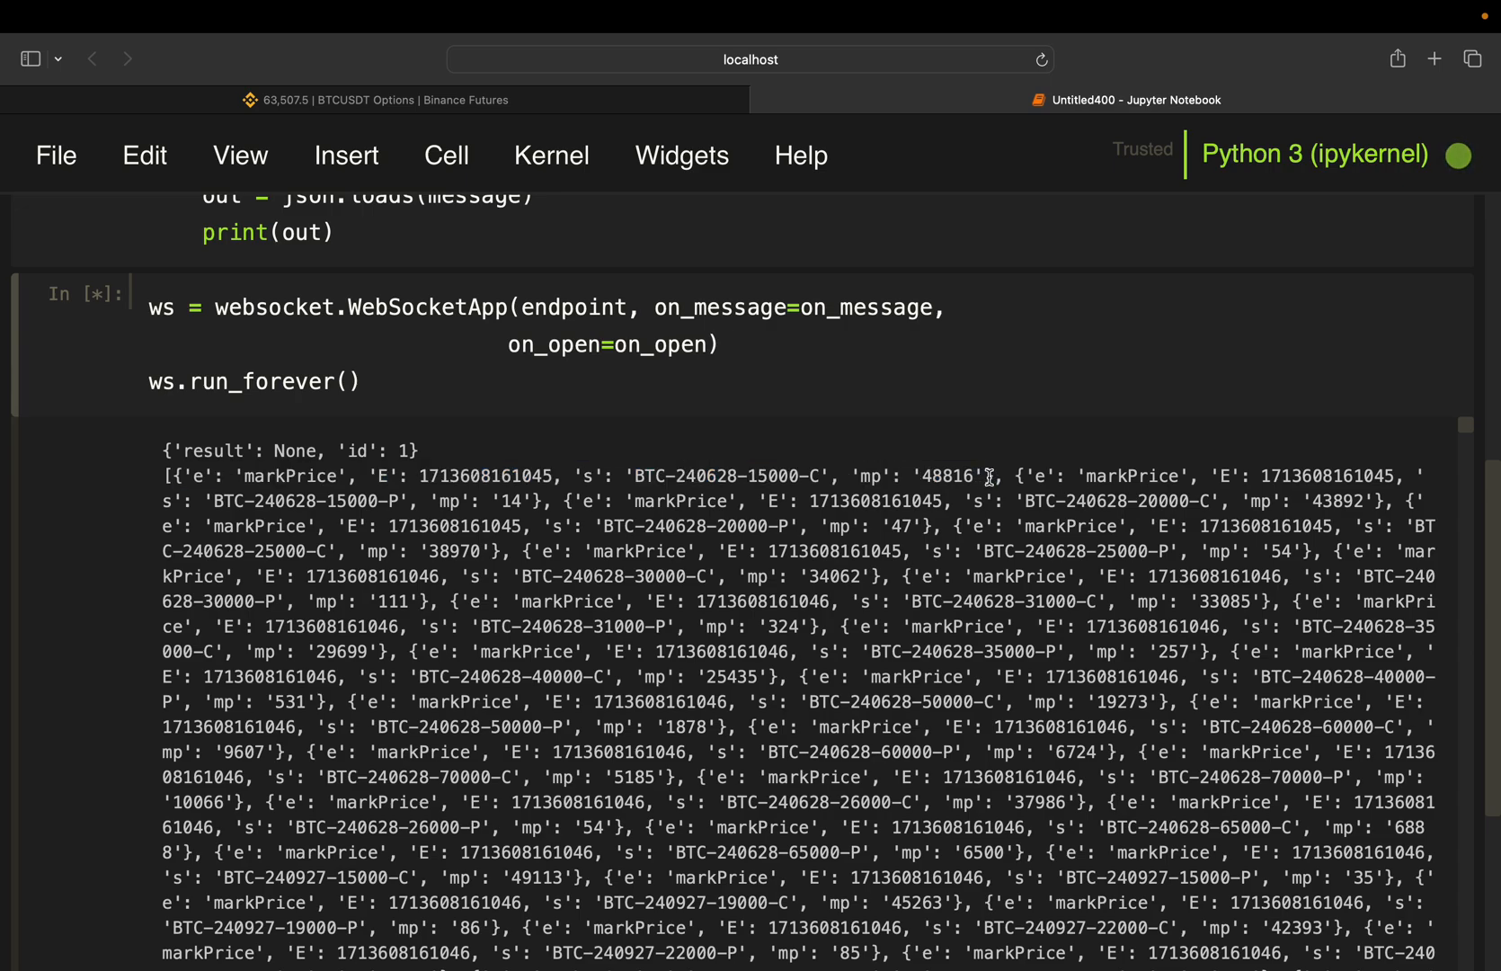
pyautogui.moveTo(586, 471)
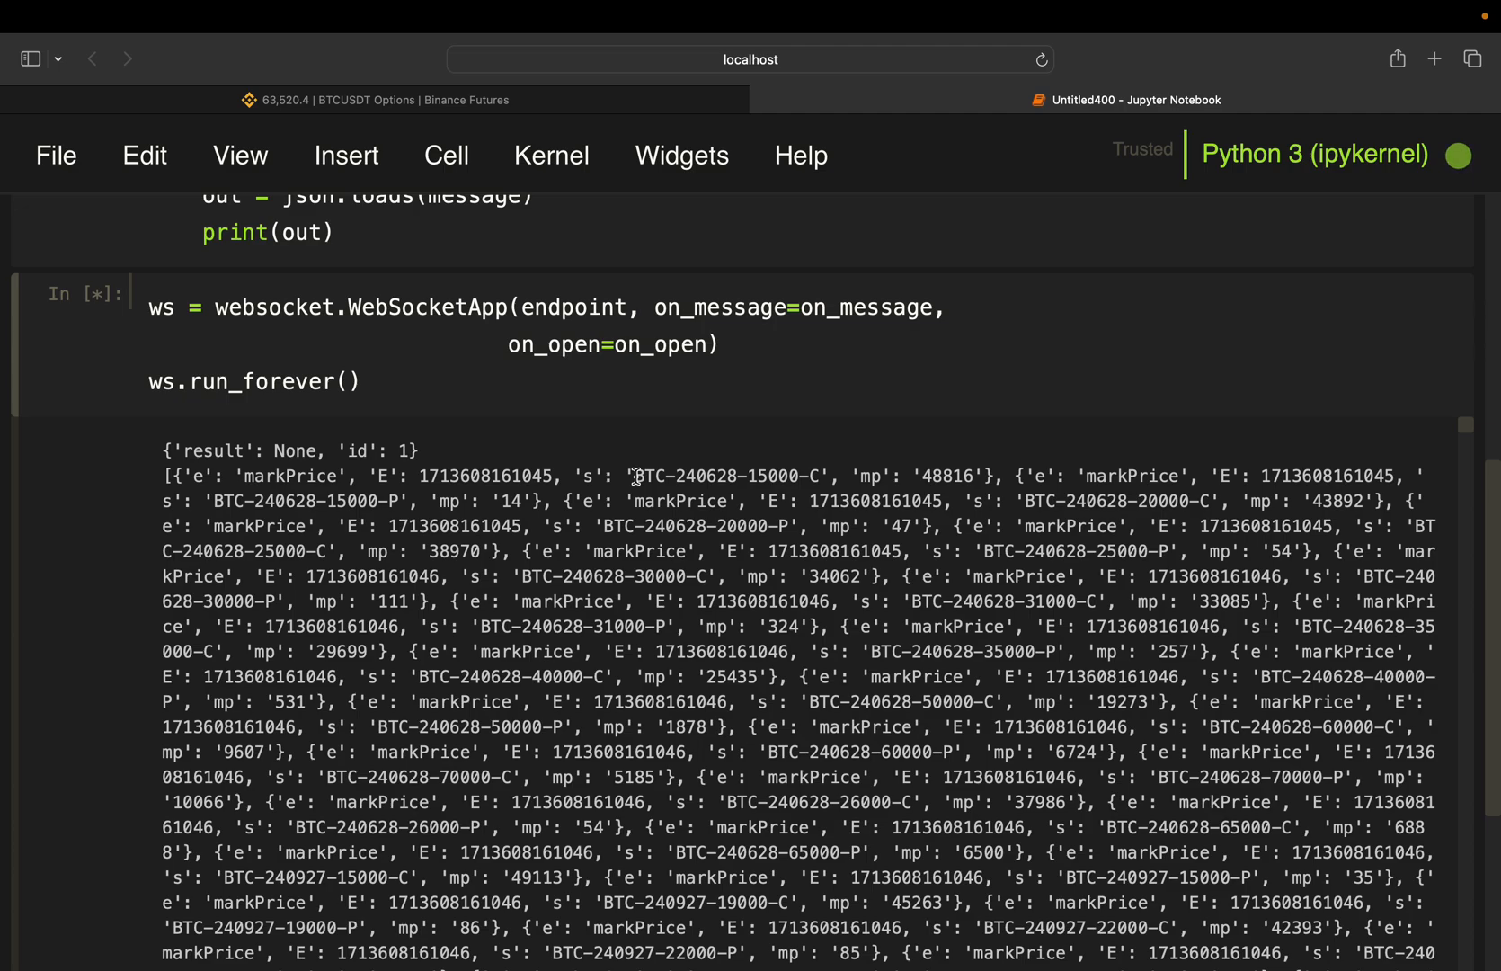
pyautogui.doubleClick(701, 476)
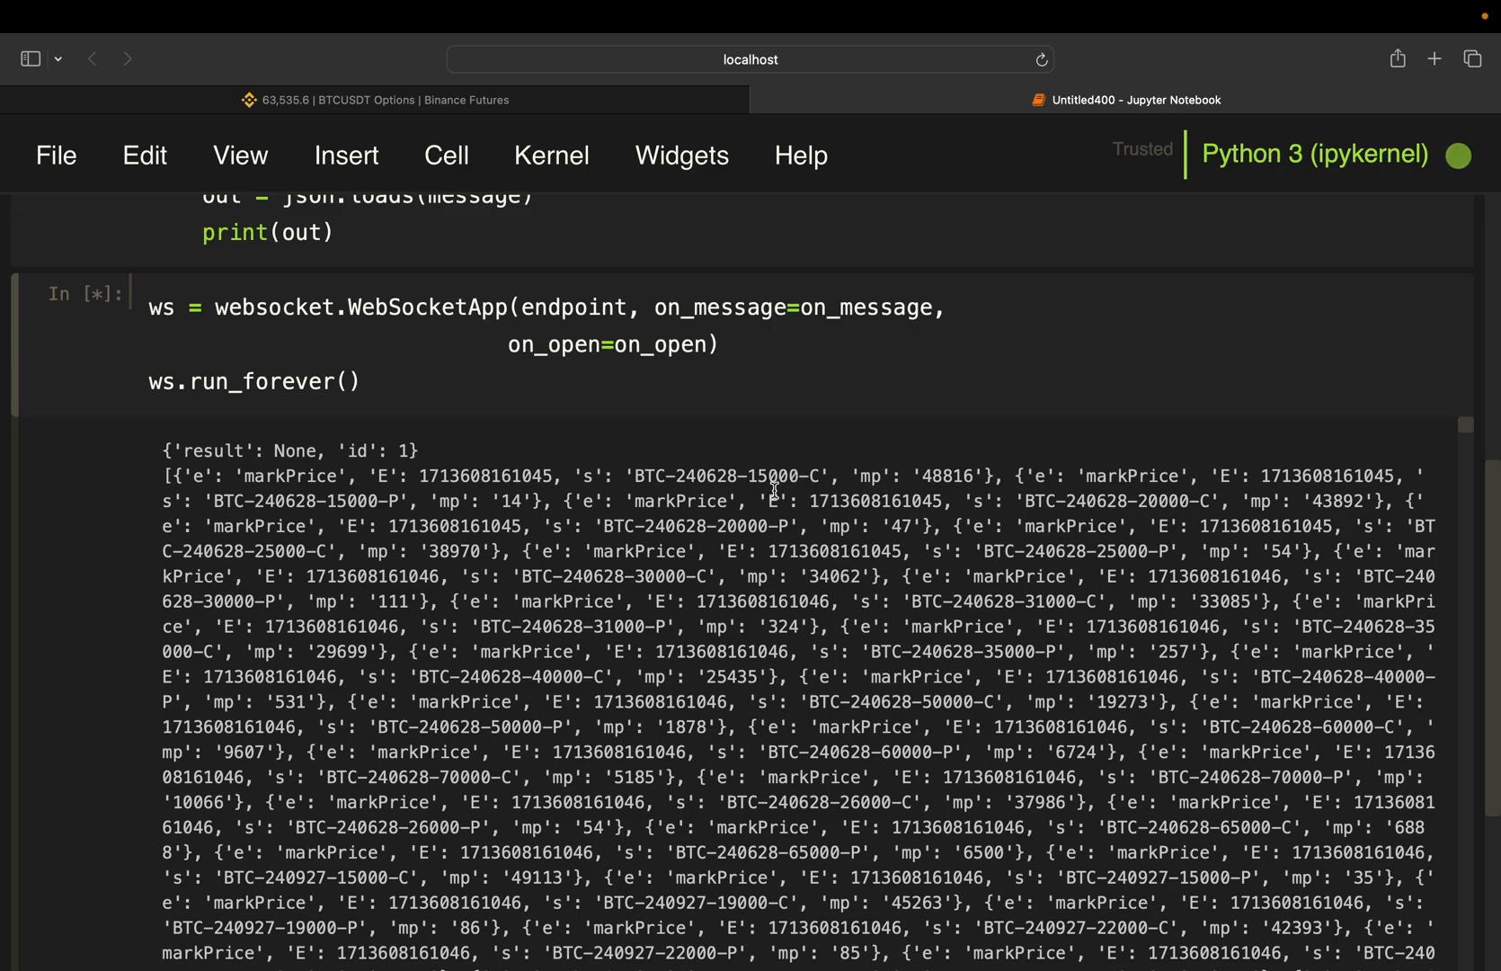
pyautogui.moveTo(828, 483)
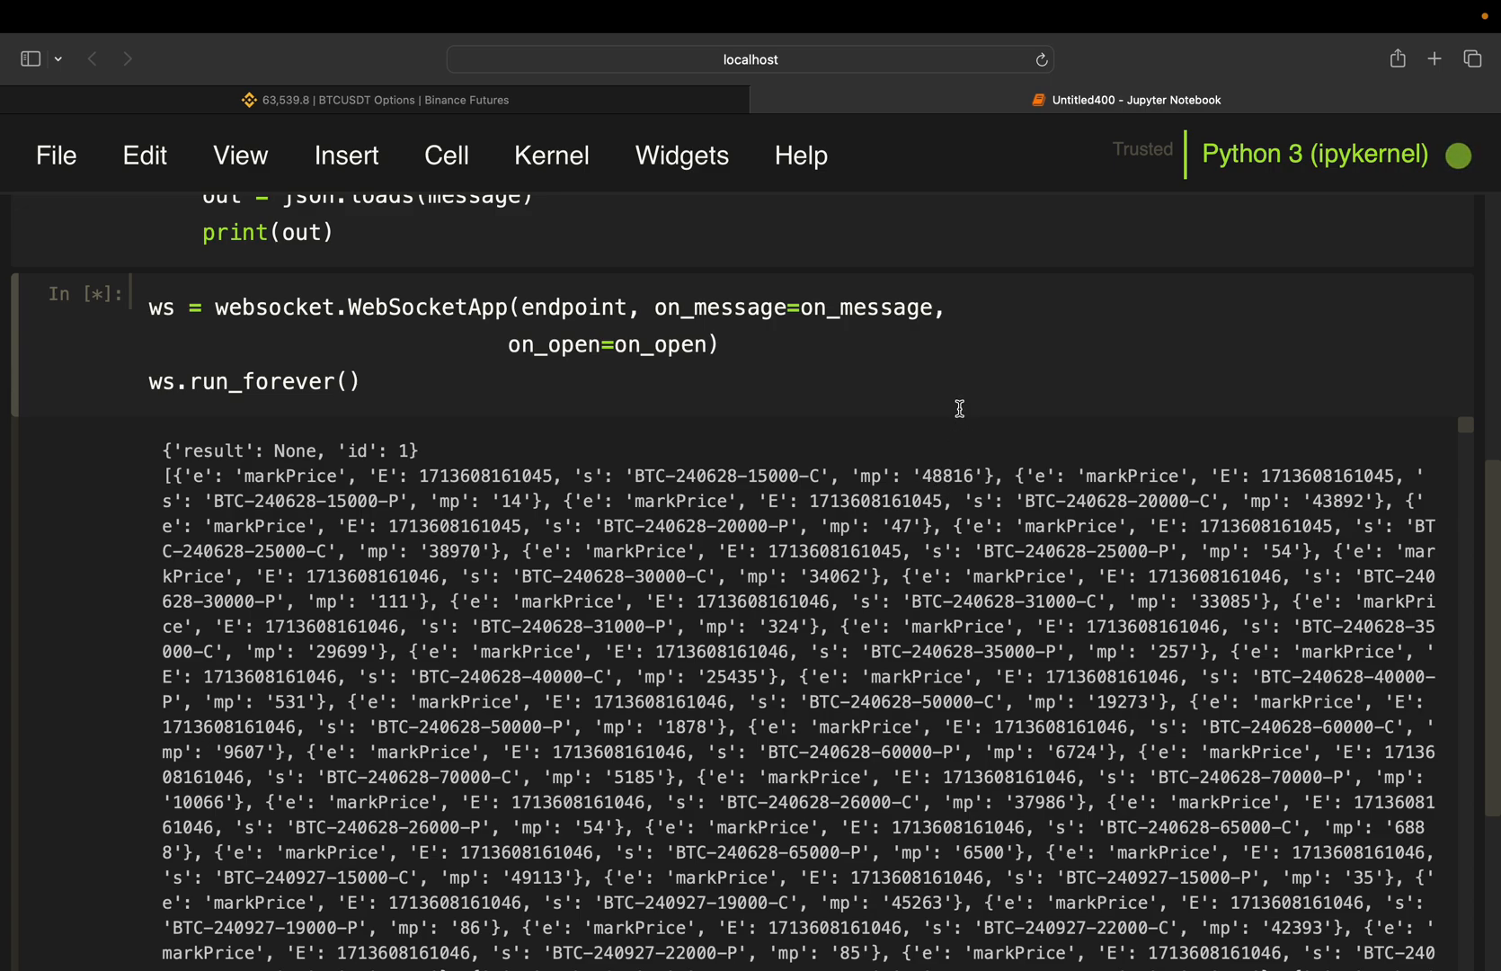
pyautogui.moveTo(948, 444)
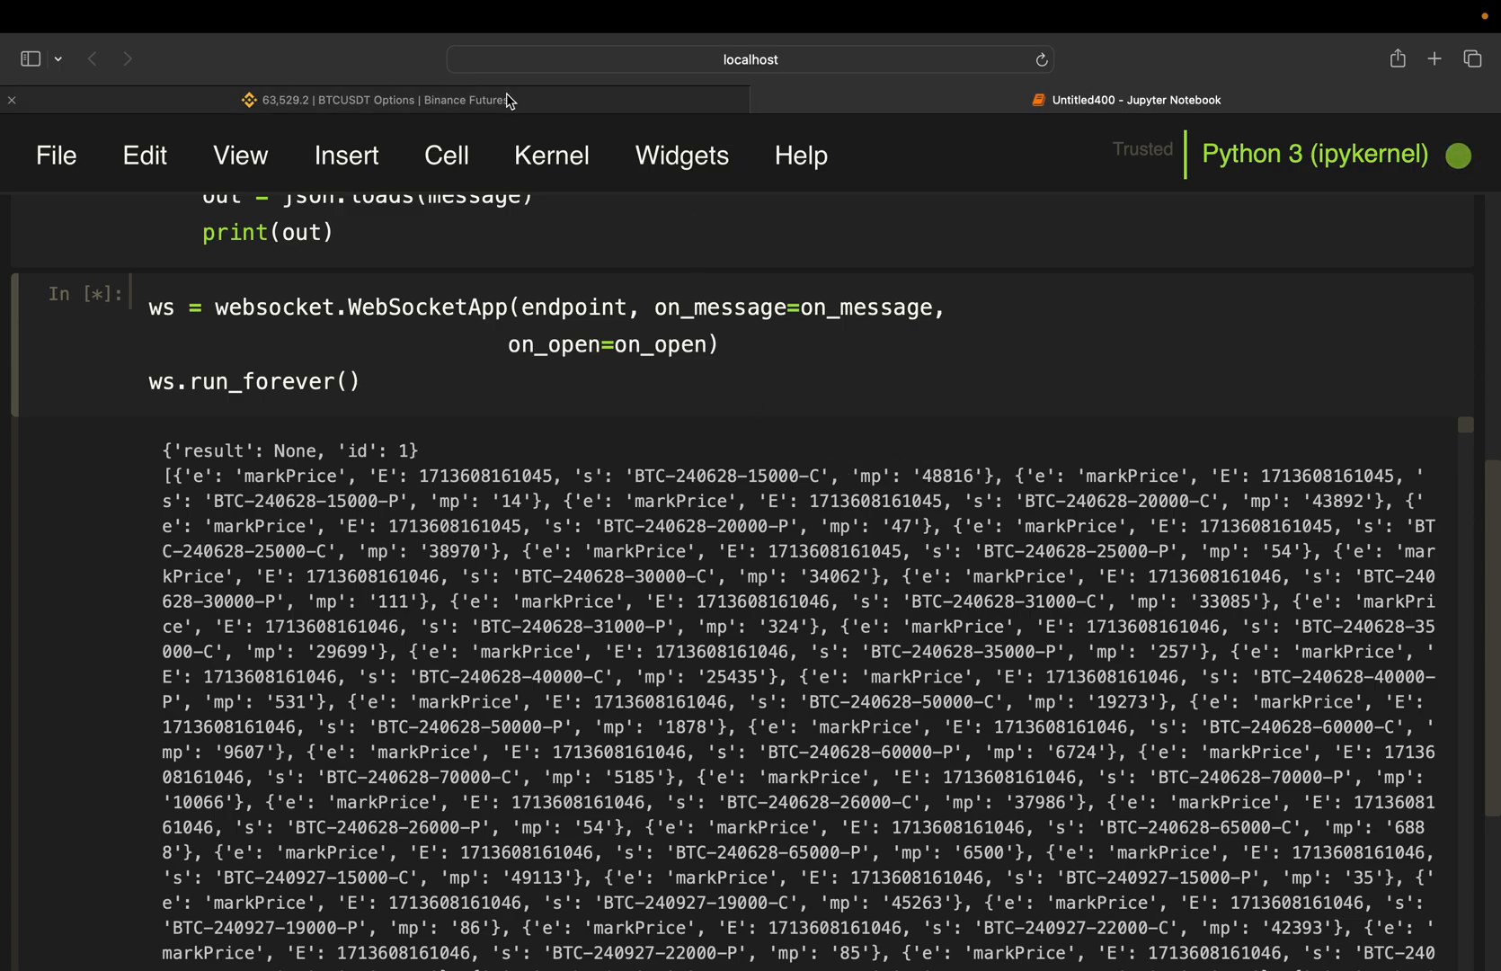
pyautogui.moveTo(469, 99)
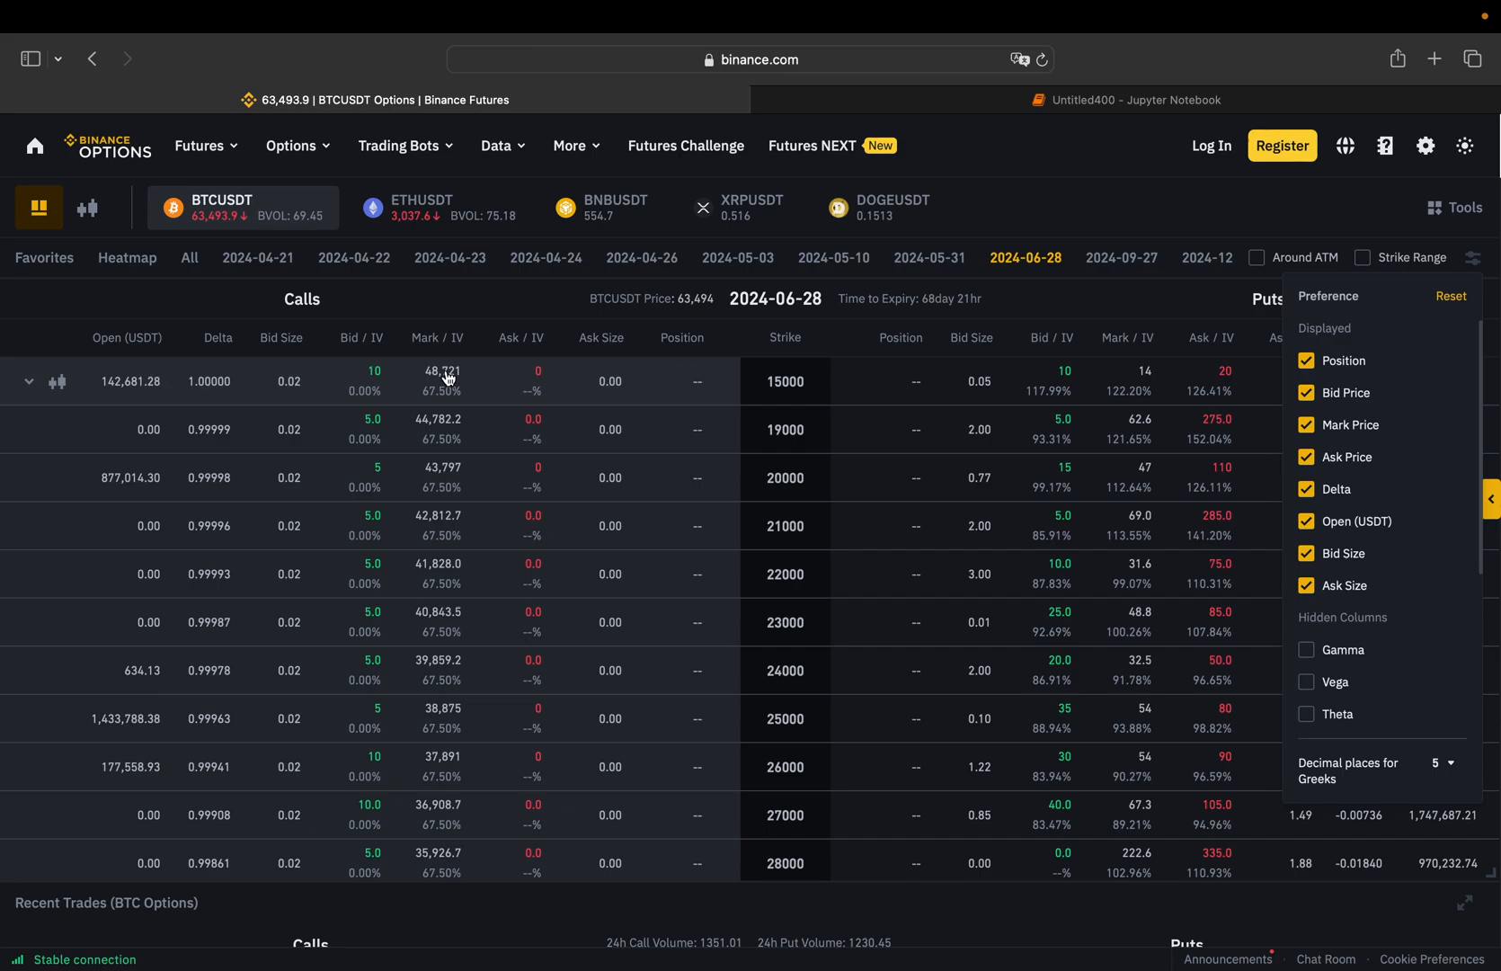
pyautogui.click(1125, 99)
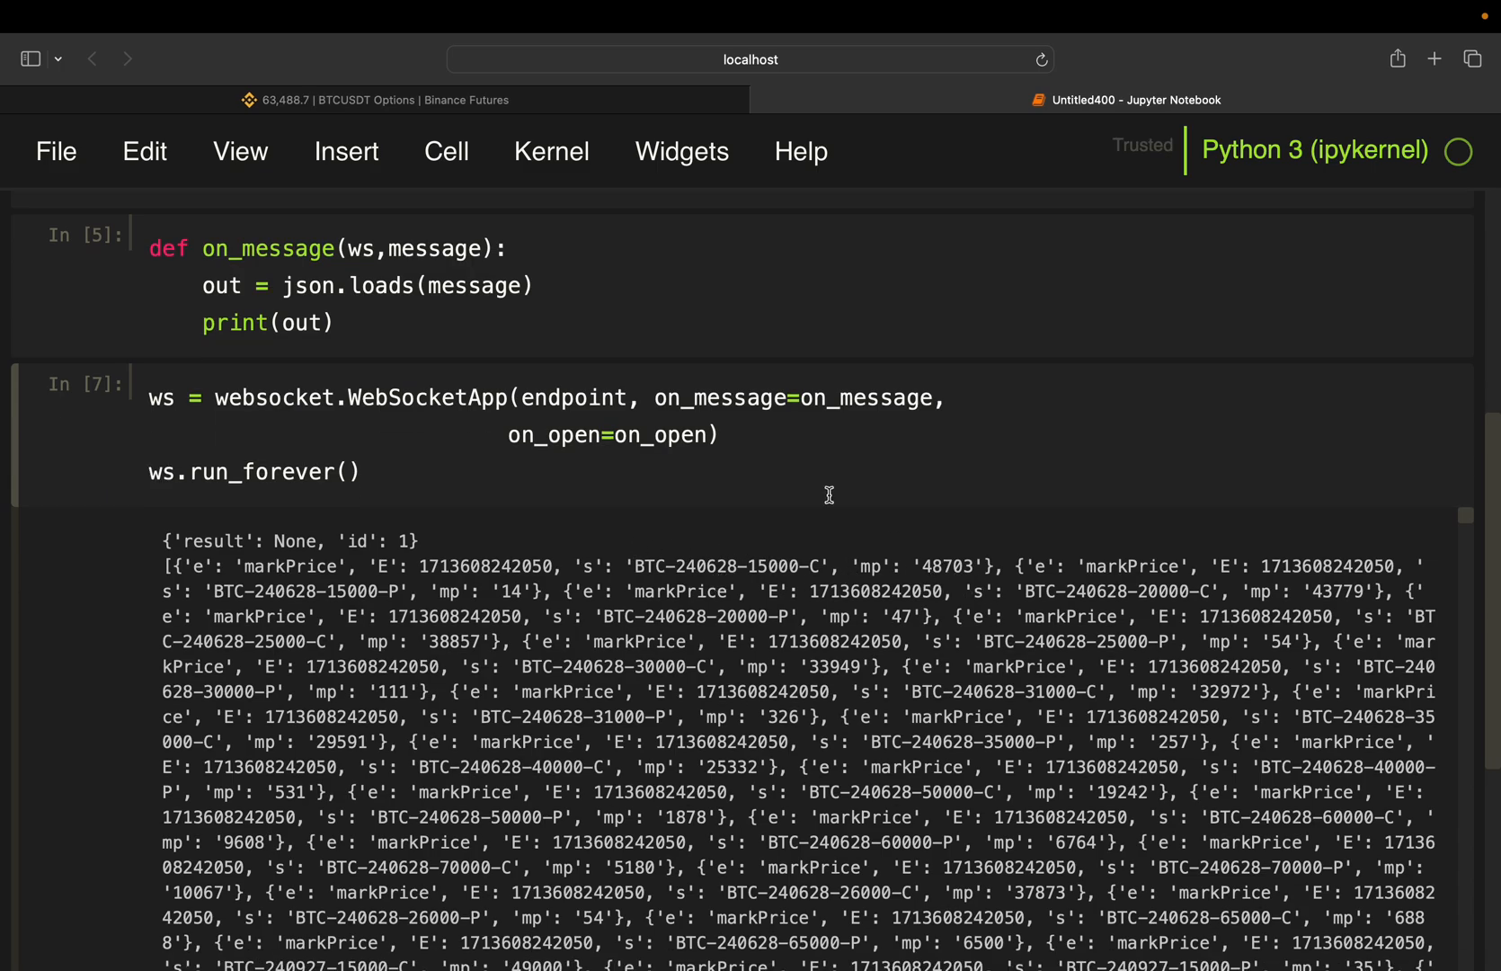
pyautogui.click(374, 99)
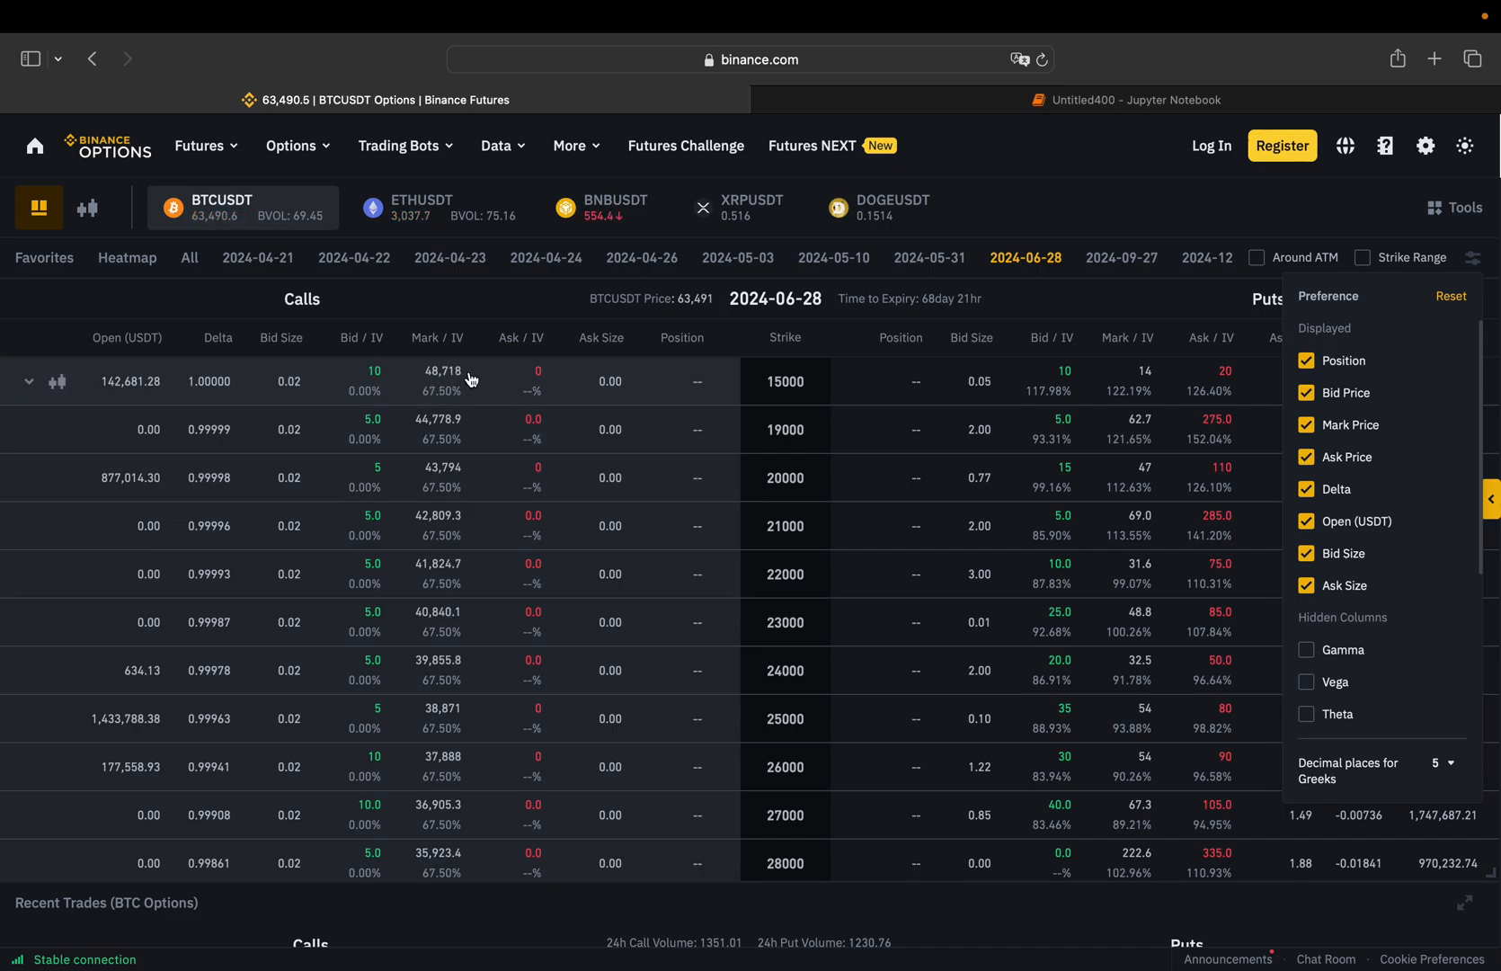
pyautogui.moveTo(1101, 99)
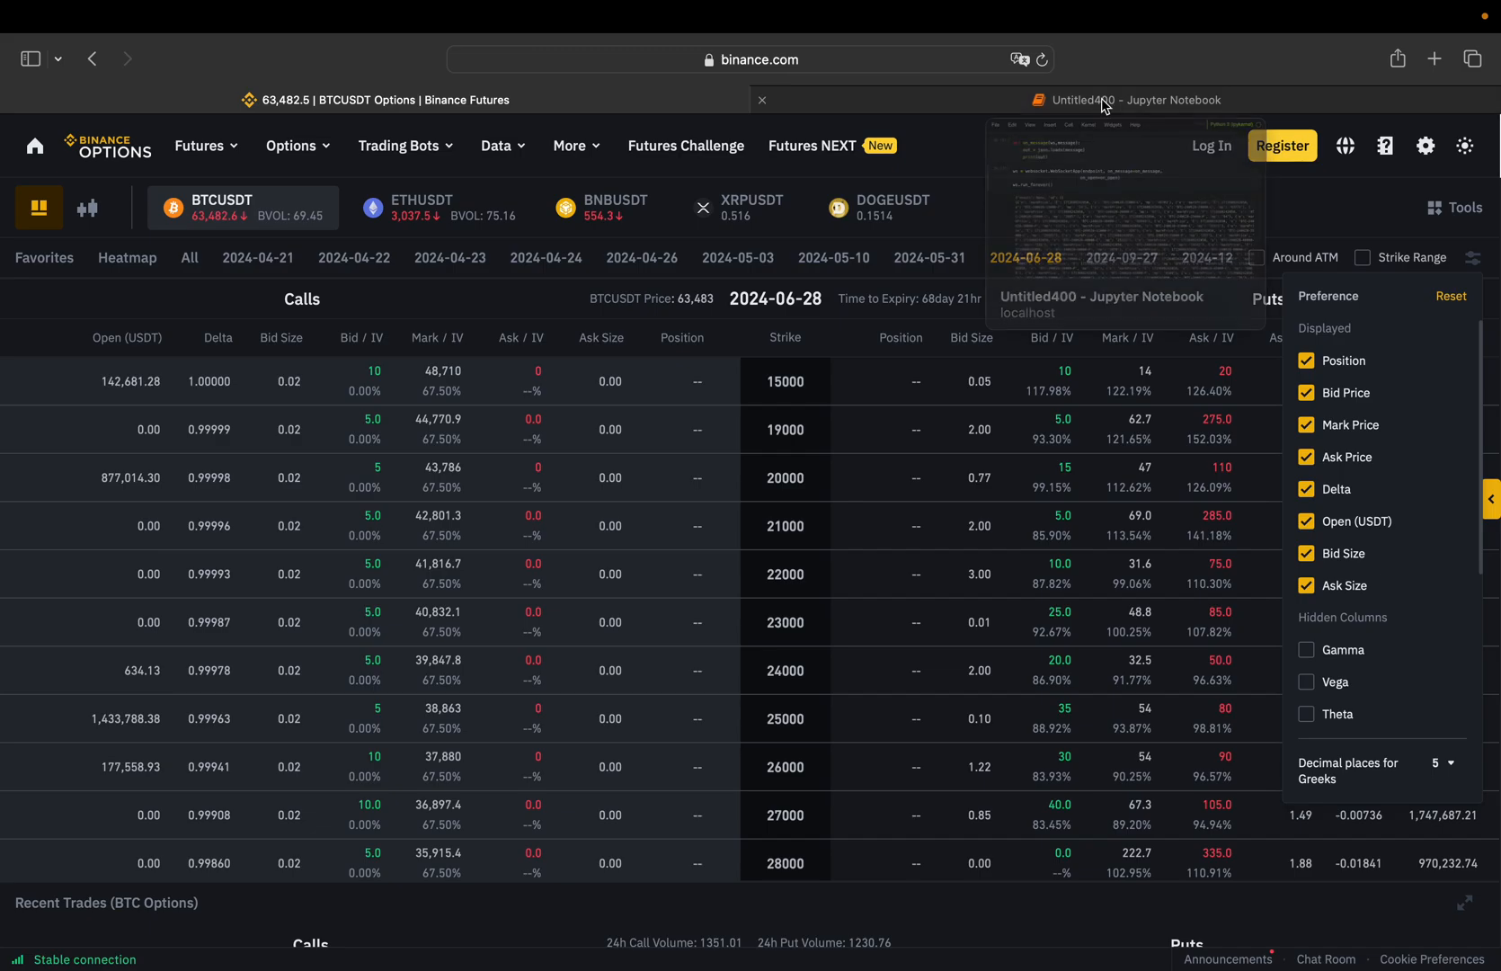
pyautogui.click(1129, 99)
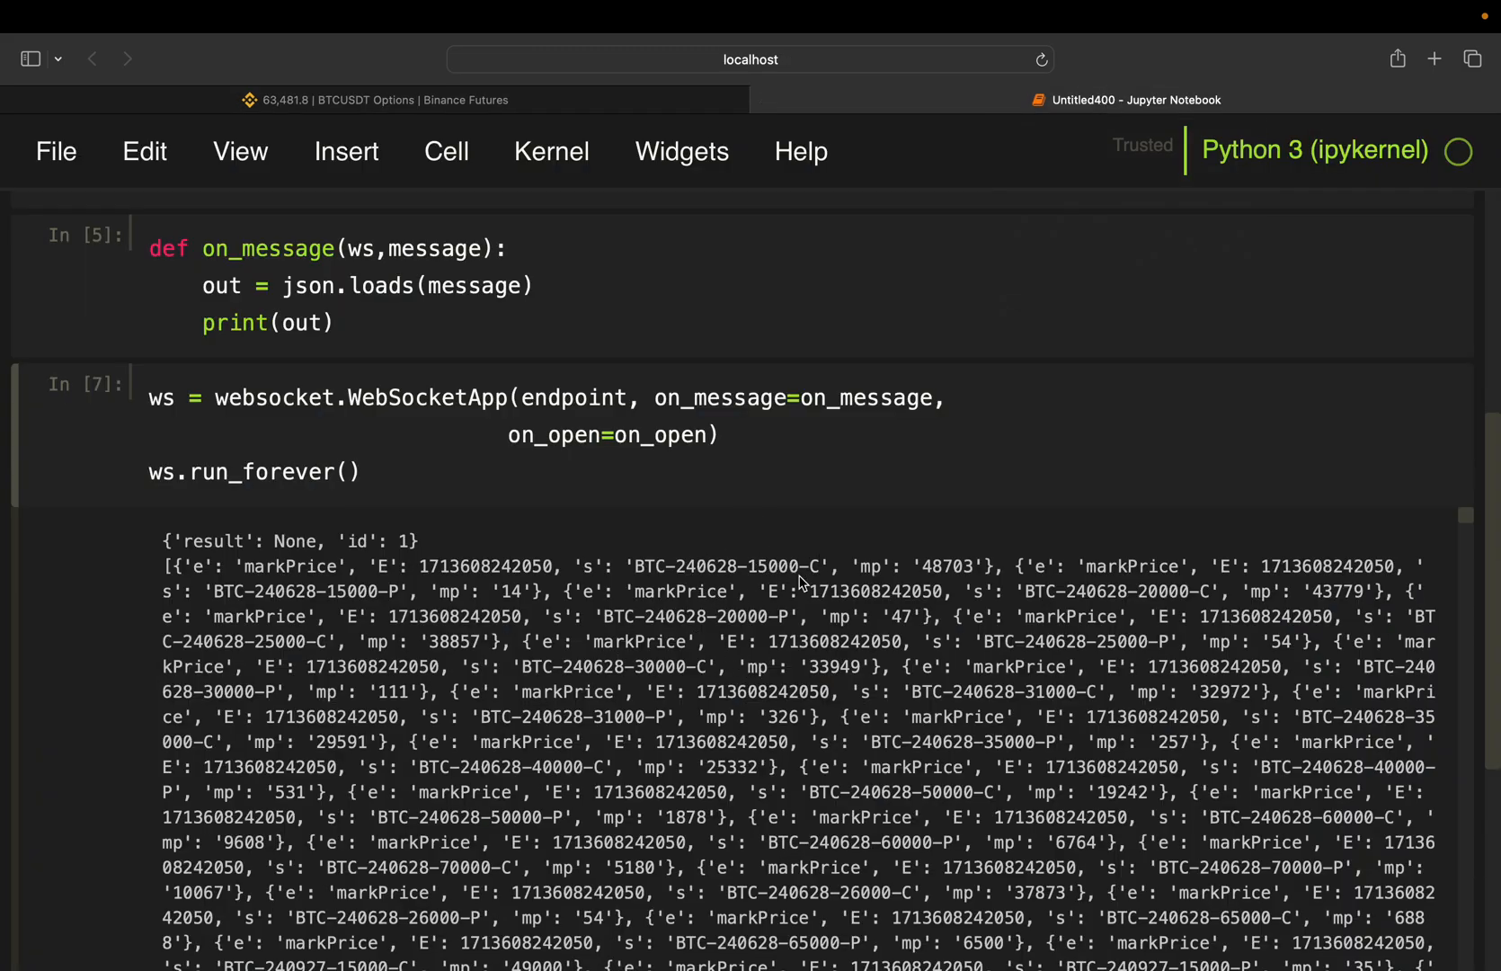
pyautogui.moveTo(717, 560)
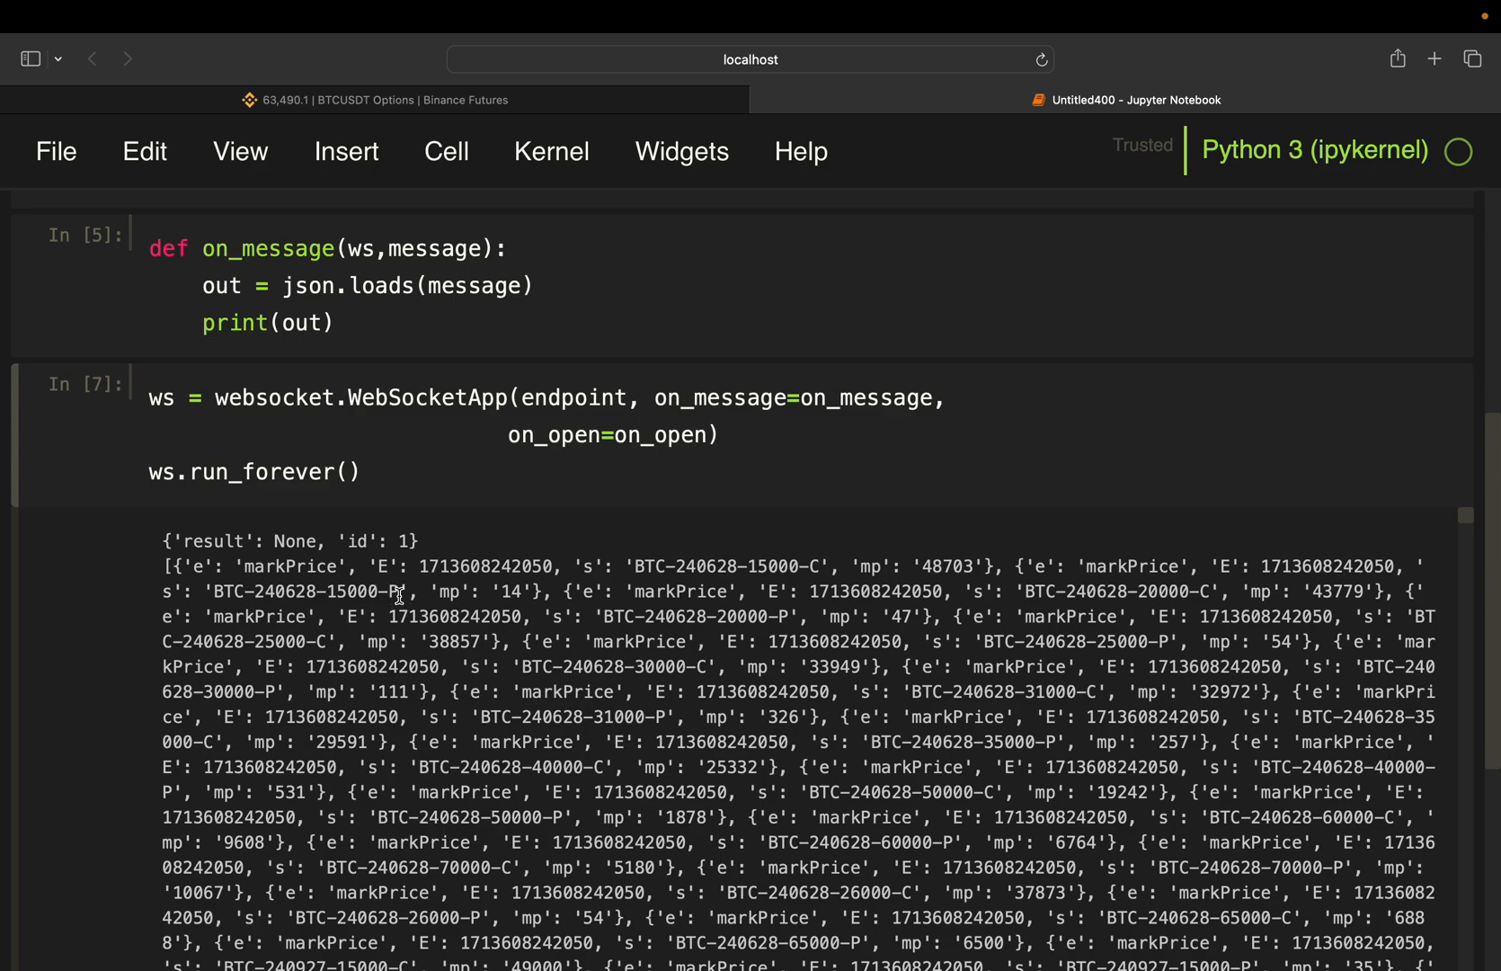
pyautogui.moveTo(514, 610)
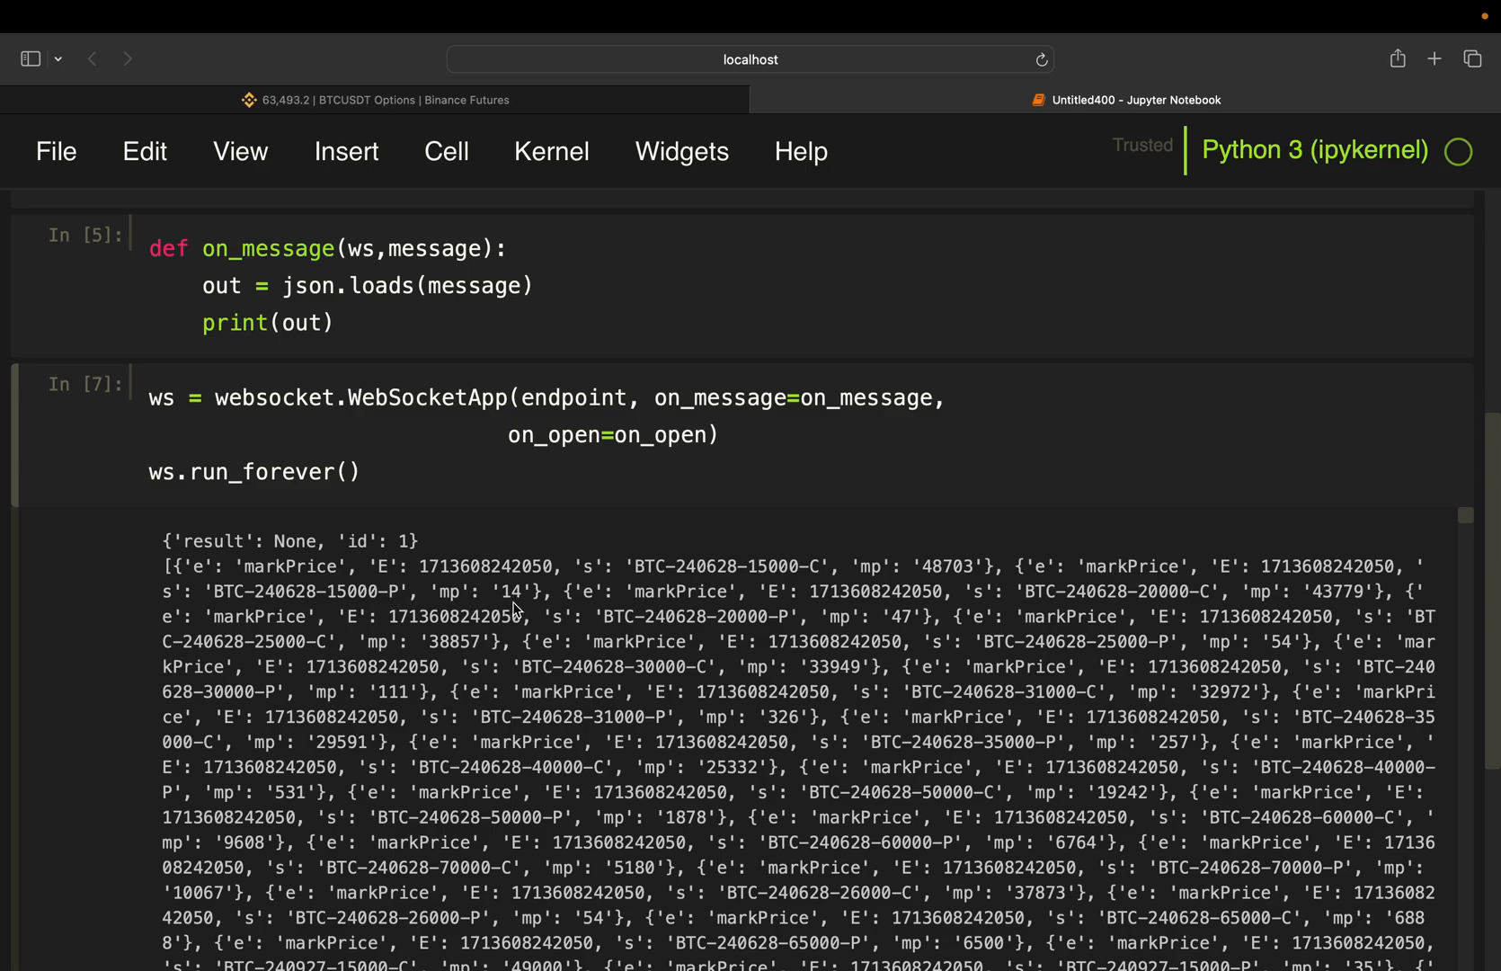
pyautogui.click(374, 99)
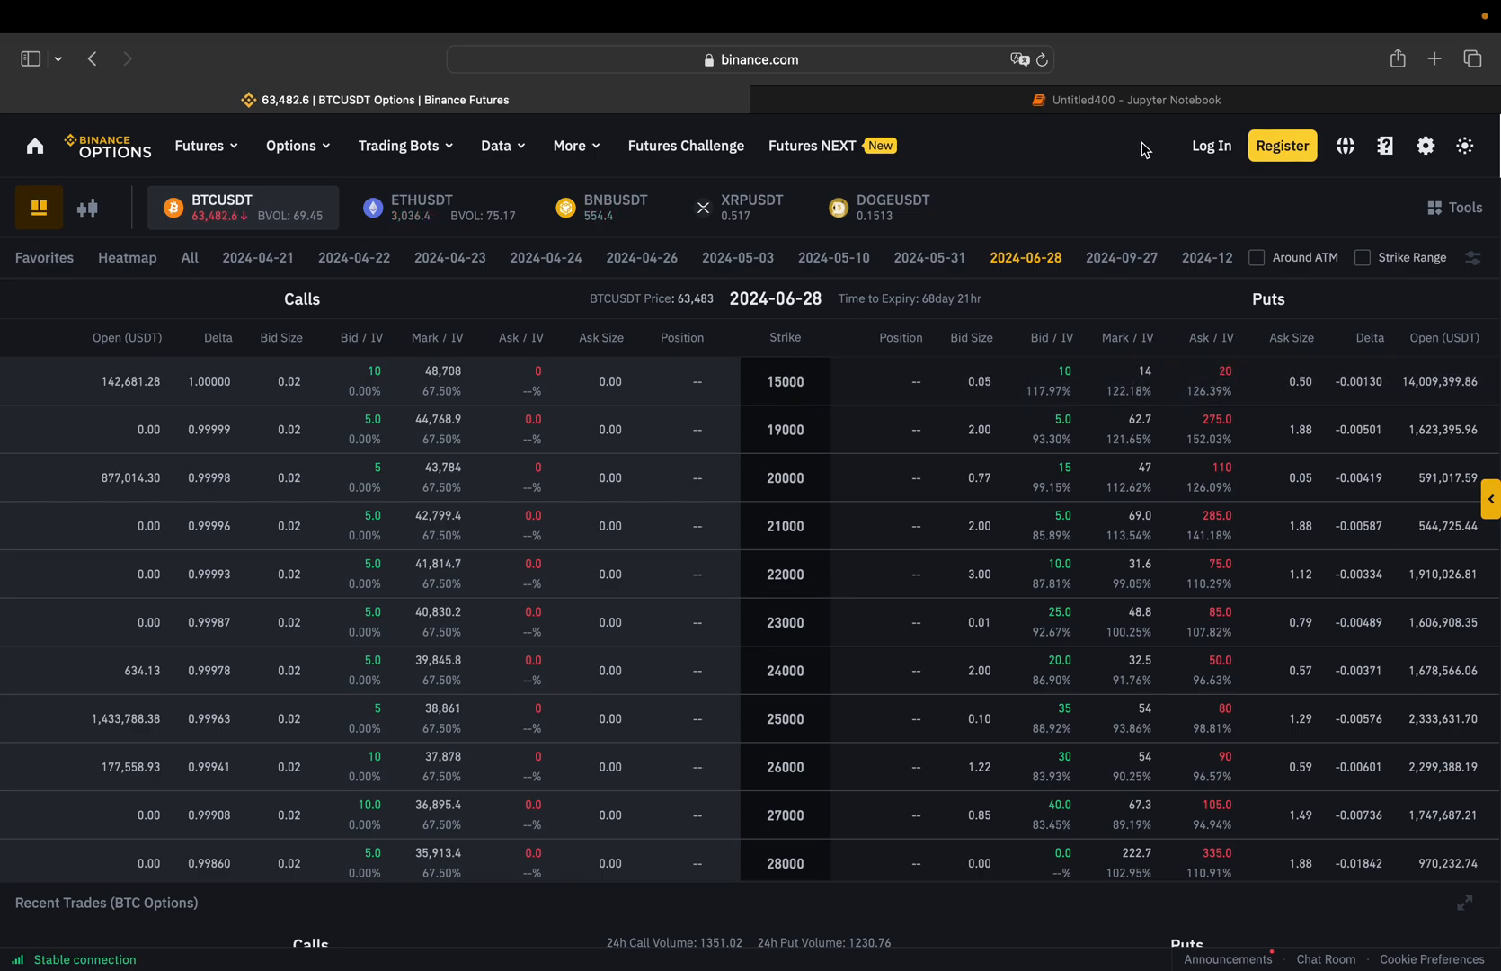
pyautogui.click(1125, 99)
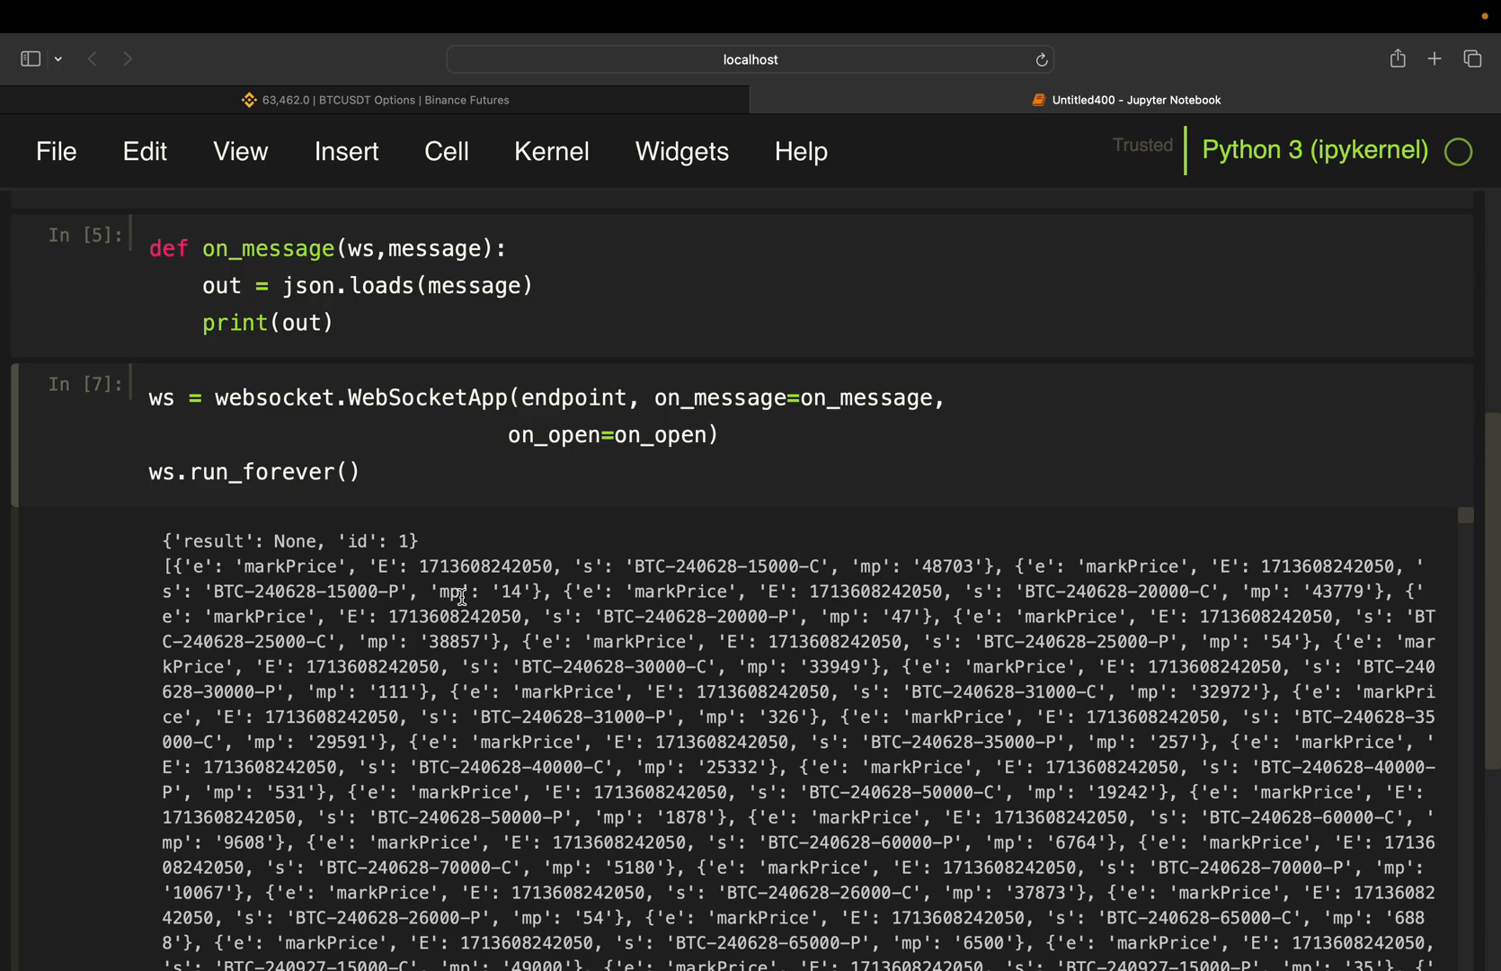
# Add df = pd.DataFrame(out) after json.loads and change print(out) to print(df).
pyautogui.click(541, 286)
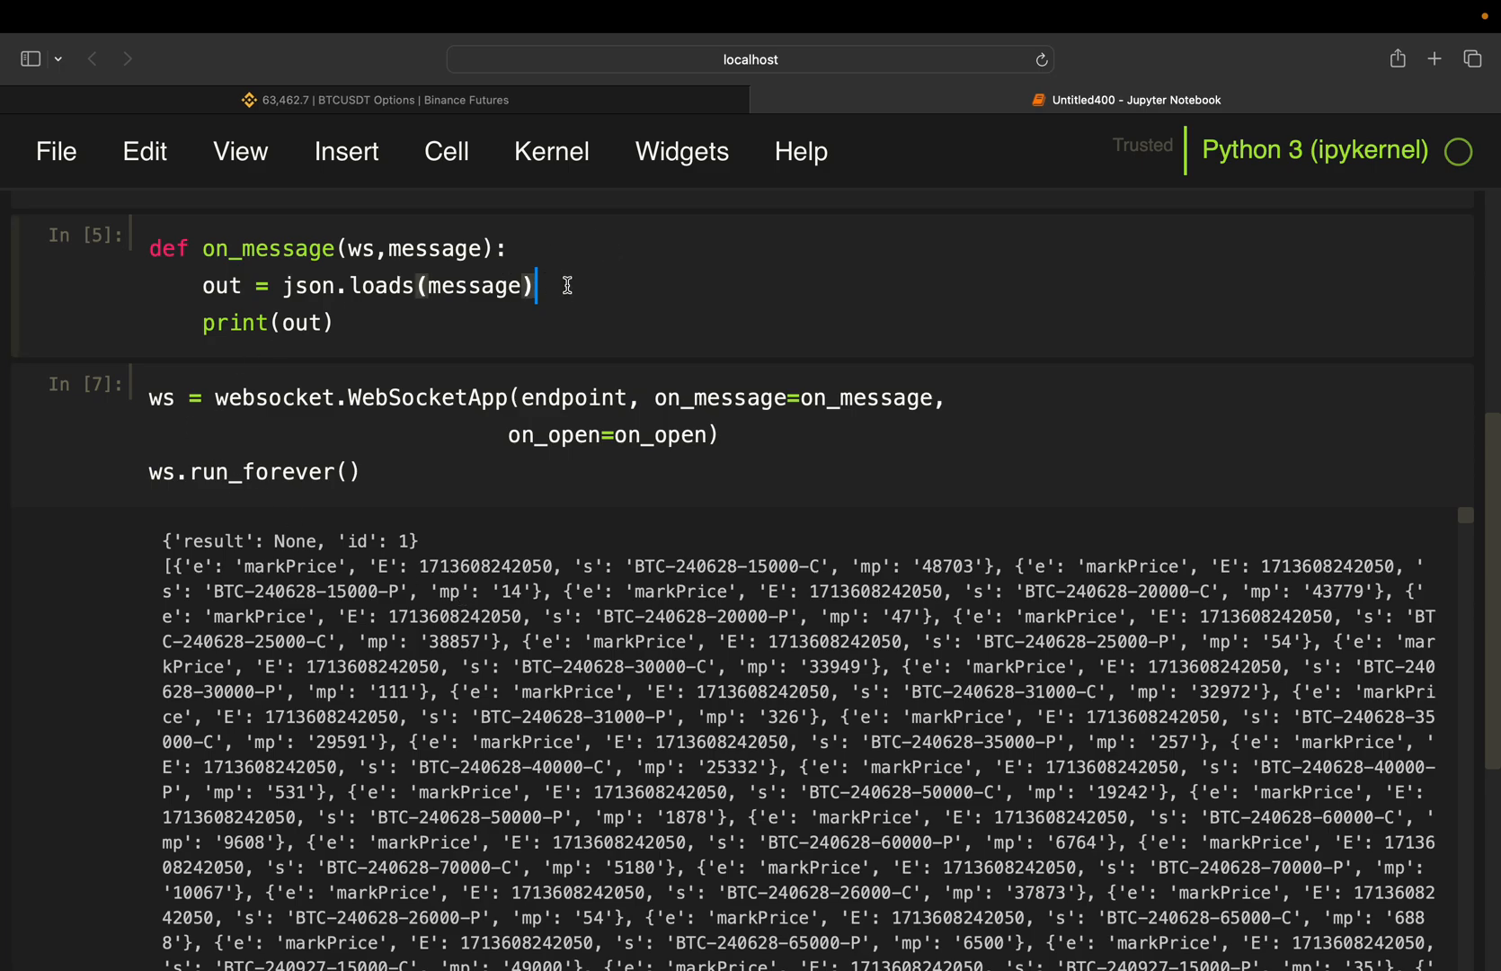
pyautogui.press('enter')
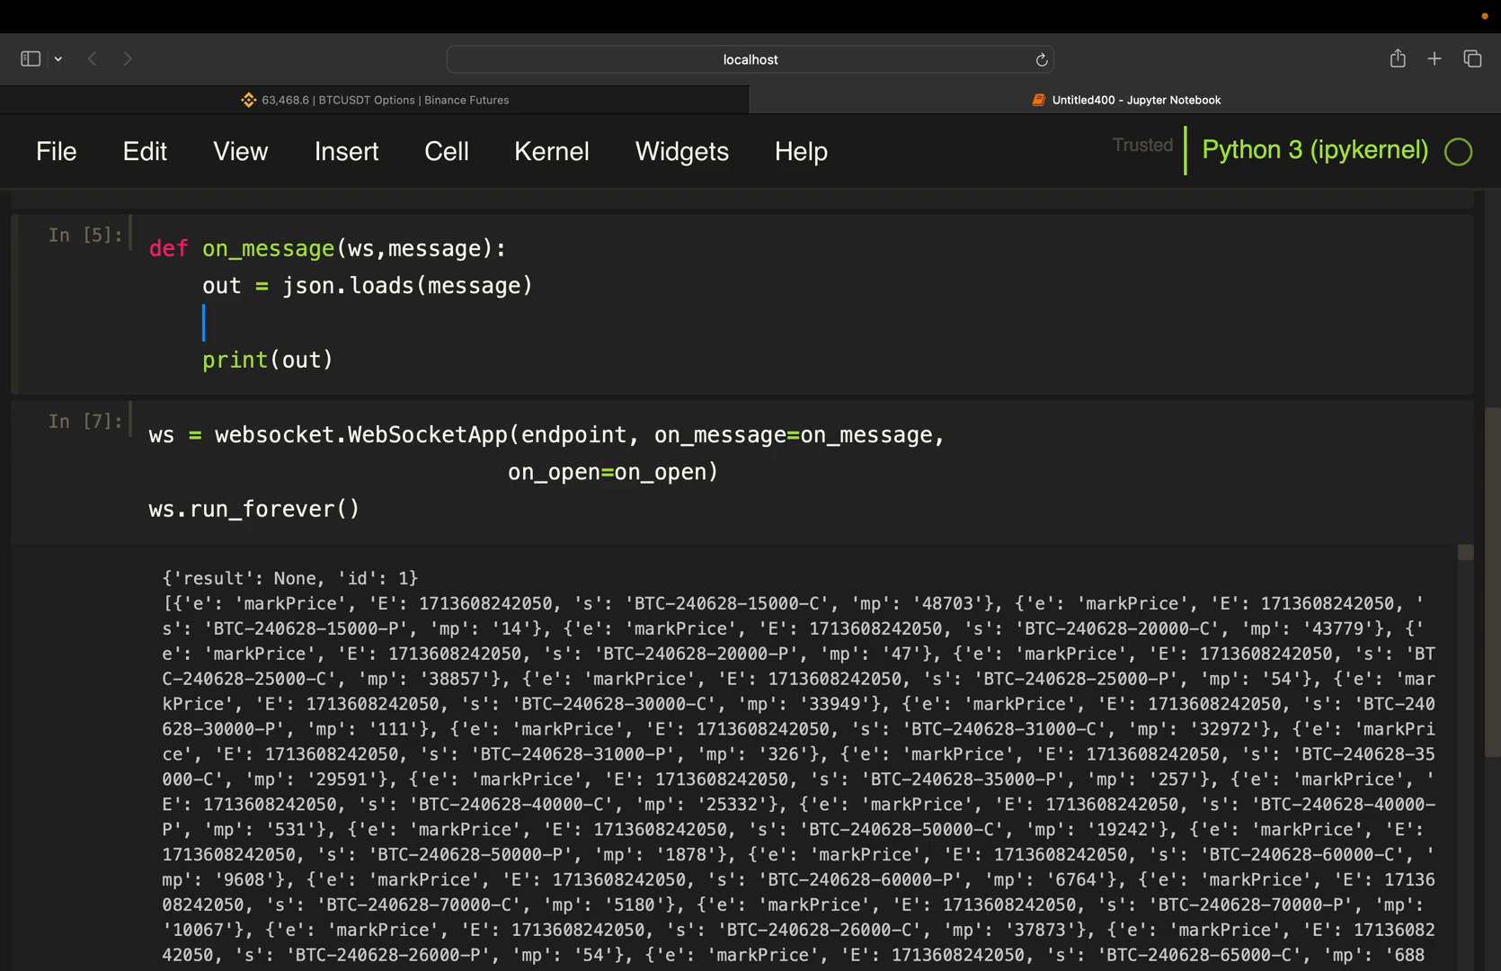
pyautogui.write('df =')
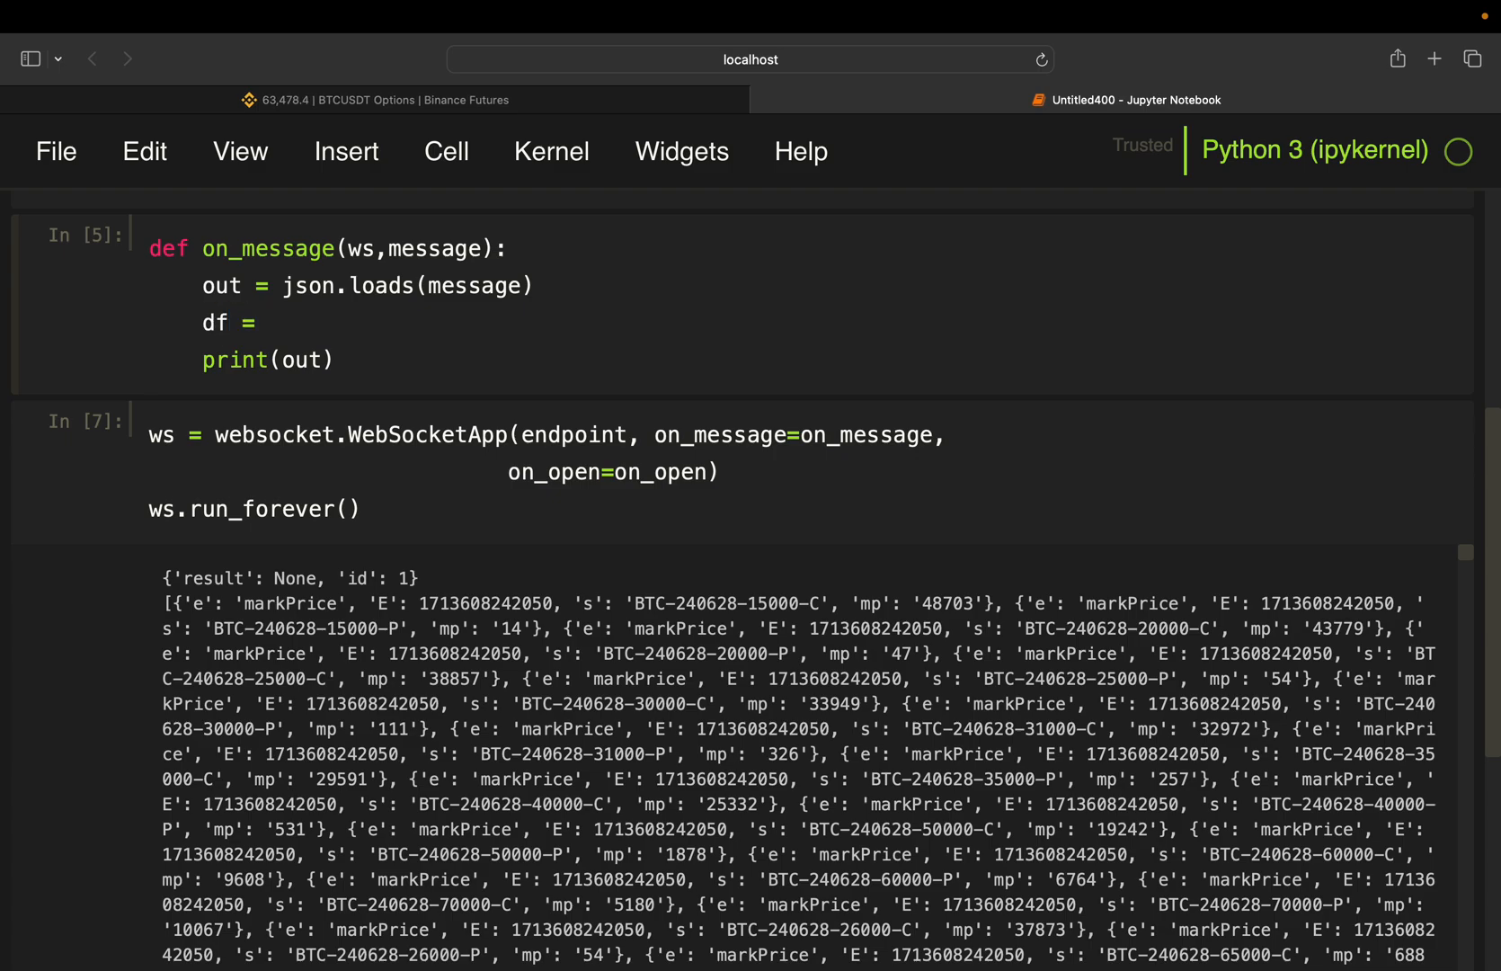
pyautogui.write('pd.DataFram')
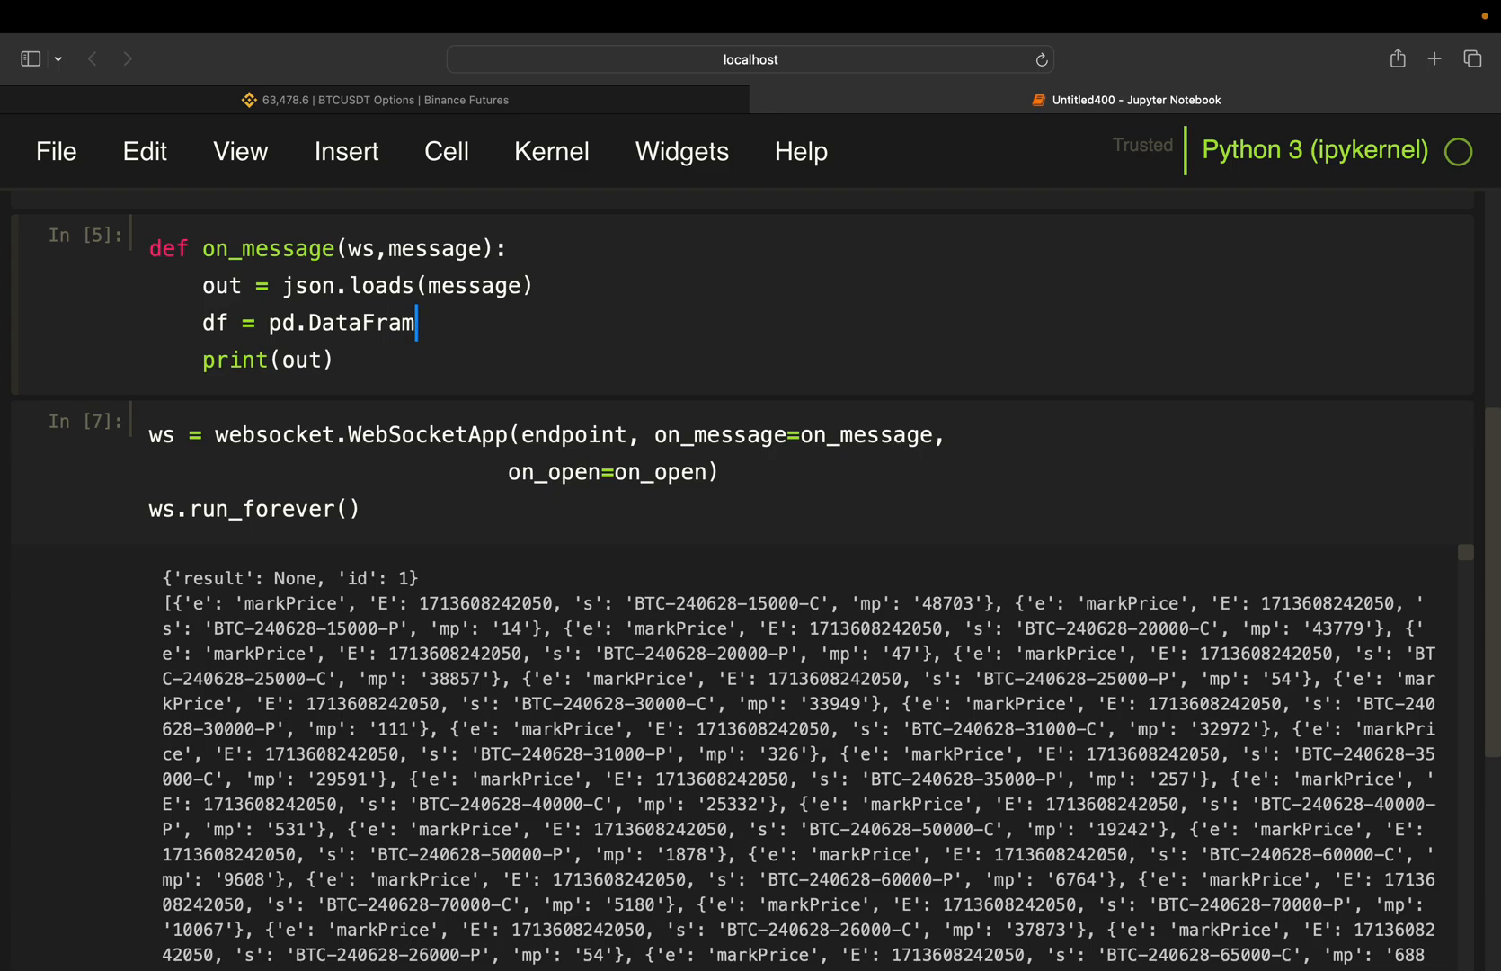
pyautogui.write('e(out)')
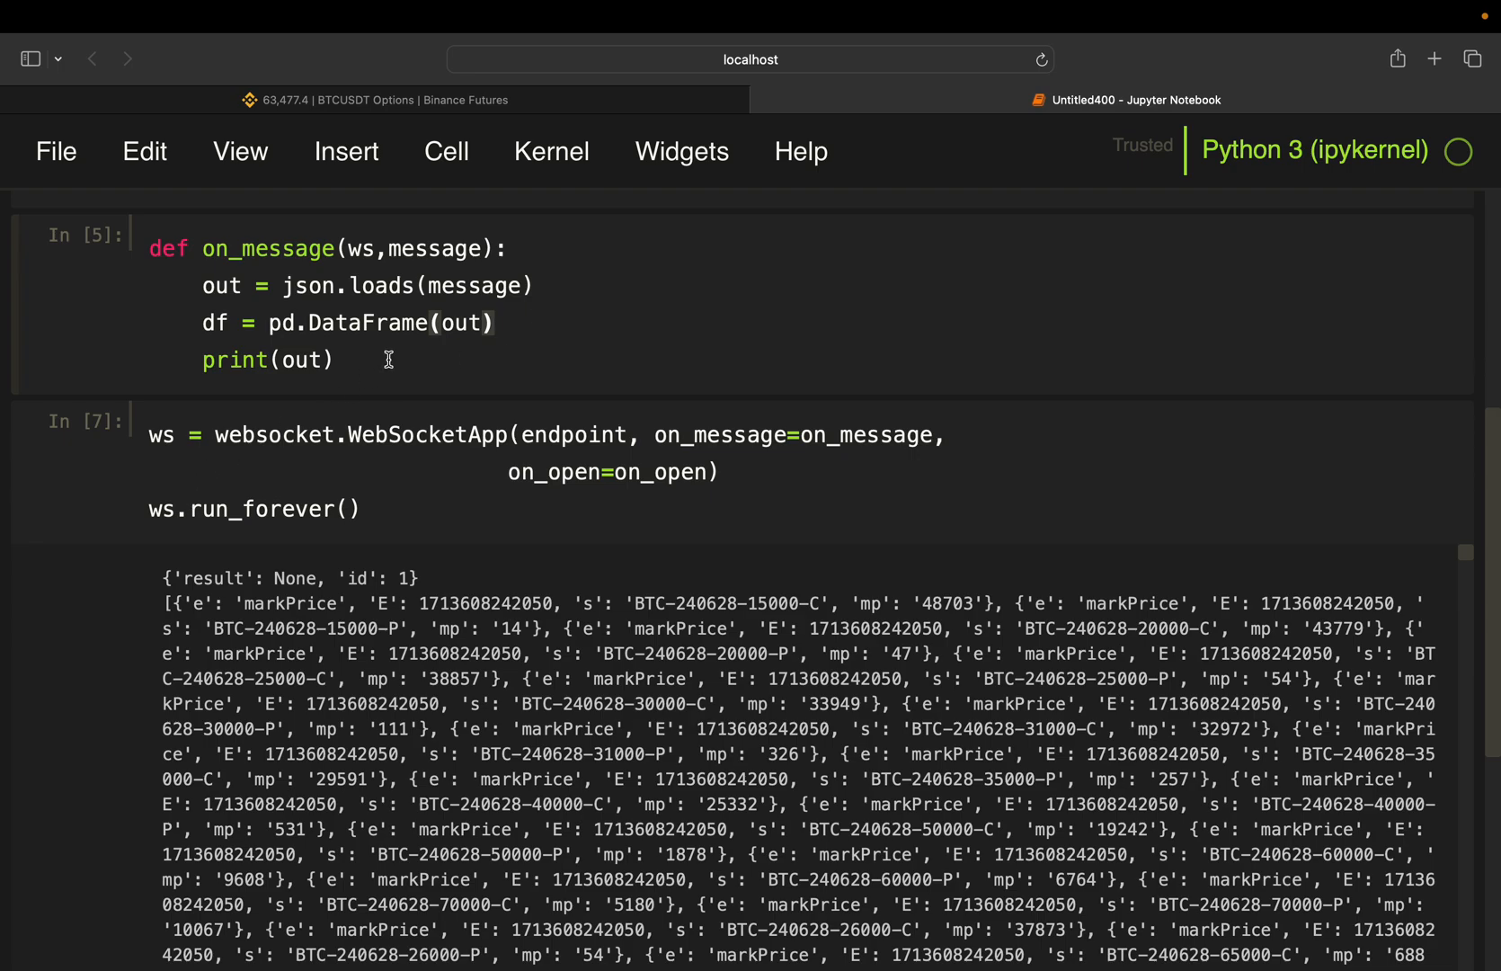
pyautogui.doubleClick(233, 360)
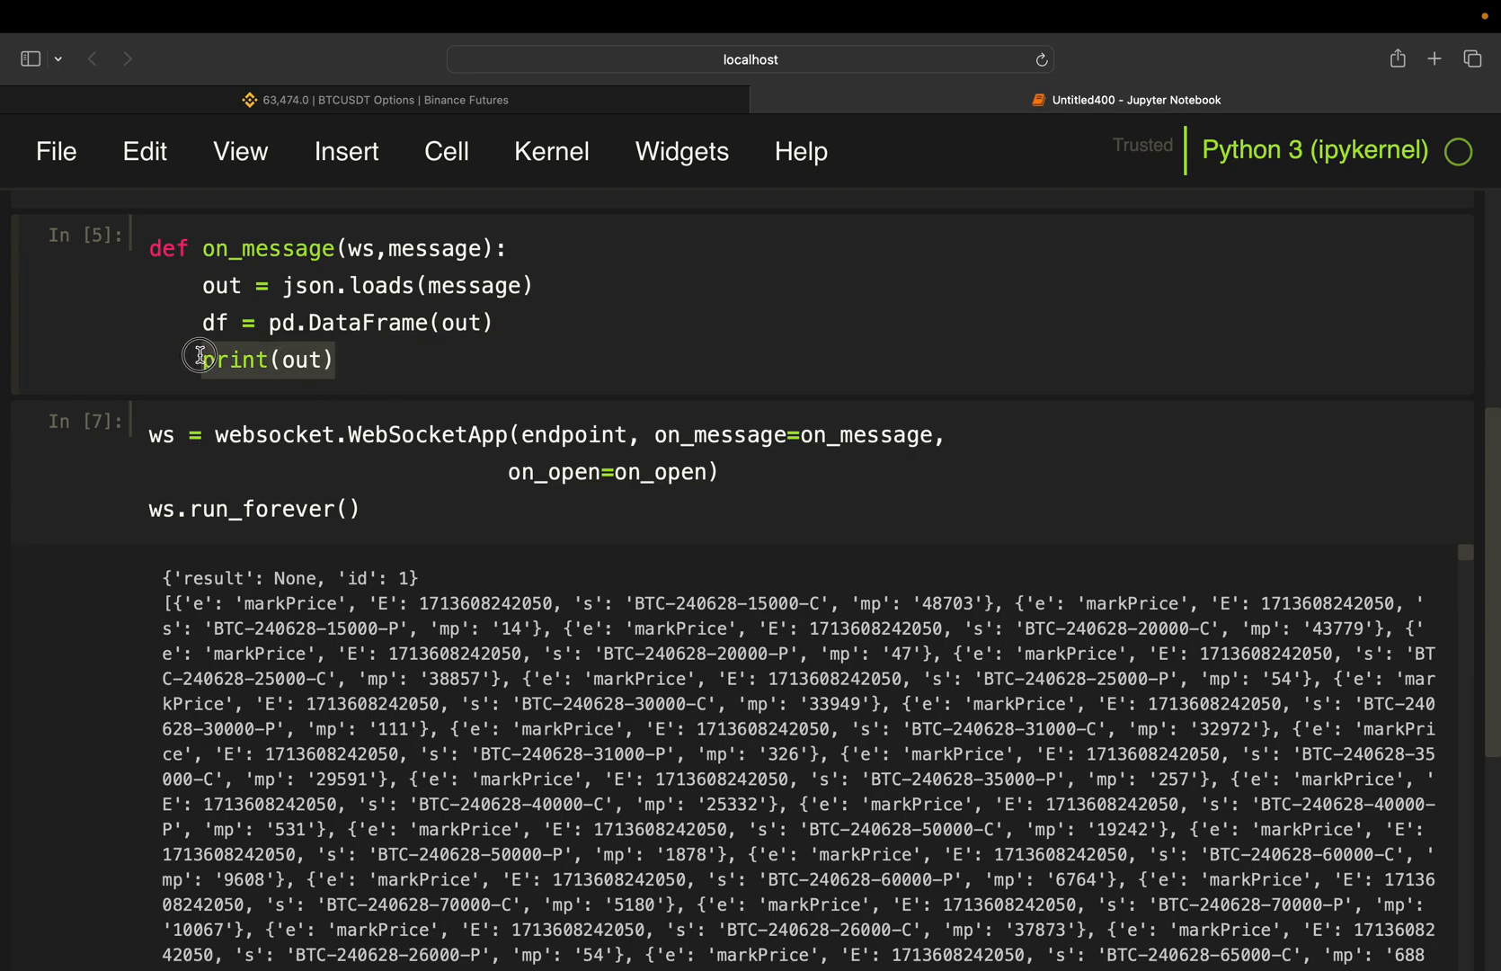
pyautogui.write('df')
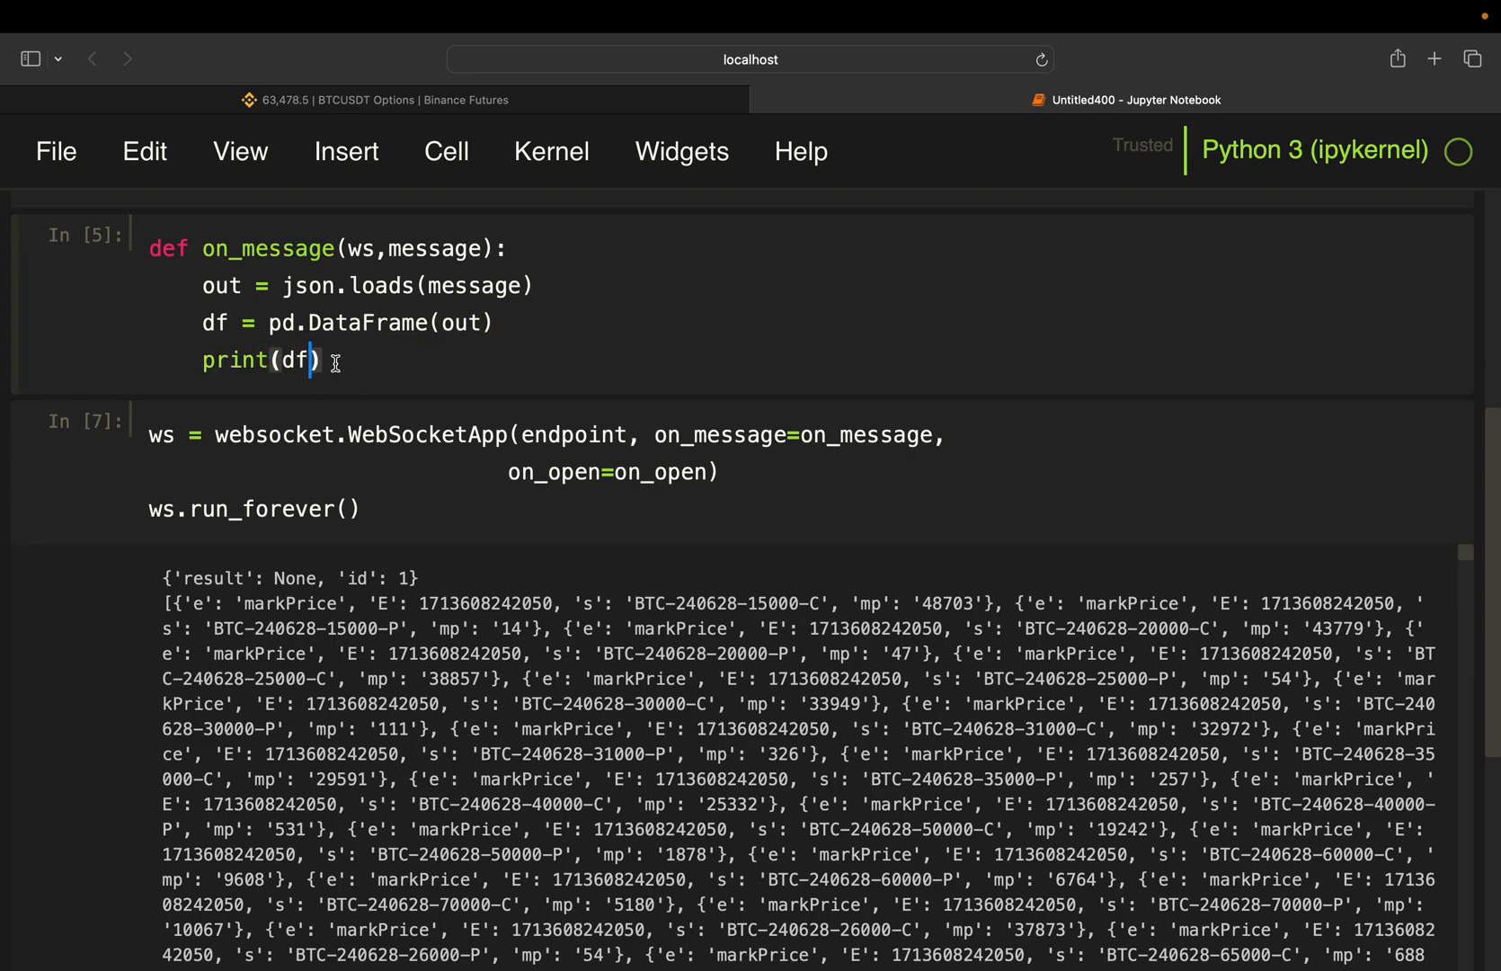
# Scroll through the streamed DataFrame output of 612 rows with e, E, s and mp columns.
pyautogui.scroll(-3)
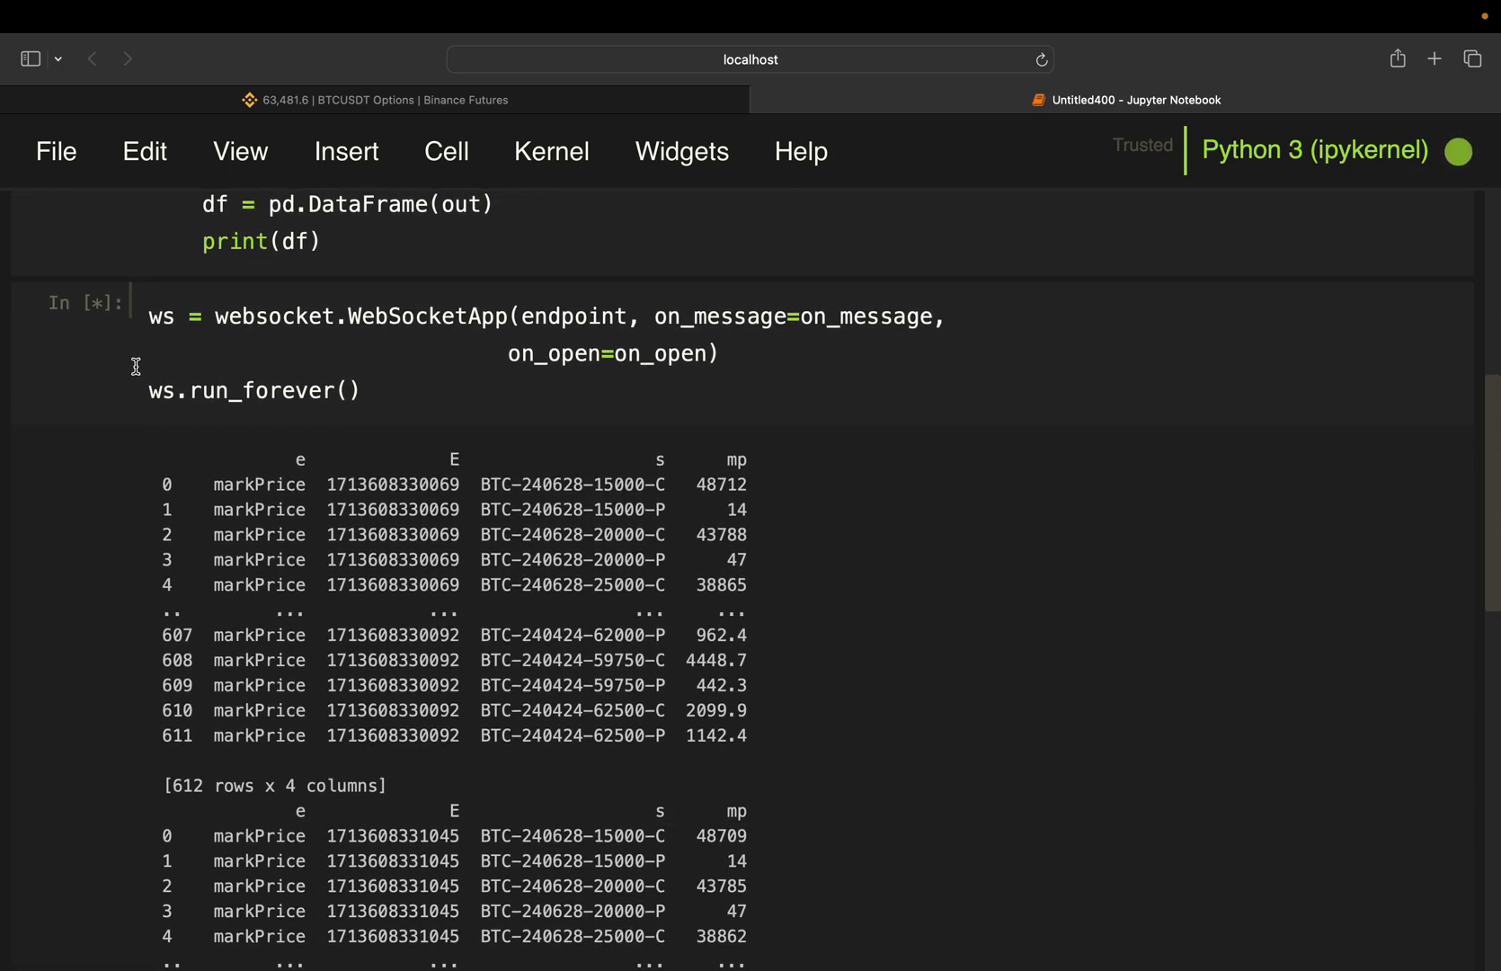
pyautogui.scroll(-3)
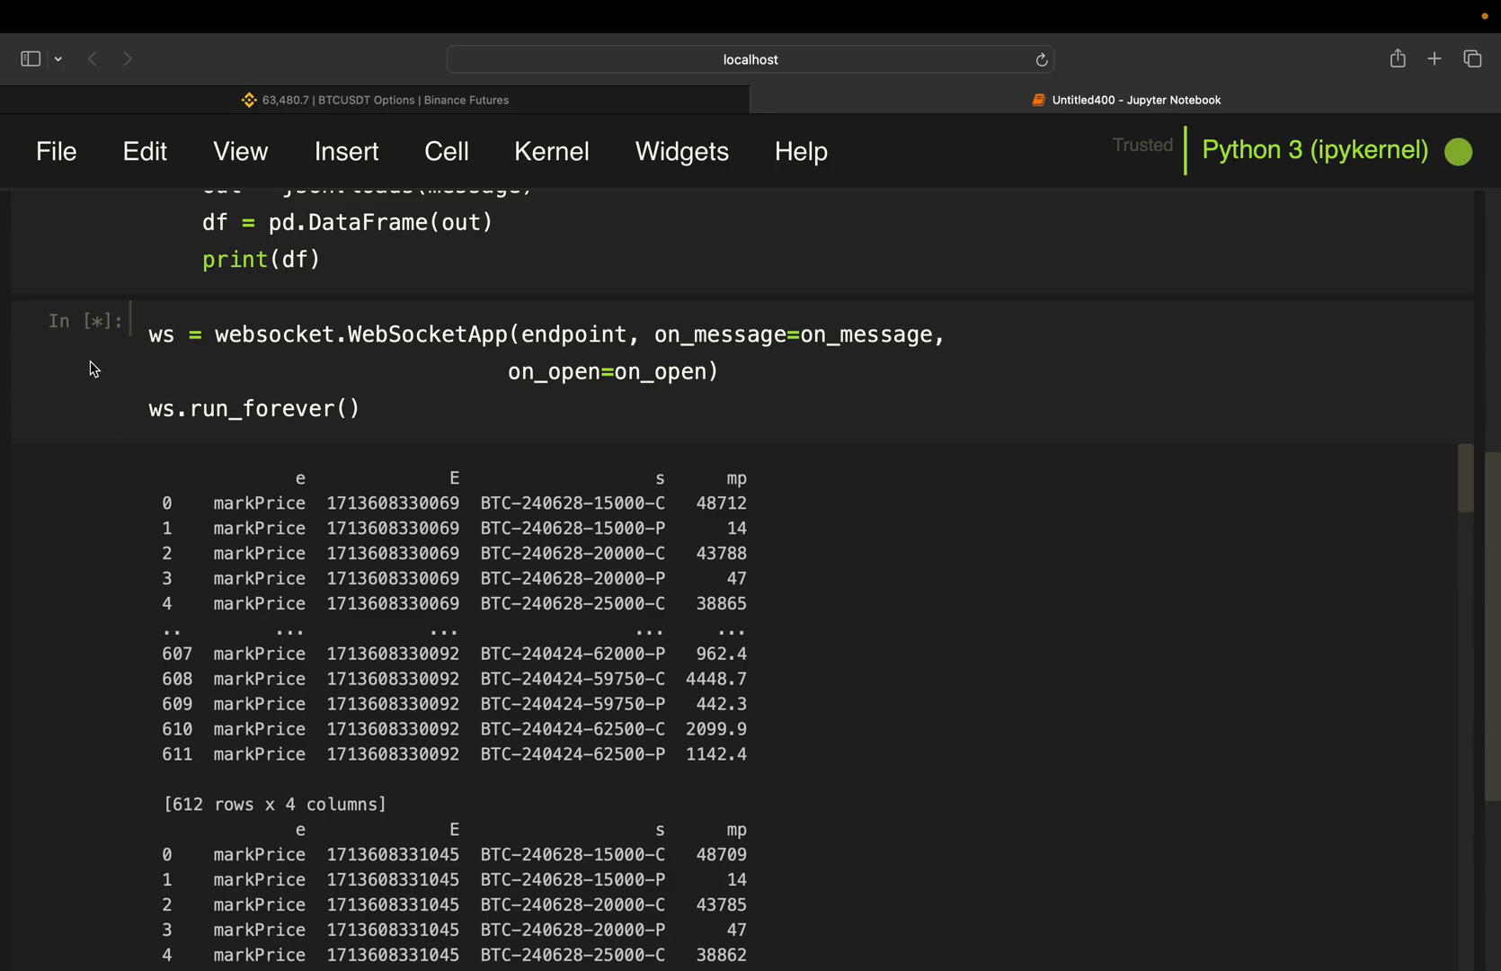
pyautogui.scroll(-3)
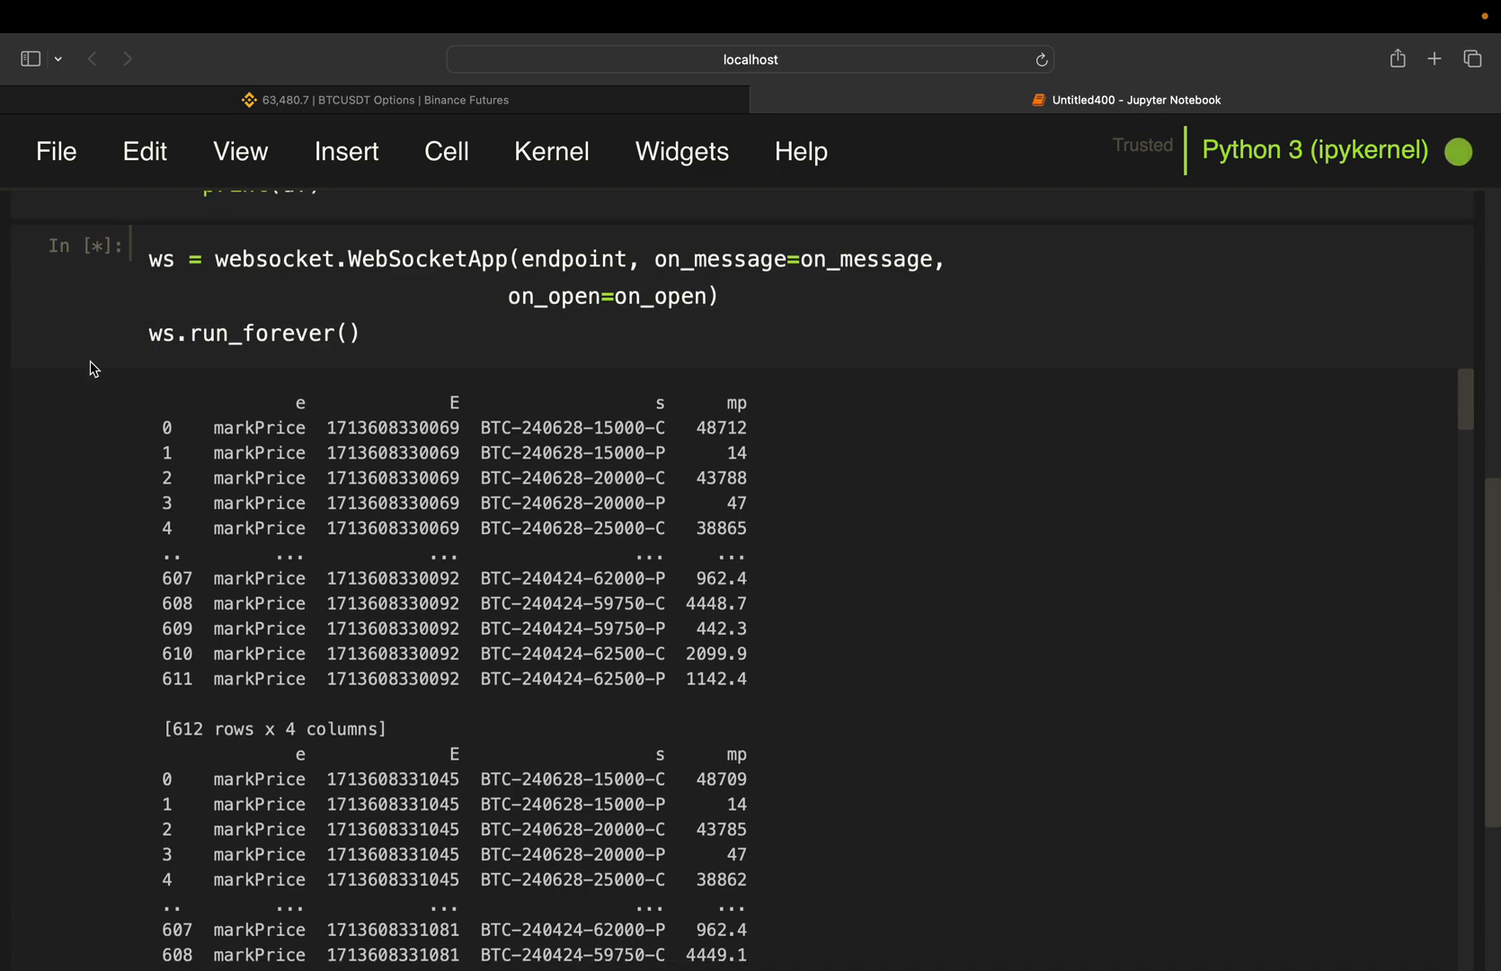
pyautogui.scroll(-3)
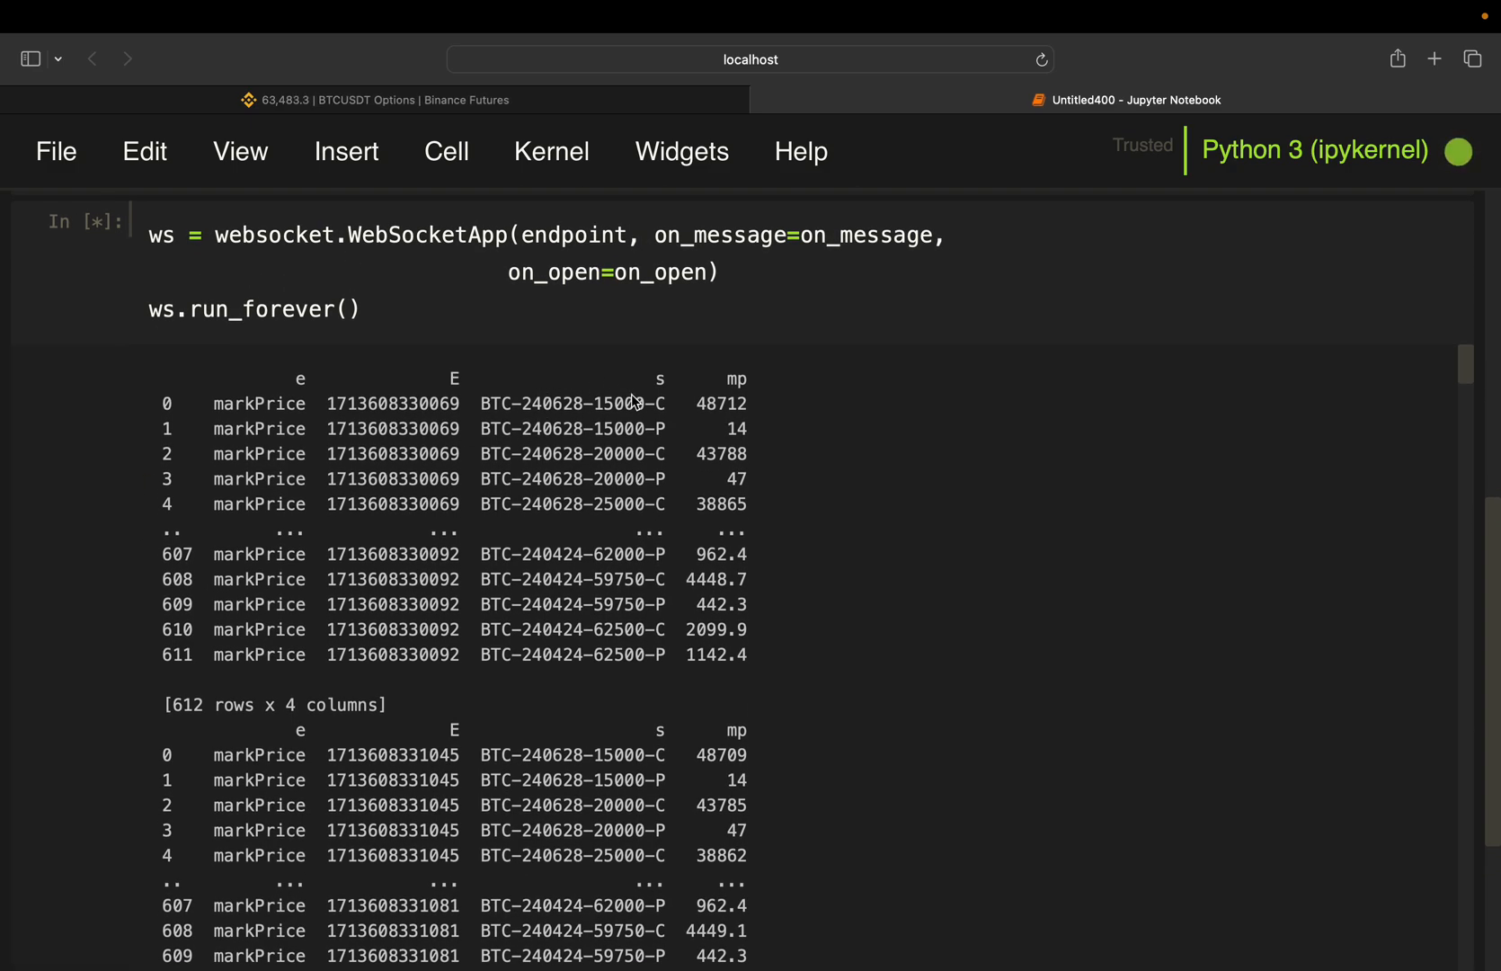
pyautogui.moveTo(672, 393)
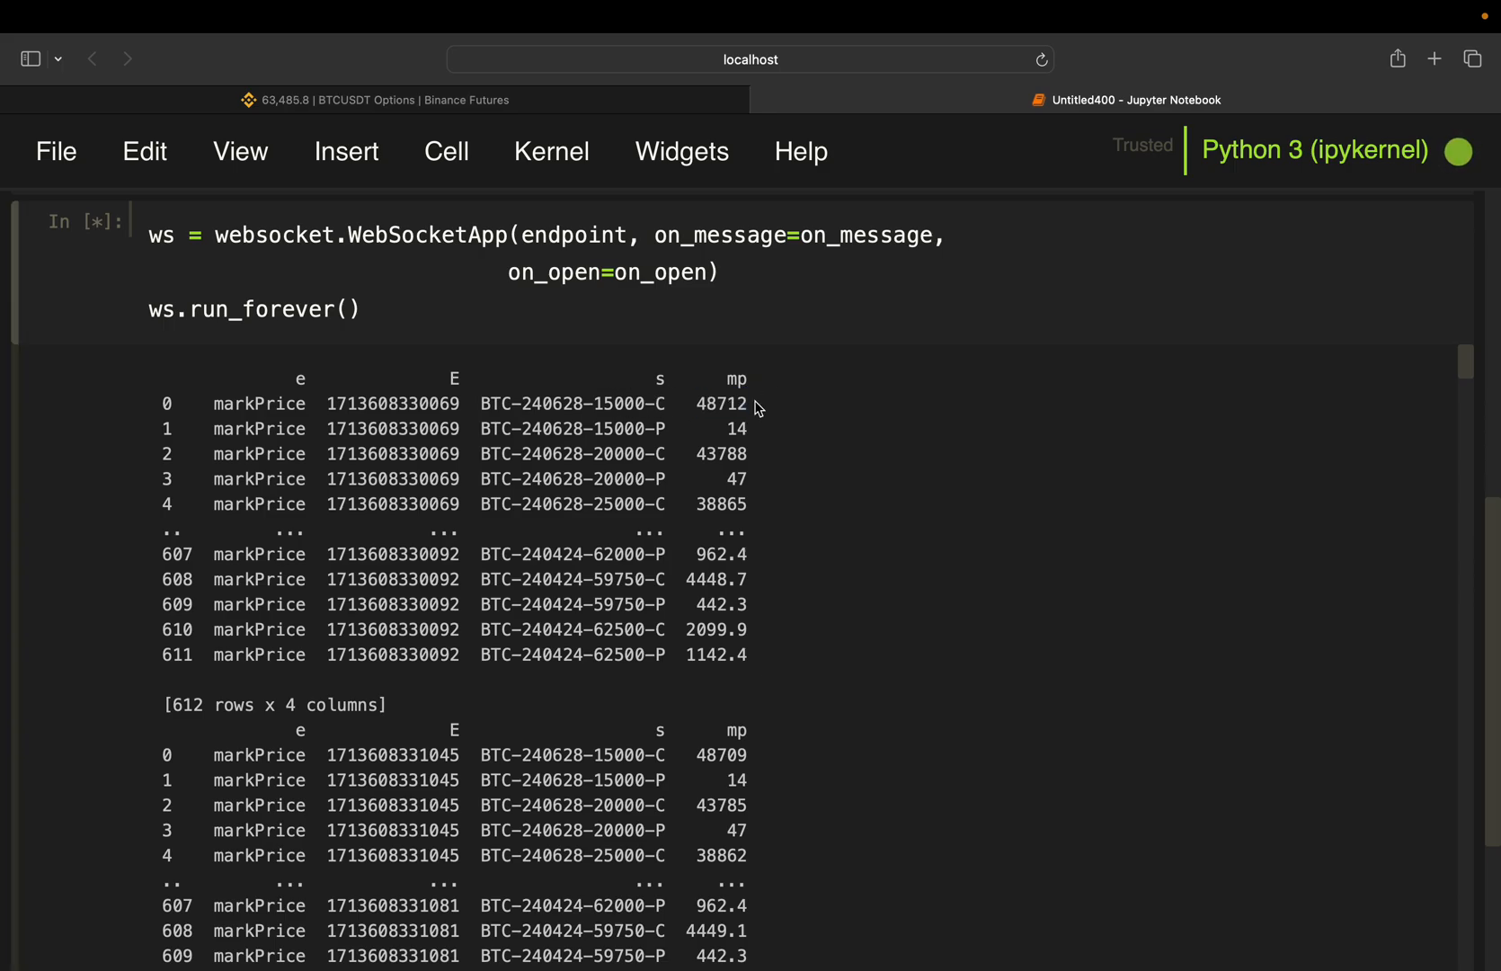
pyautogui.moveTo(759, 760)
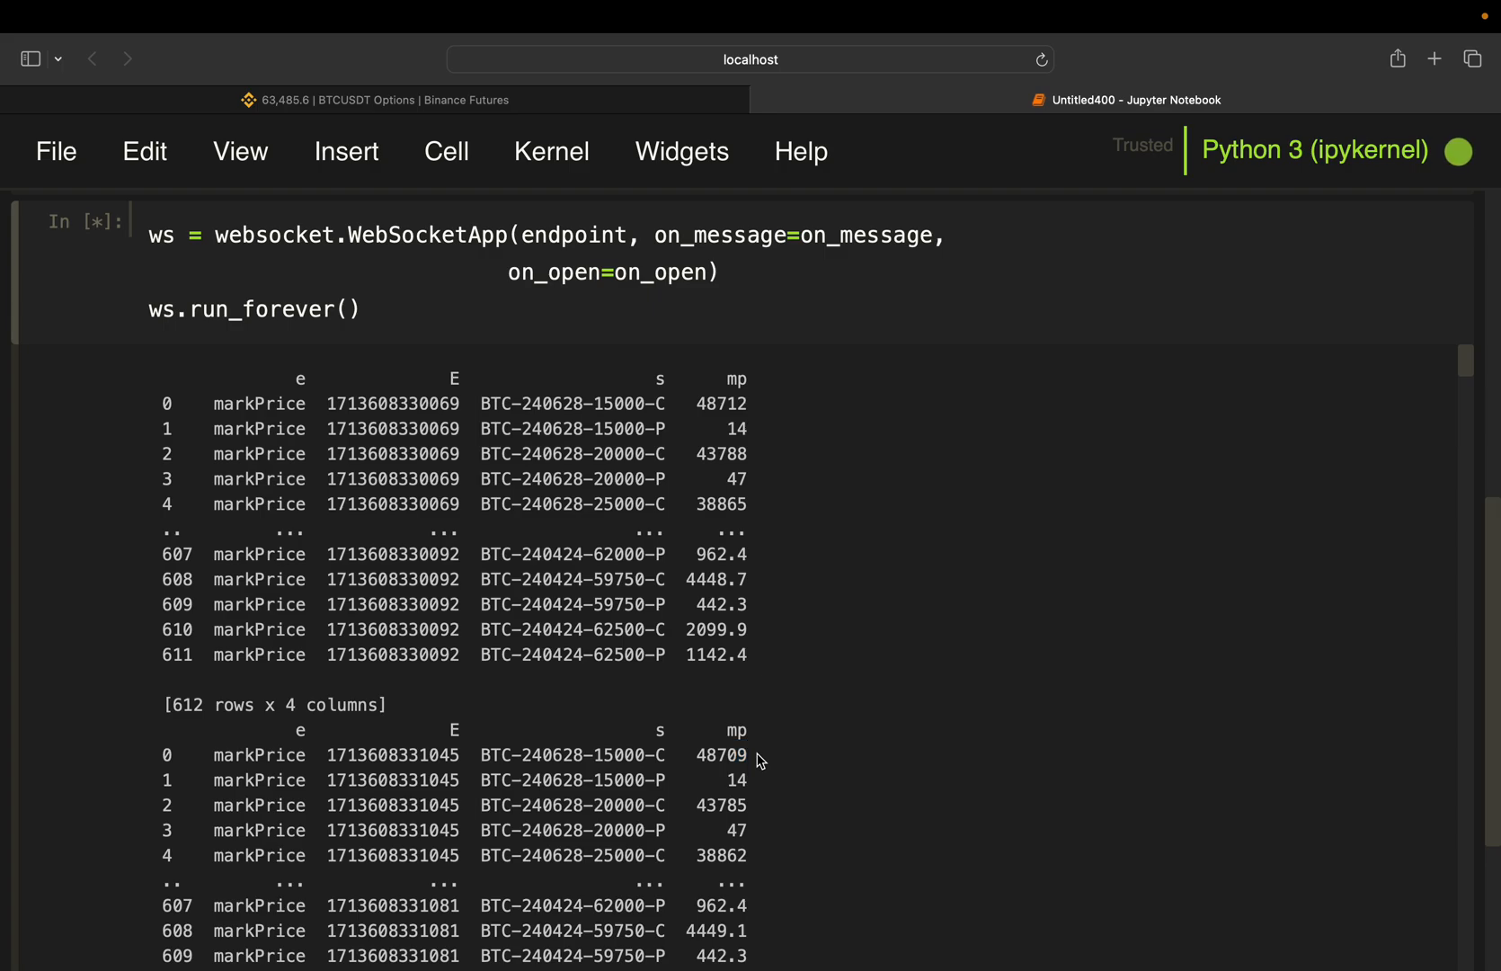
pyautogui.moveTo(692, 757)
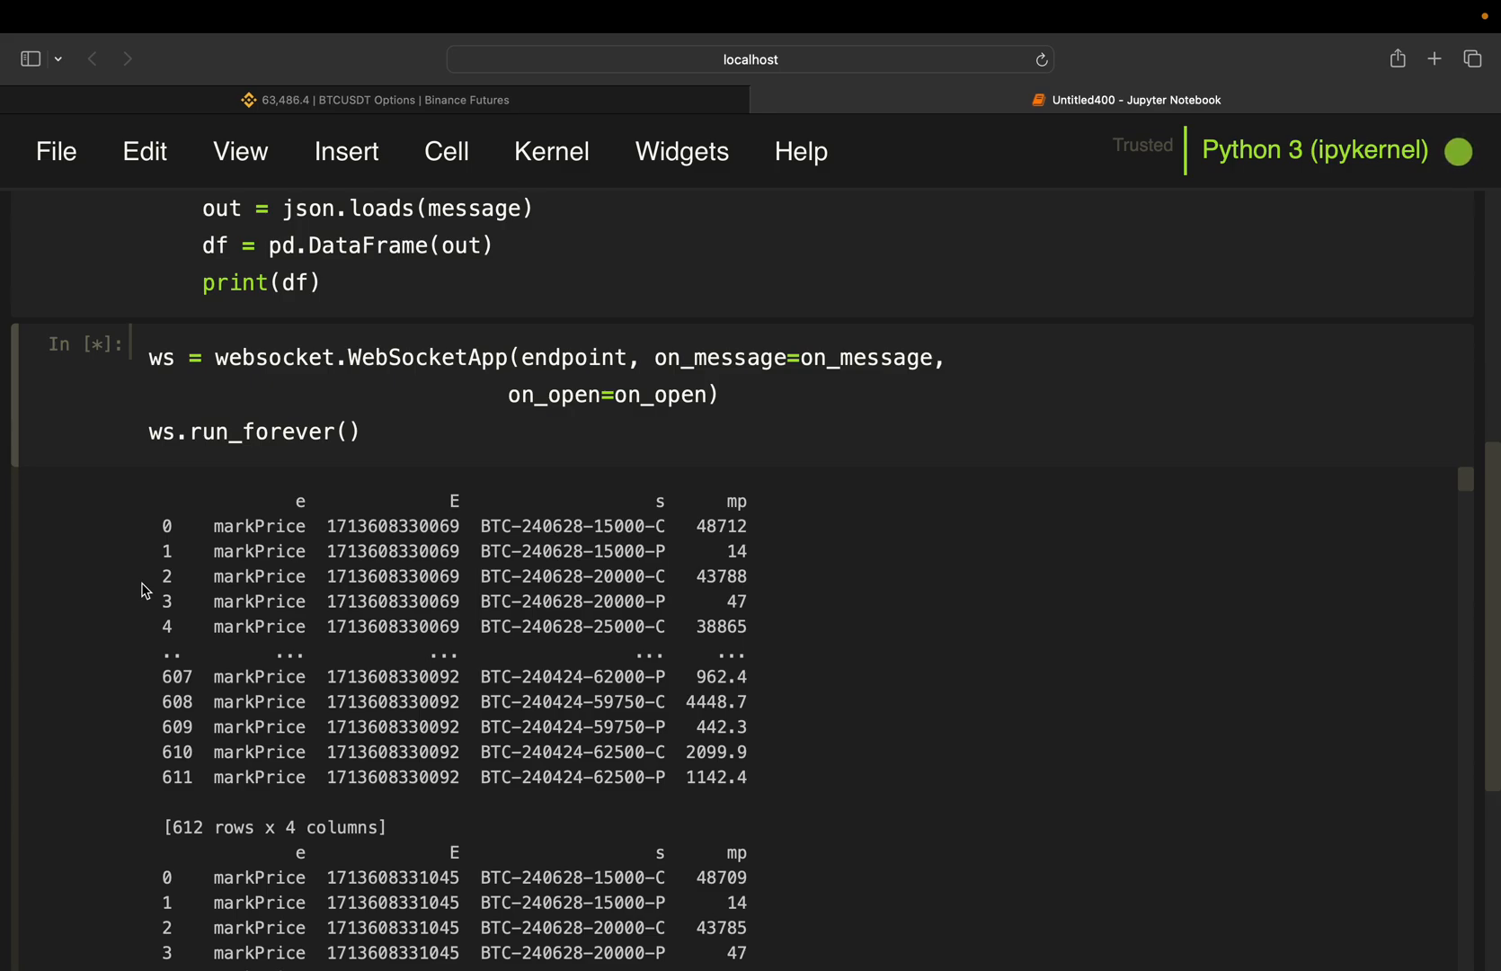
pyautogui.moveTo(106, 442)
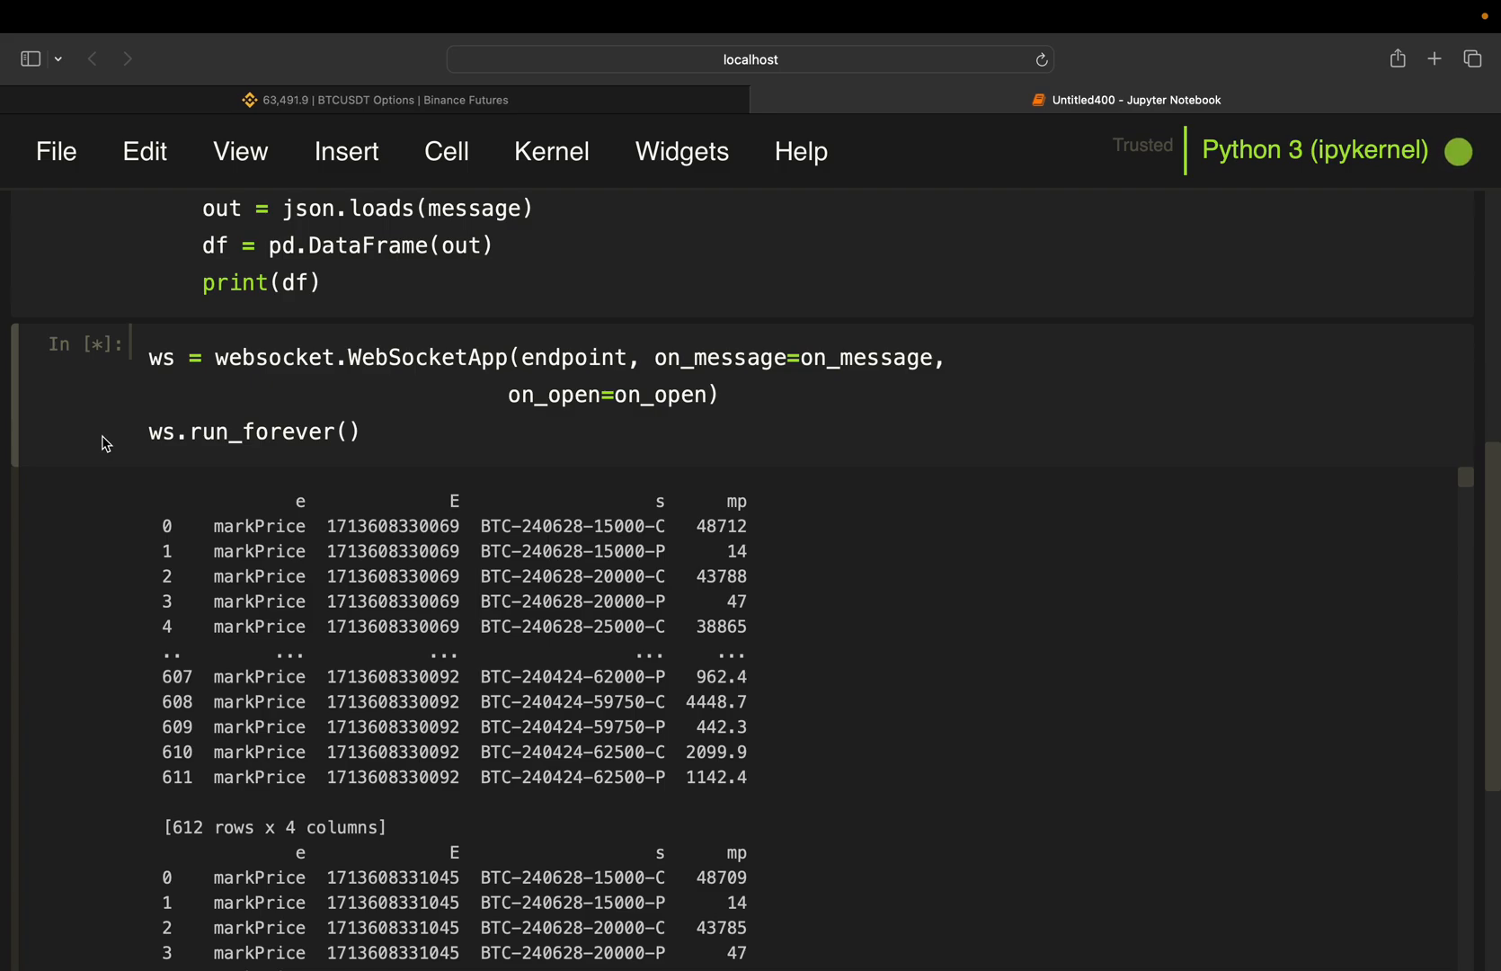
pyautogui.moveTo(75, 433)
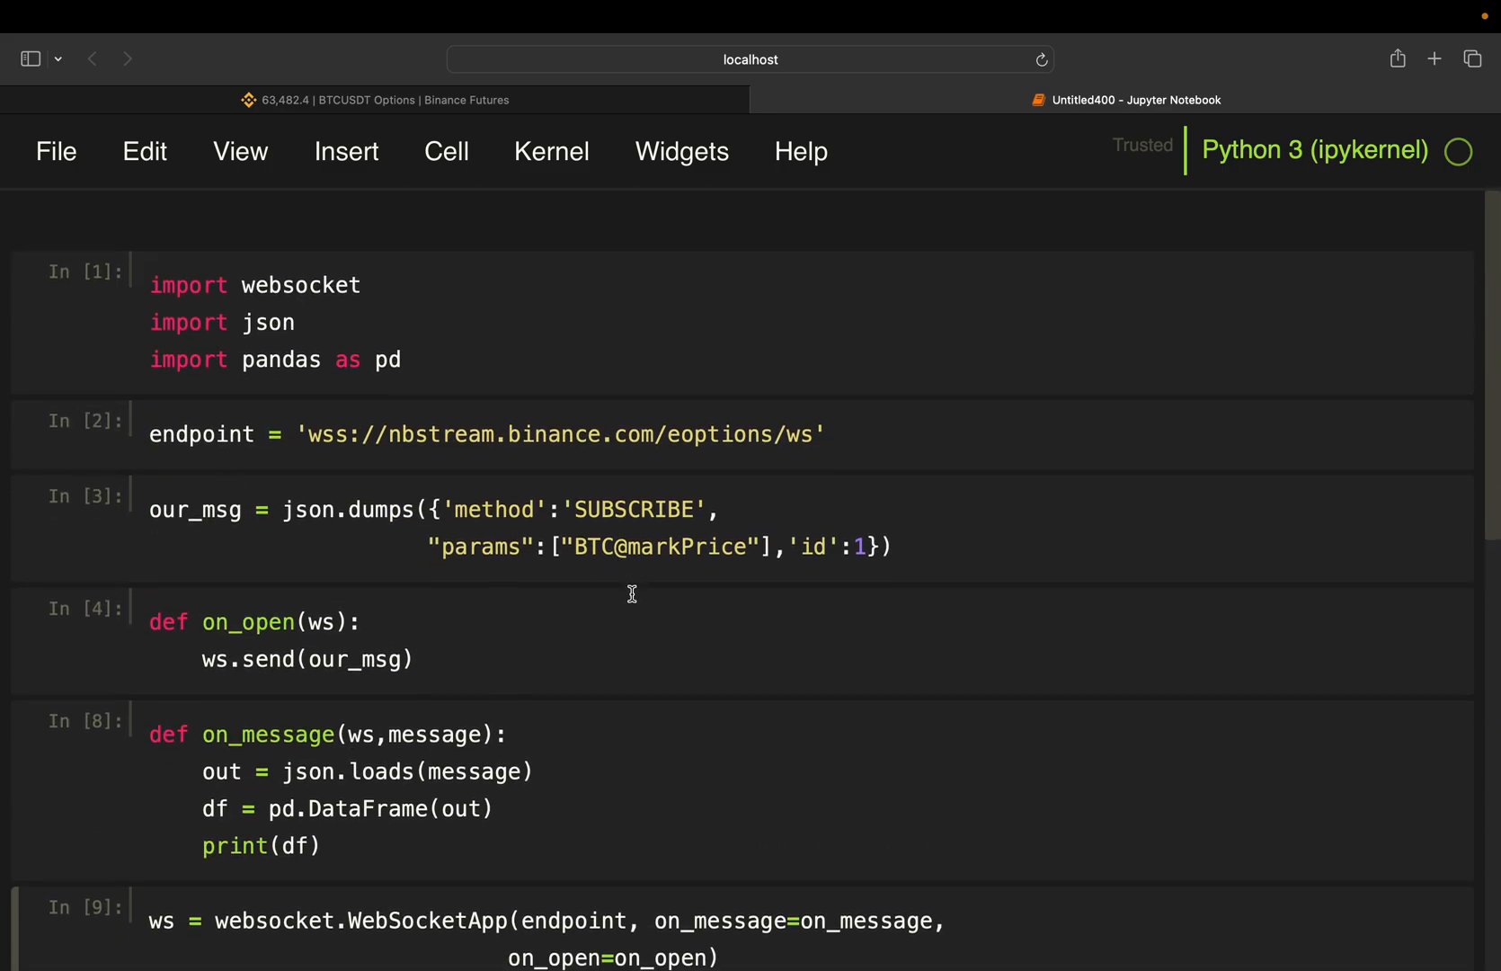
pyautogui.moveTo(610, 523)
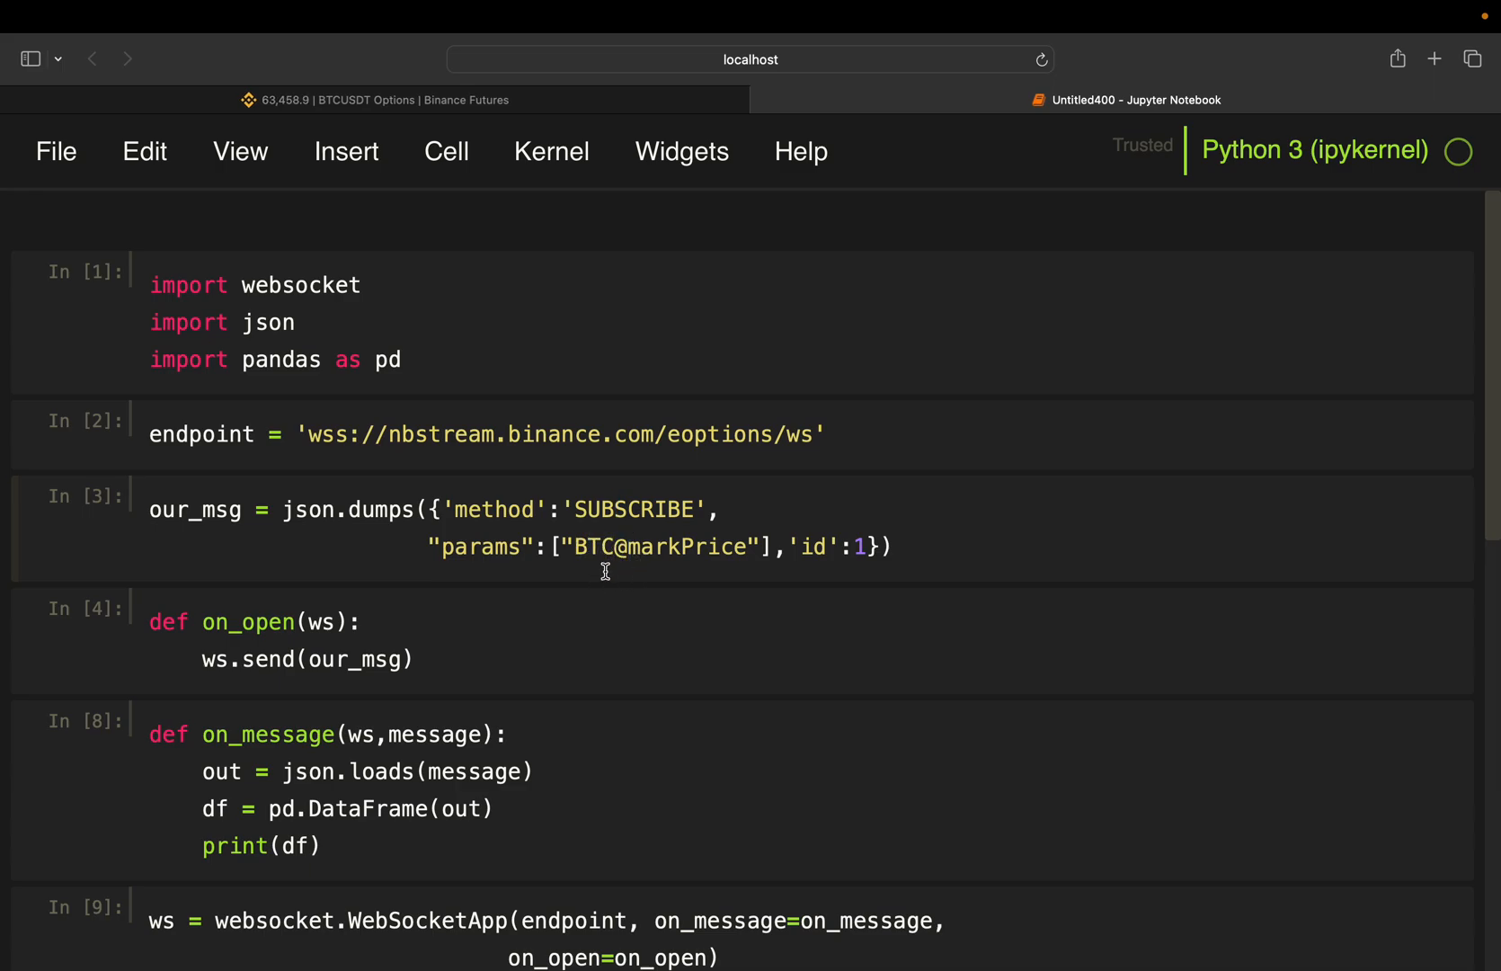
pyautogui.scroll(-3)
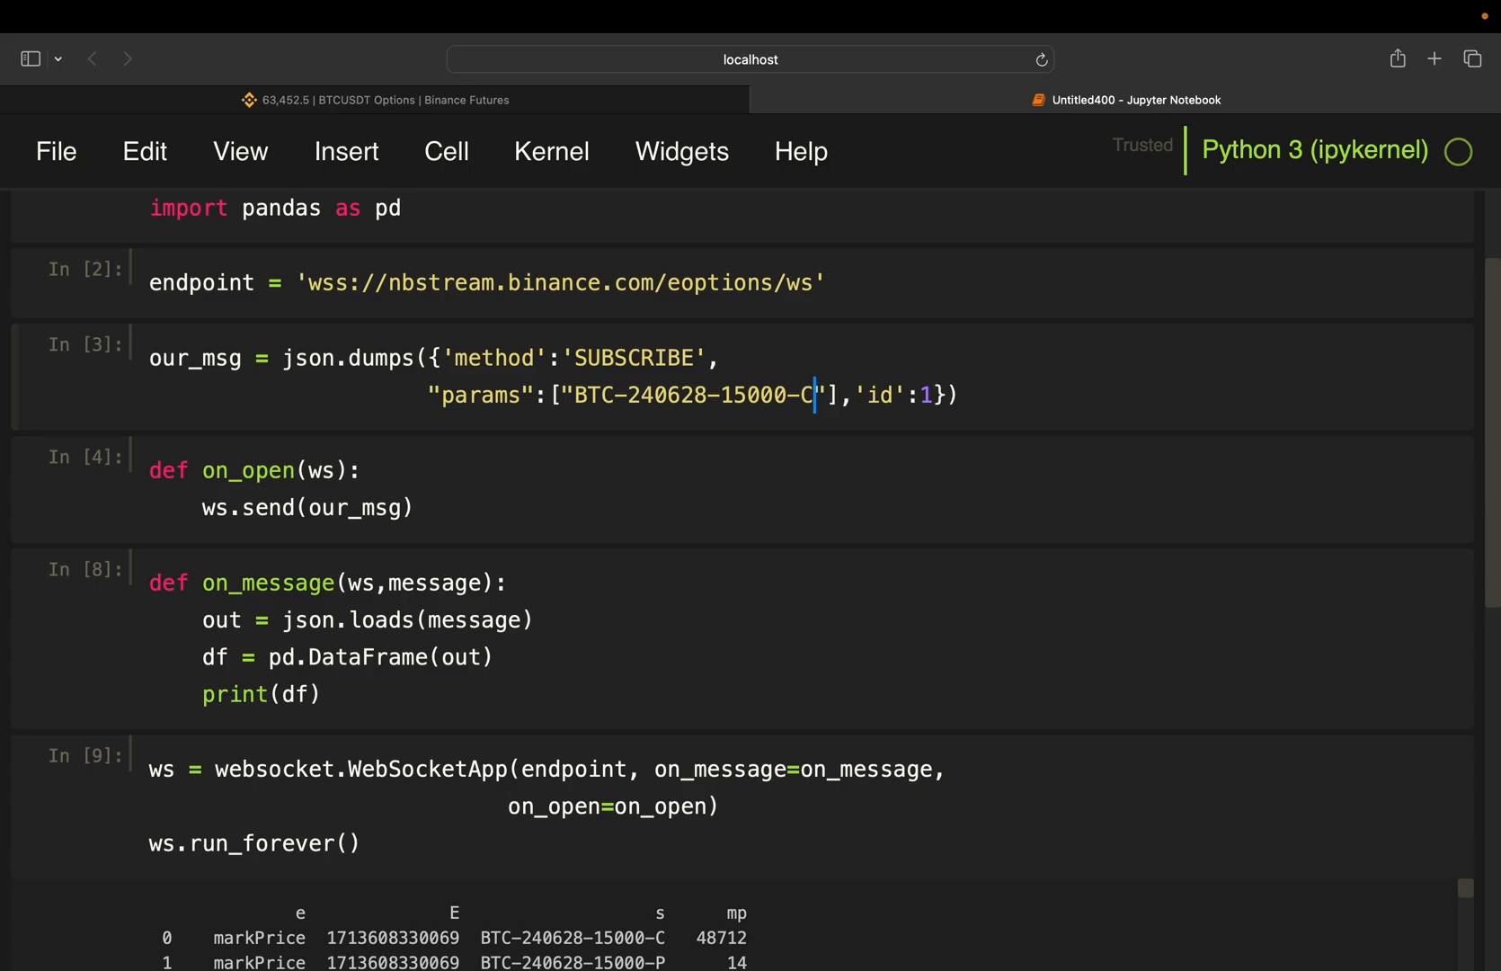
pyautogui.write('@ticker')
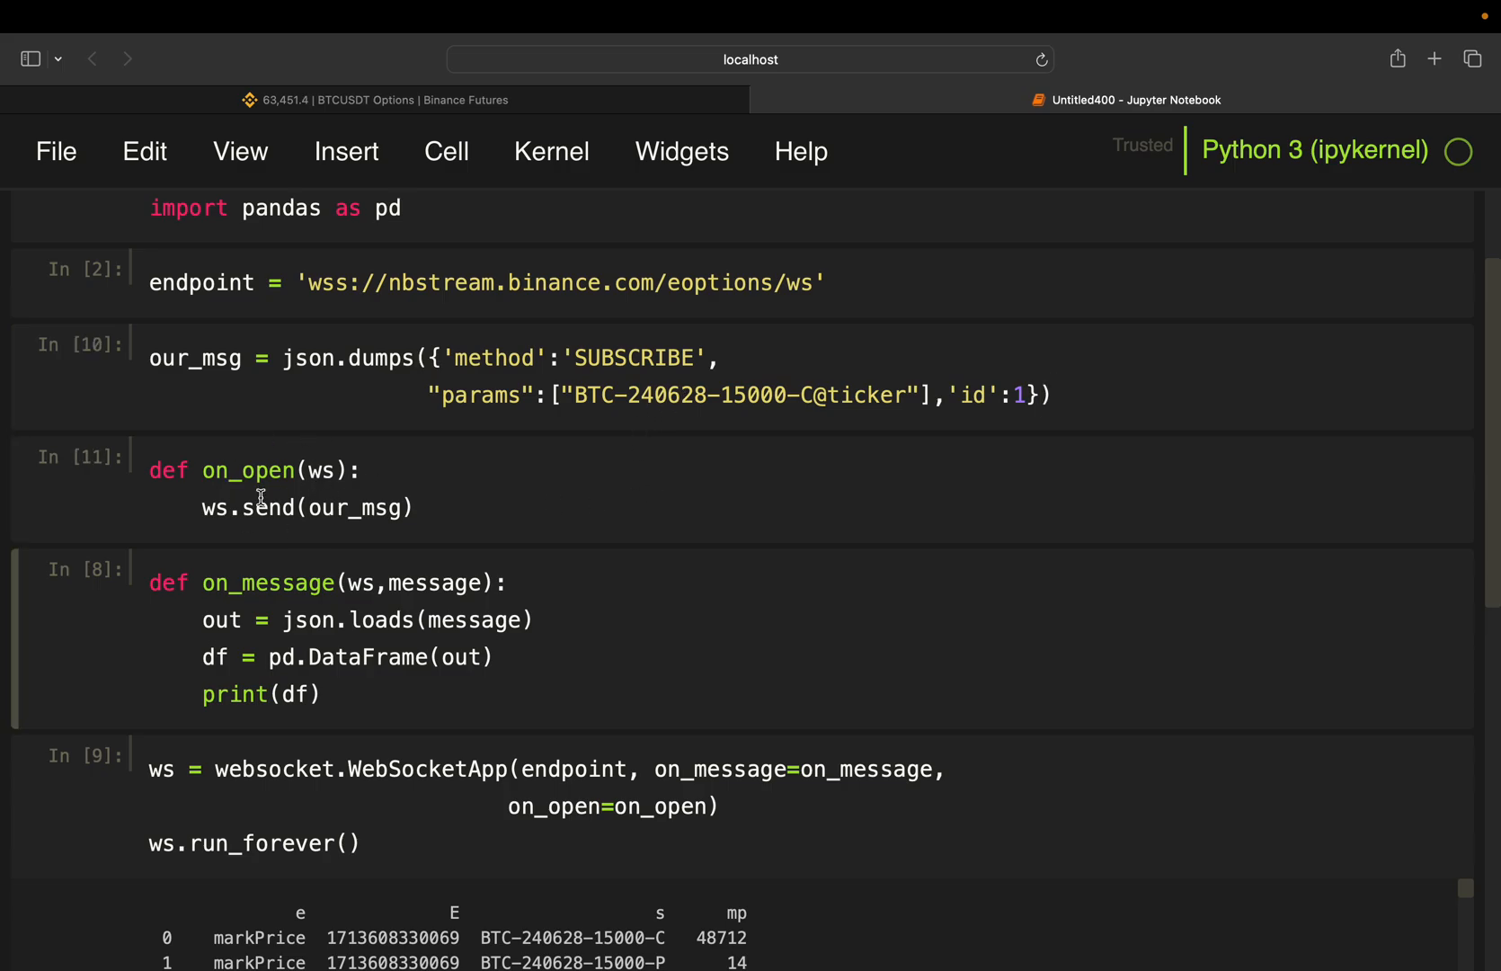
pyautogui.scroll(-3)
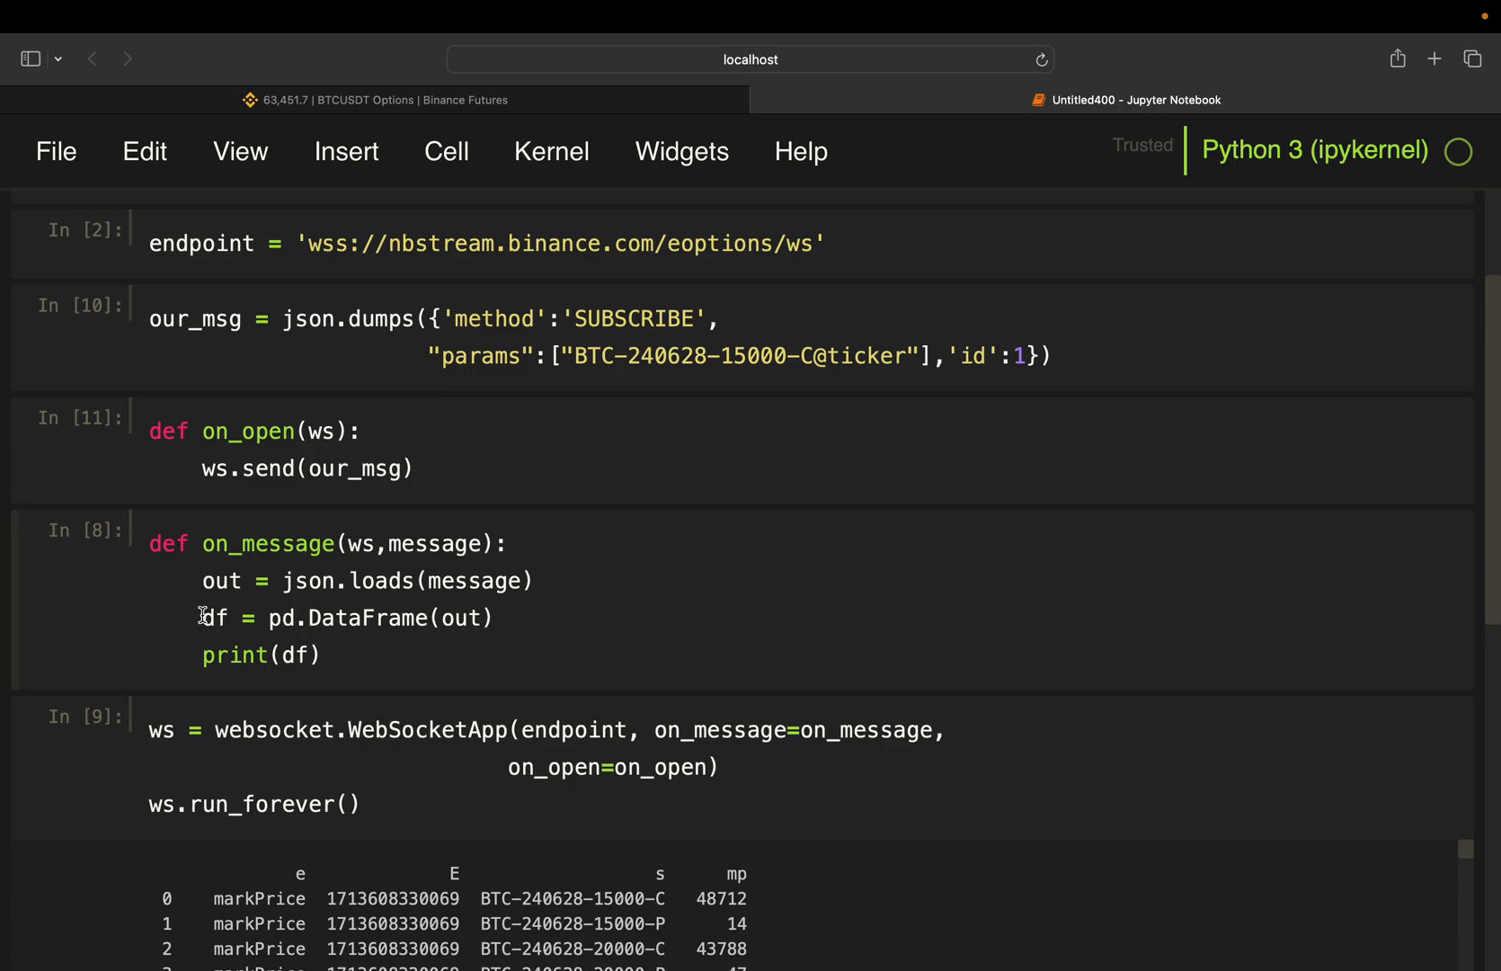
pyautogui.press('cmd+/')
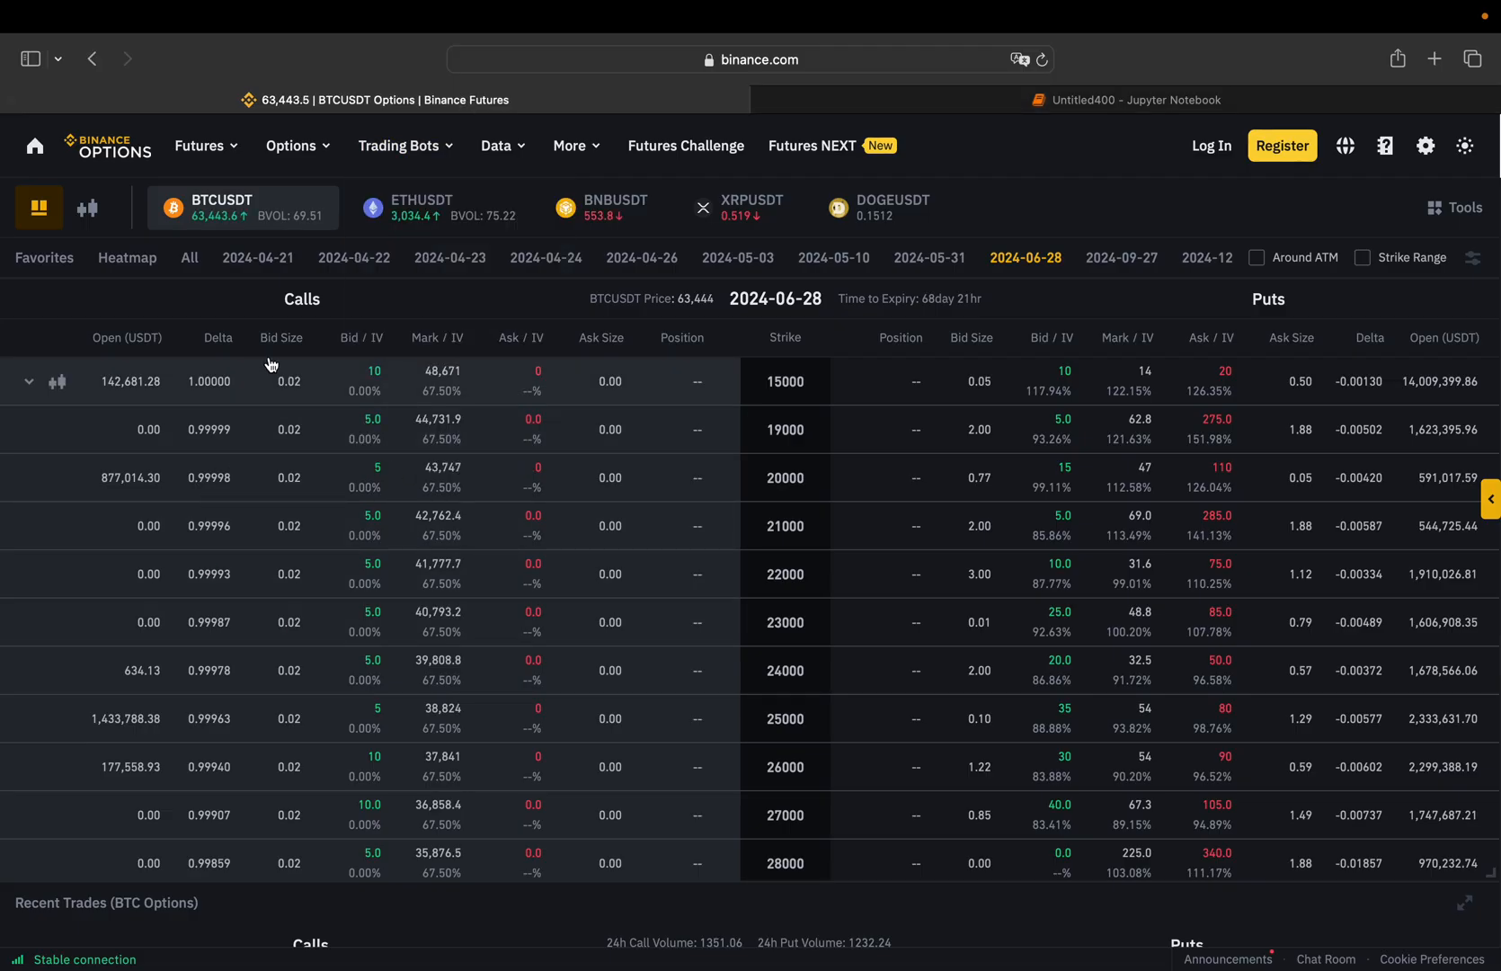
# View the chain's column Preferences (Gamma, Vega, Theta), then return to the notebook's 24hrTicker stream.
pyautogui.click(1474, 257)
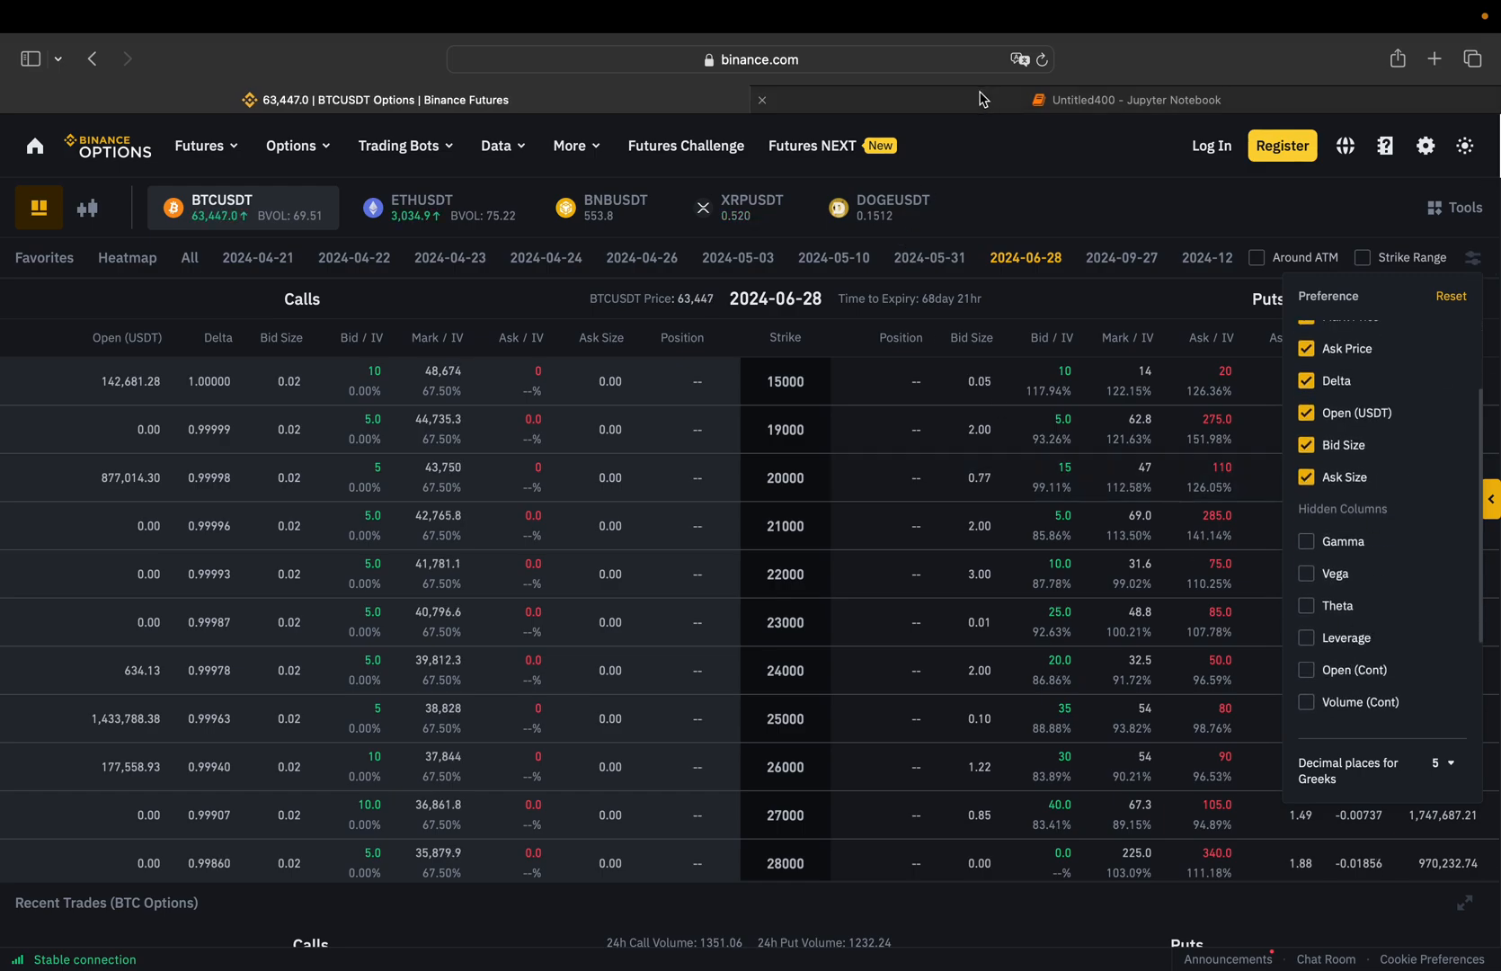
pyautogui.click(1125, 99)
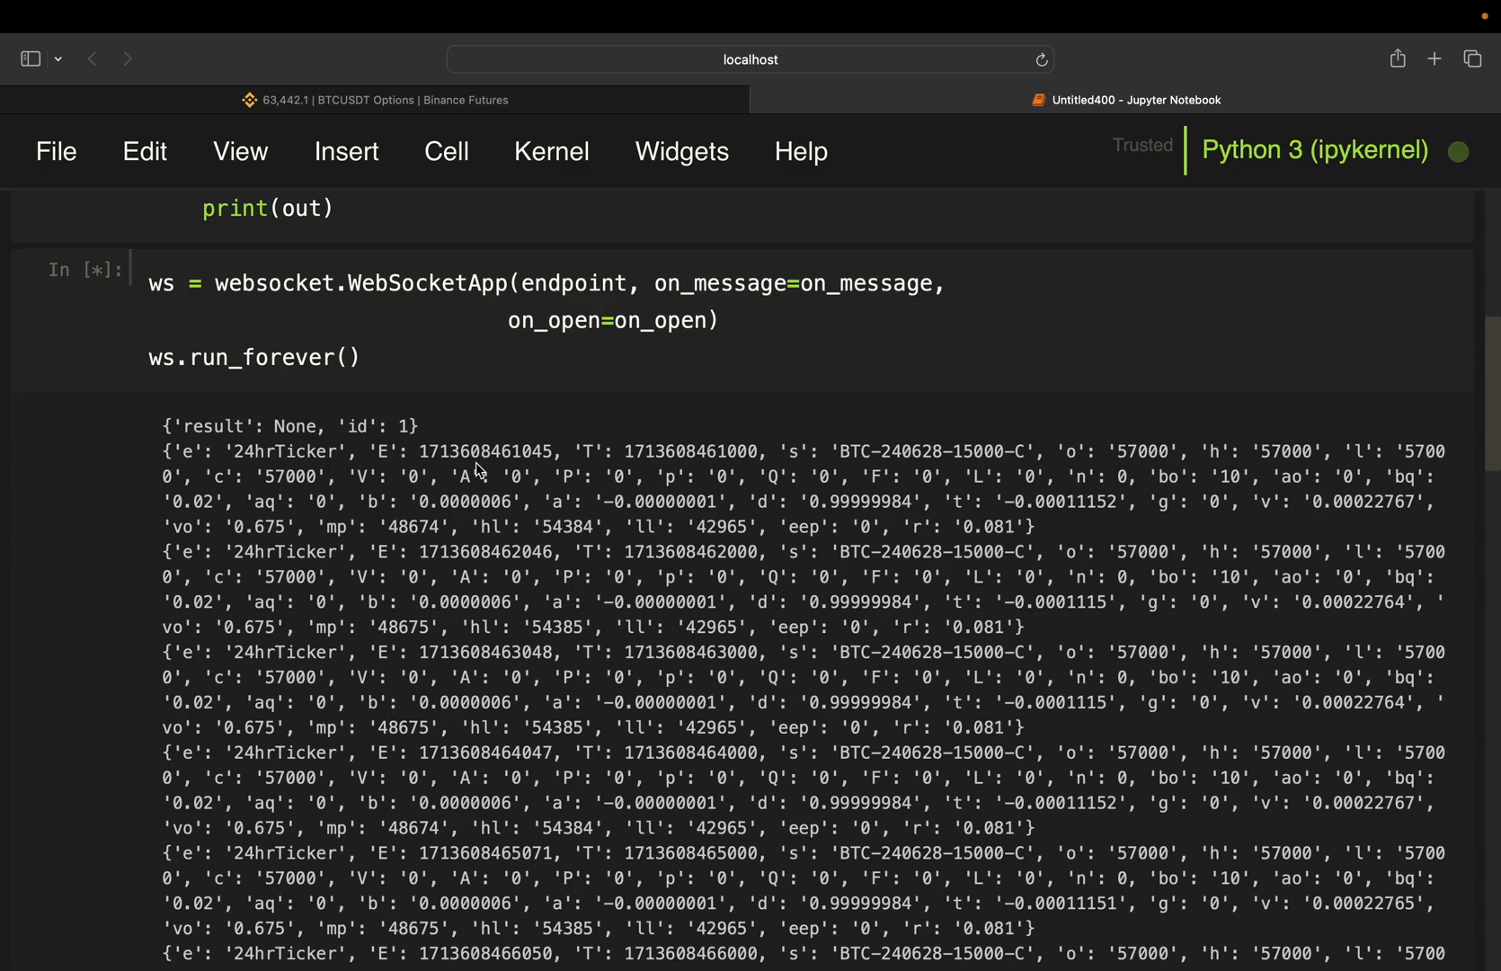
pyautogui.moveTo(1039, 535)
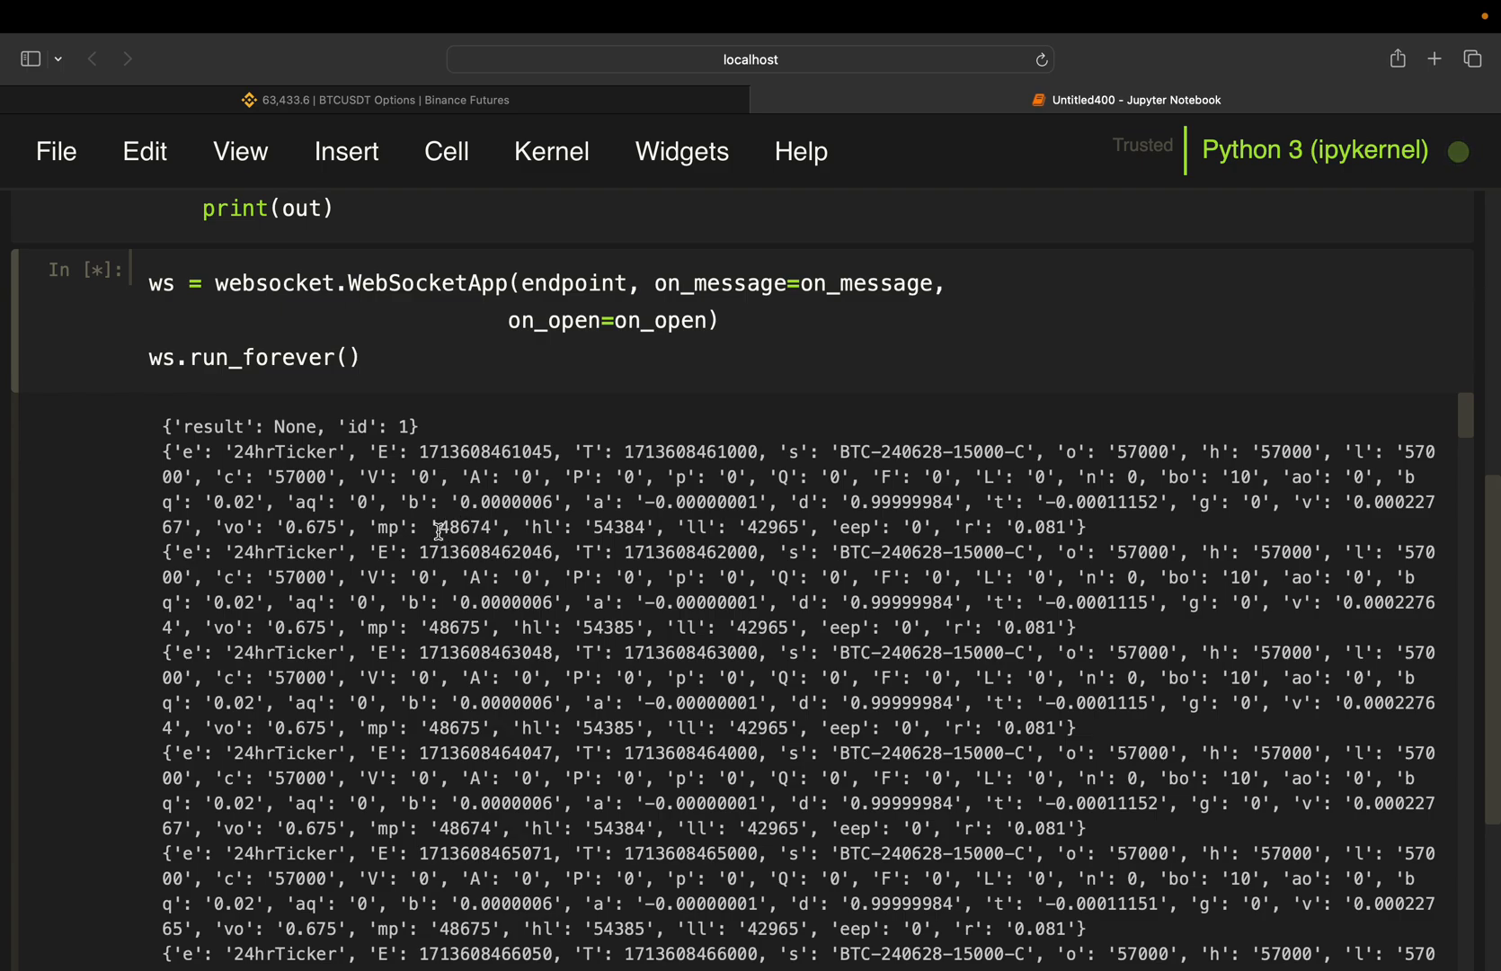
pyautogui.moveTo(521, 362)
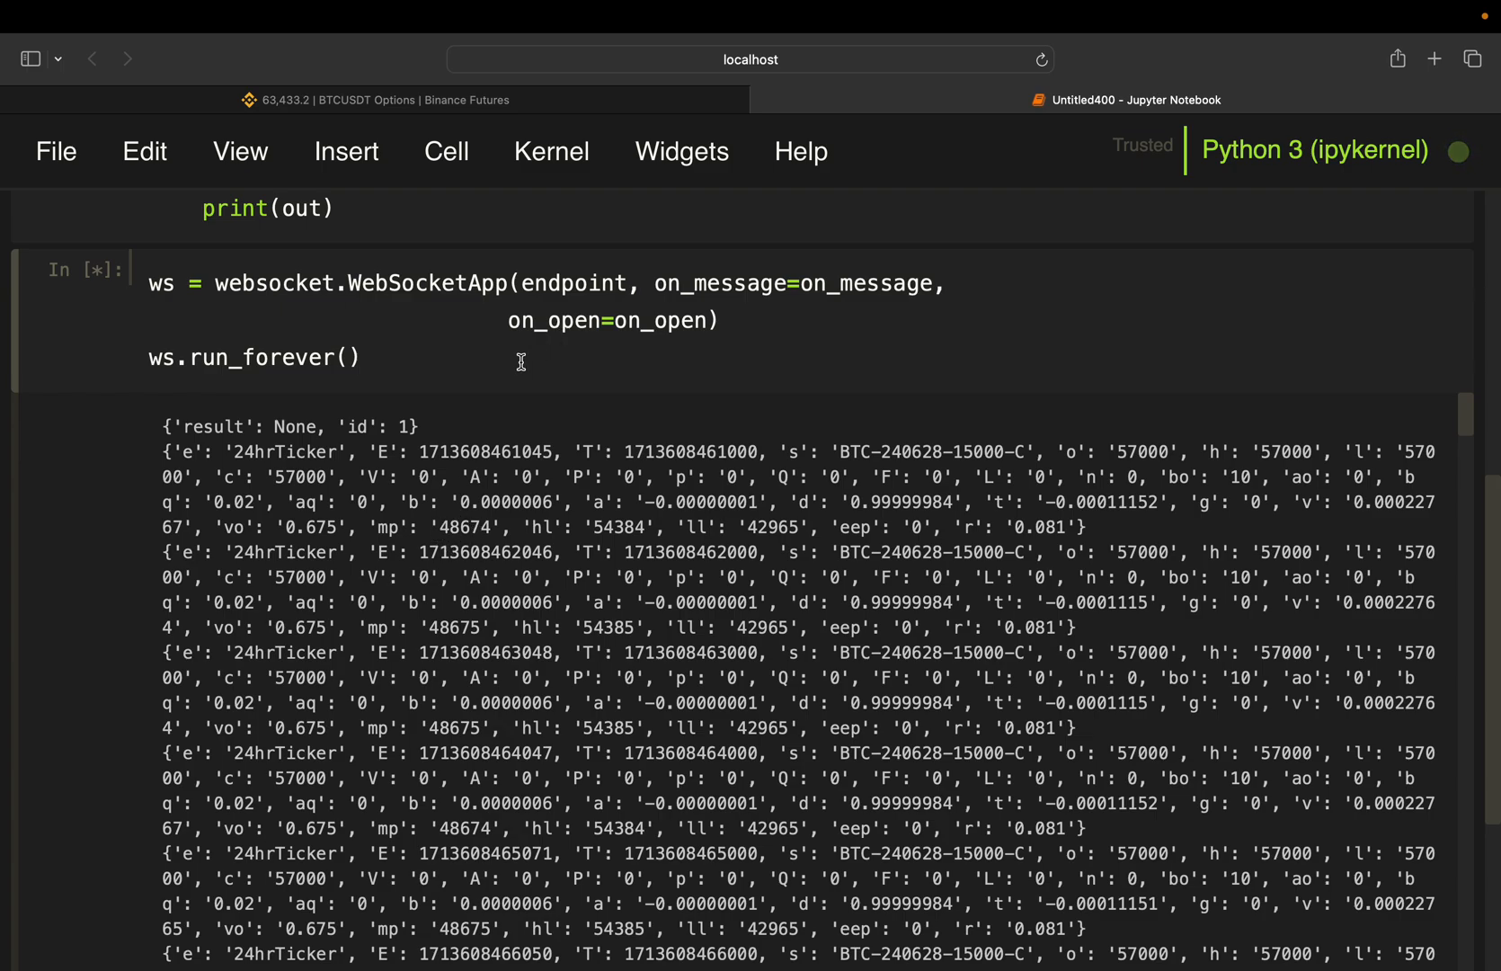